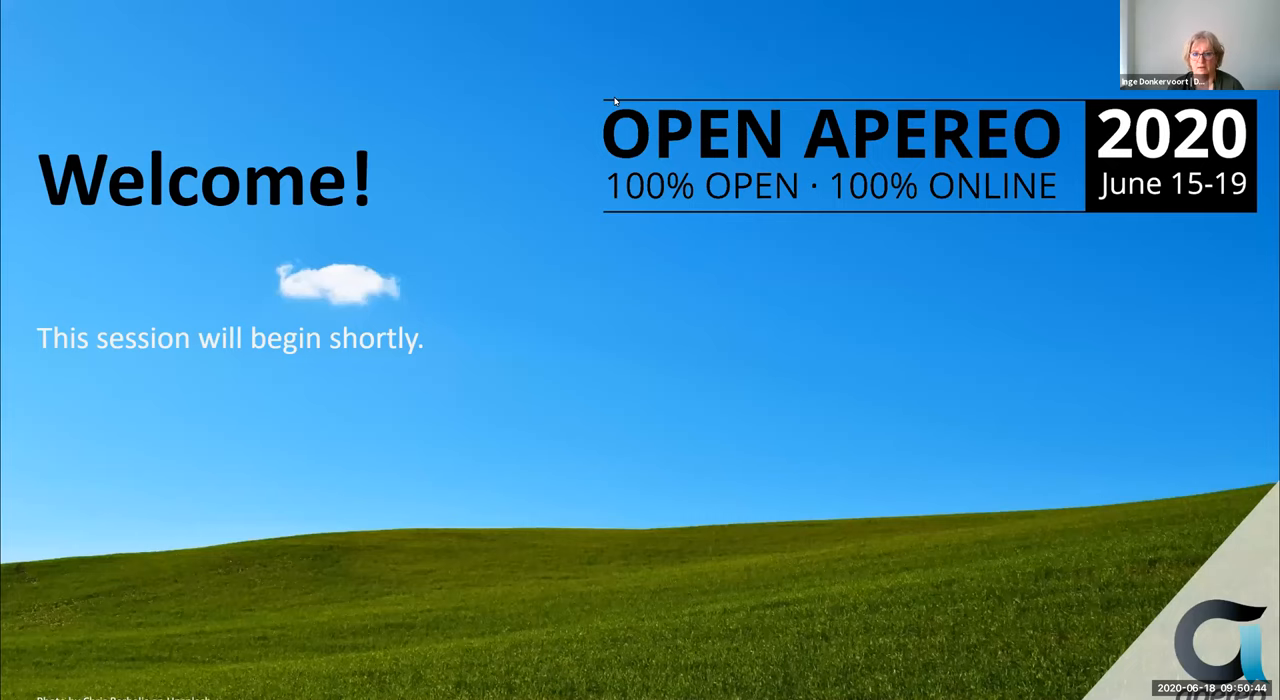
{"action": "mouse_move", "coordinate": [640, 264]}
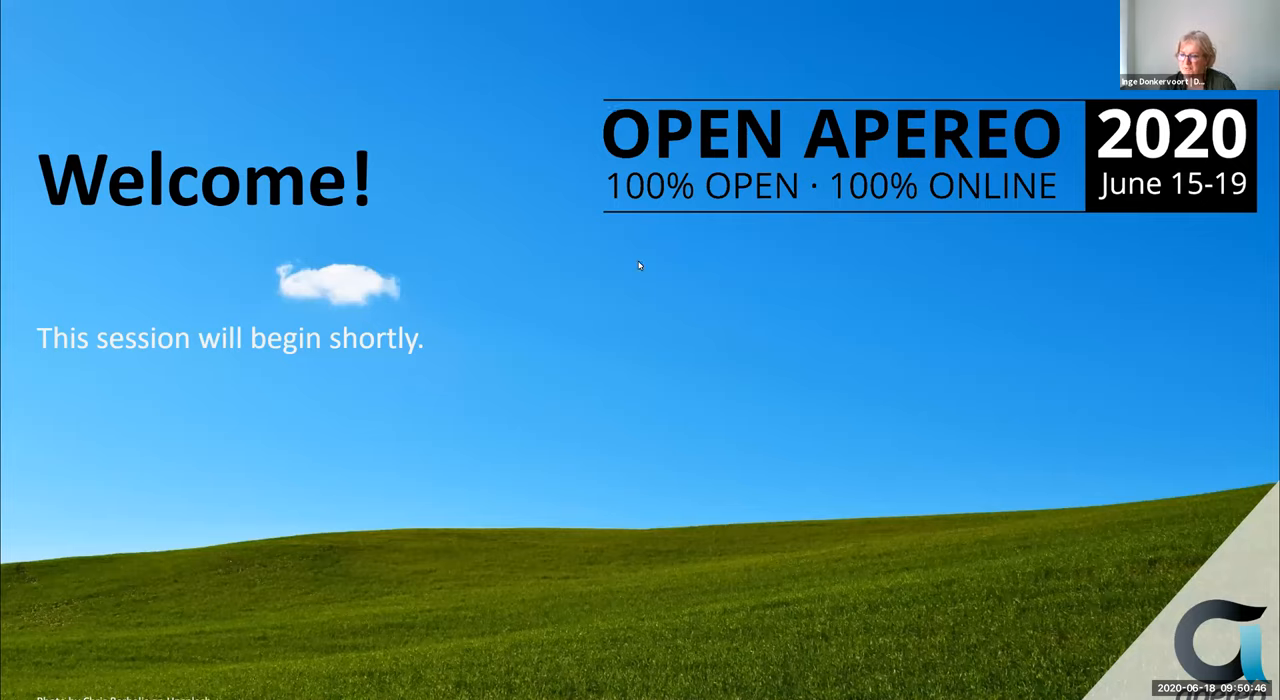
{"action": "mouse_move", "coordinate": [578, 288]}
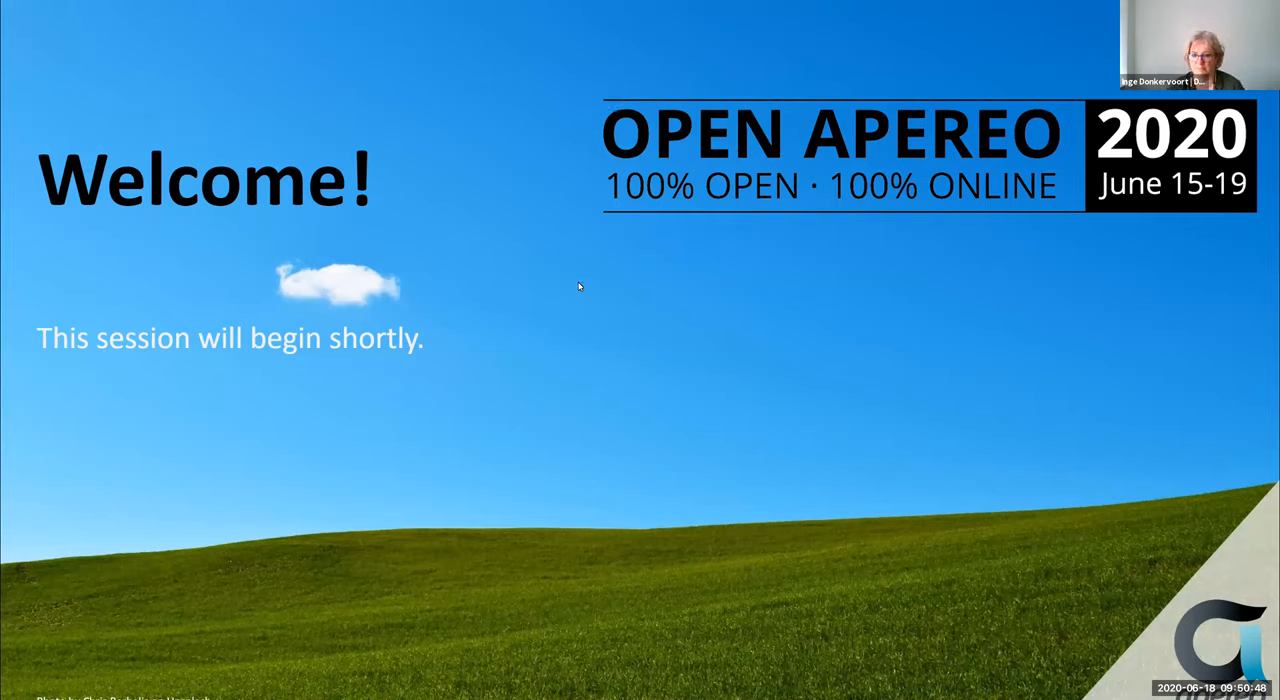
{"action": "mouse_move", "coordinate": [648, 280]}
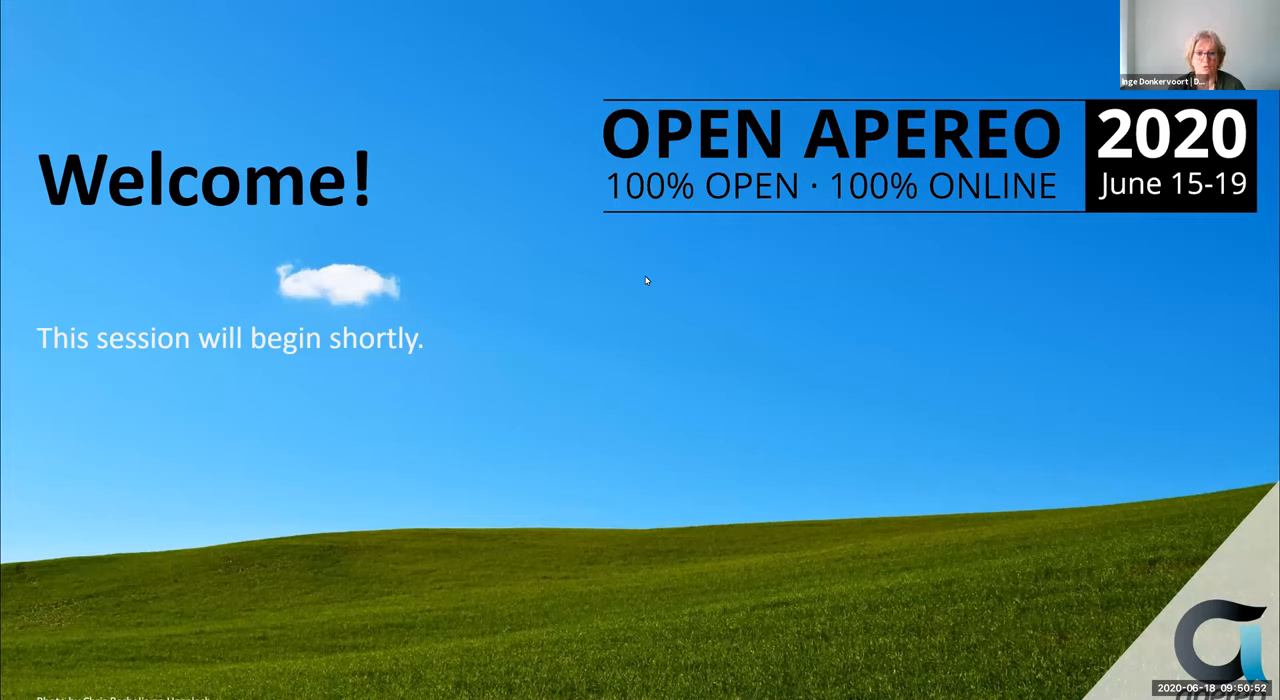
{"action": "mouse_move", "coordinate": [710, 276]}
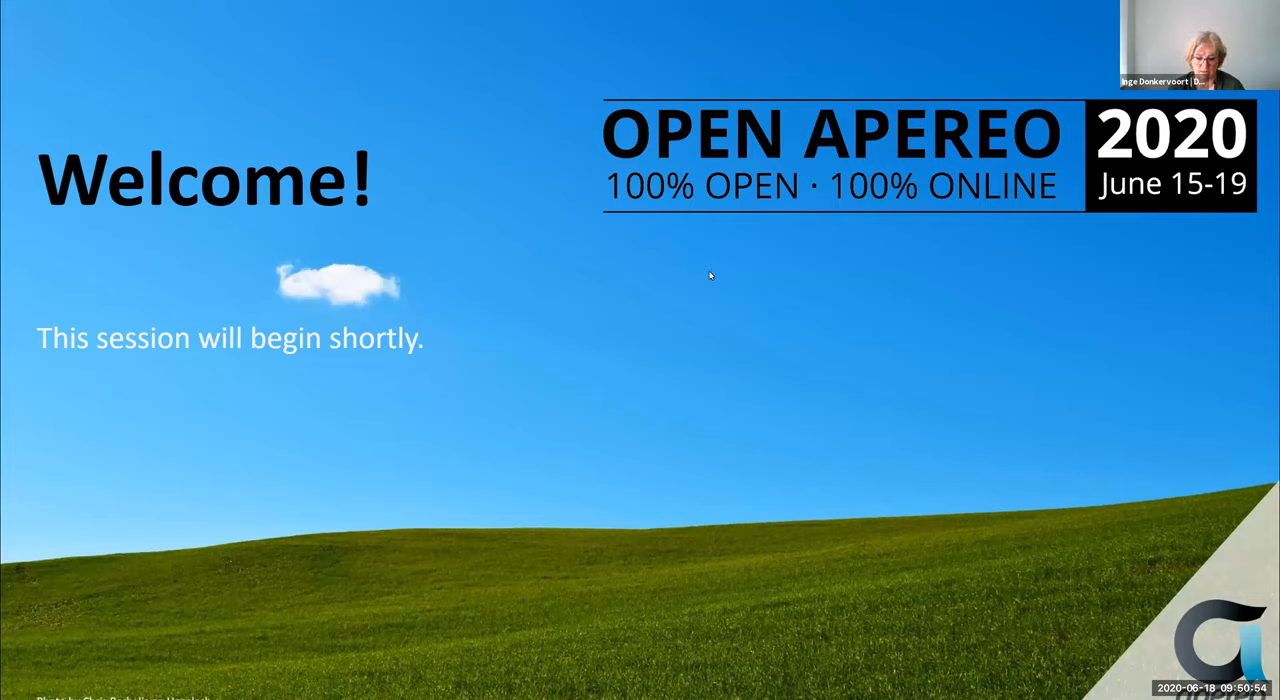
{"action": "mouse_move", "coordinate": [696, 330]}
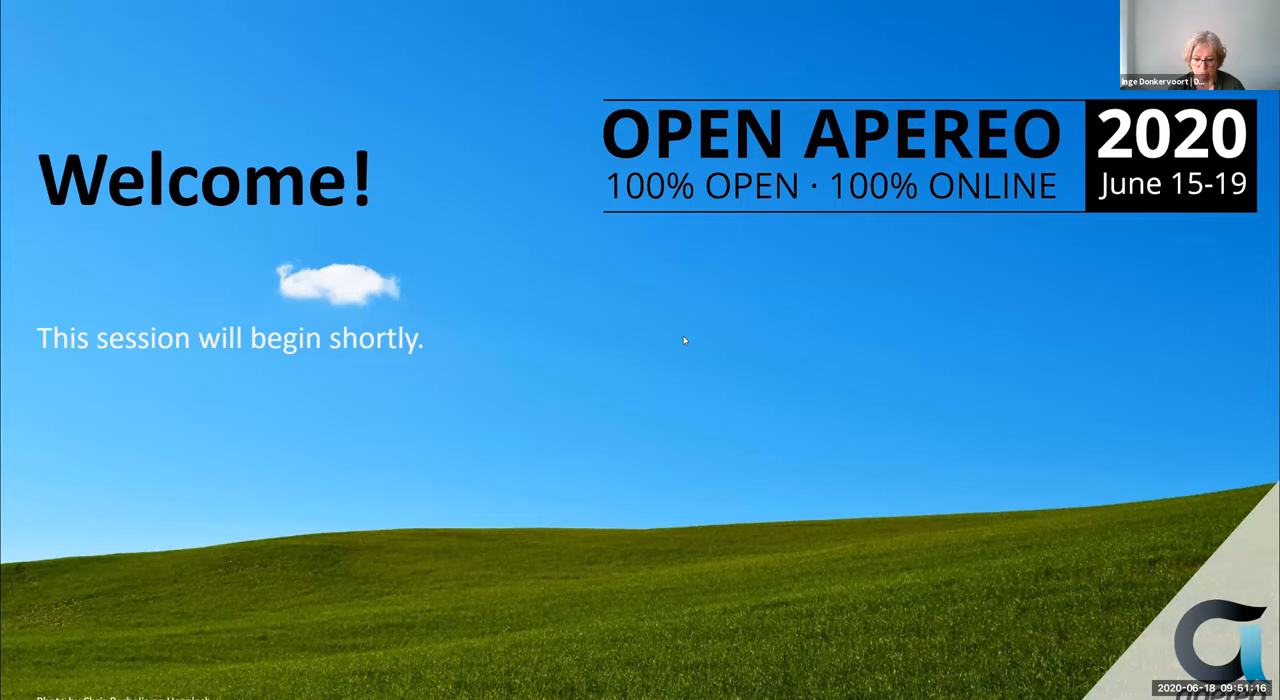
{"action": "mouse_move", "coordinate": [644, 328]}
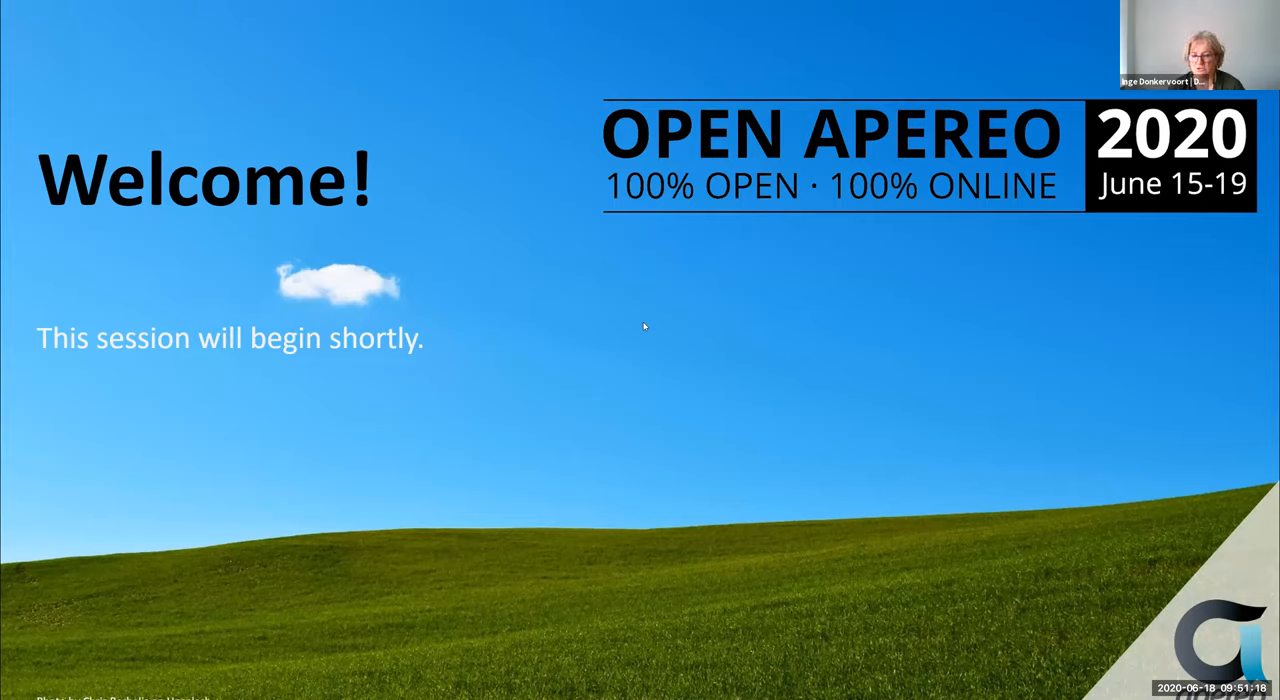
{"action": "mouse_move", "coordinate": [640, 316]}
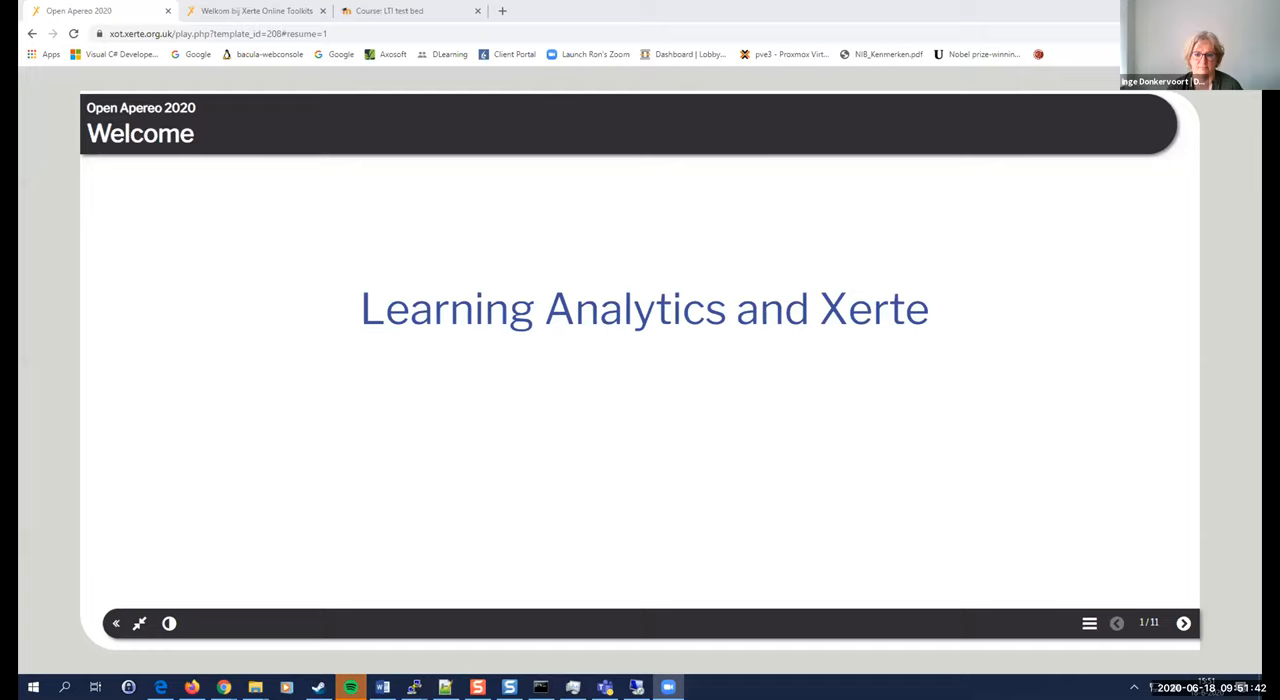
{"action": "mouse_move", "coordinate": [226, 350]}
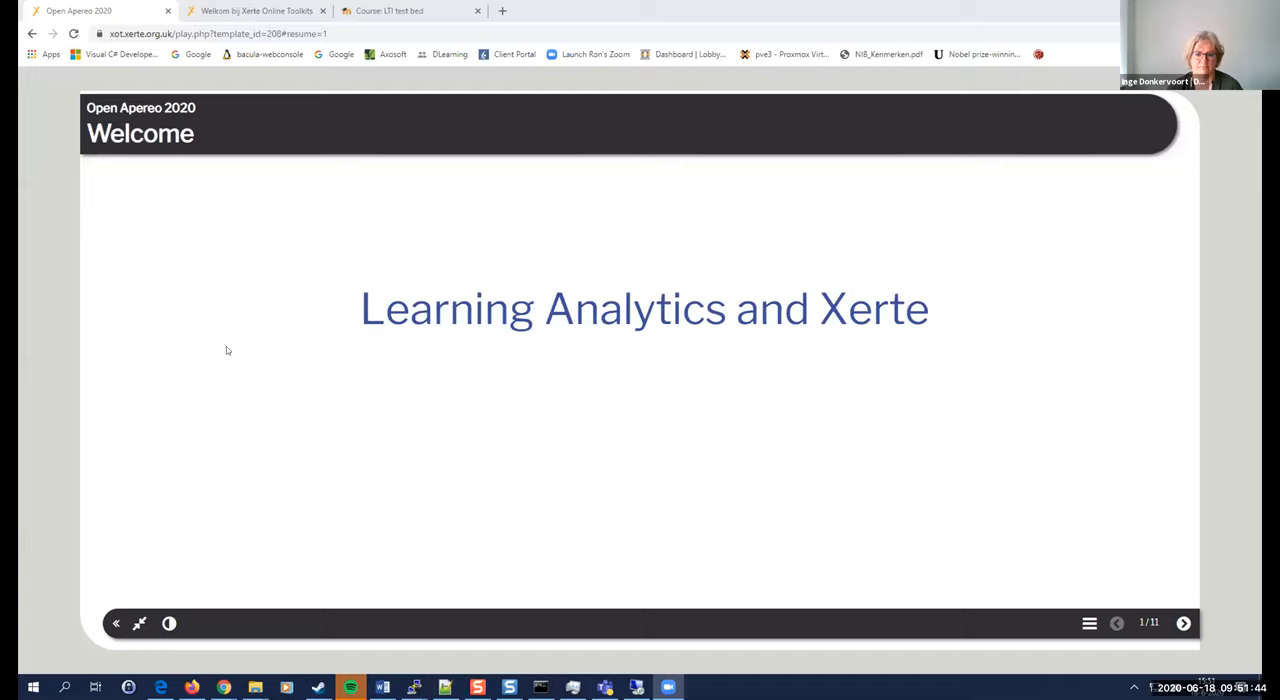
{"action": "mouse_move", "coordinate": [232, 360]}
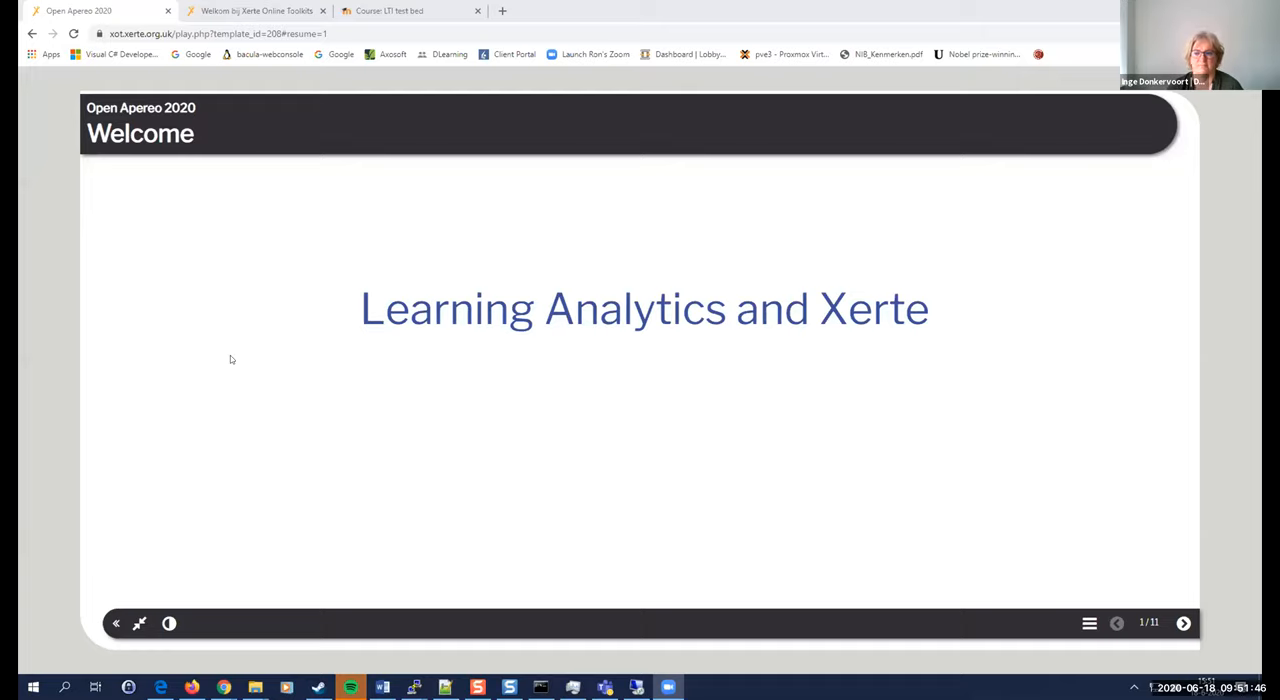
{"action": "mouse_move", "coordinate": [224, 350]}
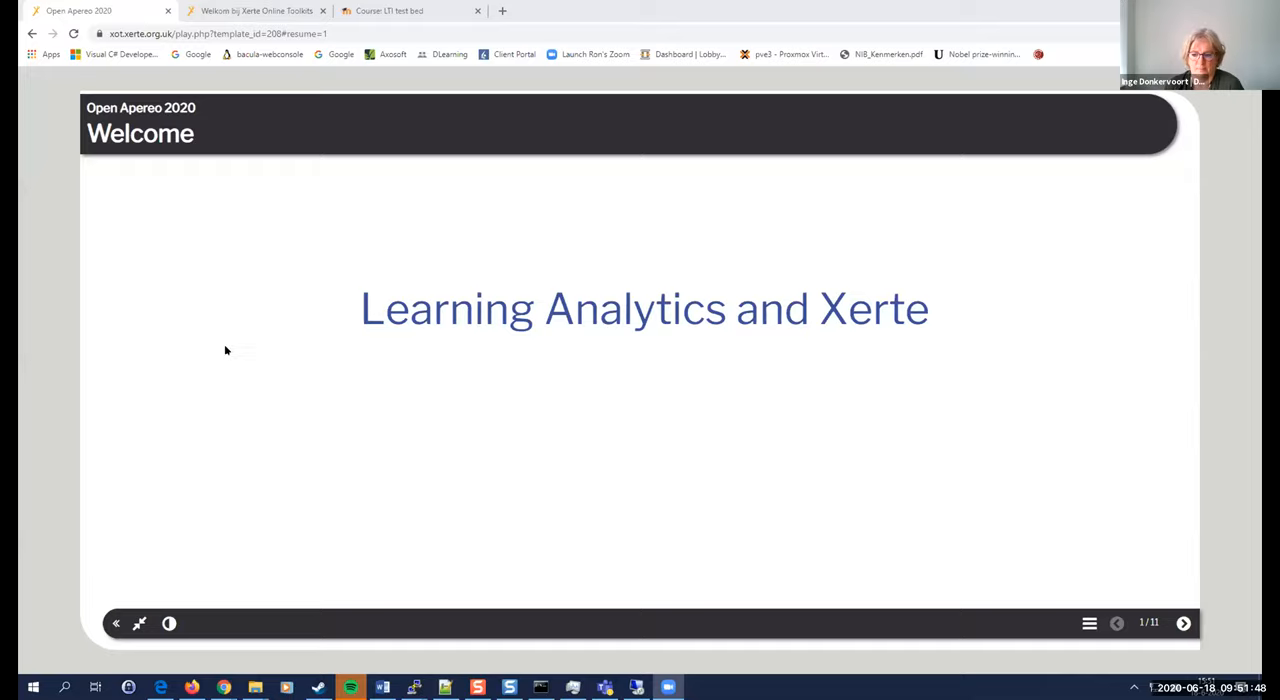
Go full screen and advance through Who are we? to the Goal 2018 (Xerte 3.6) slide.
{"action": "key", "text": "F11"}
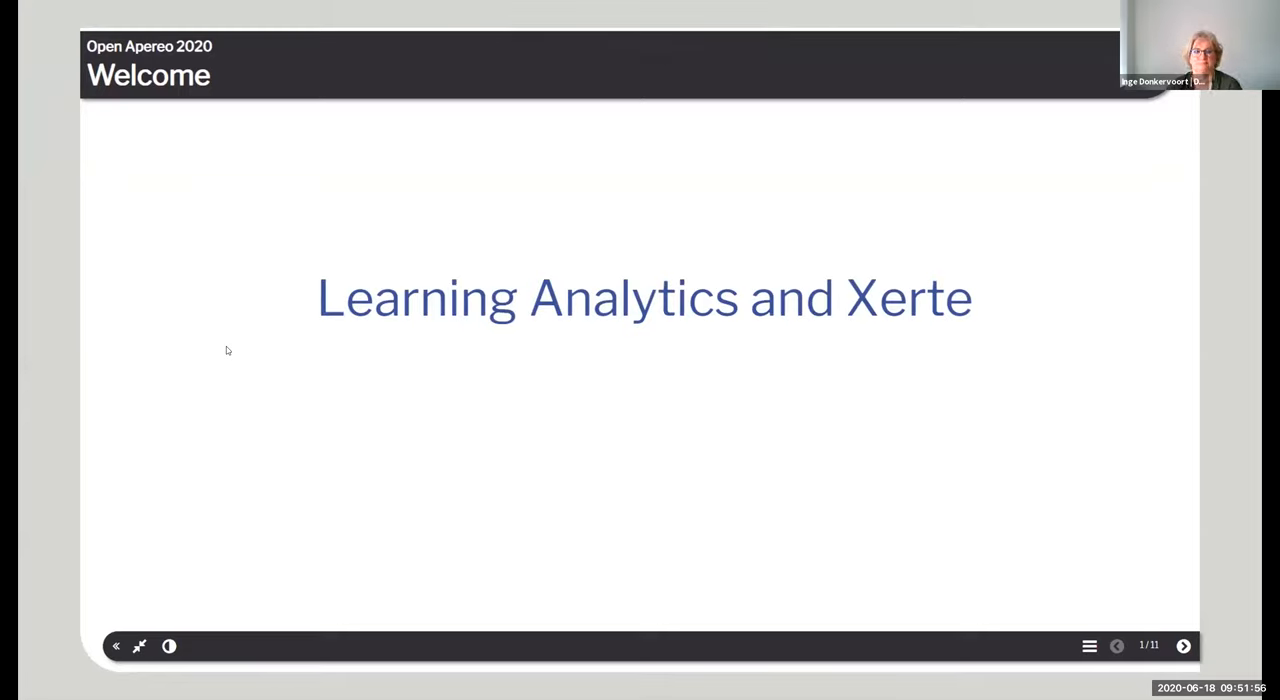
{"action": "left_click", "coordinate": [1184, 644]}
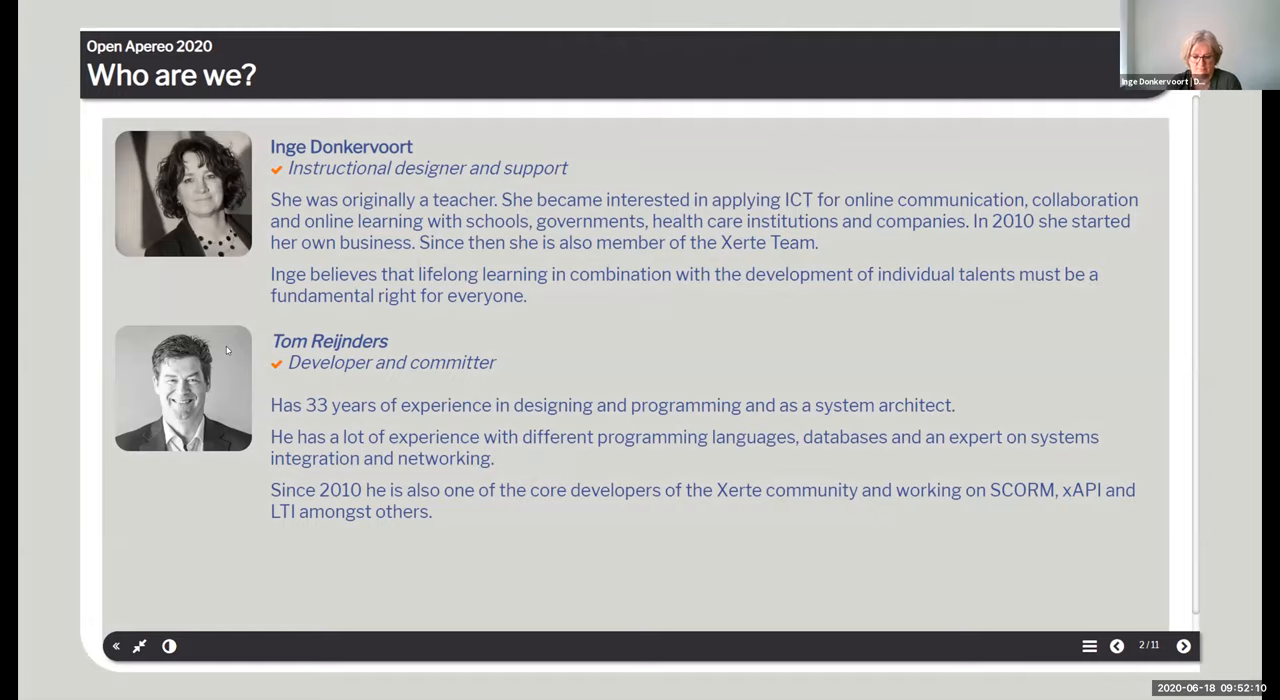
{"action": "left_click", "coordinate": [1184, 644]}
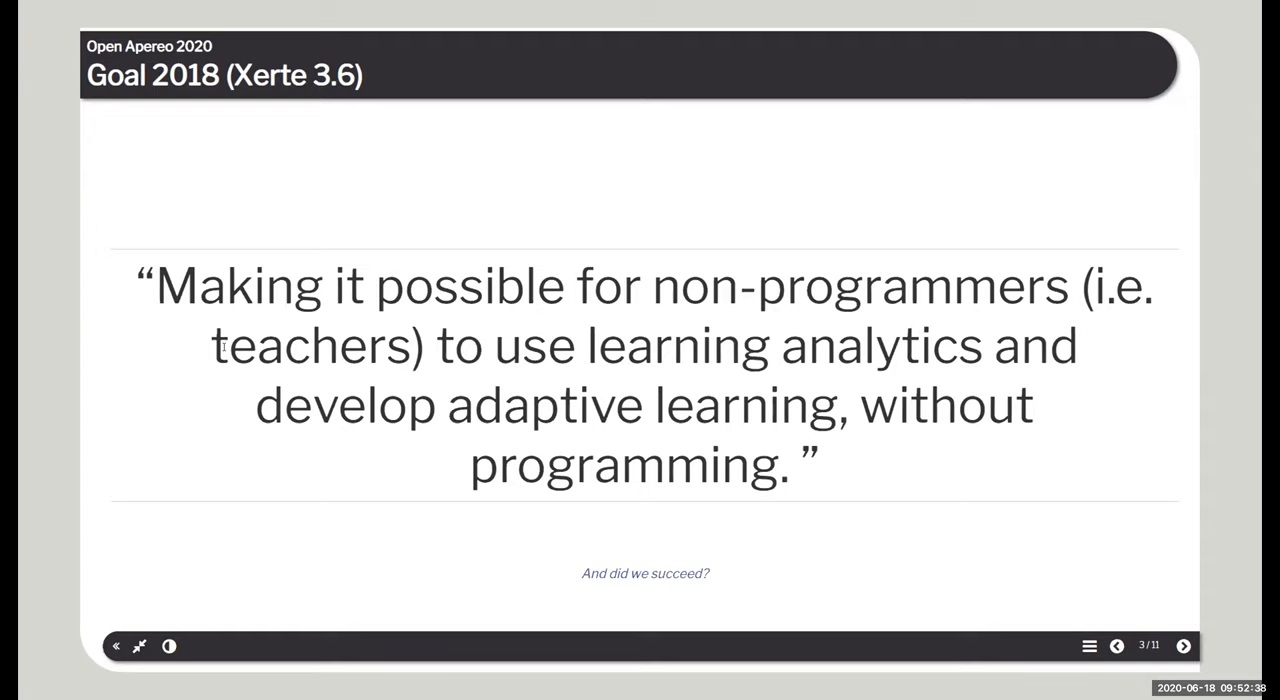
Advance through the Data flows diagram to the Create xAPI tracked LO slide.
{"action": "left_click", "coordinate": [1184, 644]}
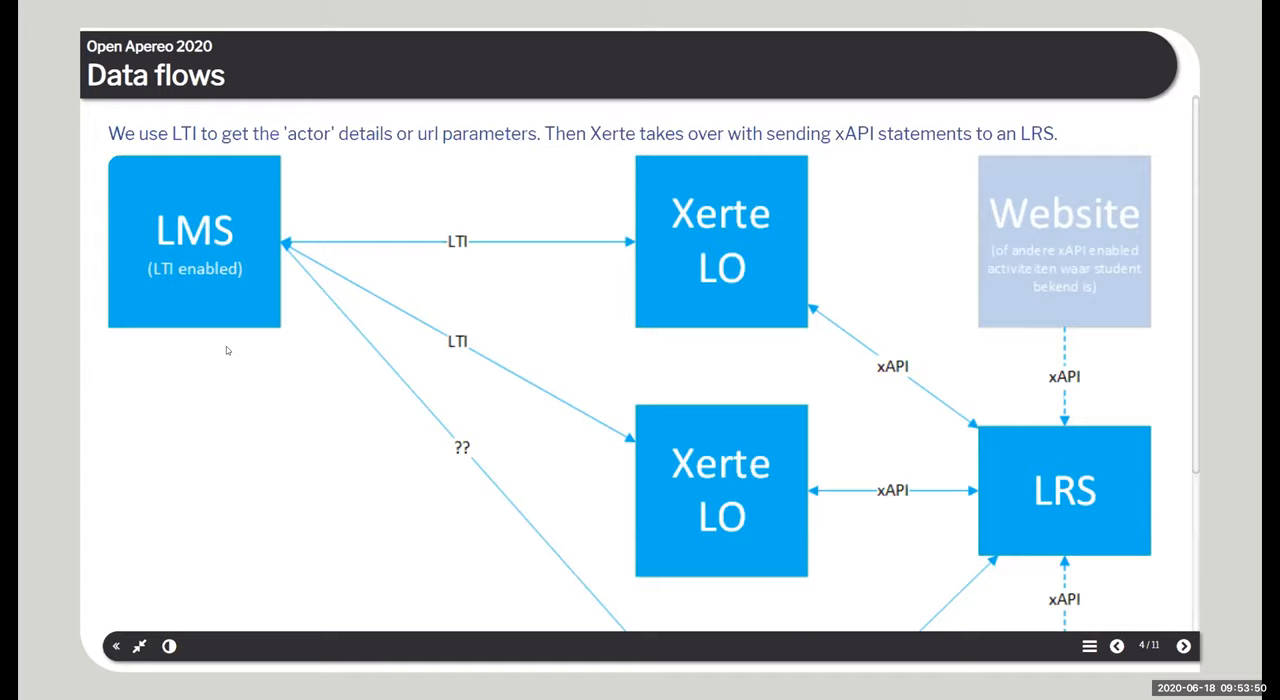
{"action": "left_click", "coordinate": [1184, 644]}
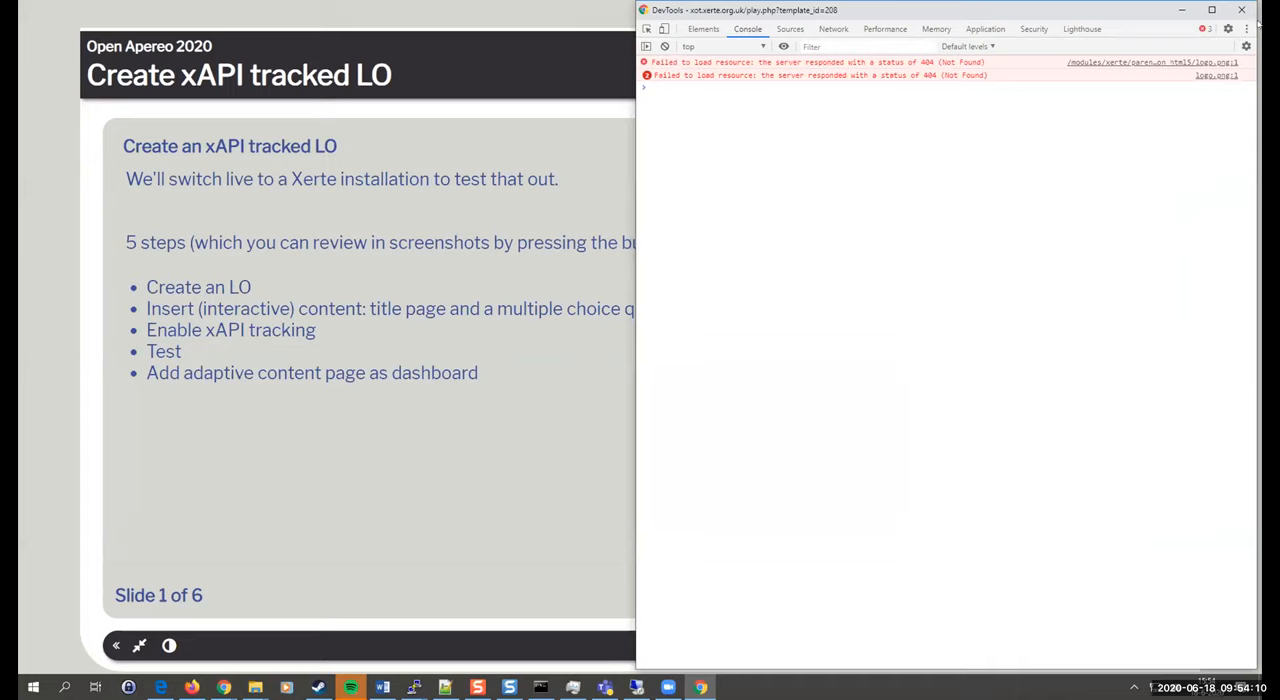
Return to the Xerte workspace, reload it, set the language and view the xAPI tracked LO details.
{"action": "left_click", "coordinate": [1242, 10]}
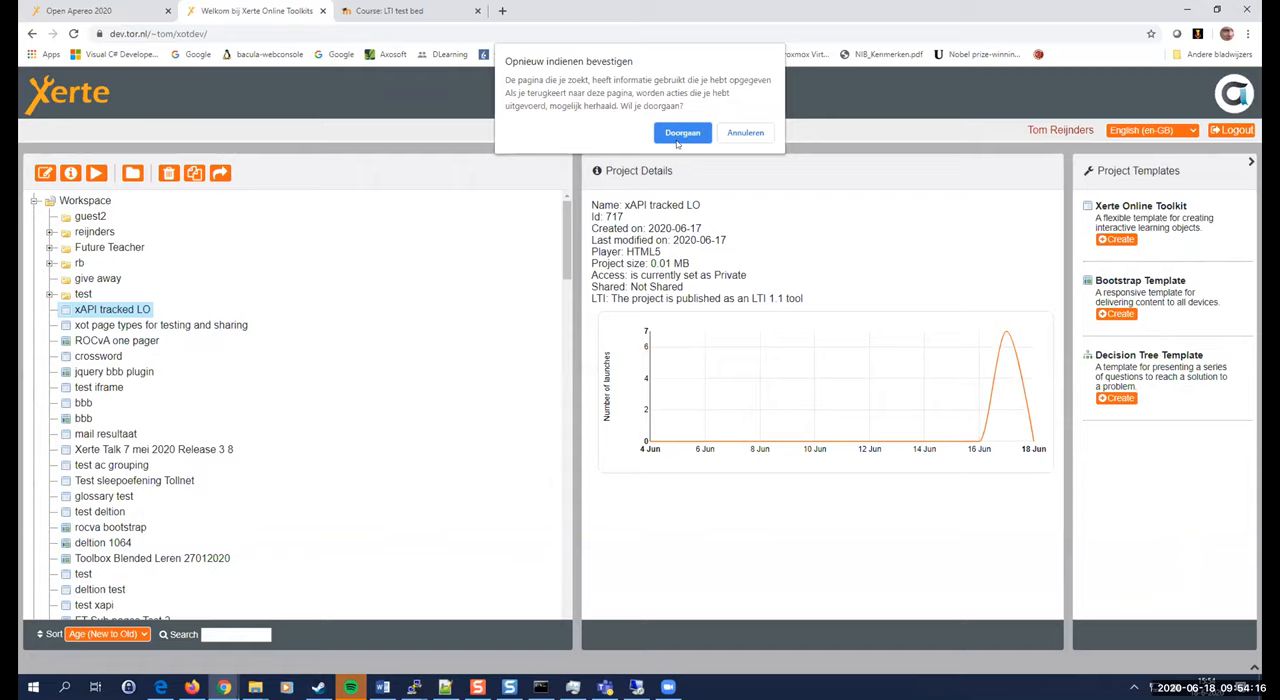
{"action": "left_click", "coordinate": [682, 132]}
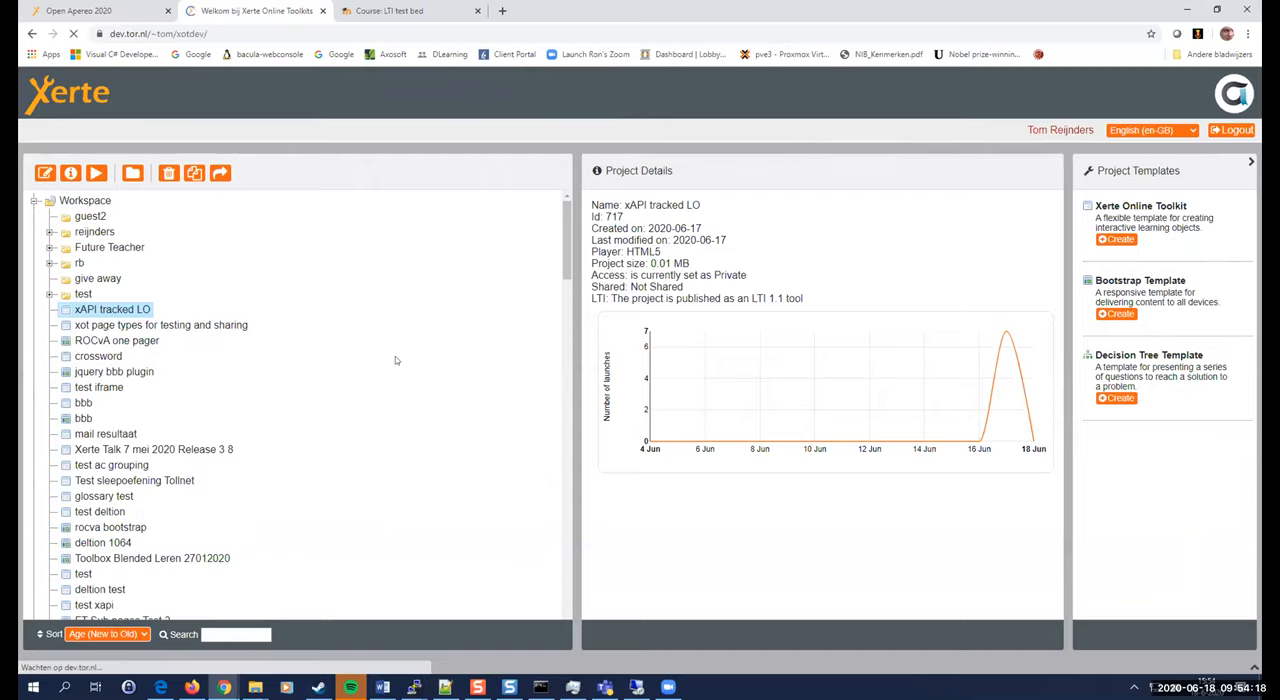
{"action": "left_click", "coordinate": [1150, 130]}
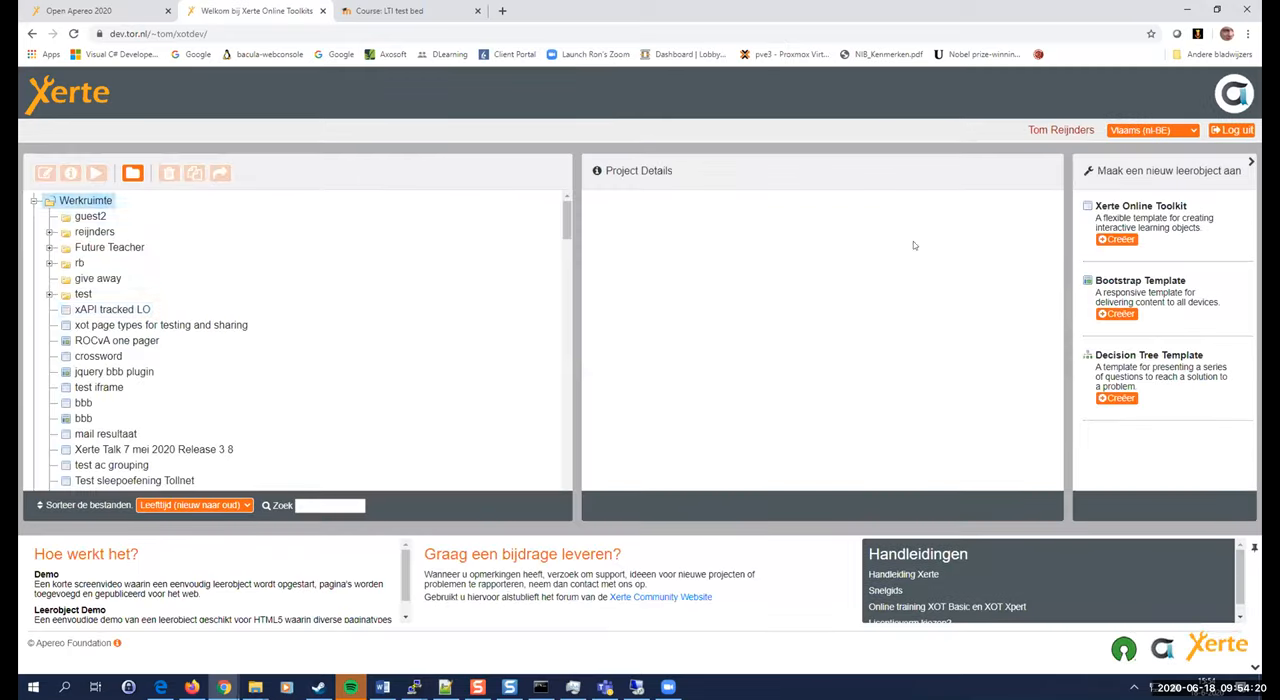
{"action": "left_click", "coordinate": [112, 308]}
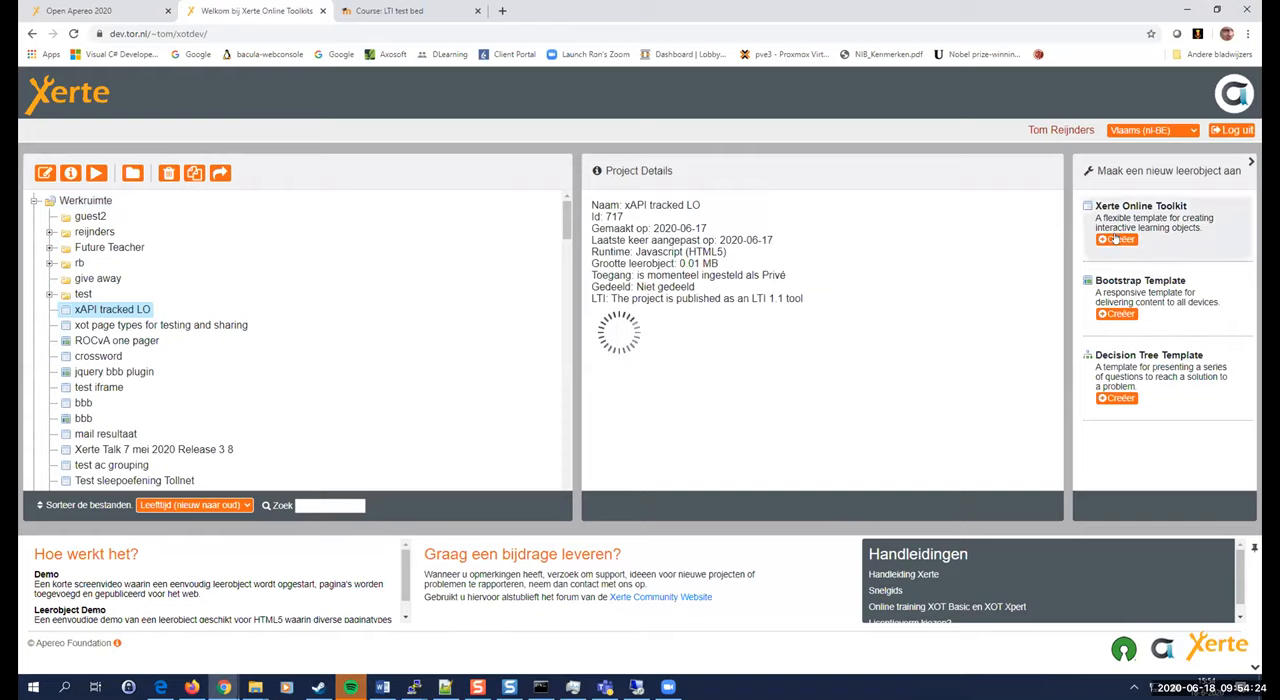
Create a new Xerte Online Toolkit project named 'Open Apereo tracked xapi'.
{"action": "left_click", "coordinate": [1116, 240]}
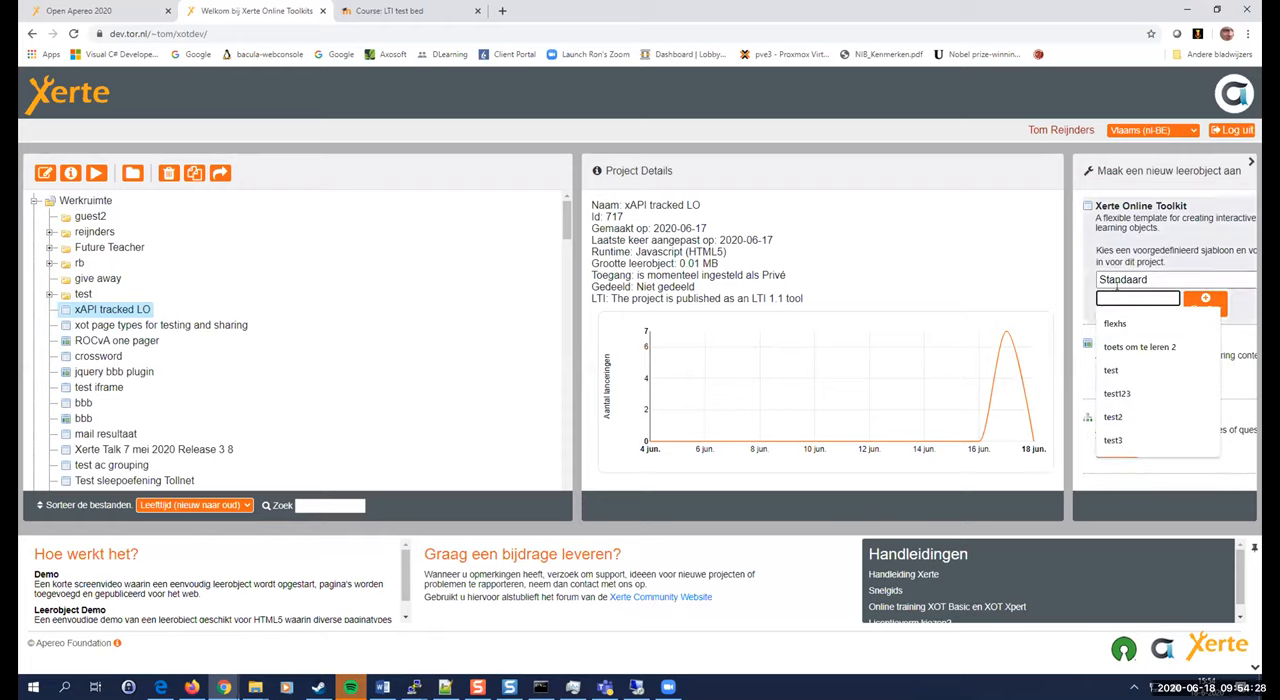
{"action": "type", "text": "Open Apereo tra"}
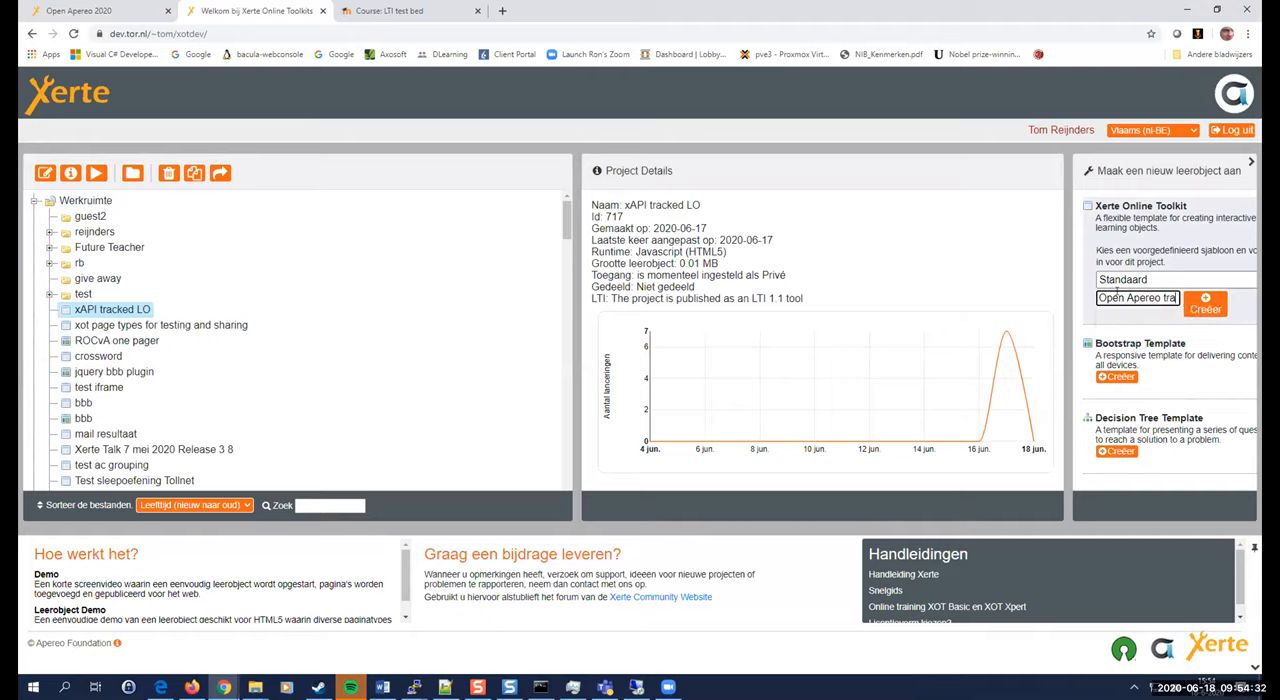
{"action": "type", "text": "pereo tracked xapi"}
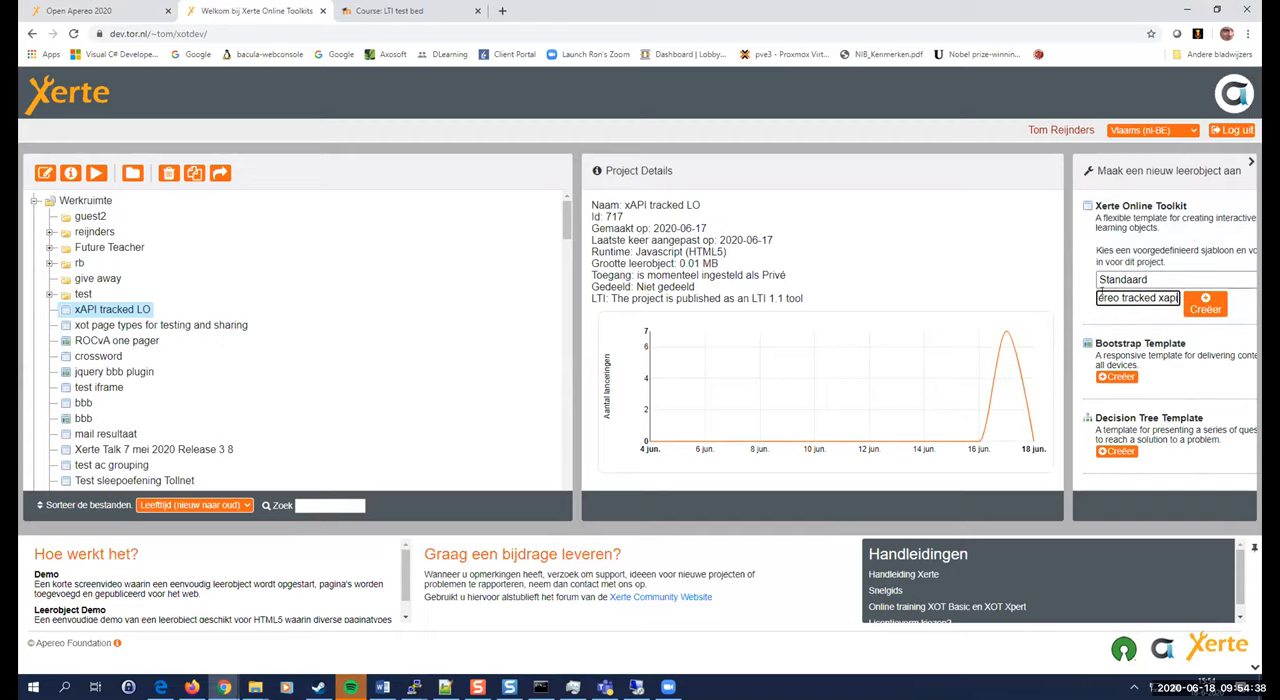
{"action": "left_click", "coordinate": [1204, 302]}
{"action": "type", "text": "x"}
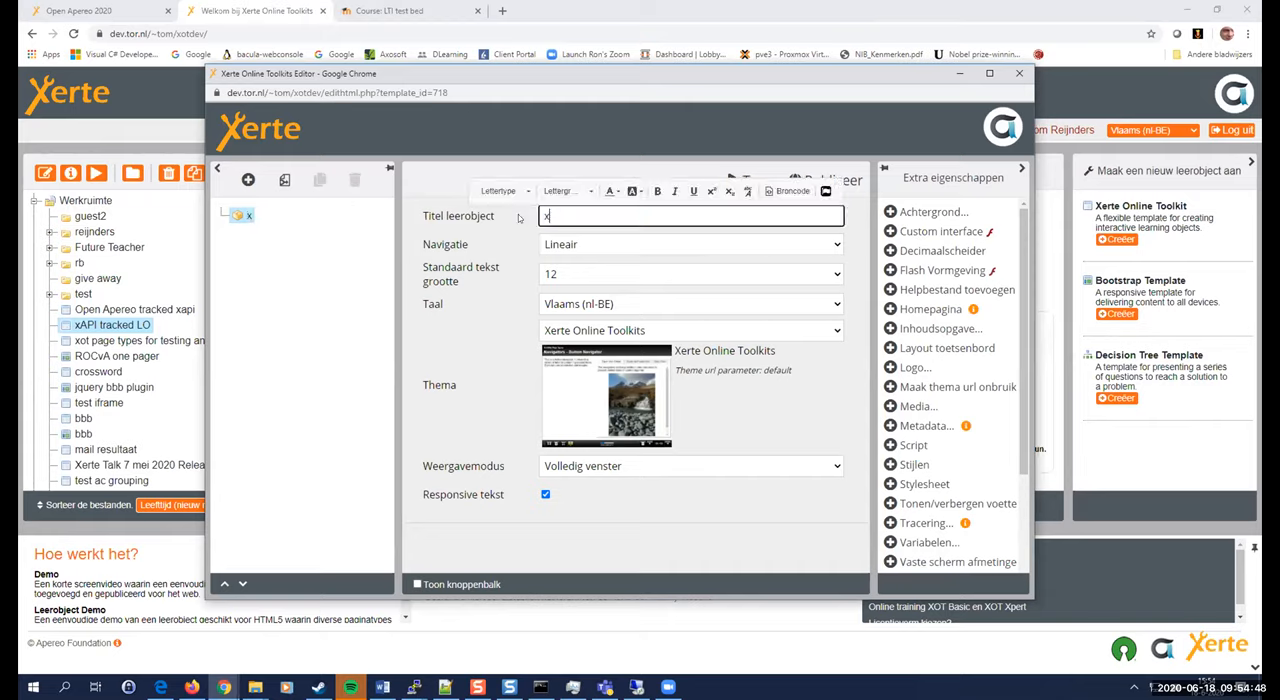
{"action": "type", "text": "API track"}
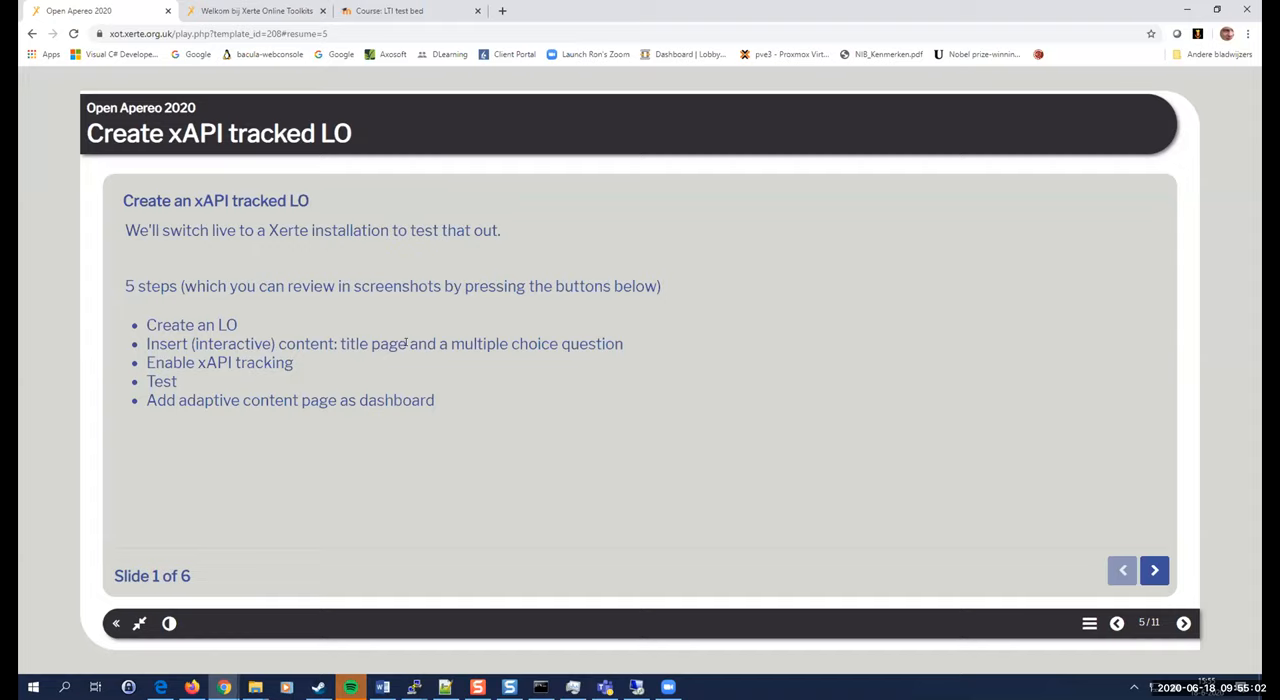
{"action": "mouse_move", "coordinate": [500, 362]}
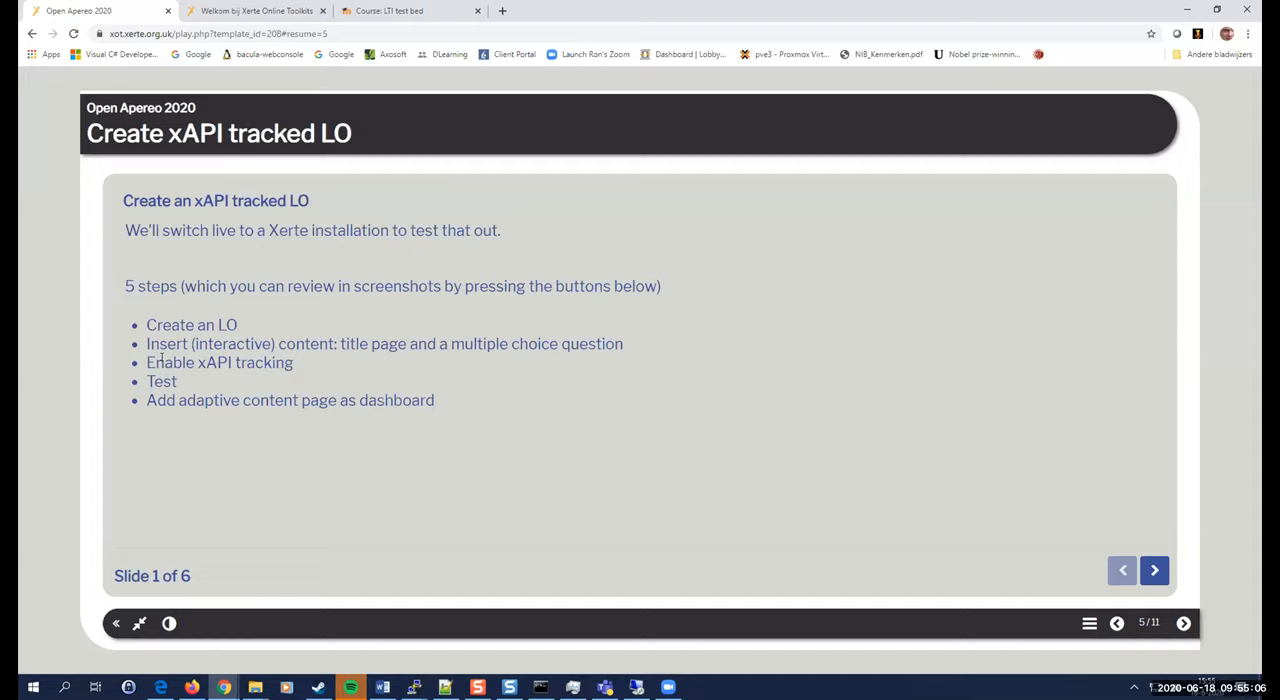
{"action": "mouse_move", "coordinate": [200, 472]}
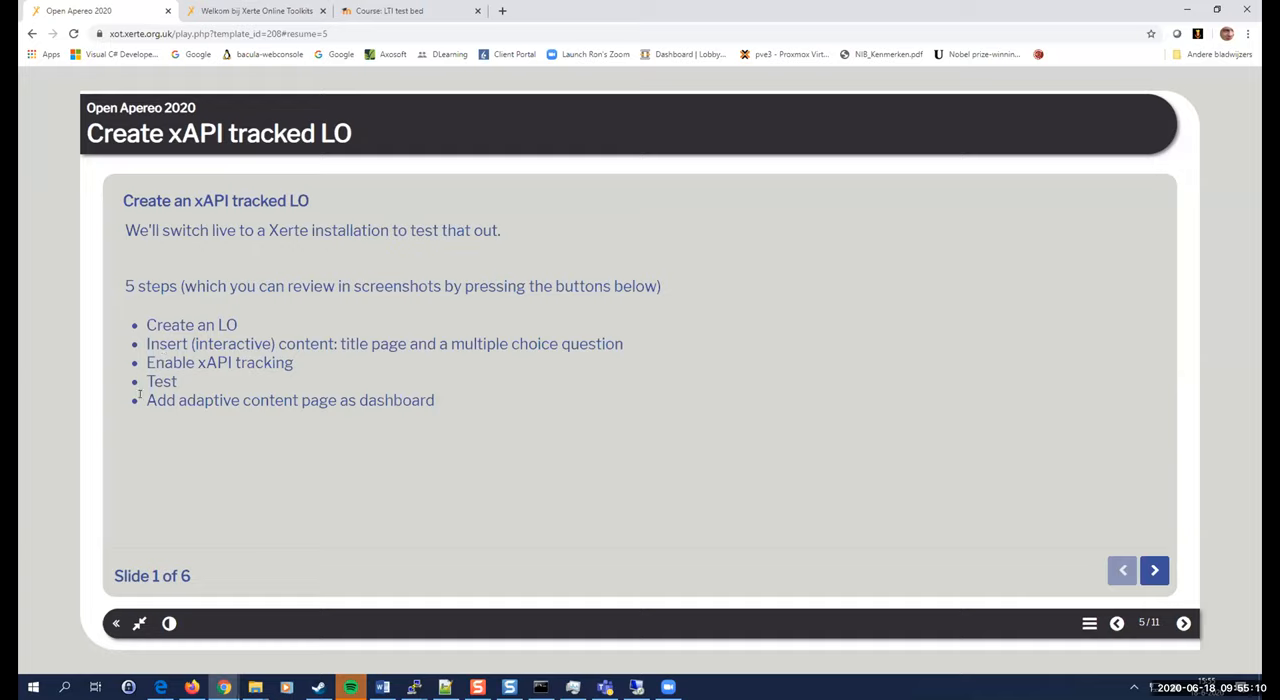
{"action": "mouse_move", "coordinate": [312, 436]}
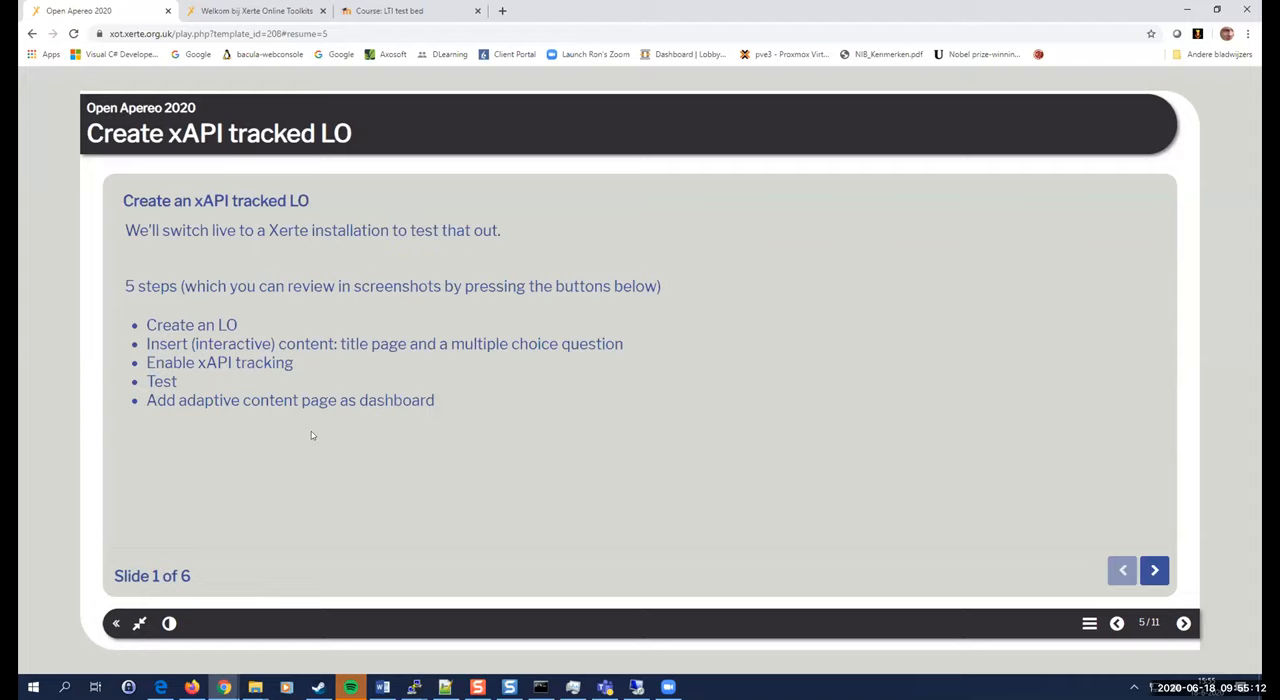
{"action": "mouse_move", "coordinate": [280, 226]}
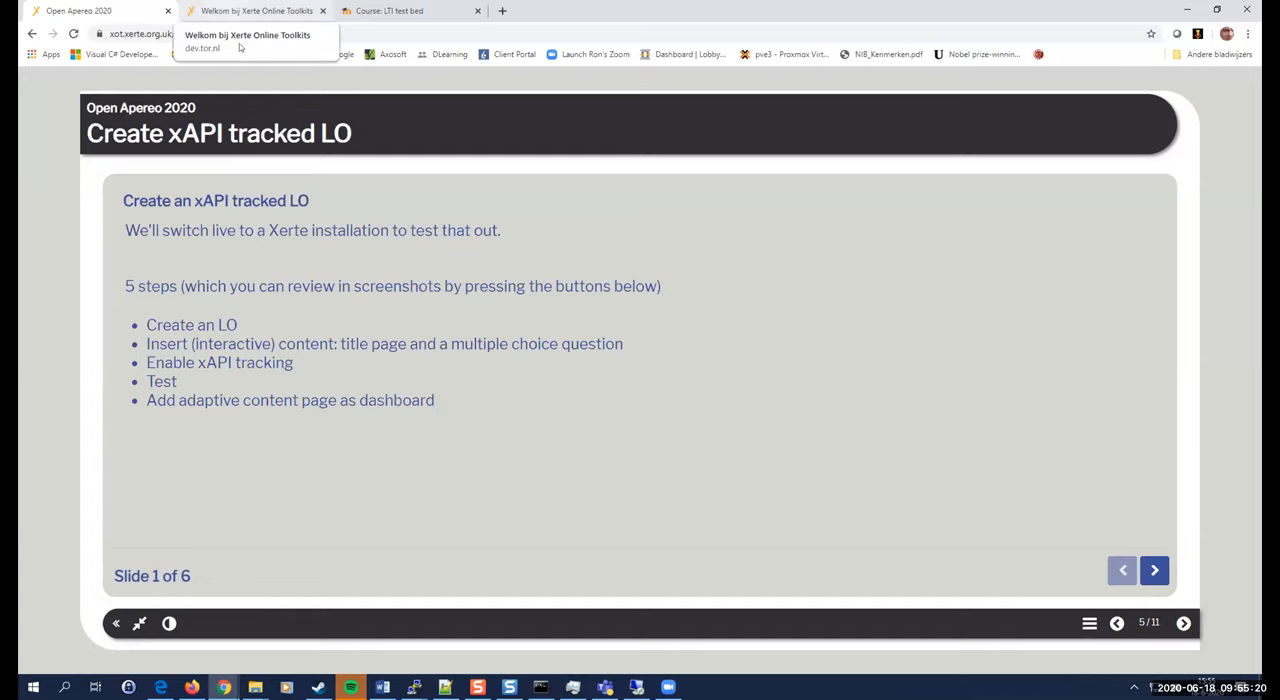
Close the xAPI tracked LO editor and switch the workspace language to English (en-GB).
{"action": "left_click", "coordinate": [256, 12]}
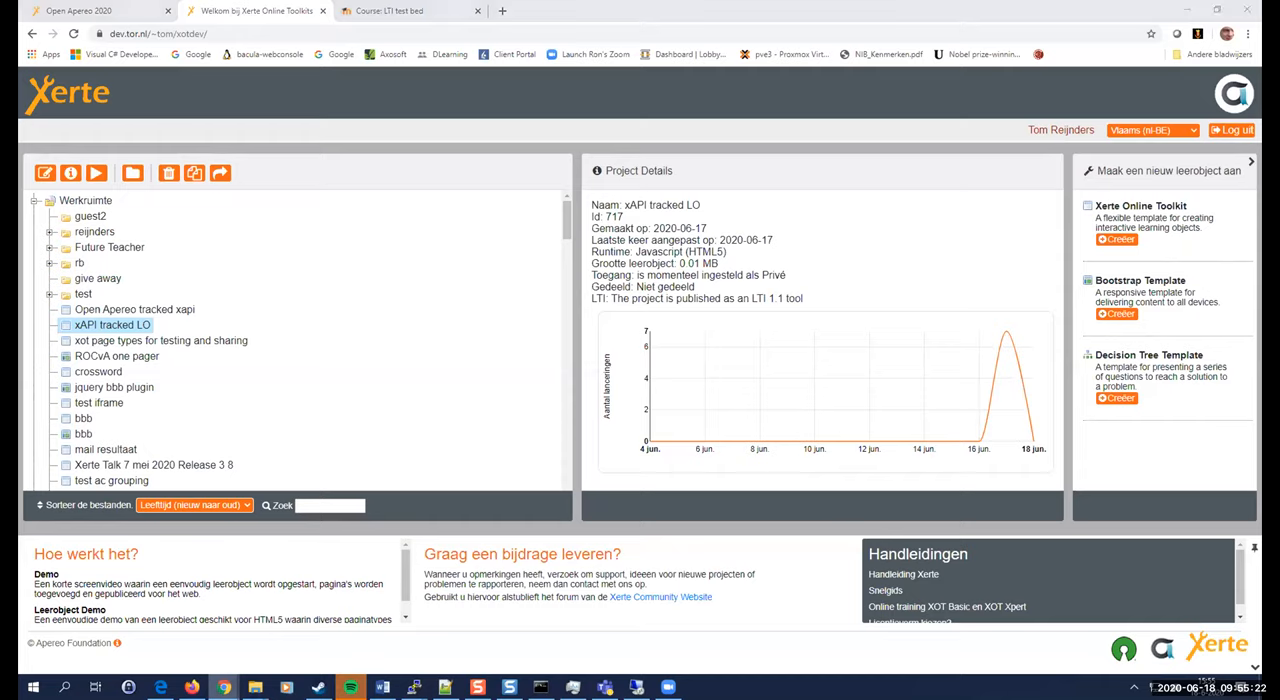
{"action": "left_click", "coordinate": [44, 172]}
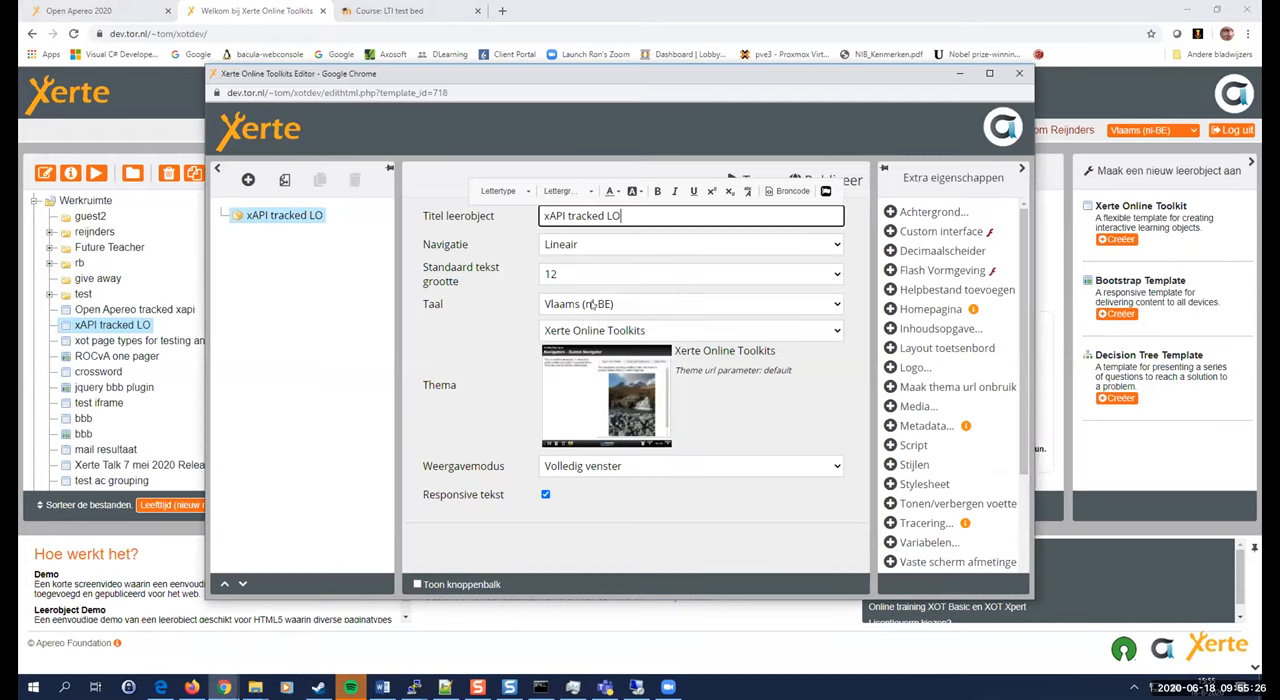
{"action": "left_click", "coordinate": [690, 304]}
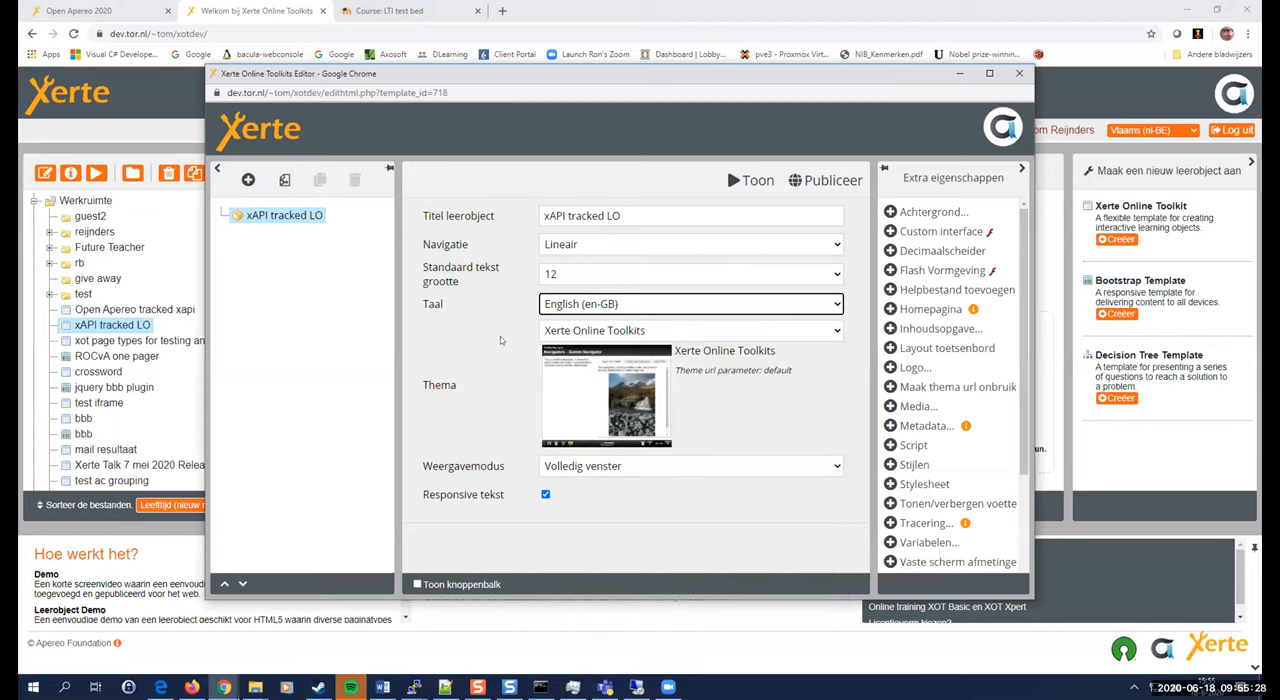
{"action": "mouse_move", "coordinate": [488, 340]}
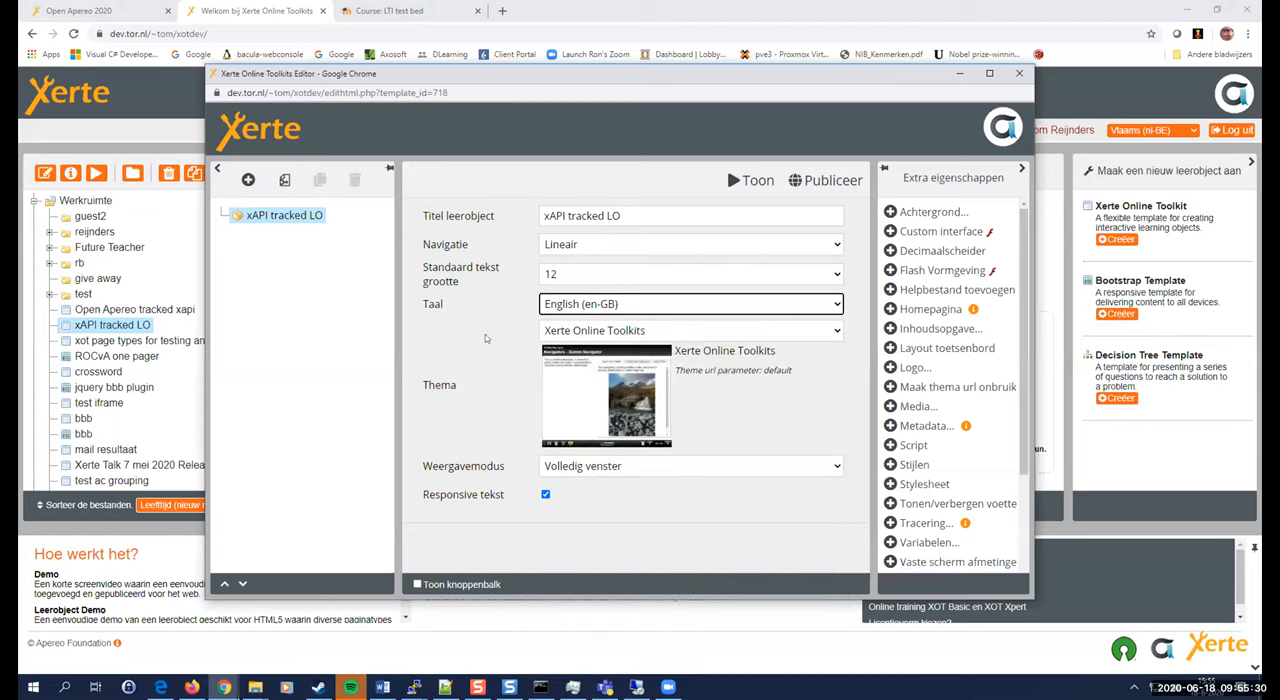
{"action": "mouse_move", "coordinate": [444, 346]}
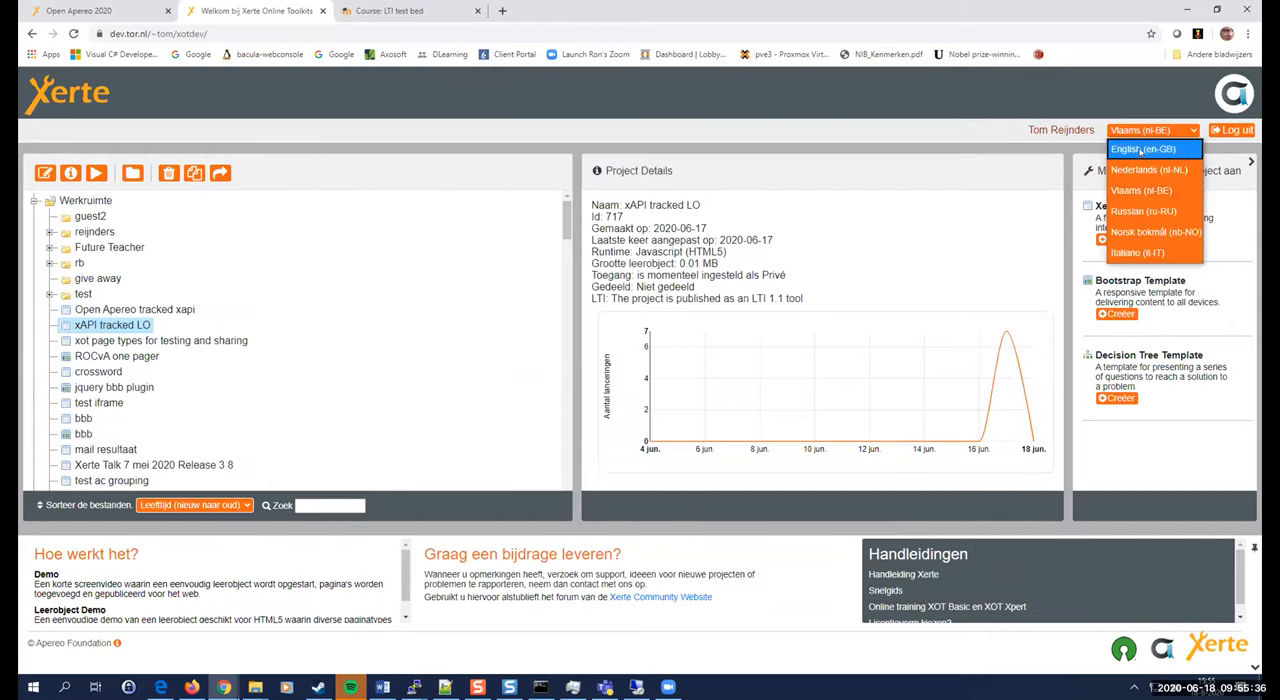
{"action": "left_click", "coordinate": [1144, 148]}
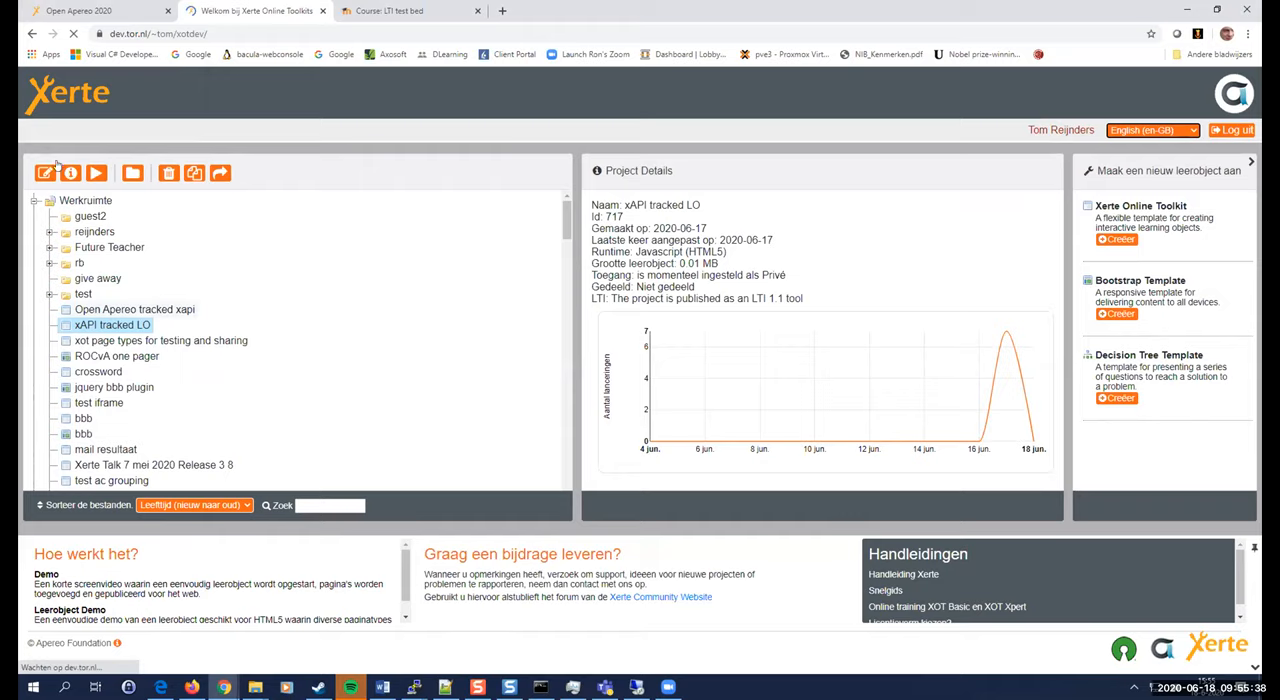
{"action": "left_click", "coordinate": [44, 172]}
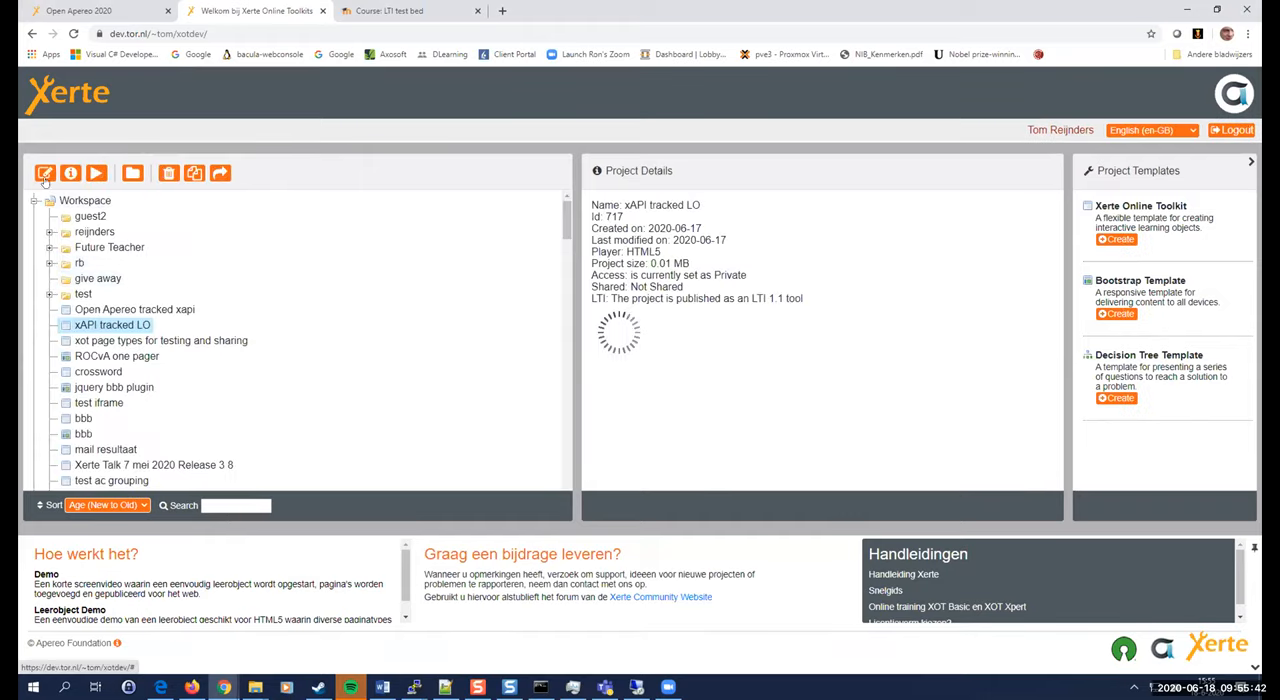
Retitle the Open Apereo tracked xapi learning object to 'Some title' and browse the page-type menu.
{"action": "left_click", "coordinate": [44, 172]}
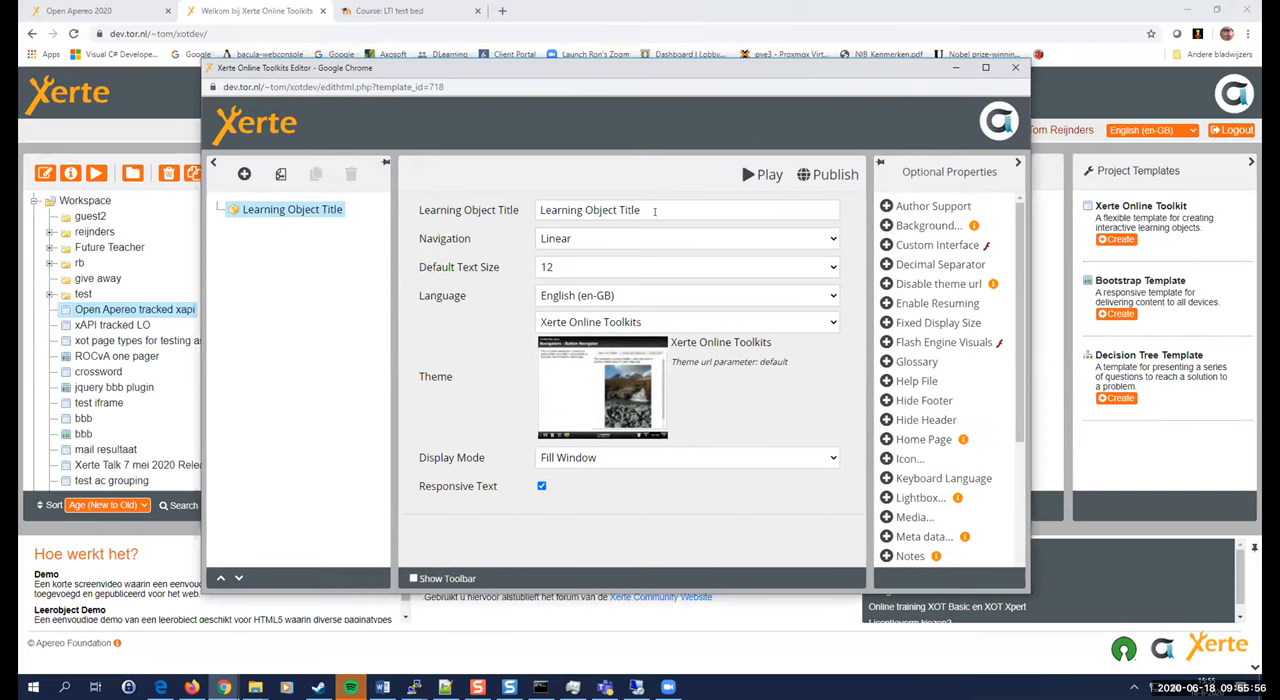
{"action": "type", "text": "Some t"}
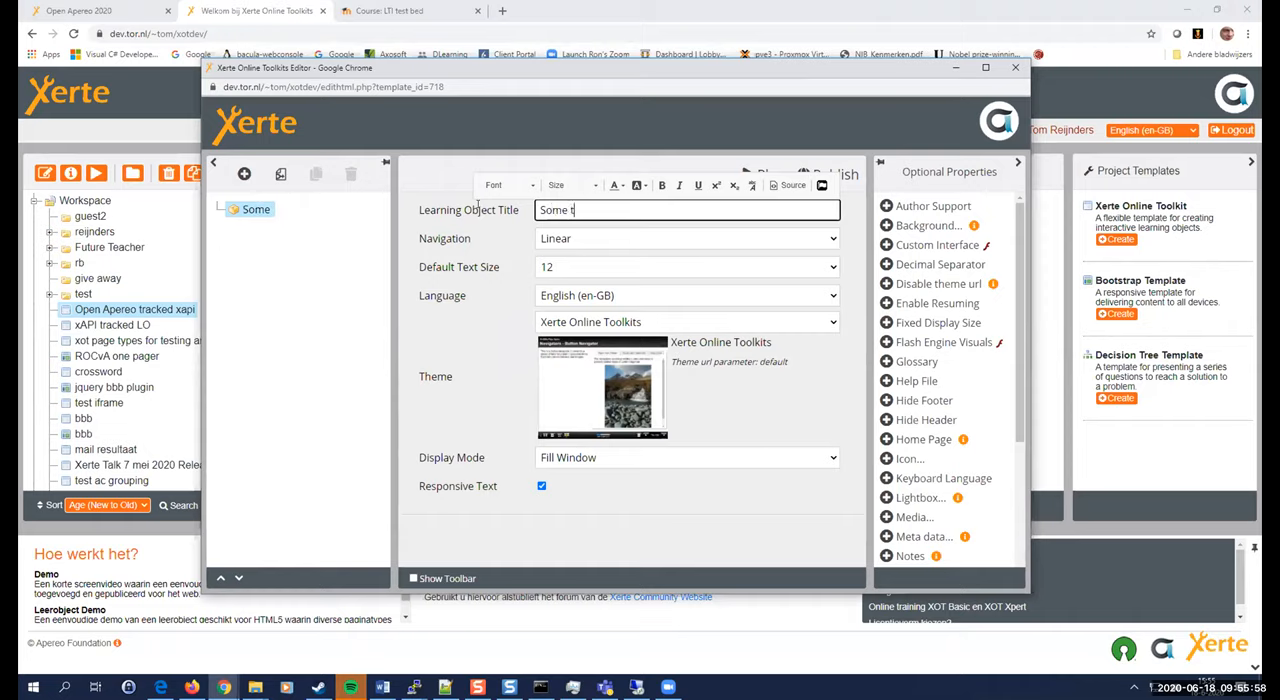
{"action": "type", "text": "itle"}
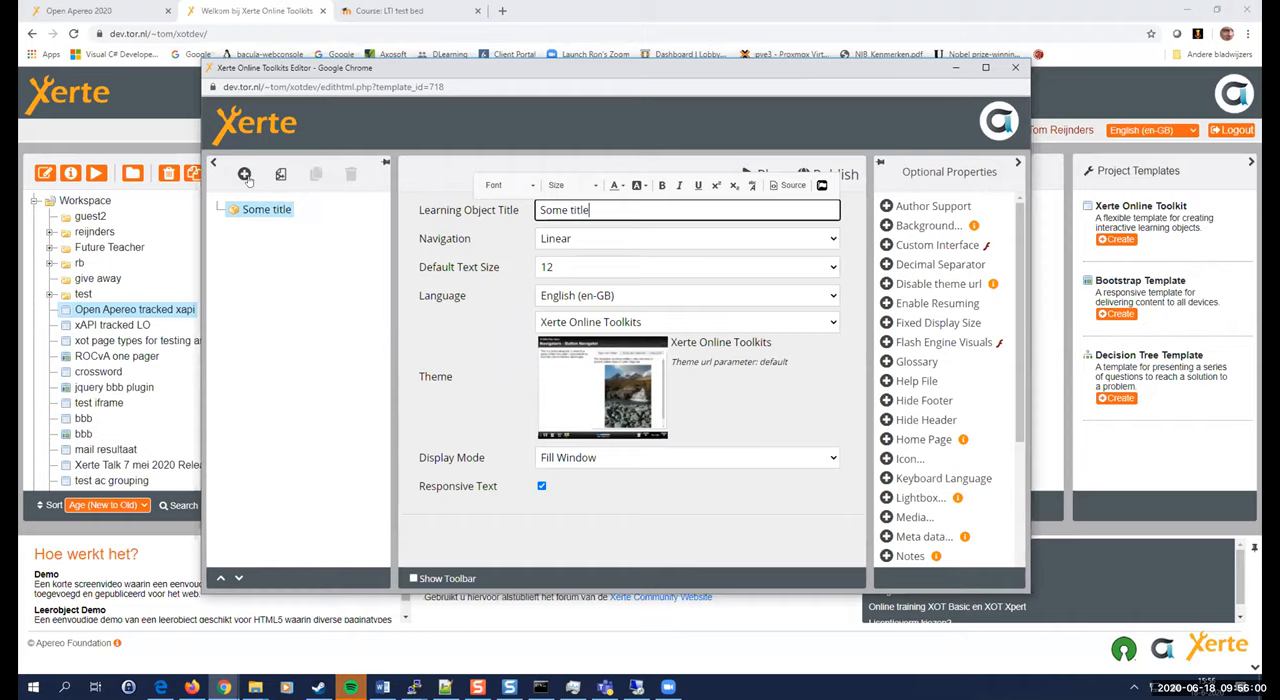
{"action": "left_click", "coordinate": [244, 174]}
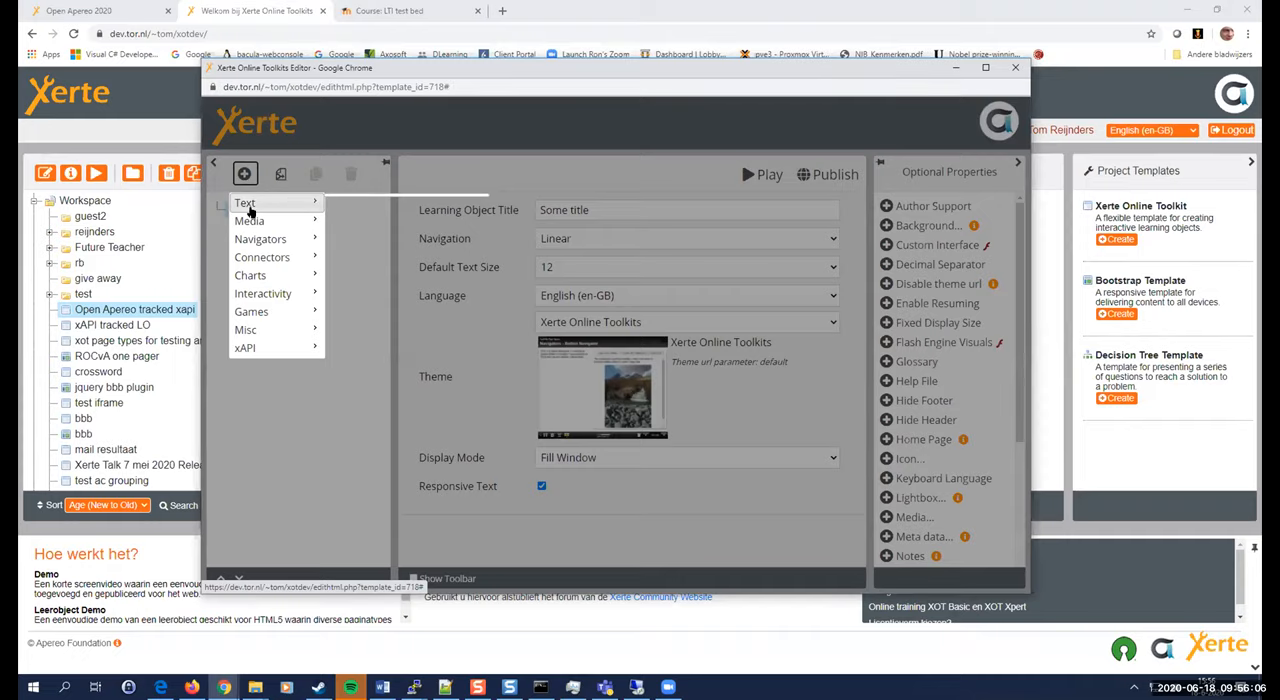
{"action": "left_click", "coordinate": [244, 204]}
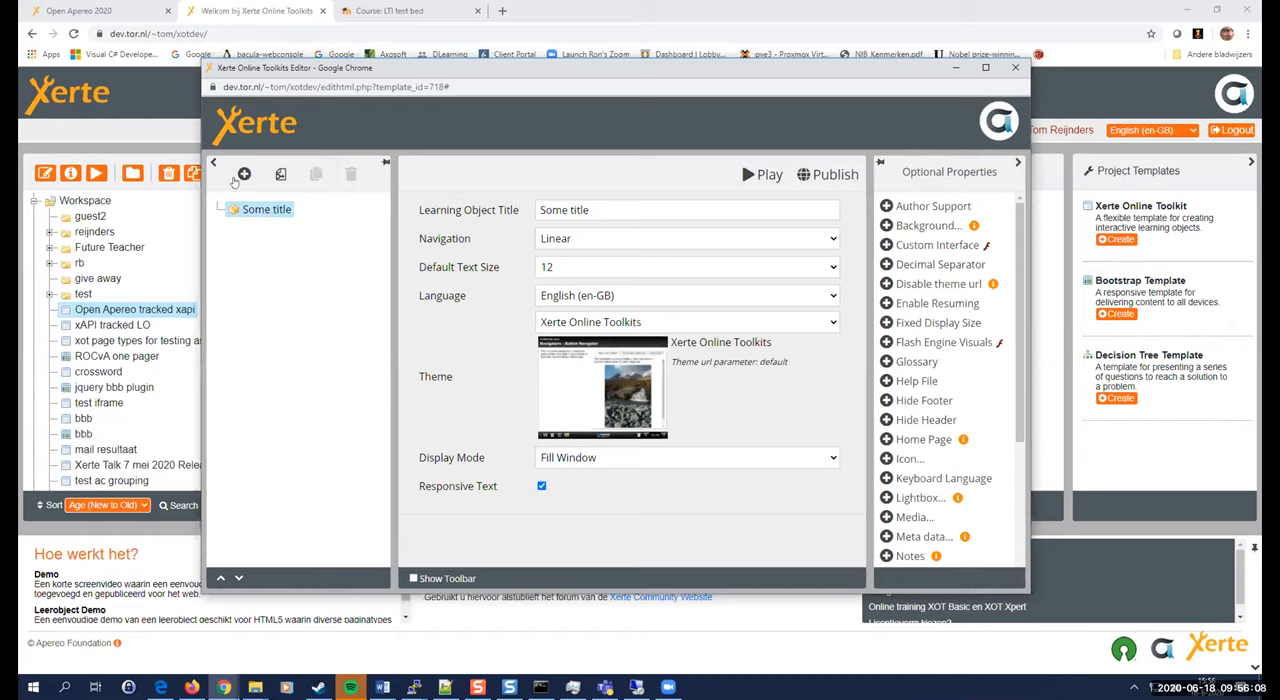
{"action": "left_click", "coordinate": [244, 174]}
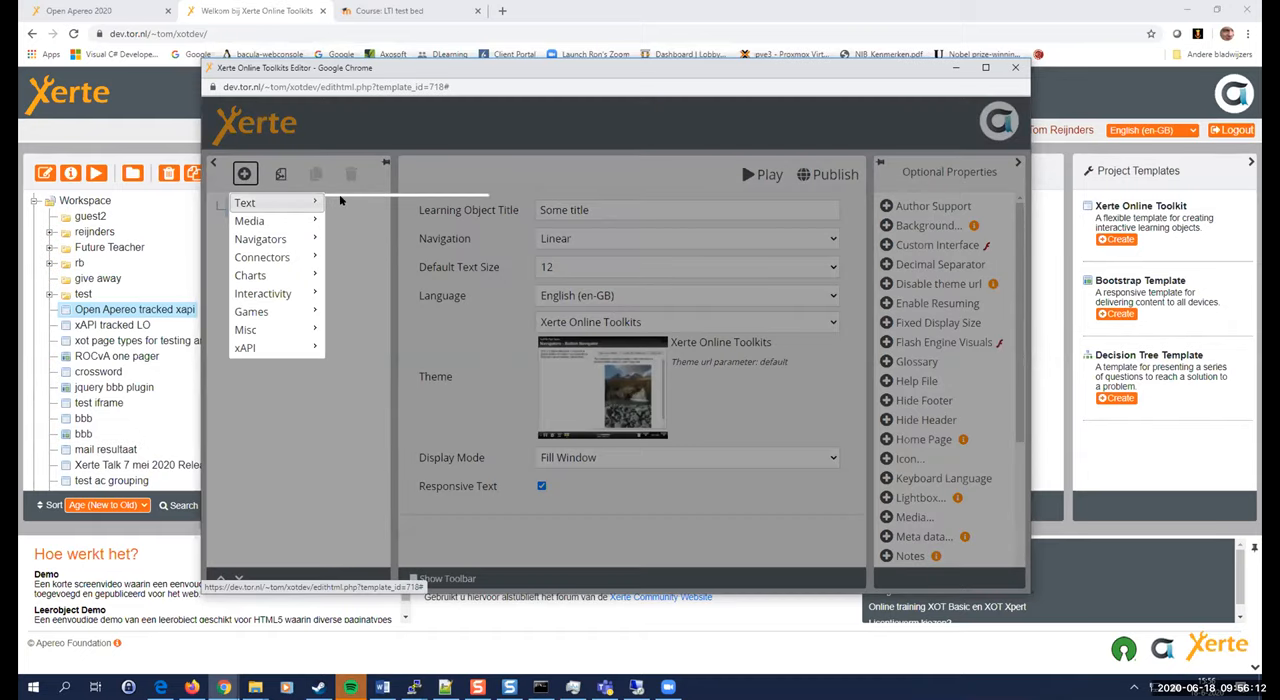
{"action": "mouse_move", "coordinate": [280, 202]}
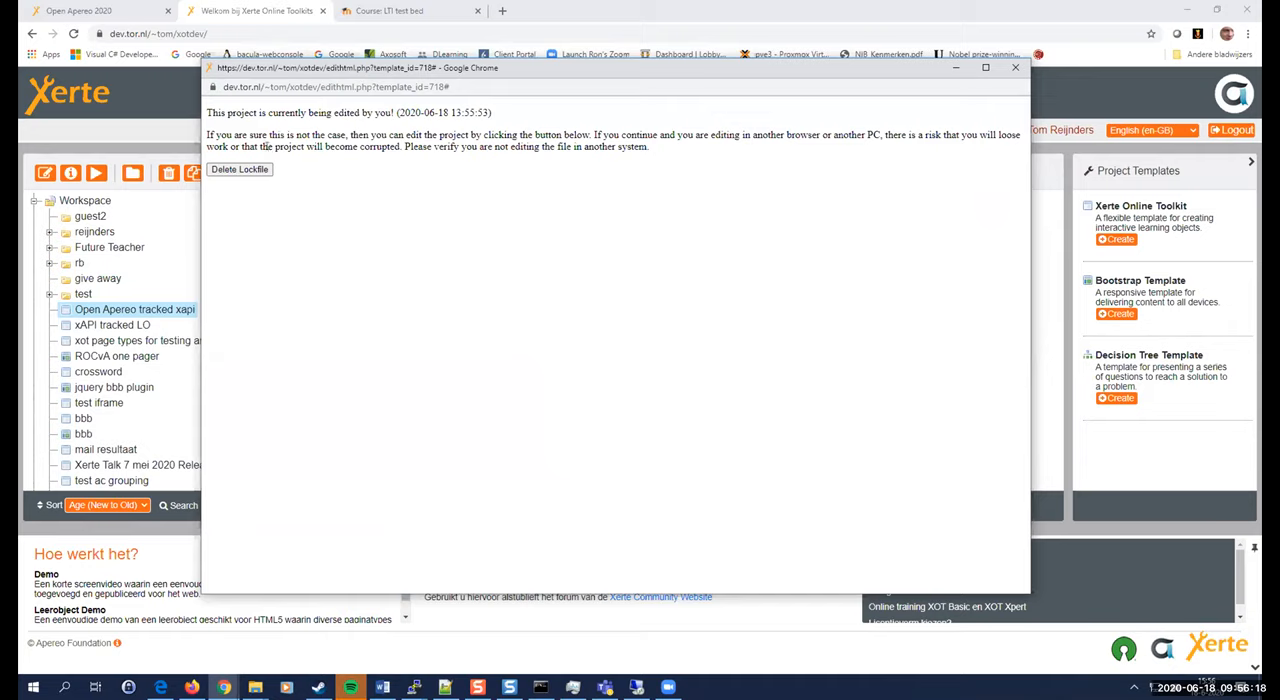
Delete the lockfile and close the editor, raising the publish-changes prompt.
{"action": "left_click", "coordinate": [240, 168]}
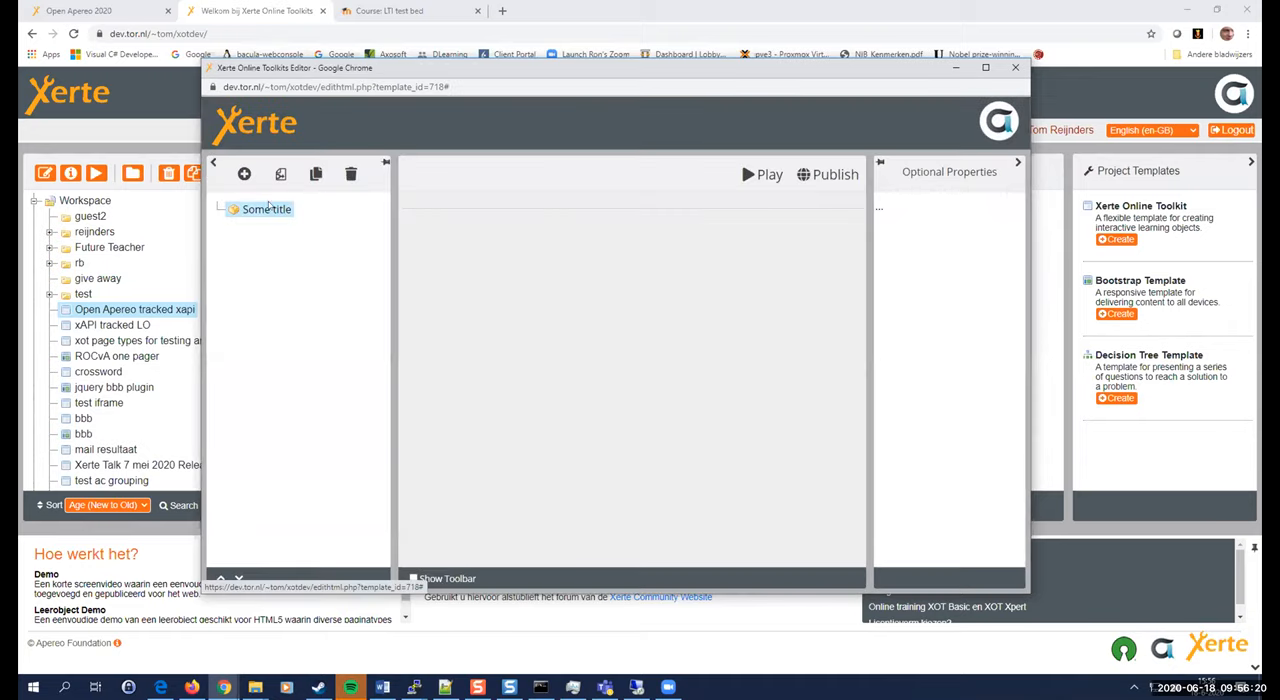
{"action": "left_click", "coordinate": [244, 174]}
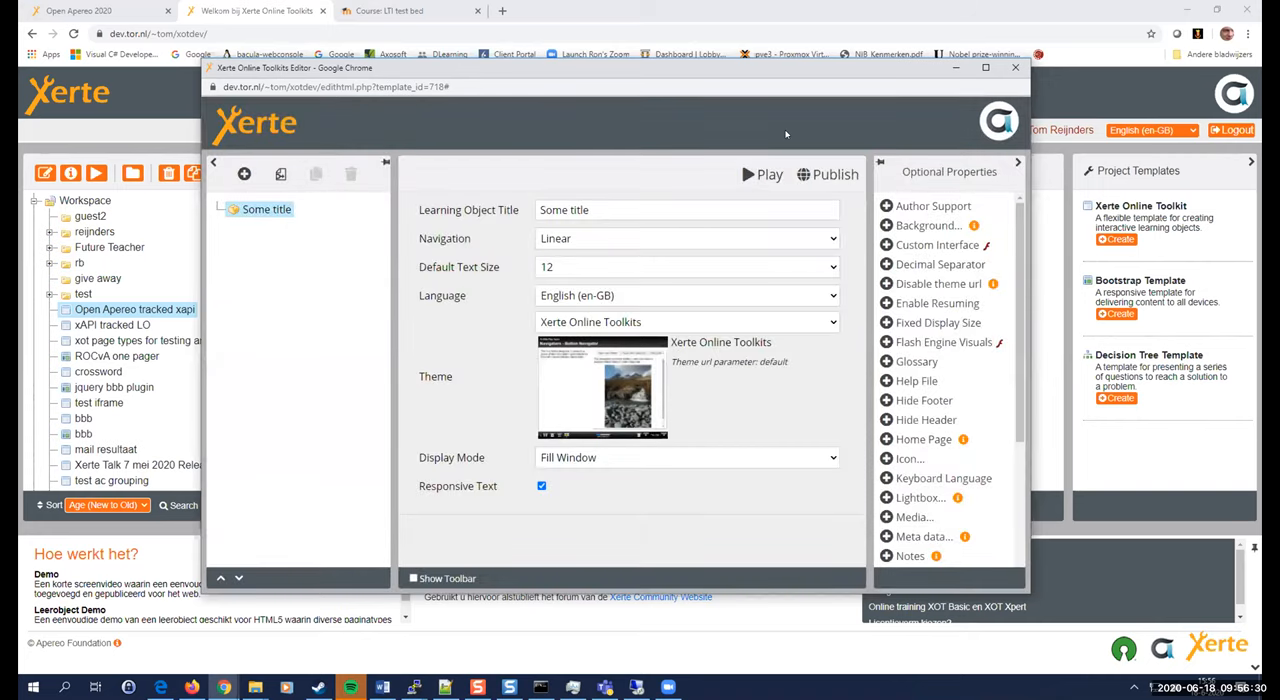
{"action": "left_click", "coordinate": [828, 174]}
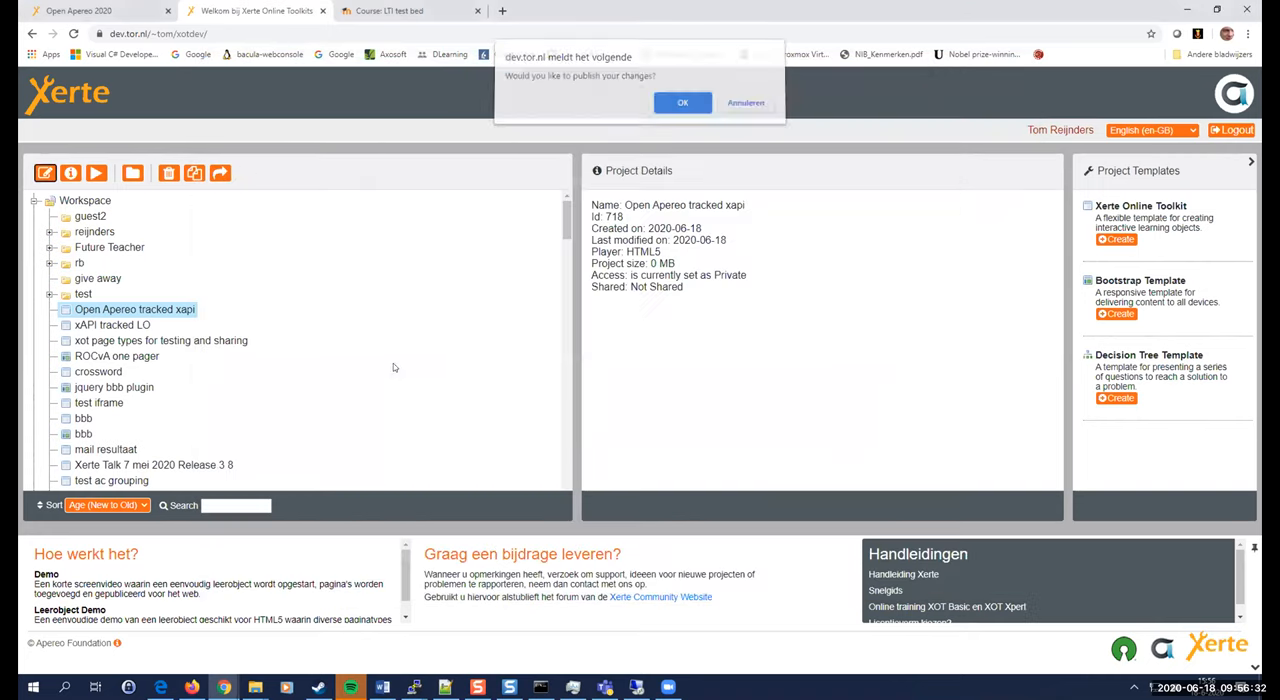
Answer the publish prompt, reload, close the editor and start a new Xerte Online Toolkit project.
{"action": "left_click", "coordinate": [684, 102]}
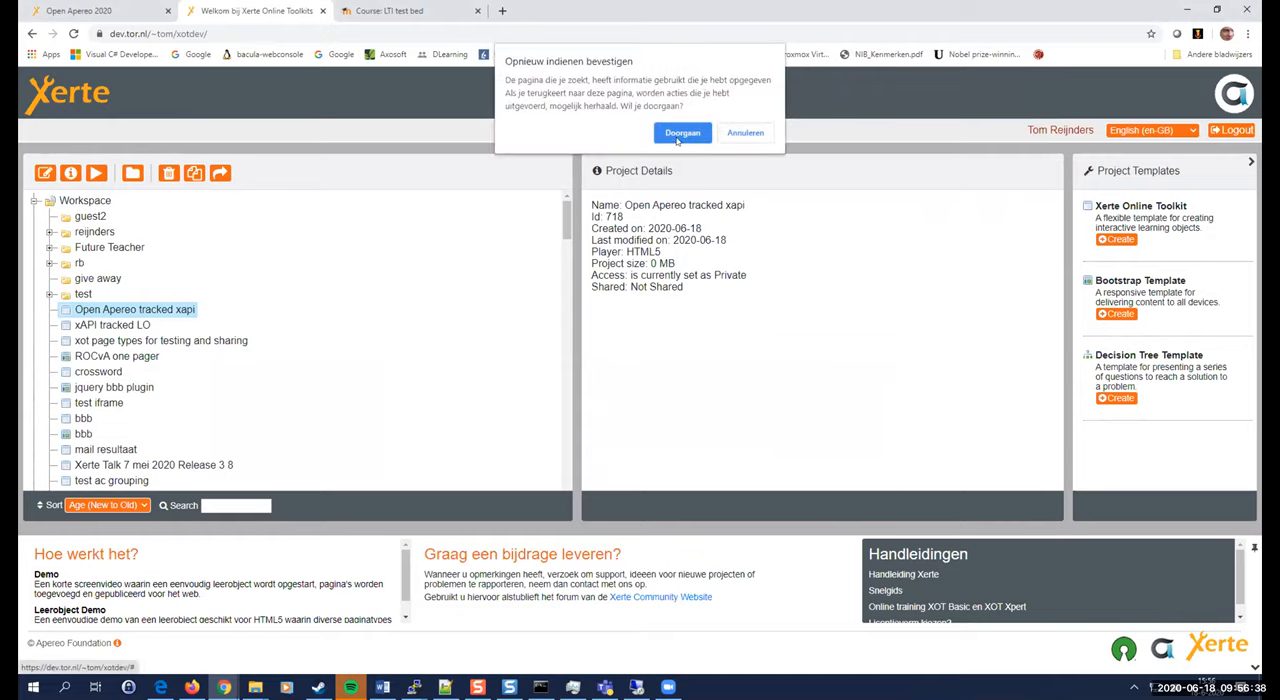
{"action": "left_click", "coordinate": [682, 132]}
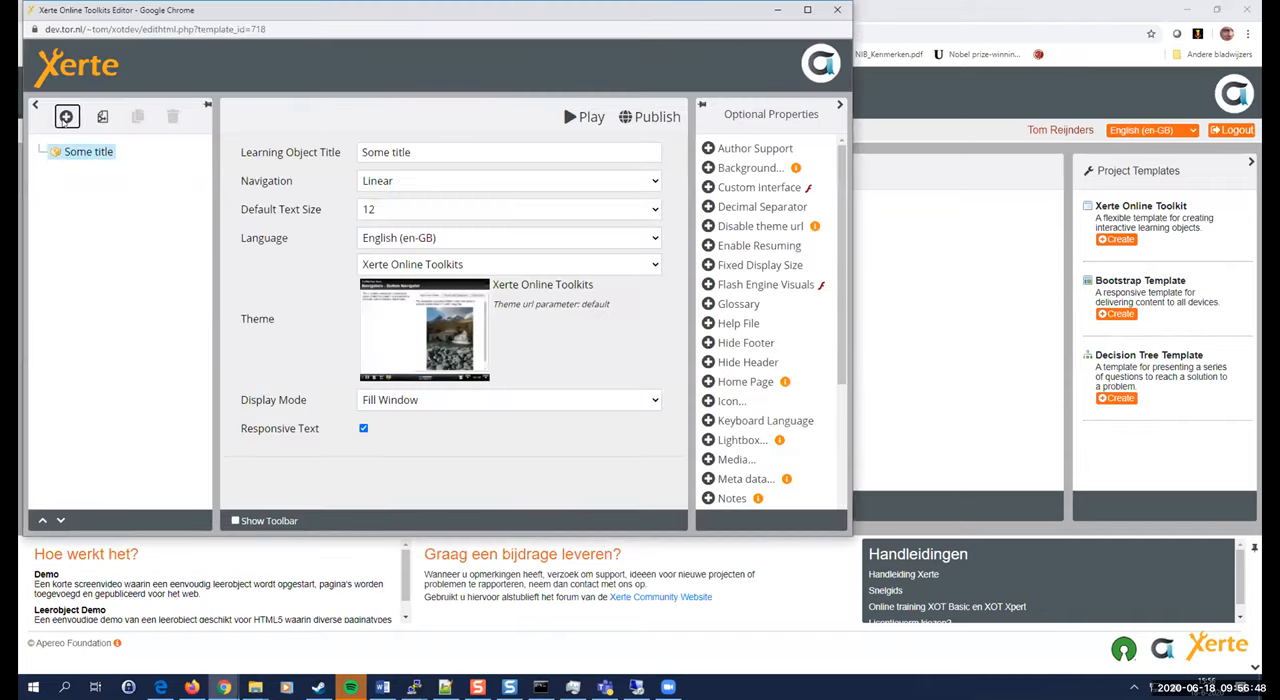
{"action": "left_click", "coordinate": [68, 116]}
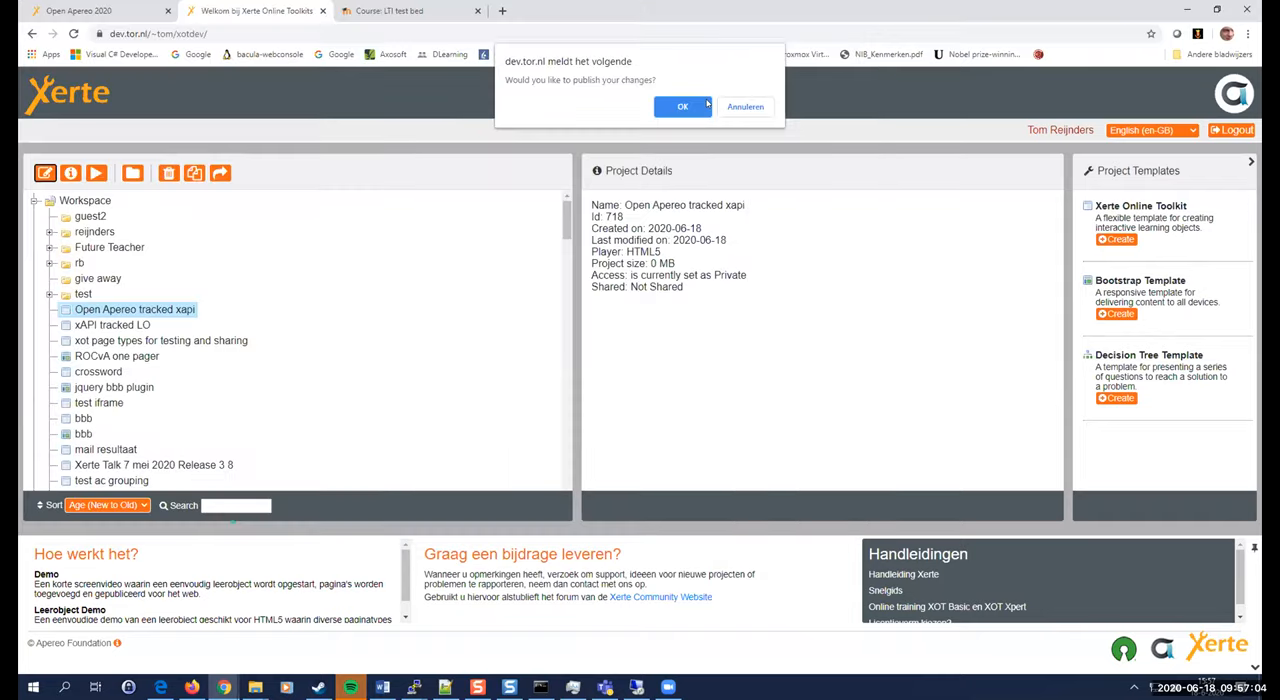
{"action": "left_click", "coordinate": [682, 108]}
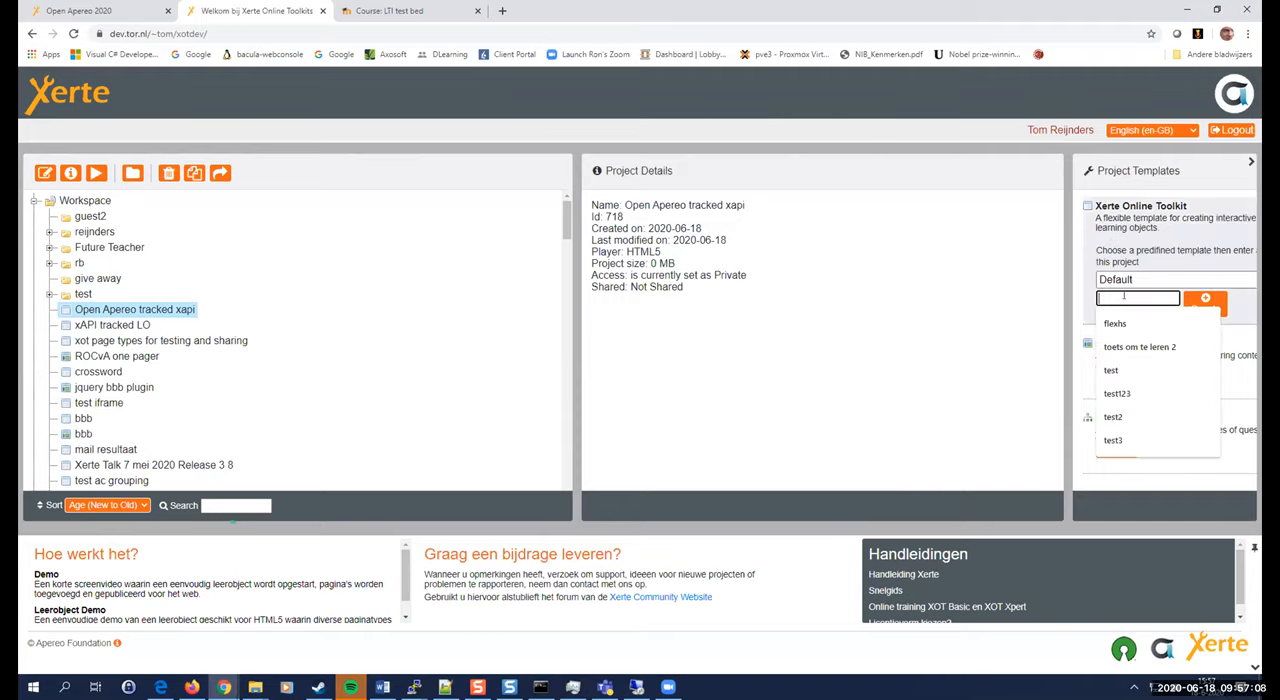
Create project 'try 2', title its learning object 'Some title' and close the editor.
{"action": "type", "text": "try 2"}
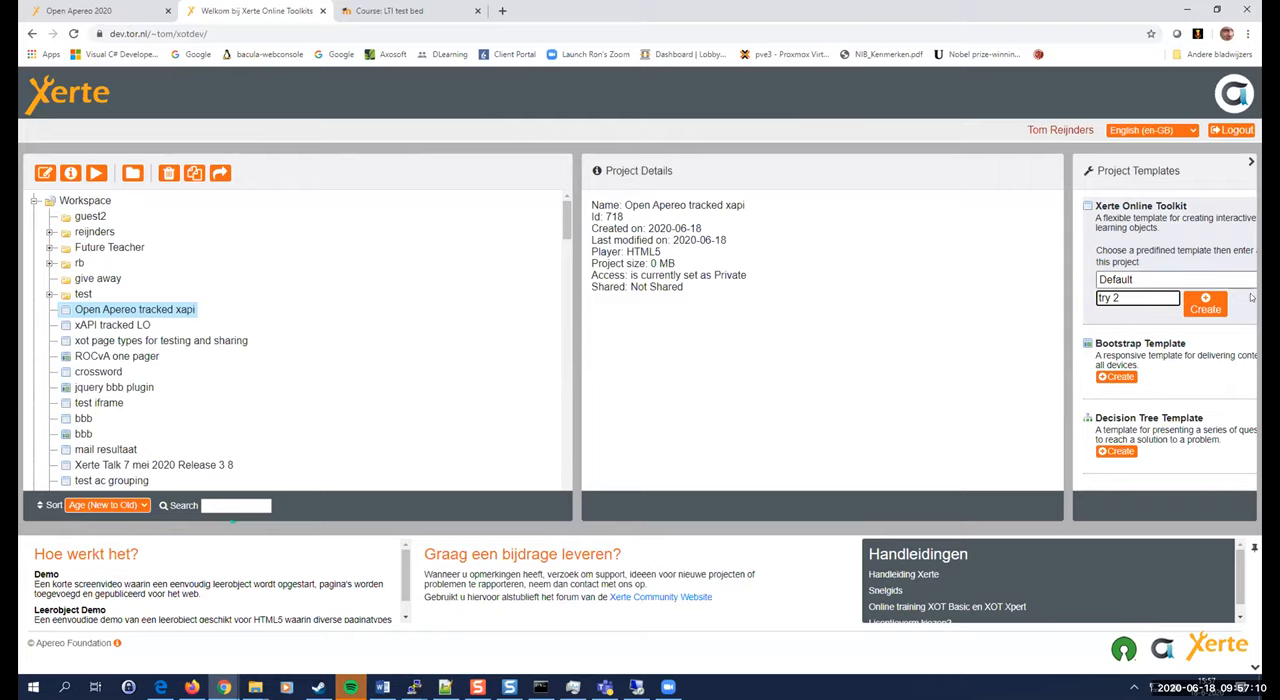
{"action": "left_click", "coordinate": [1204, 302]}
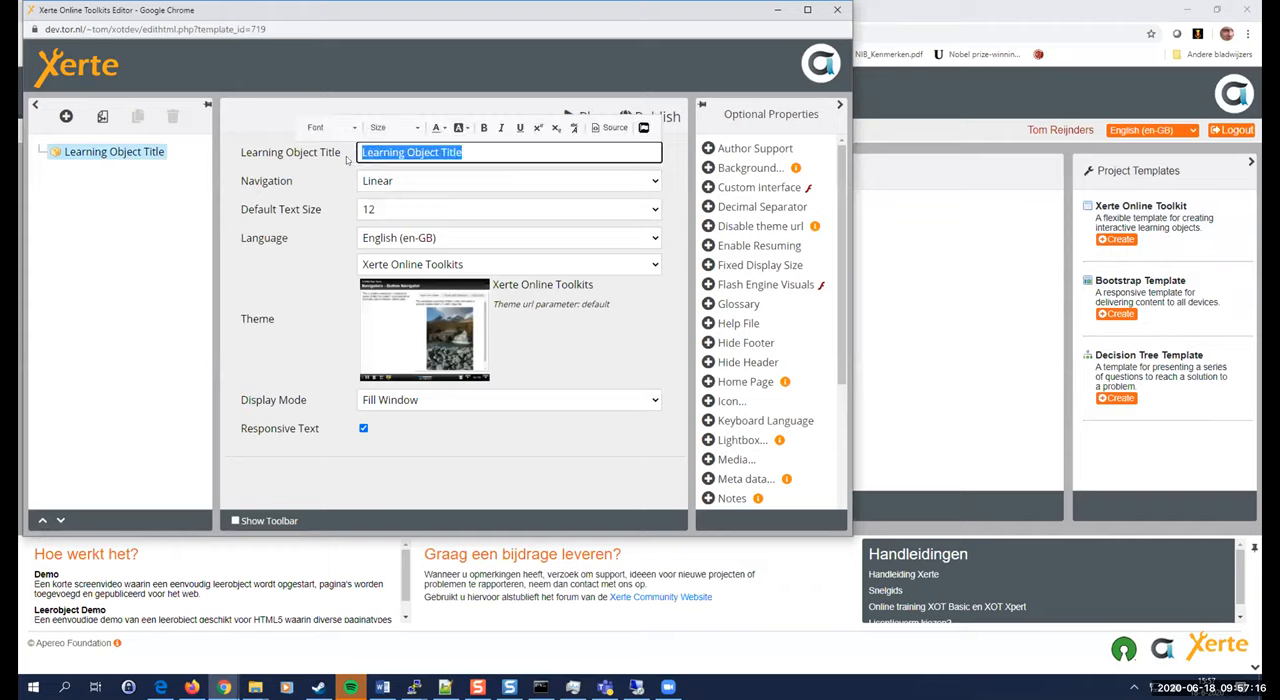
{"action": "type", "text": "Som eti"}
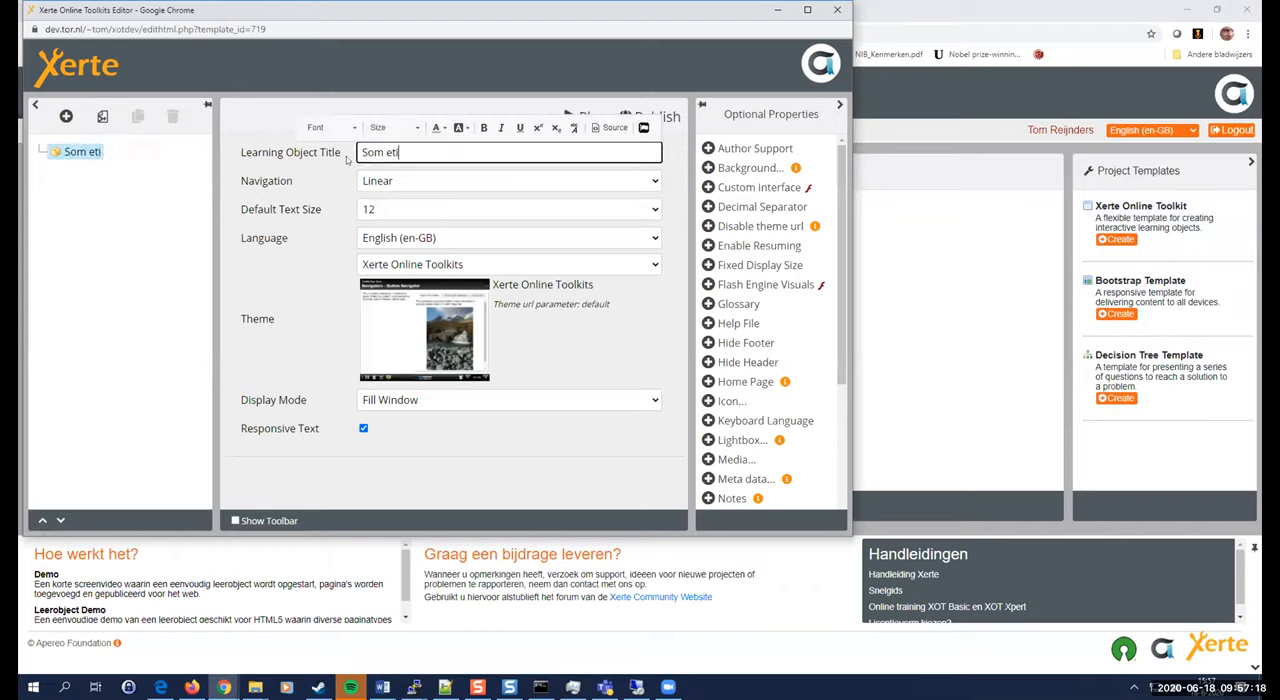
{"action": "type", "text": "l"}
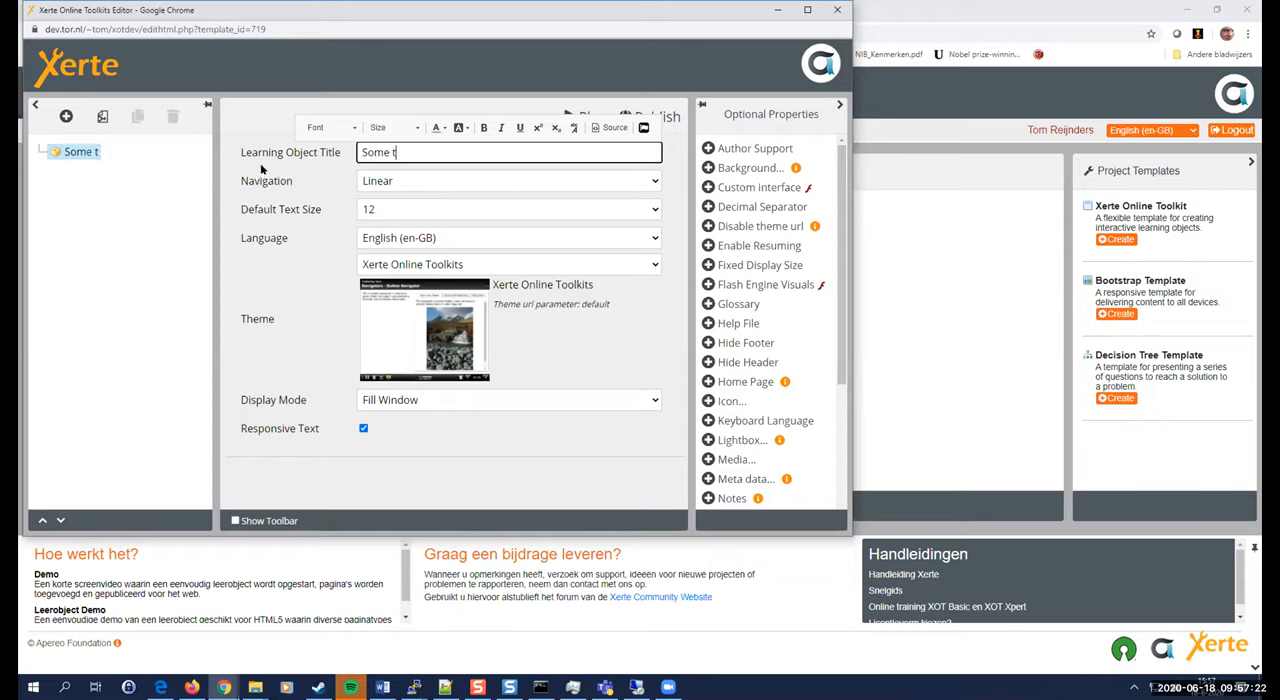
{"action": "type", "text": "itle"}
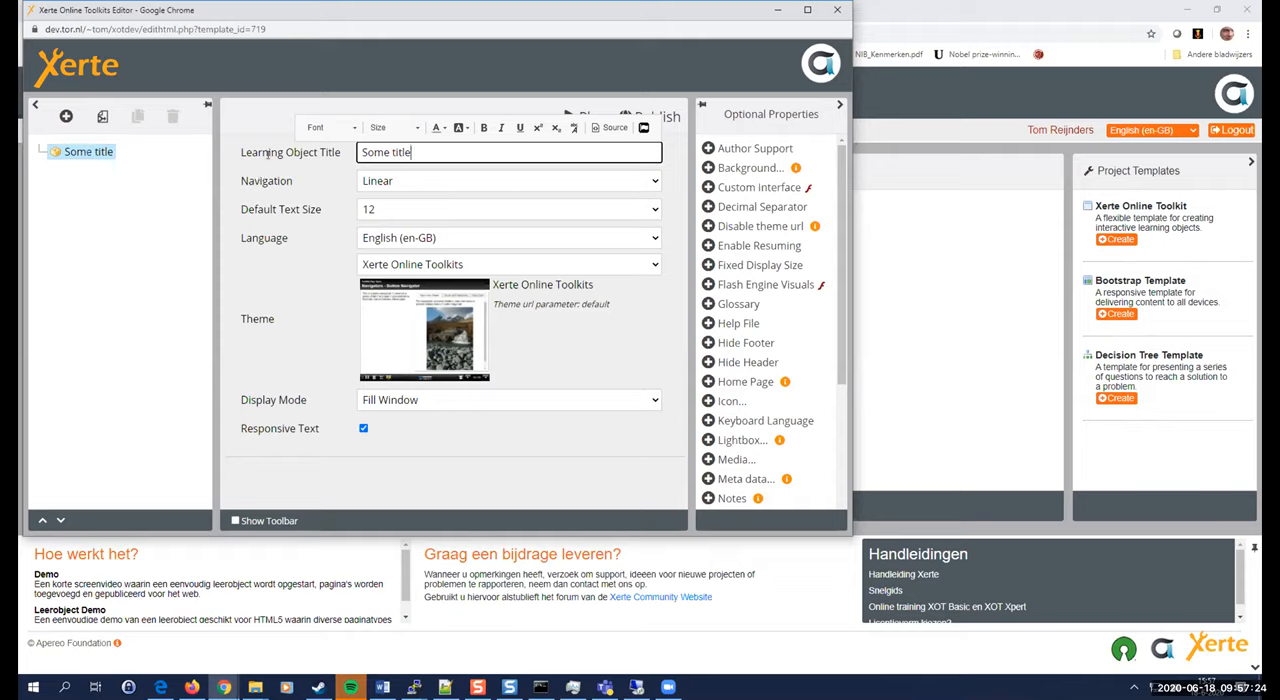
{"action": "left_click", "coordinate": [66, 116]}
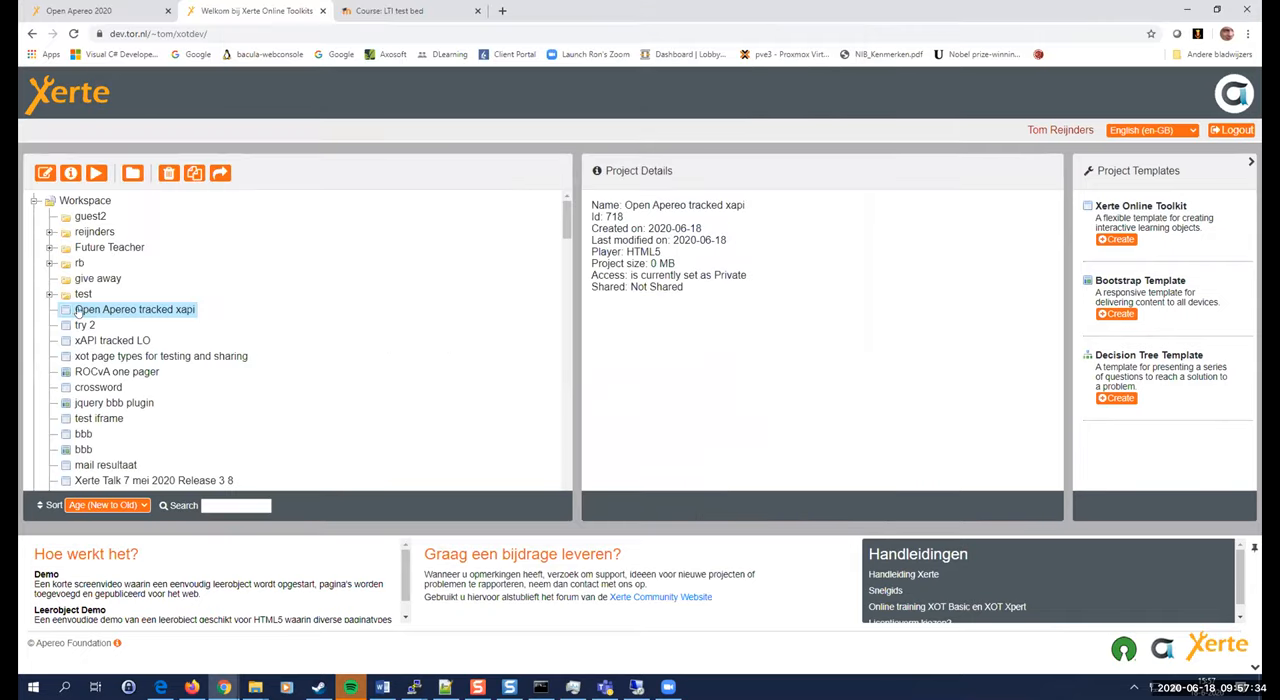
Reopen xAPI tracked LO, delete its lockfile, confirm with Doorgaan and close the editor.
{"action": "left_click", "coordinate": [112, 340]}
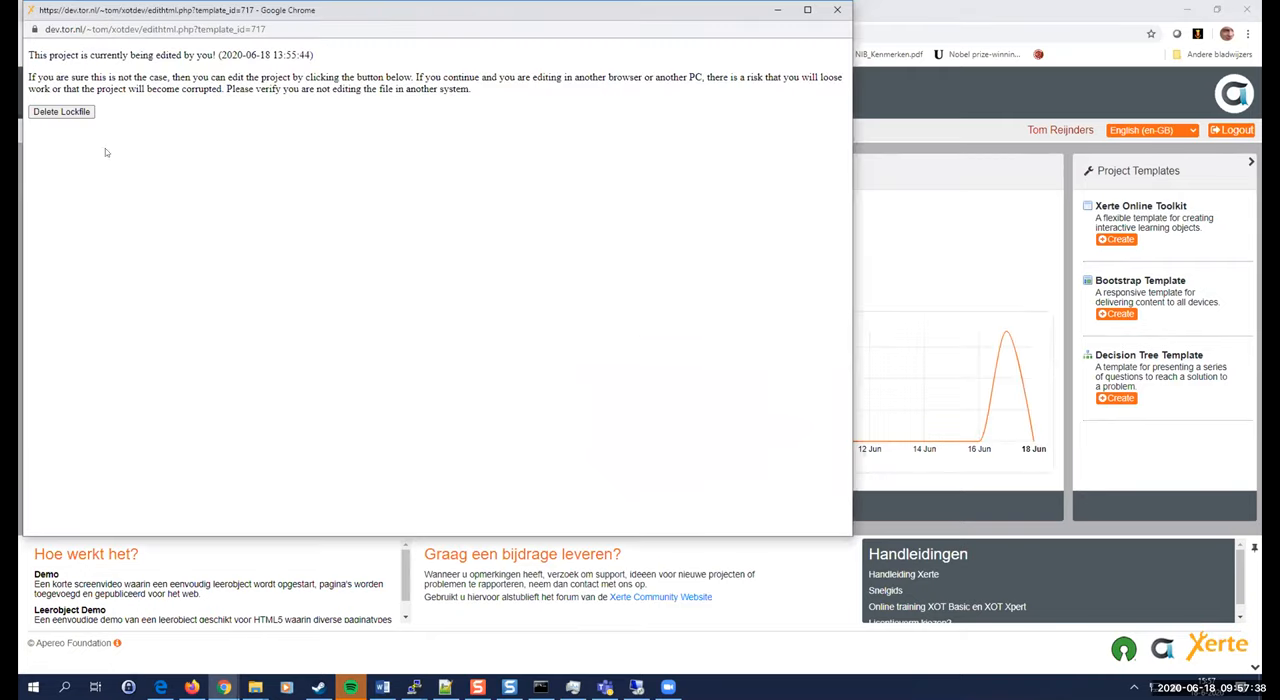
{"action": "left_click", "coordinate": [60, 110]}
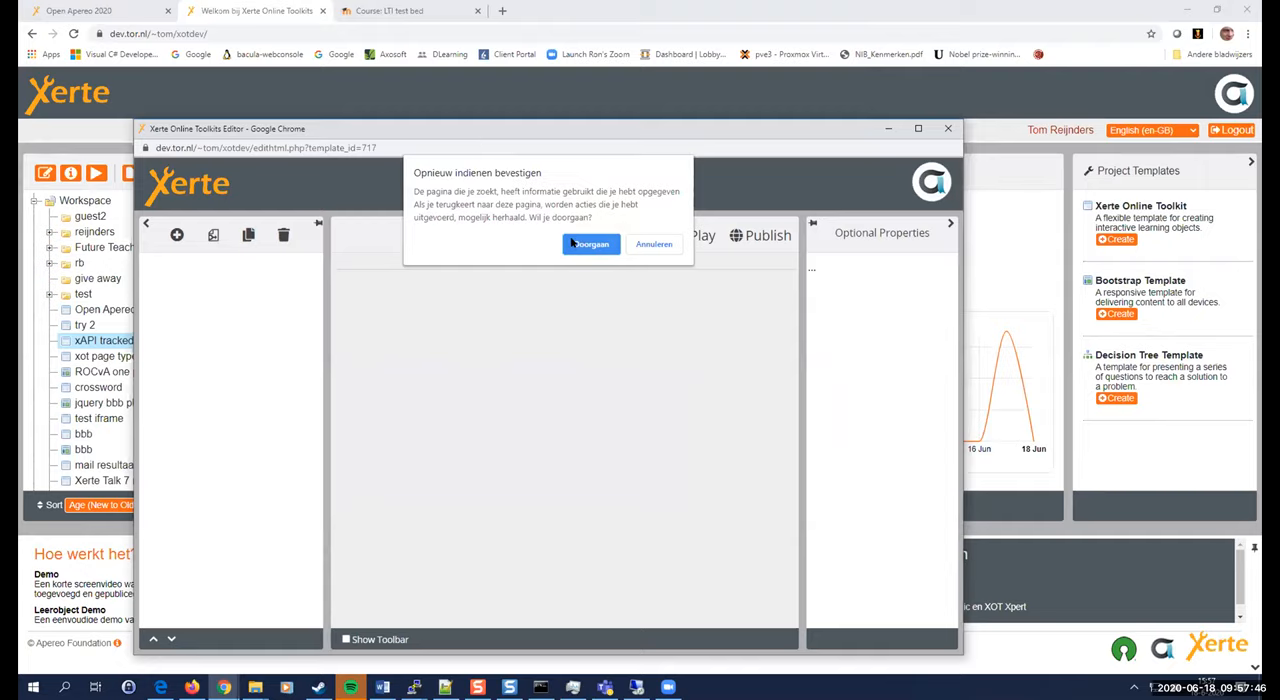
{"action": "left_click", "coordinate": [590, 244]}
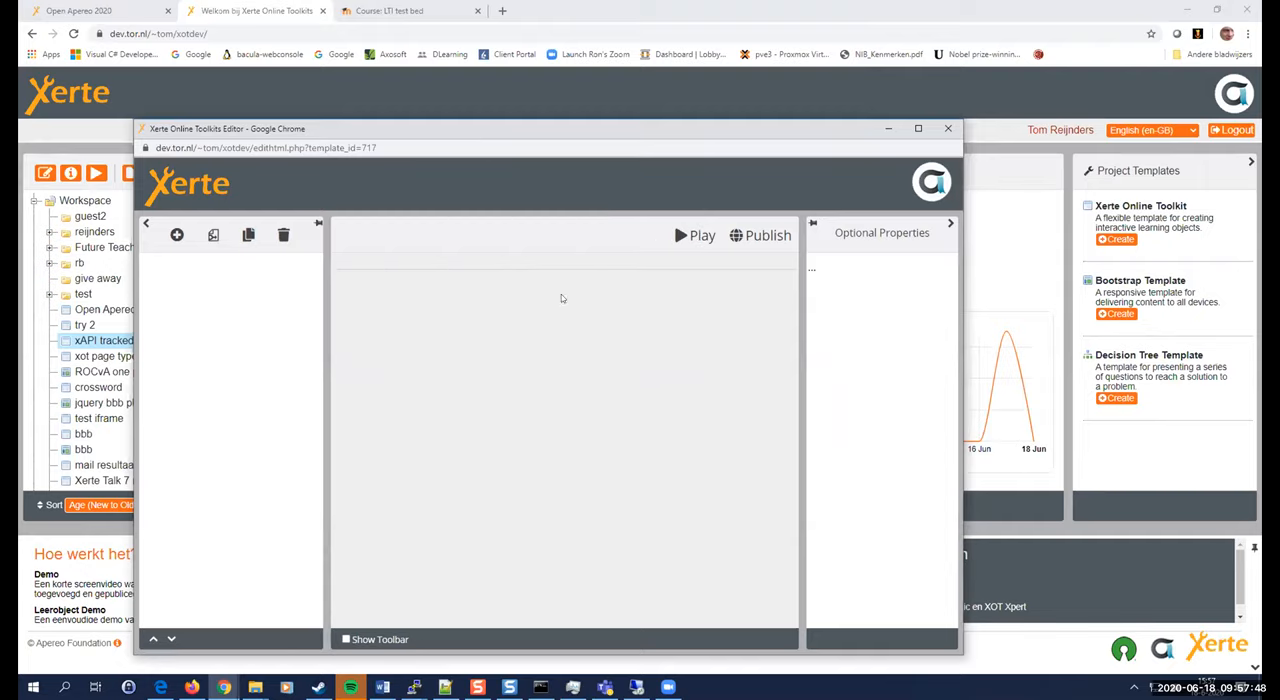
{"action": "left_click", "coordinate": [948, 128]}
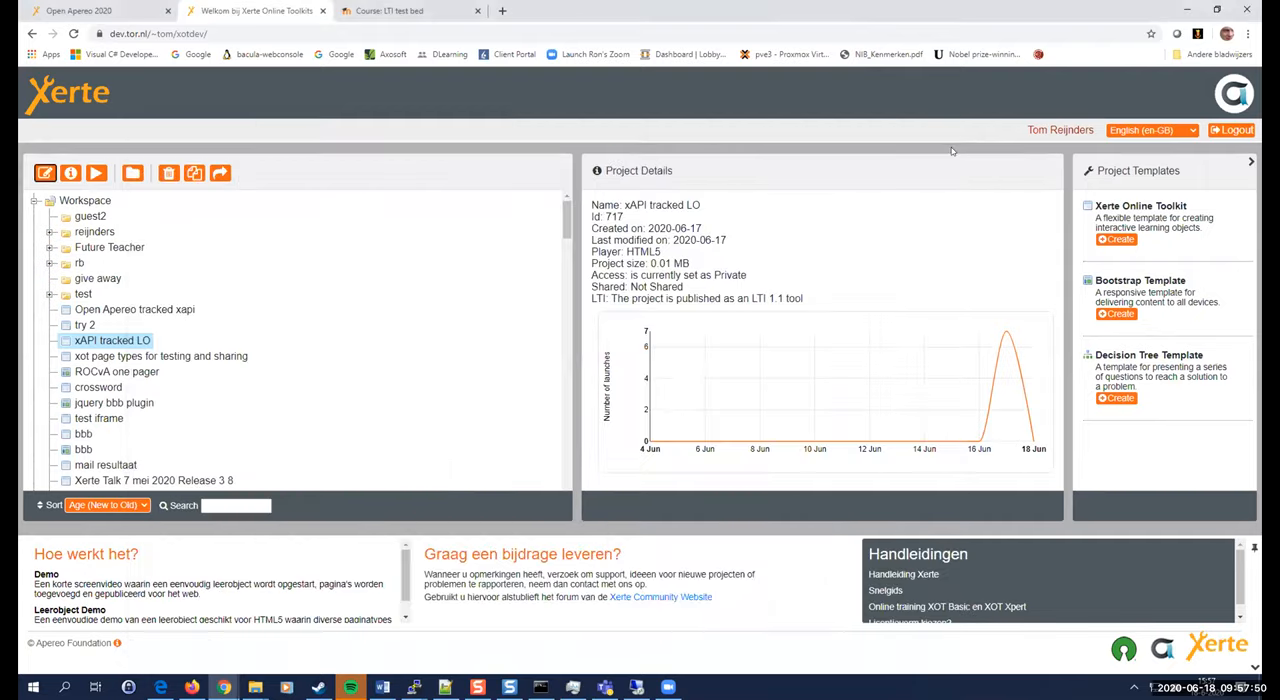
{"action": "mouse_move", "coordinate": [268, 304]}
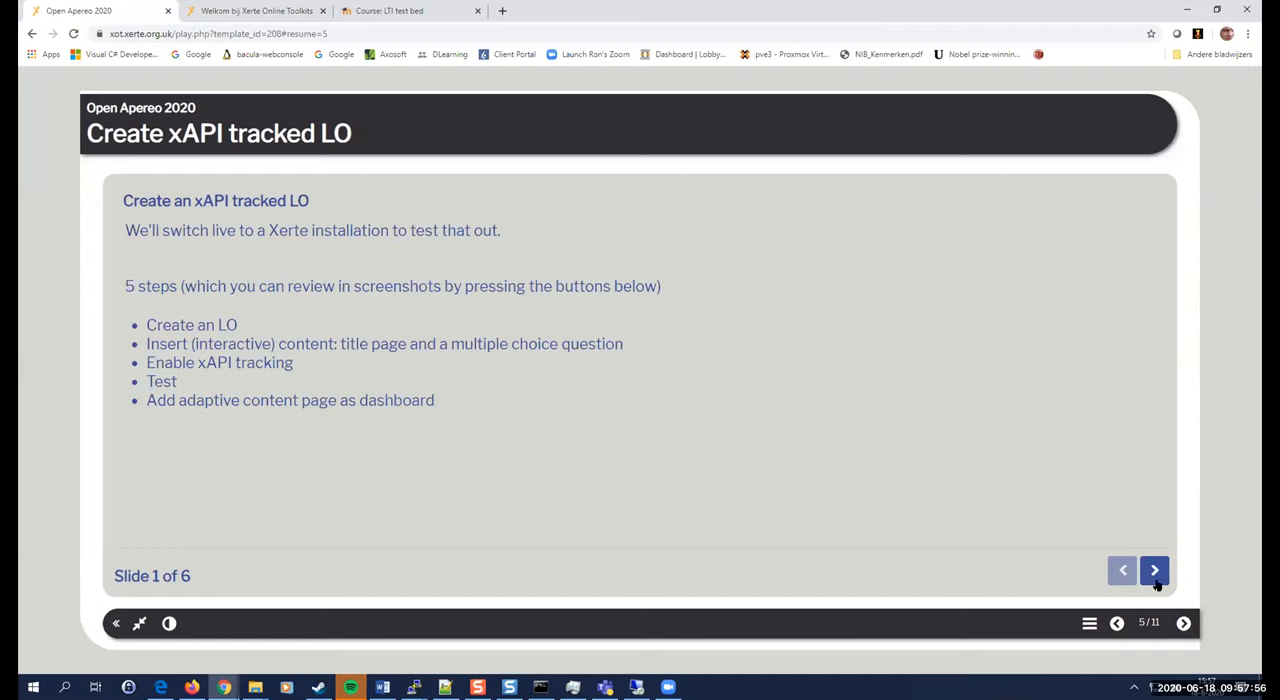
Step through the question's Question Type and Tracking Label screenshots, then reach the project properties slide.
{"action": "left_click", "coordinate": [1154, 570]}
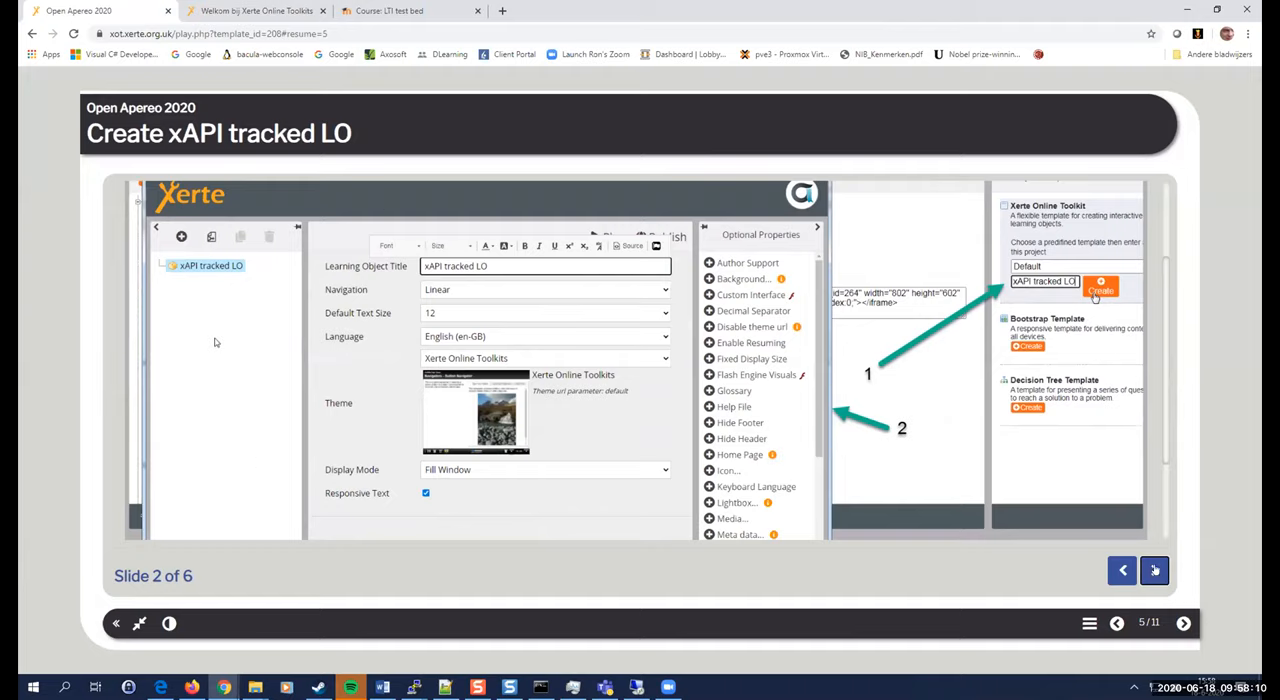
{"action": "left_click", "coordinate": [1154, 570]}
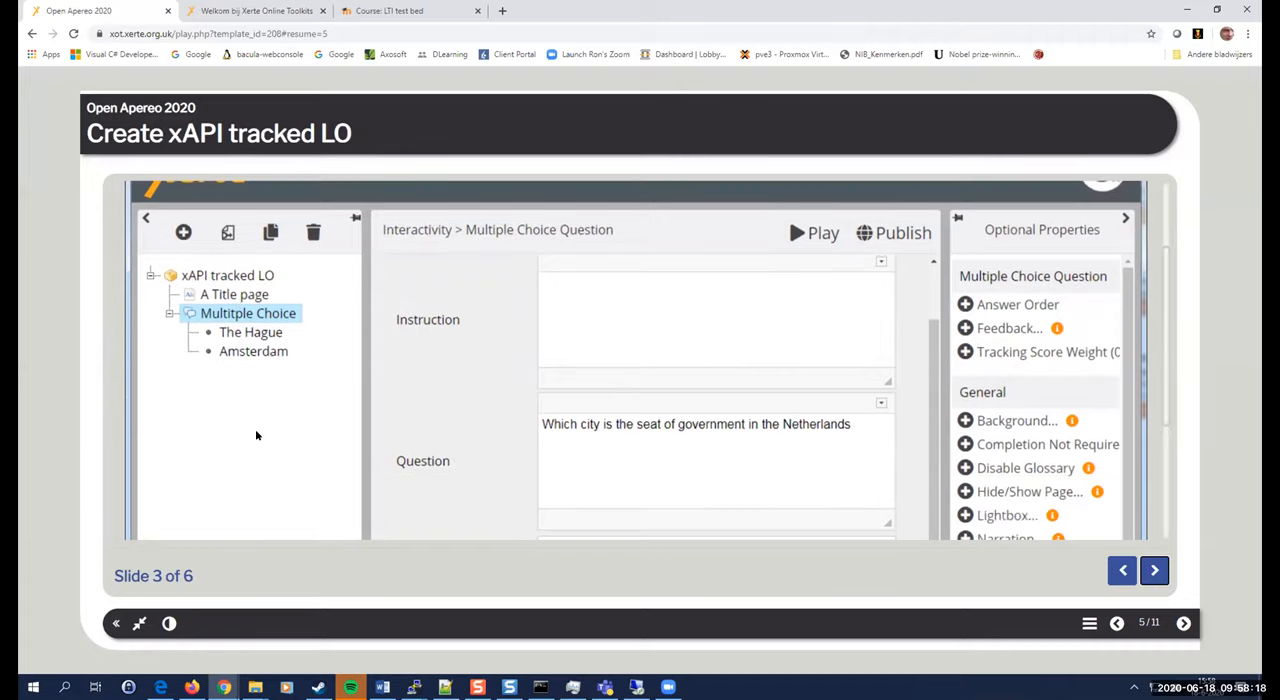
{"action": "scroll", "scroll_direction": "down", "scroll_amount": 3}
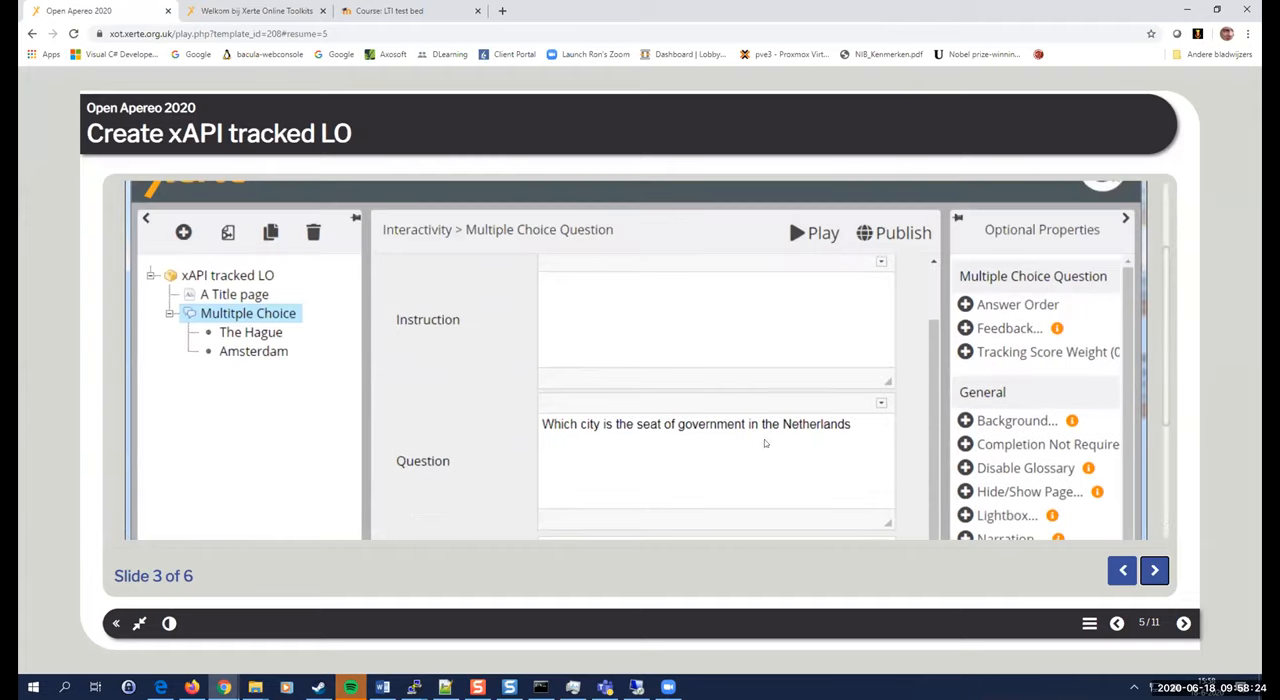
{"action": "scroll", "scroll_direction": "down", "scroll_amount": 3}
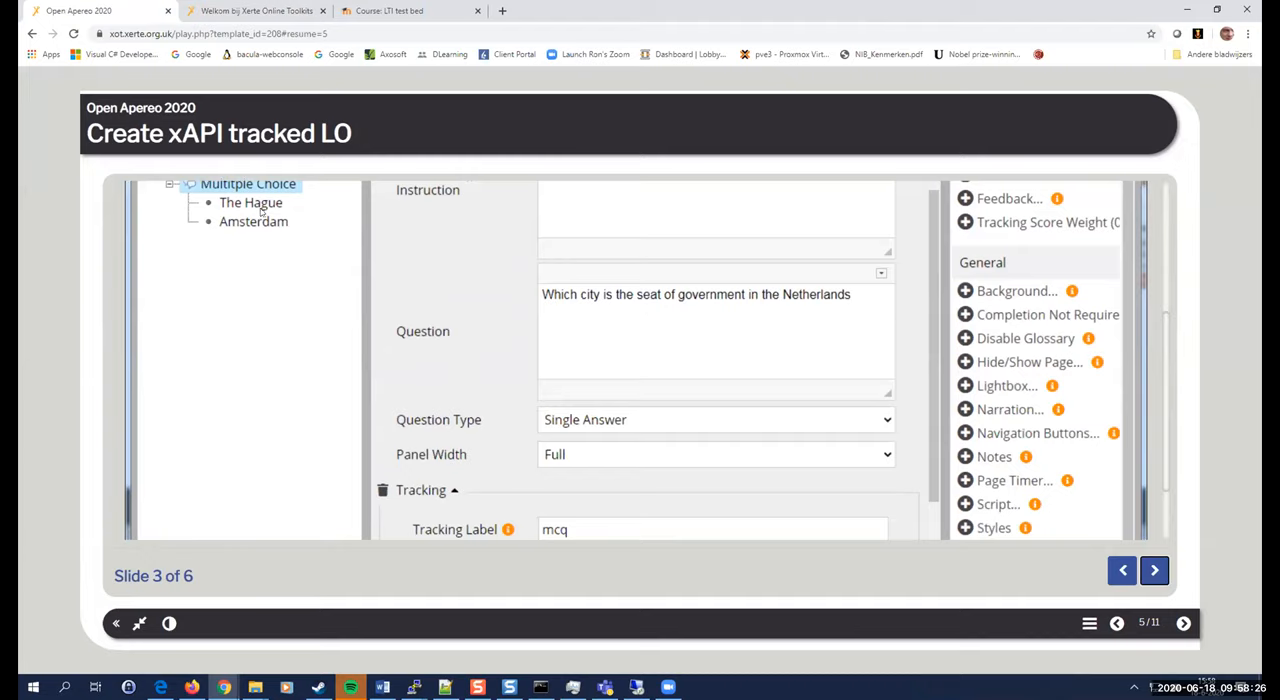
{"action": "mouse_move", "coordinate": [238, 352]}
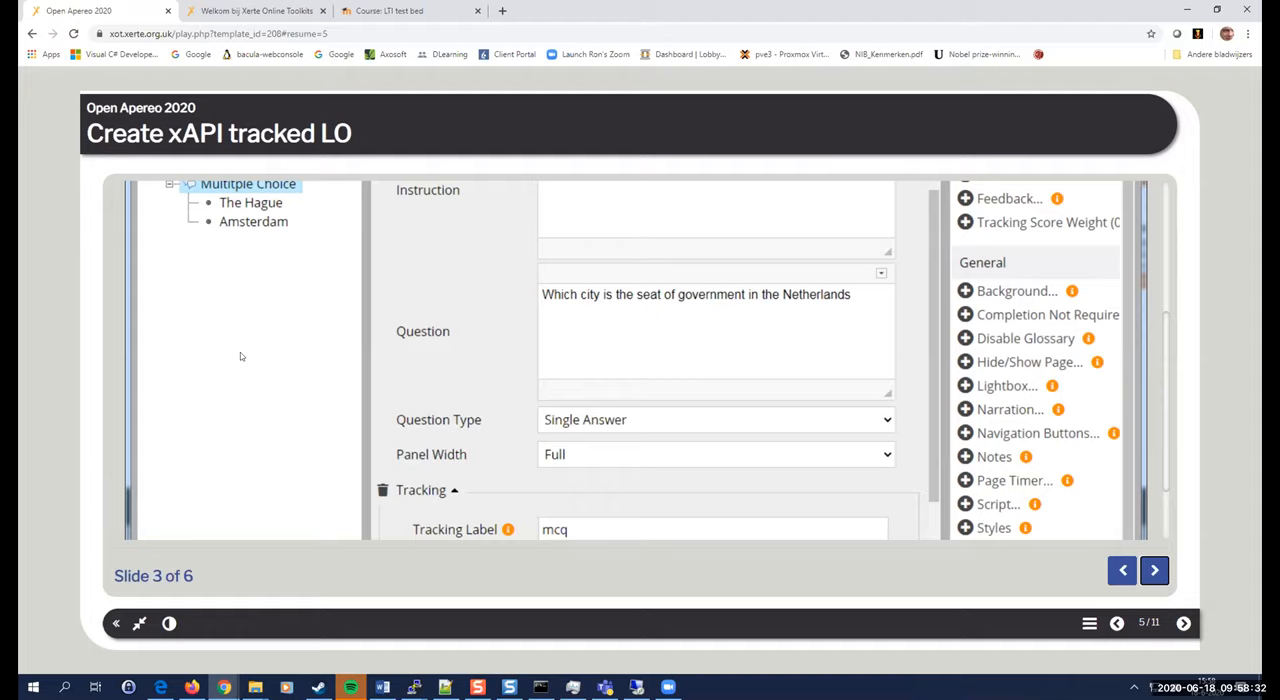
{"action": "mouse_move", "coordinate": [614, 412]}
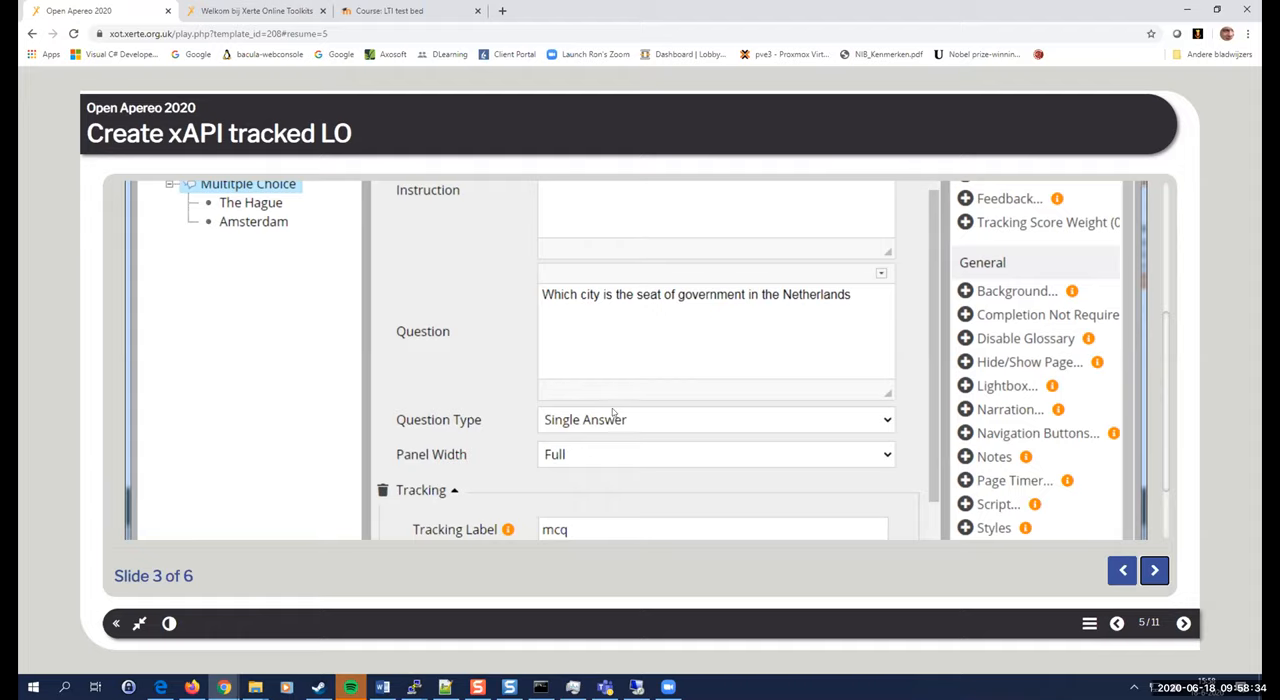
{"action": "scroll", "scroll_direction": "down", "scroll_amount": 3}
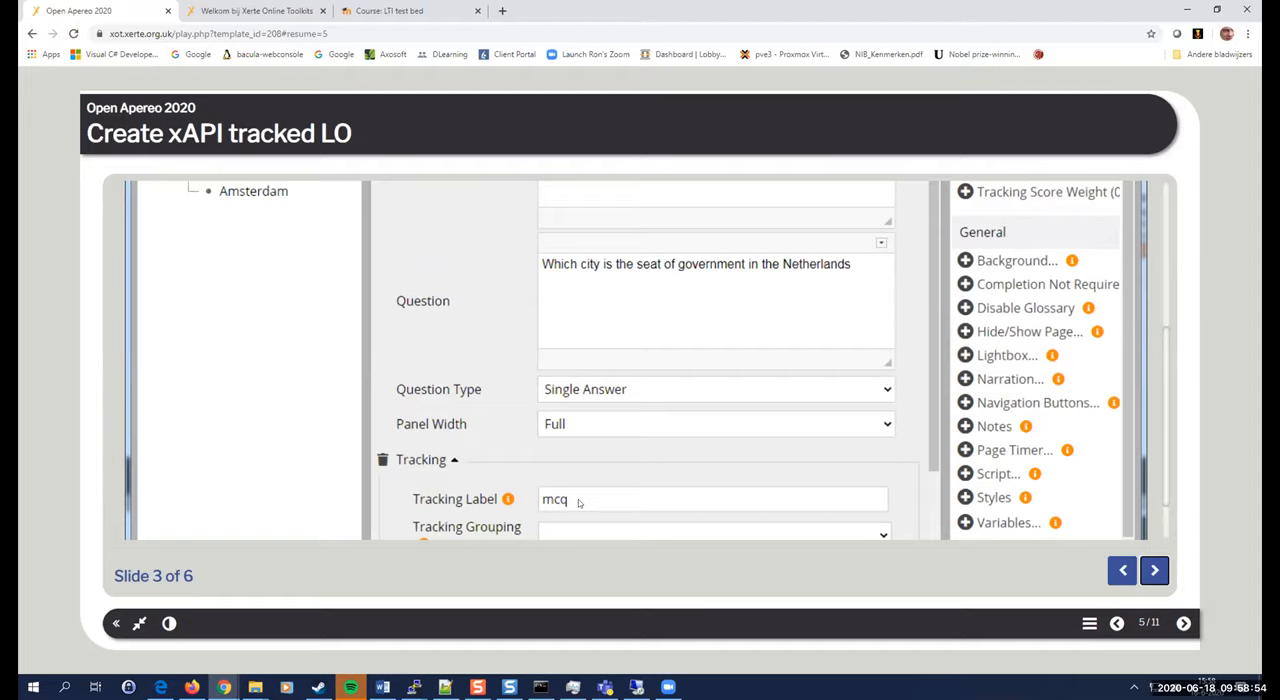
{"action": "mouse_move", "coordinate": [1140, 548]}
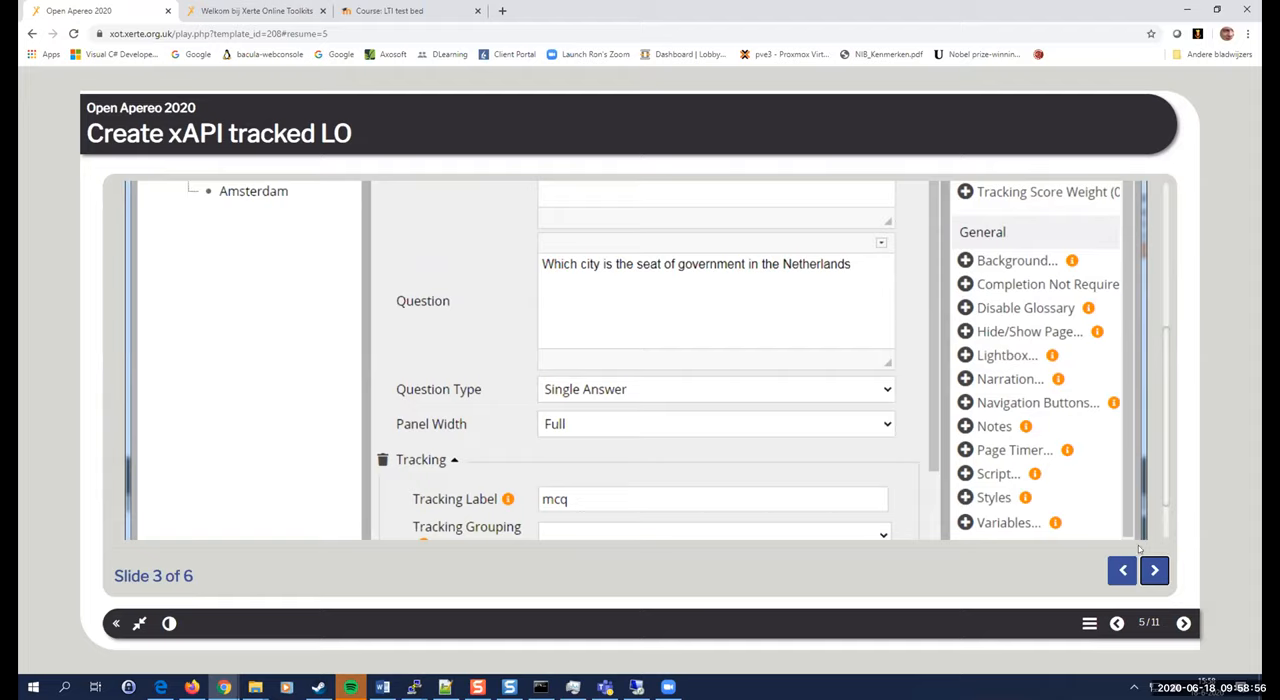
{"action": "left_click", "coordinate": [1154, 570]}
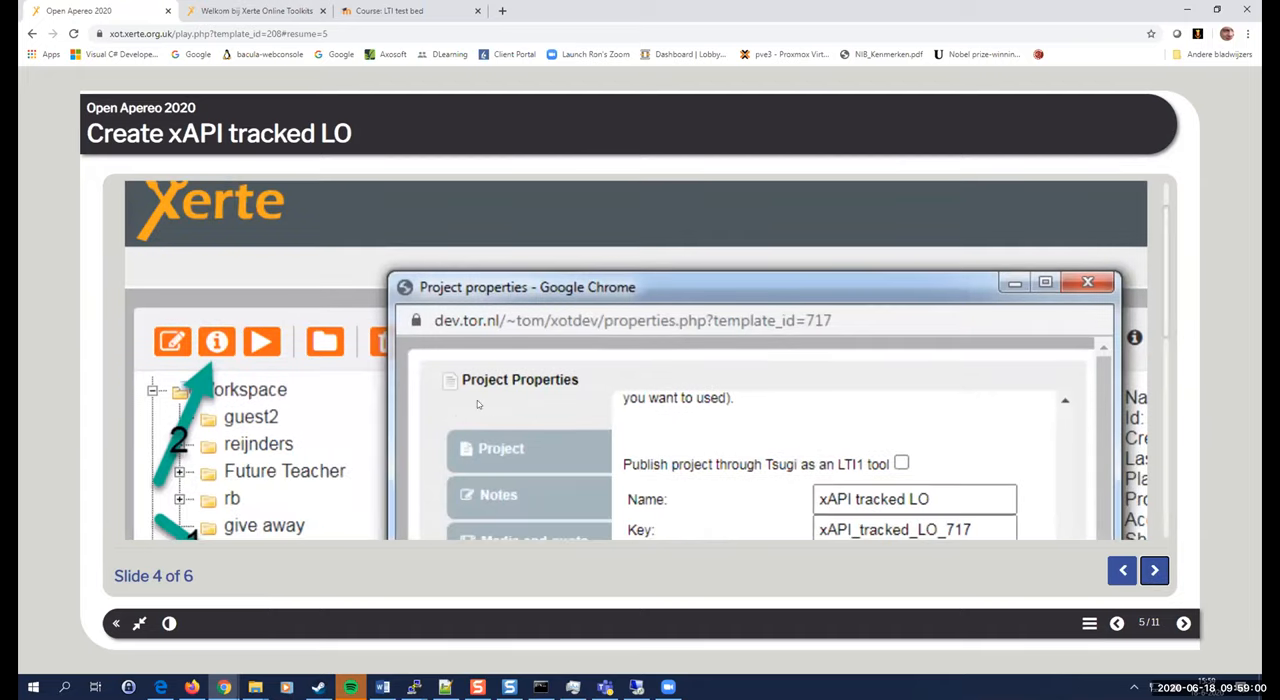
{"action": "mouse_move", "coordinate": [272, 372]}
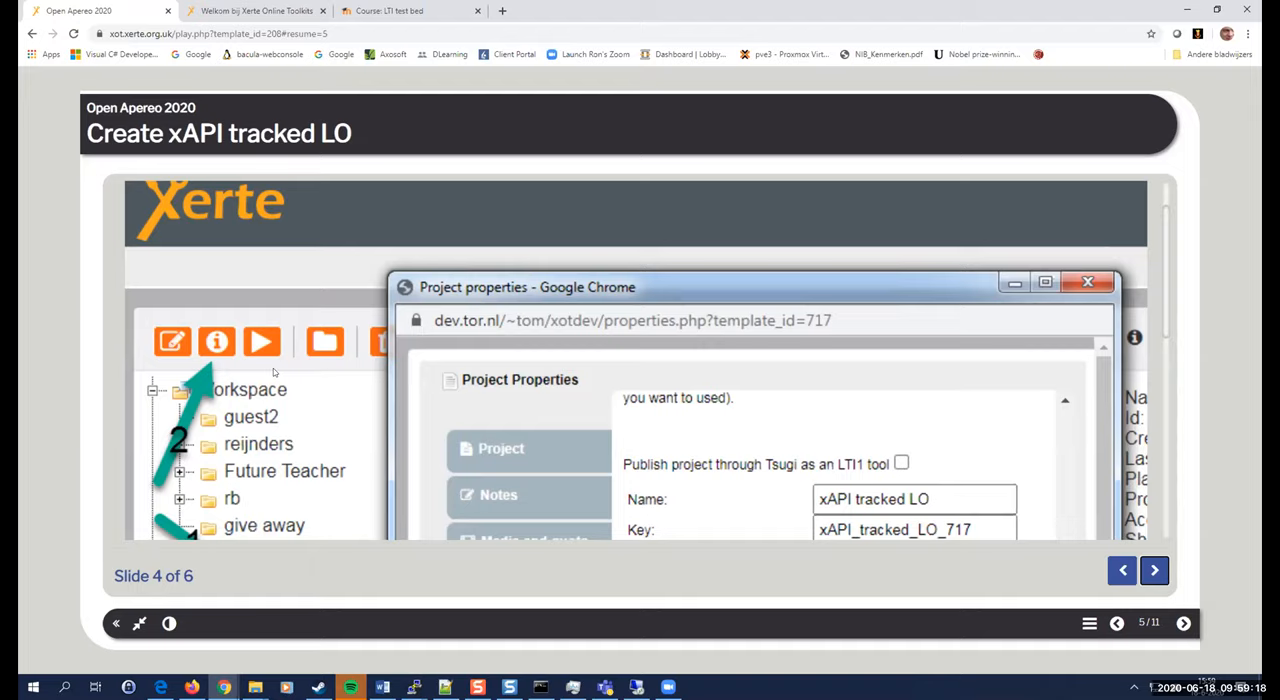
{"action": "mouse_move", "coordinate": [332, 398]}
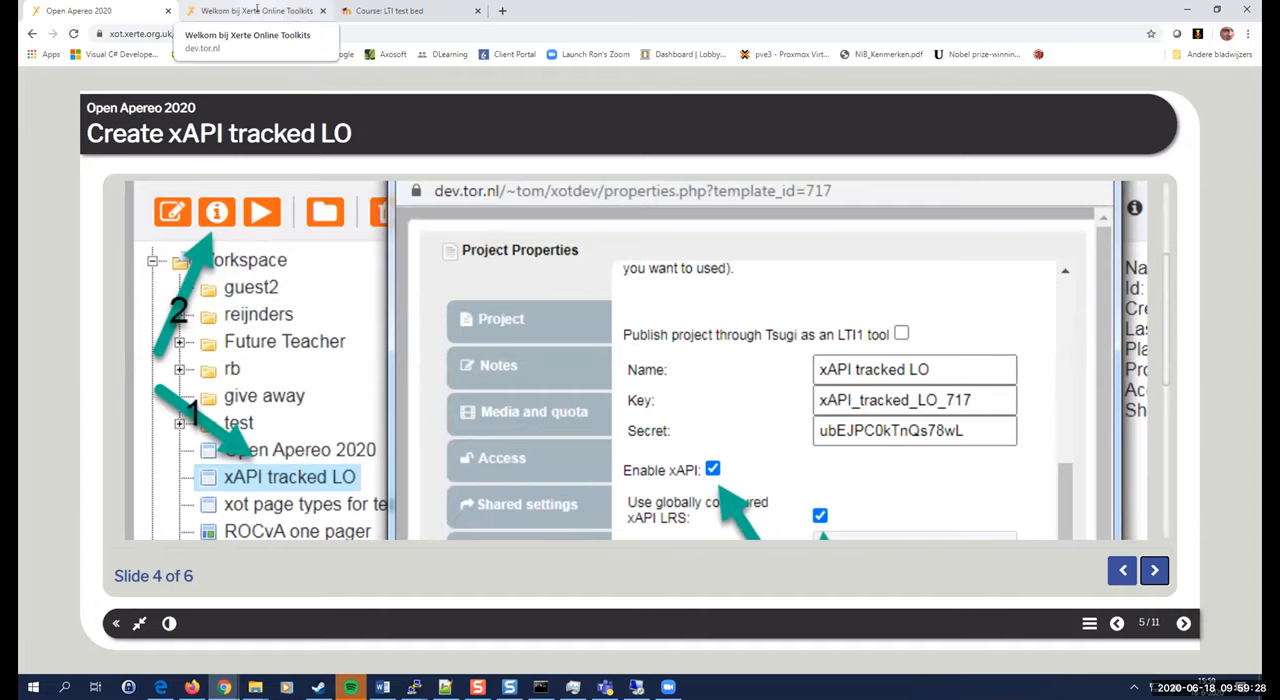
Switch to the live workspace tab with the xAPI tracked LO project properties open.
{"action": "left_click", "coordinate": [256, 12]}
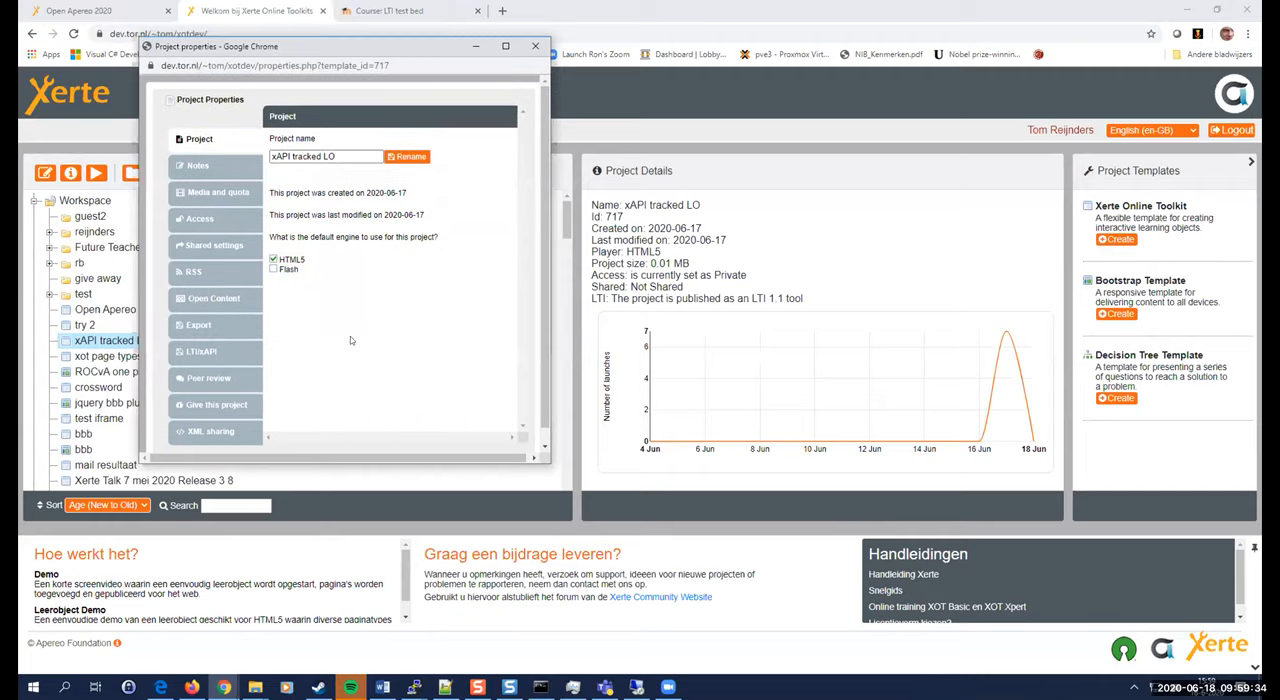
{"action": "mouse_move", "coordinate": [200, 352]}
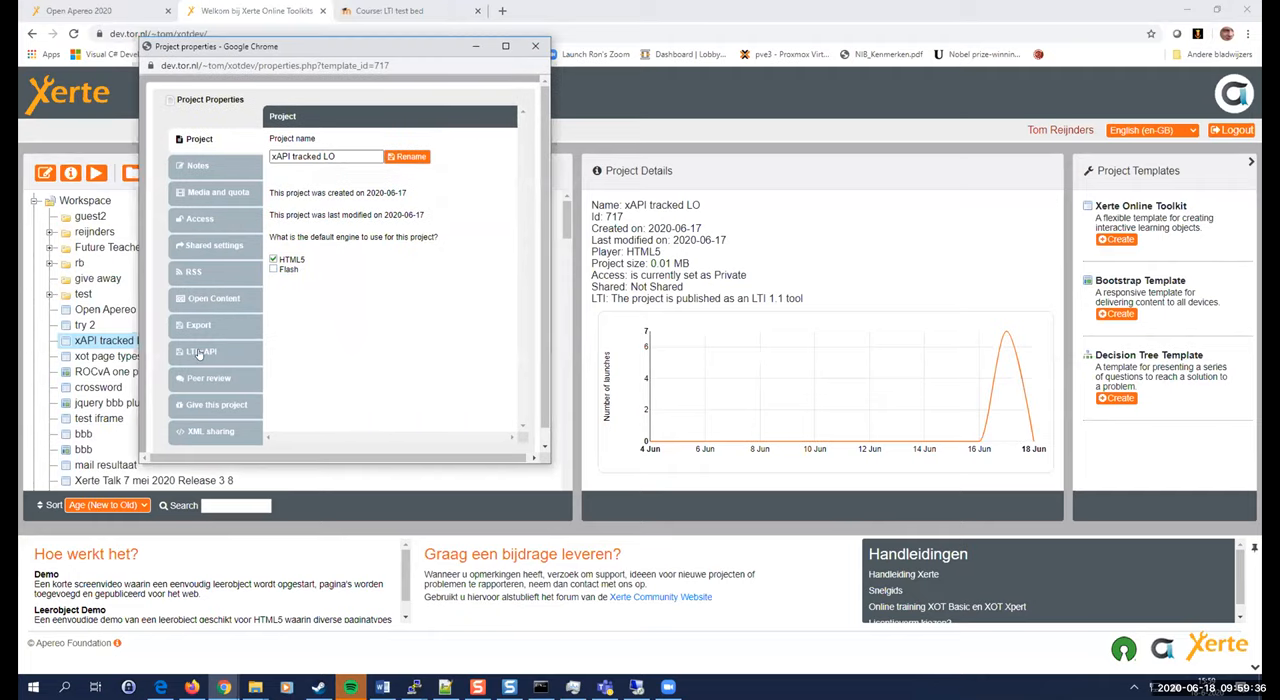
Show the project's LTI/xAPI settings down to the xAPI options and launch URL.
{"action": "left_click", "coordinate": [200, 352]}
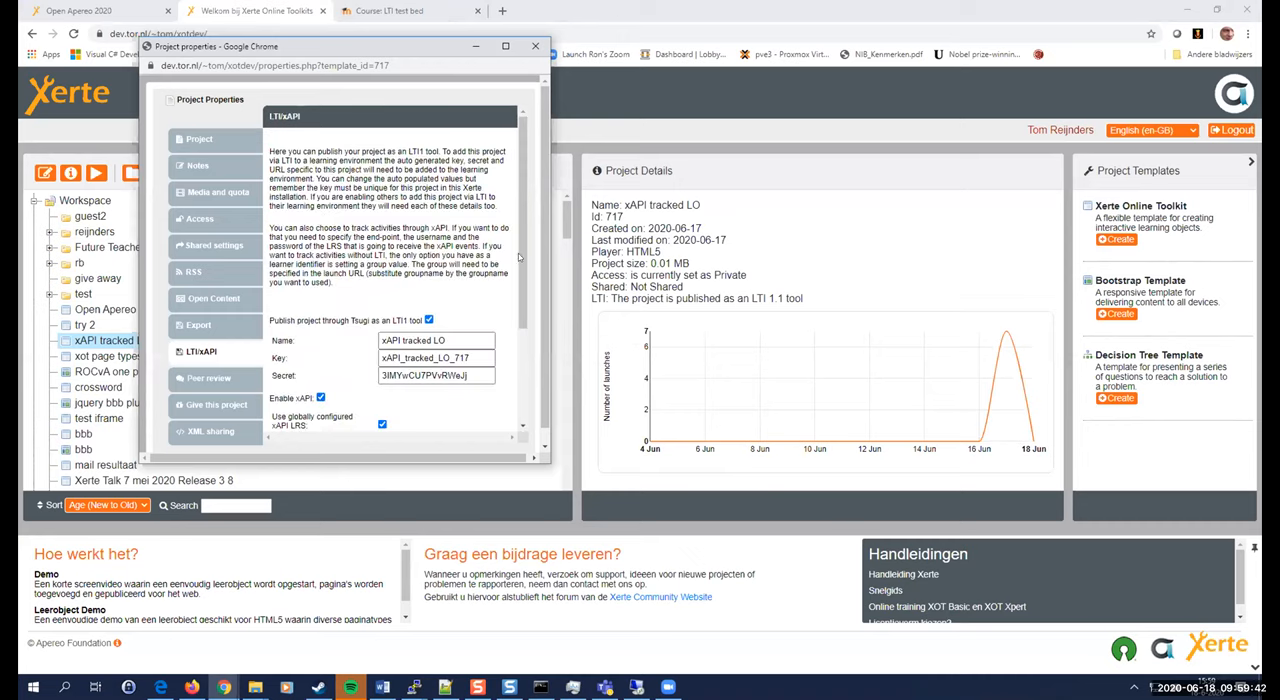
{"action": "scroll", "scroll_direction": "down", "scroll_amount": 3}
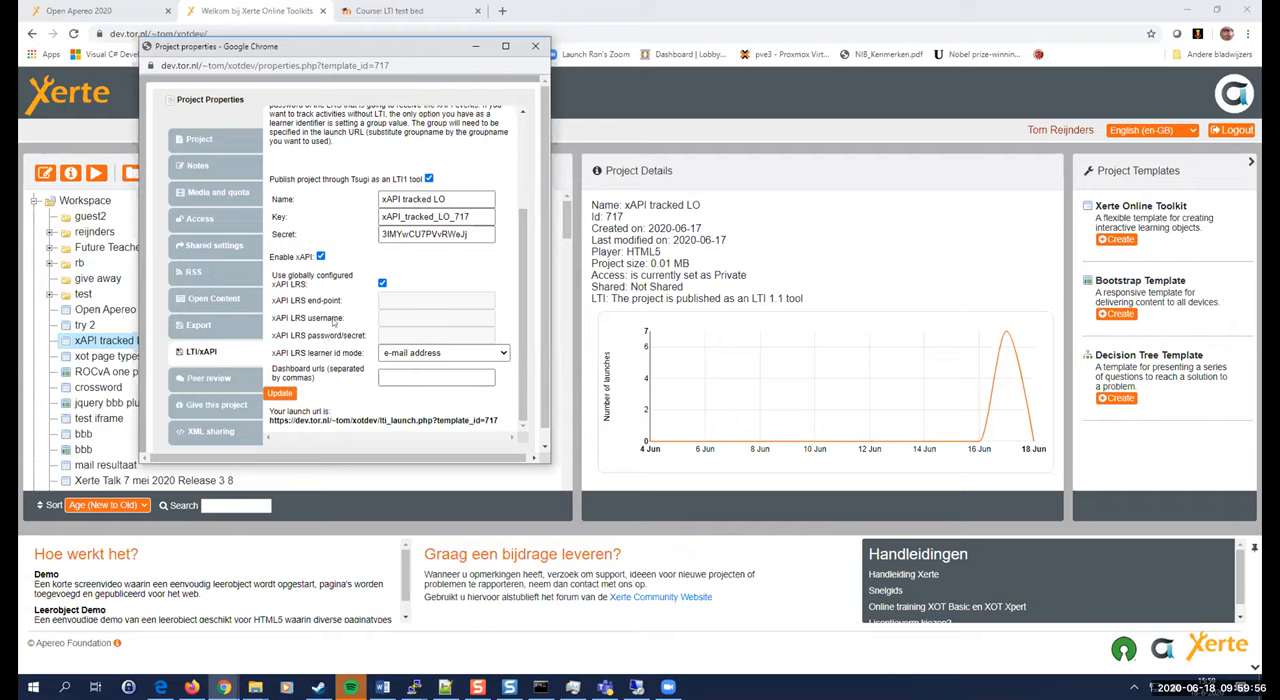
{"action": "mouse_move", "coordinate": [314, 288]}
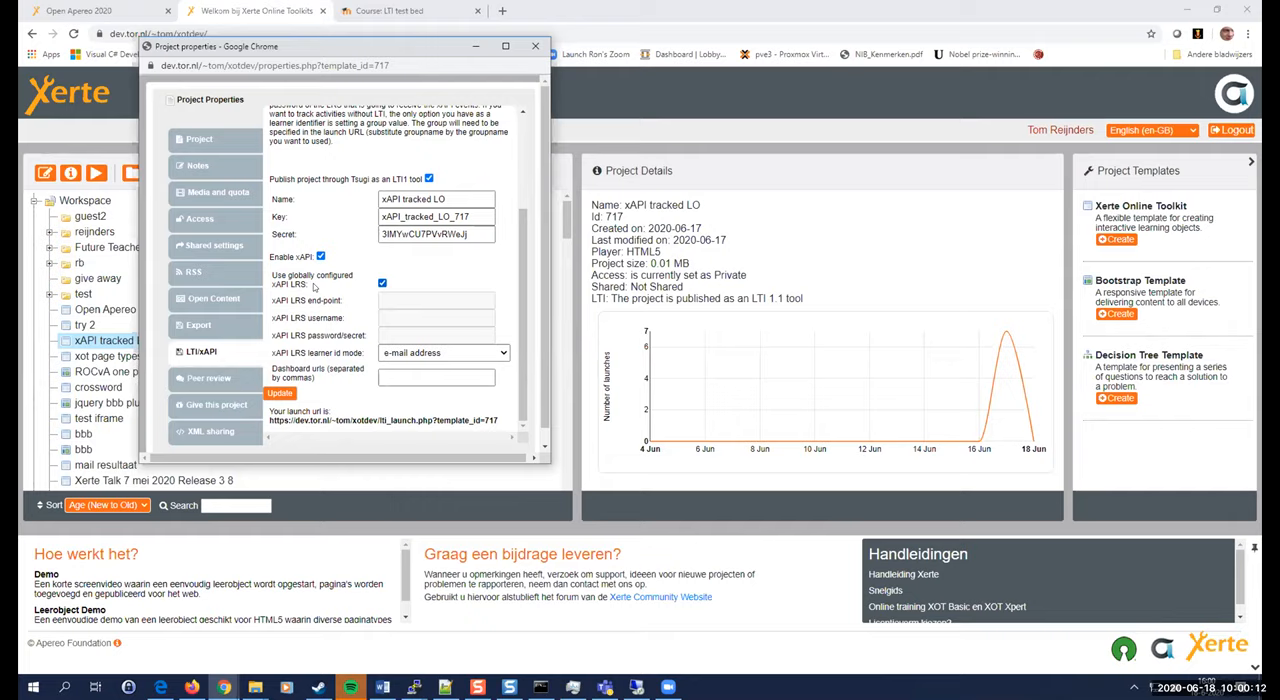
{"action": "mouse_move", "coordinate": [424, 296]}
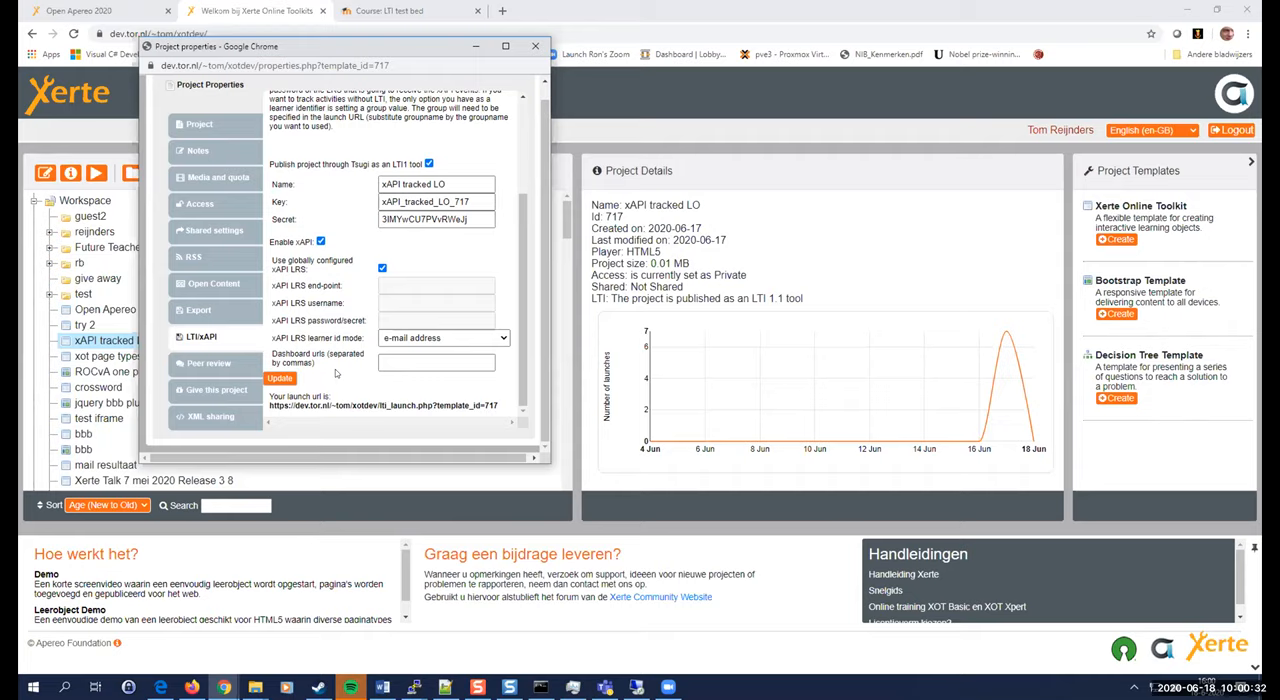
{"action": "mouse_move", "coordinate": [352, 372]}
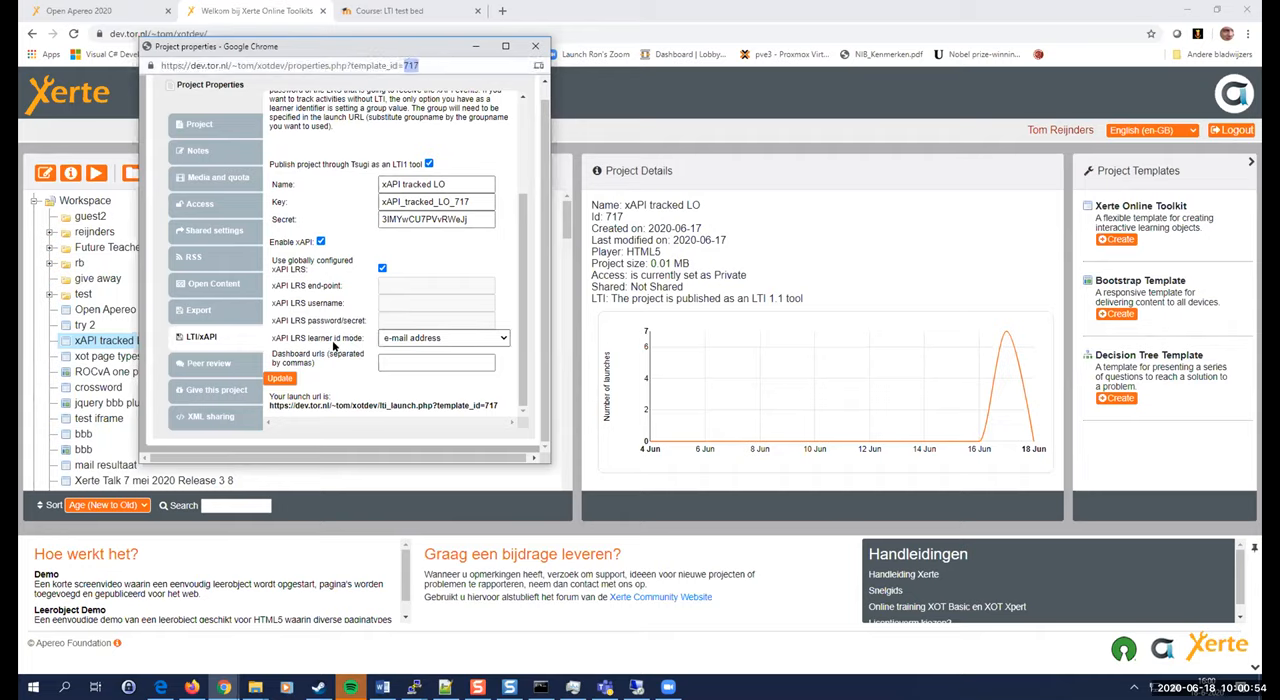
Disable 'Publish project through Tsugi as an LTI tool', update, and select the xAPI launch URL.
{"action": "left_click", "coordinate": [382, 268]}
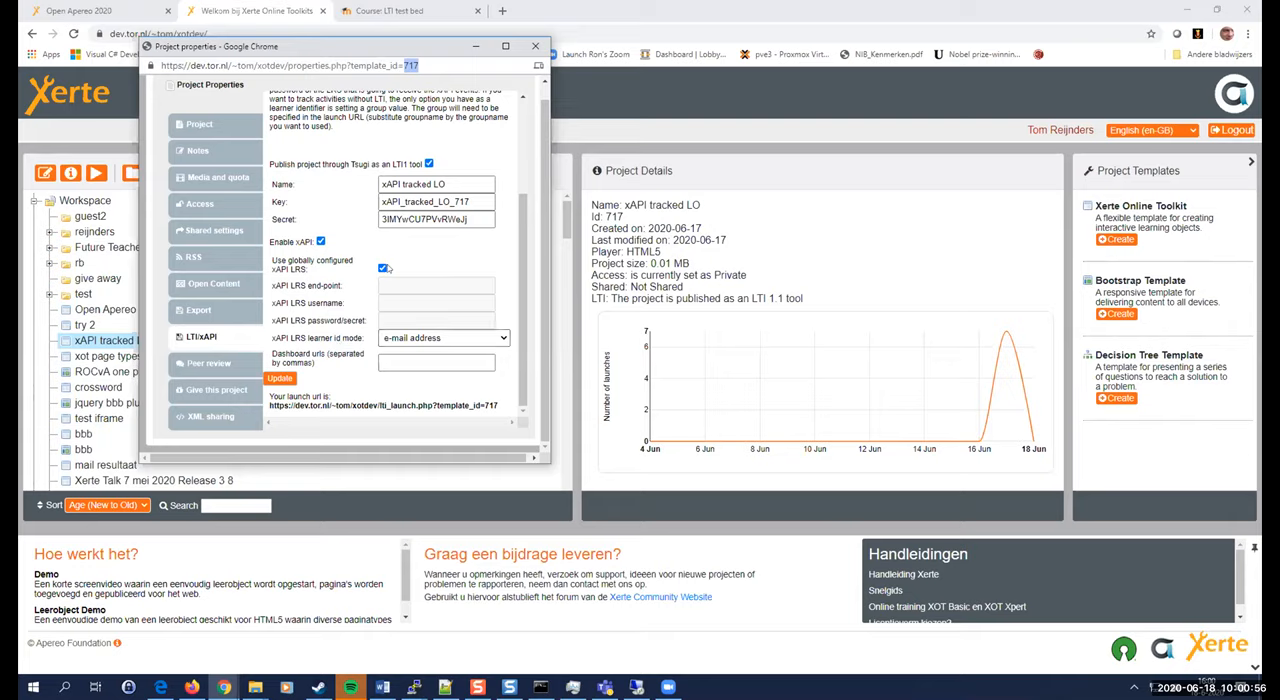
{"action": "mouse_move", "coordinate": [398, 252]}
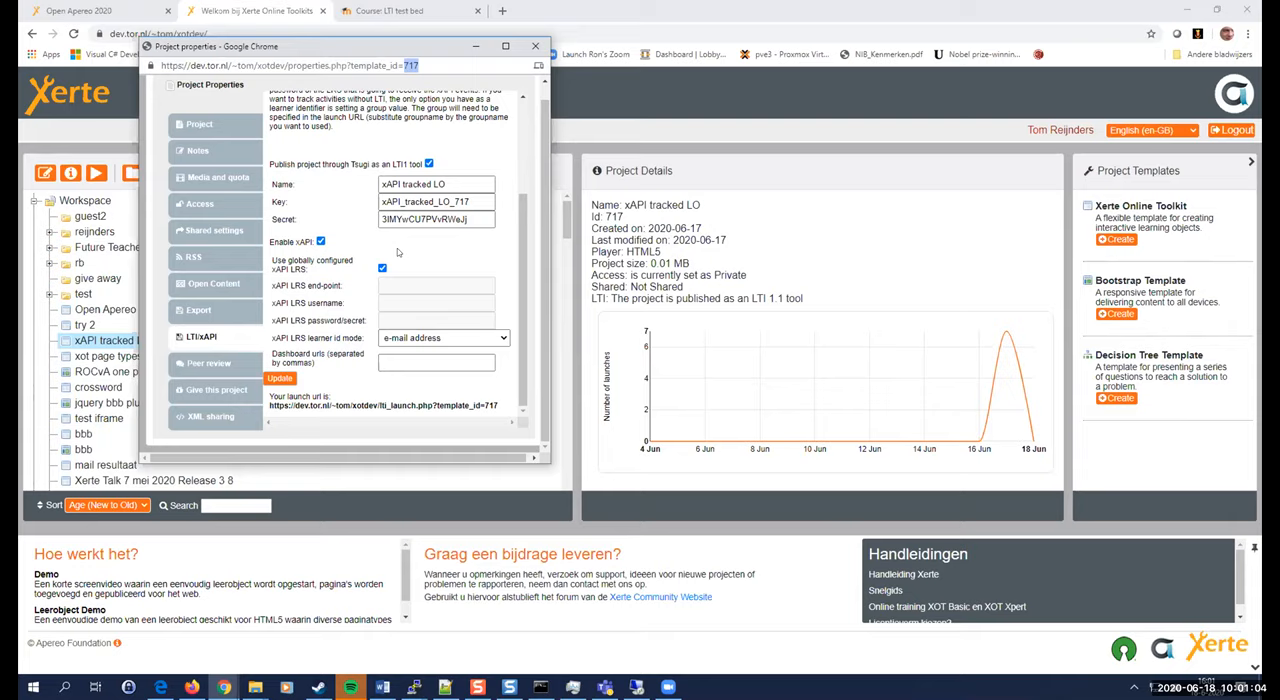
{"action": "mouse_move", "coordinate": [624, 238]}
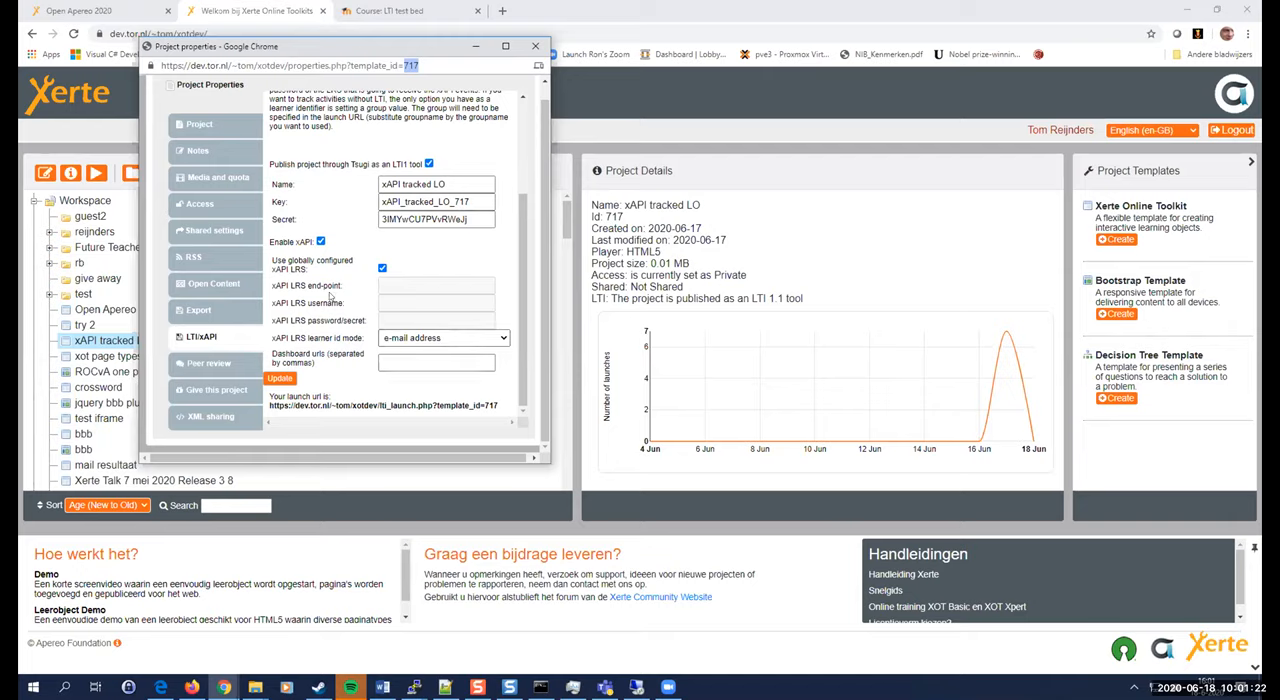
{"action": "mouse_move", "coordinate": [312, 356]}
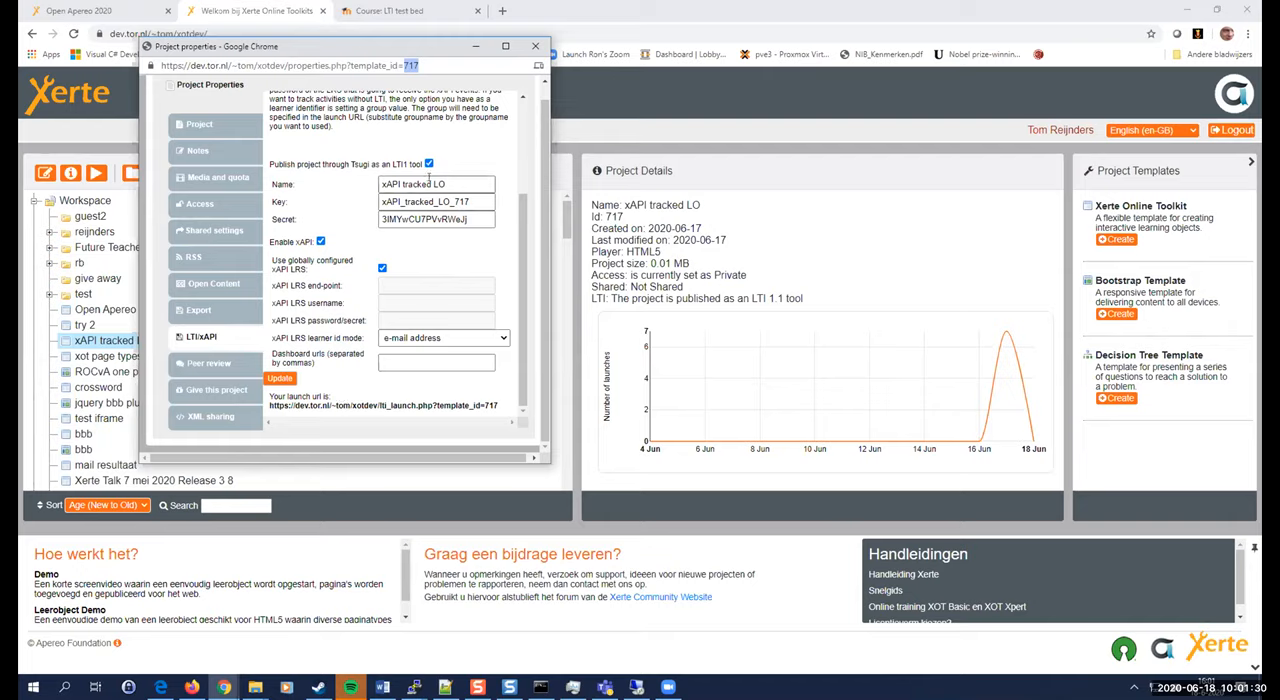
{"action": "left_click", "coordinate": [428, 164]}
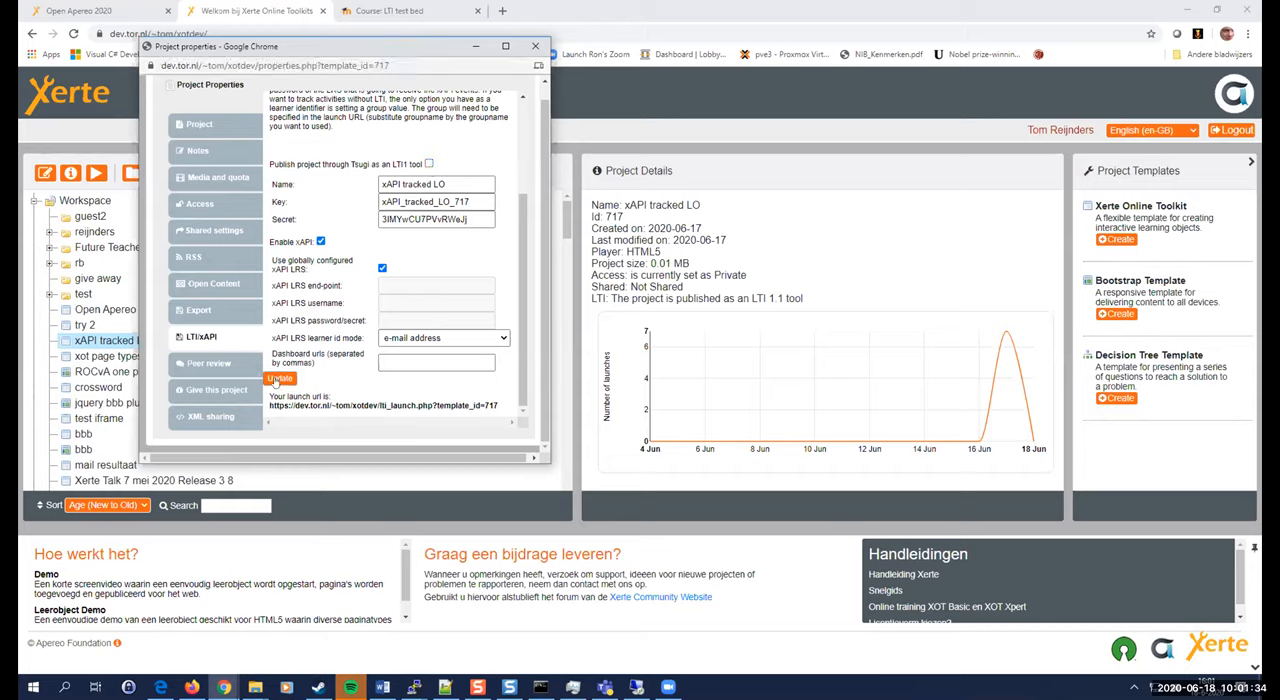
{"action": "left_click", "coordinate": [280, 376]}
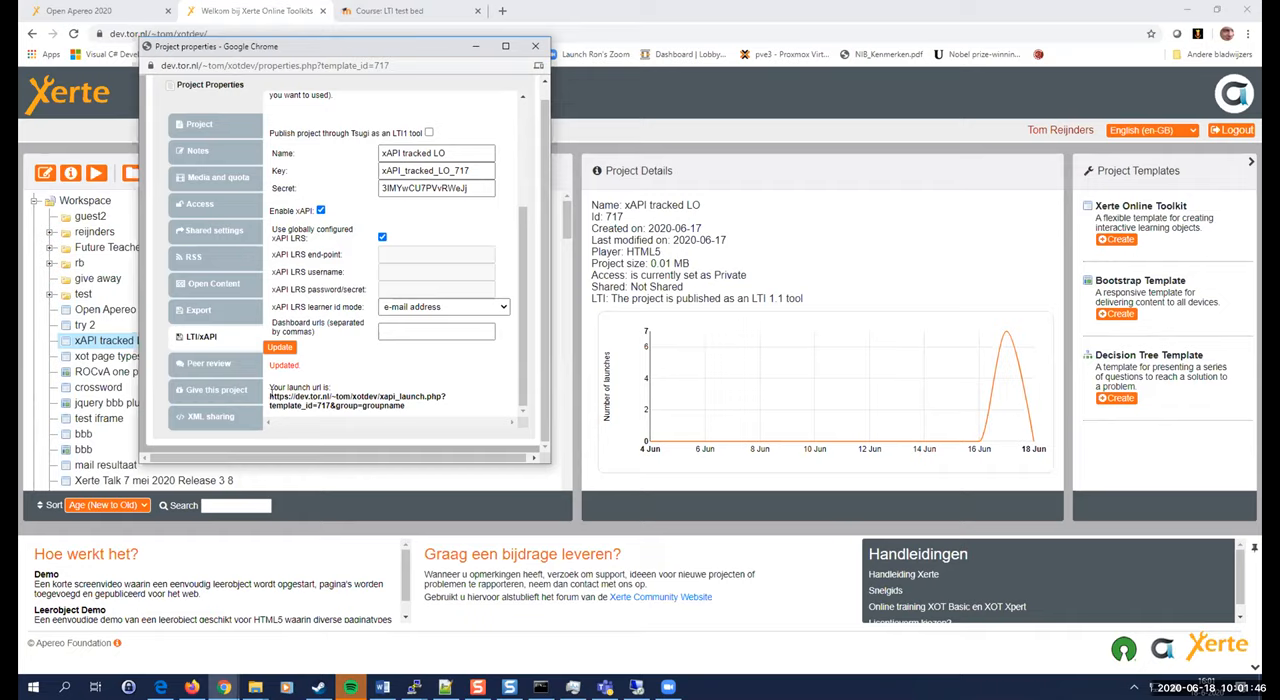
{"action": "double_click", "coordinate": [344, 396]}
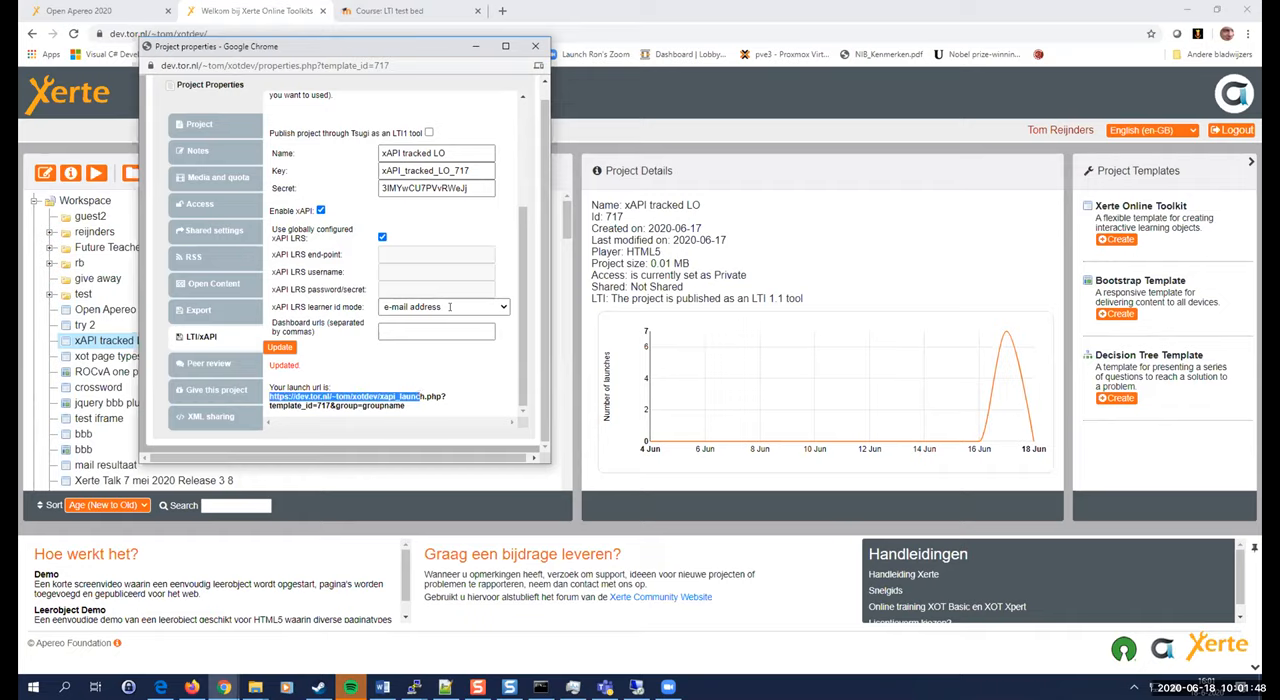
{"action": "left_click", "coordinate": [536, 46]}
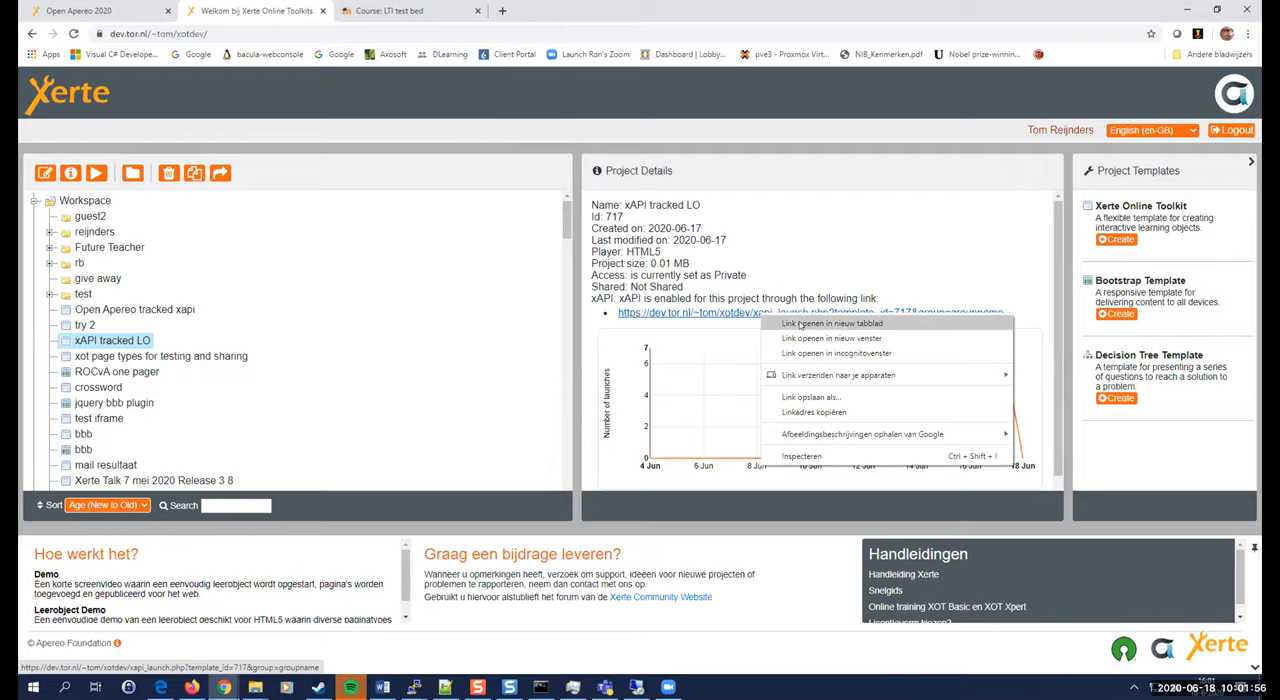
Launch the LO from its xAPI link and answer the question with The Hague, marked correct.
{"action": "left_click", "coordinate": [832, 324]}
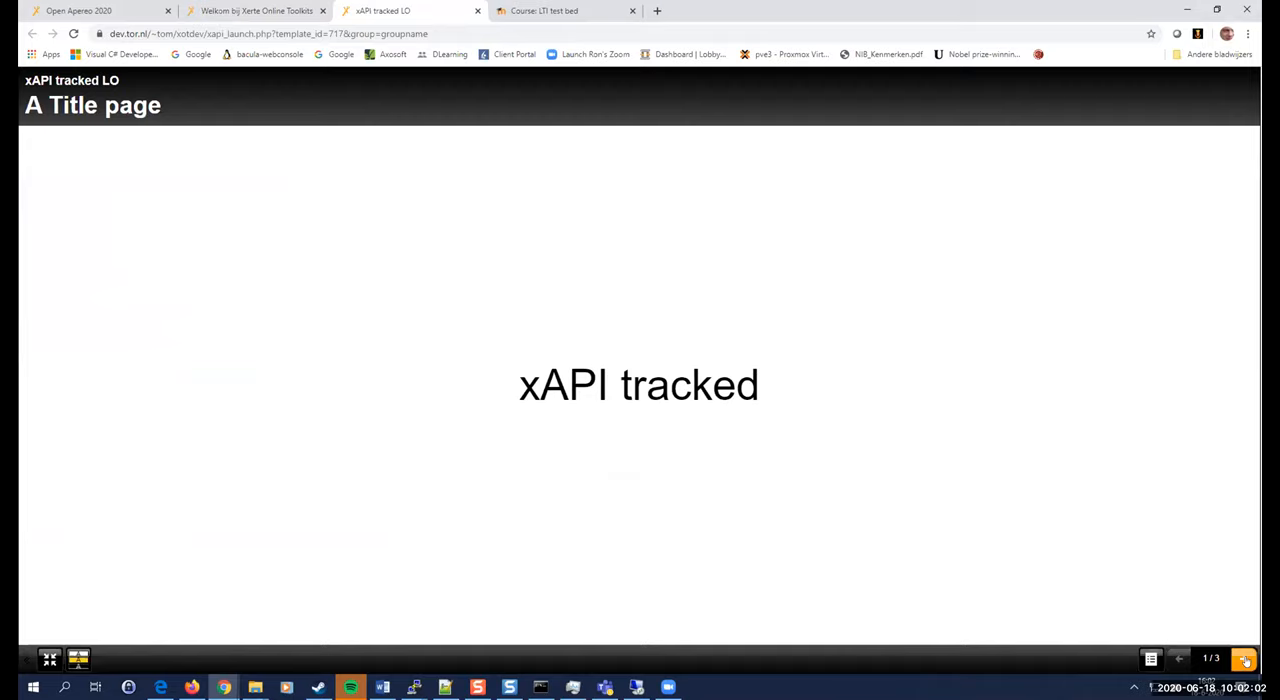
{"action": "left_click", "coordinate": [1244, 658]}
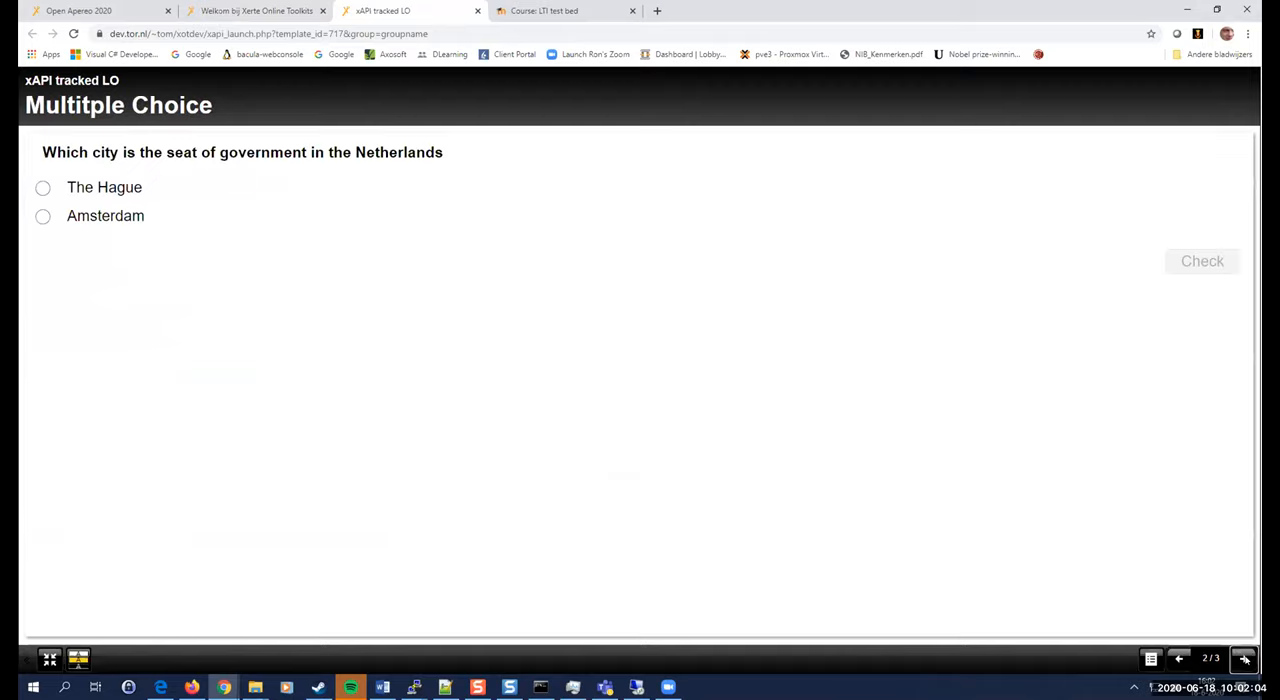
{"action": "mouse_move", "coordinate": [796, 476]}
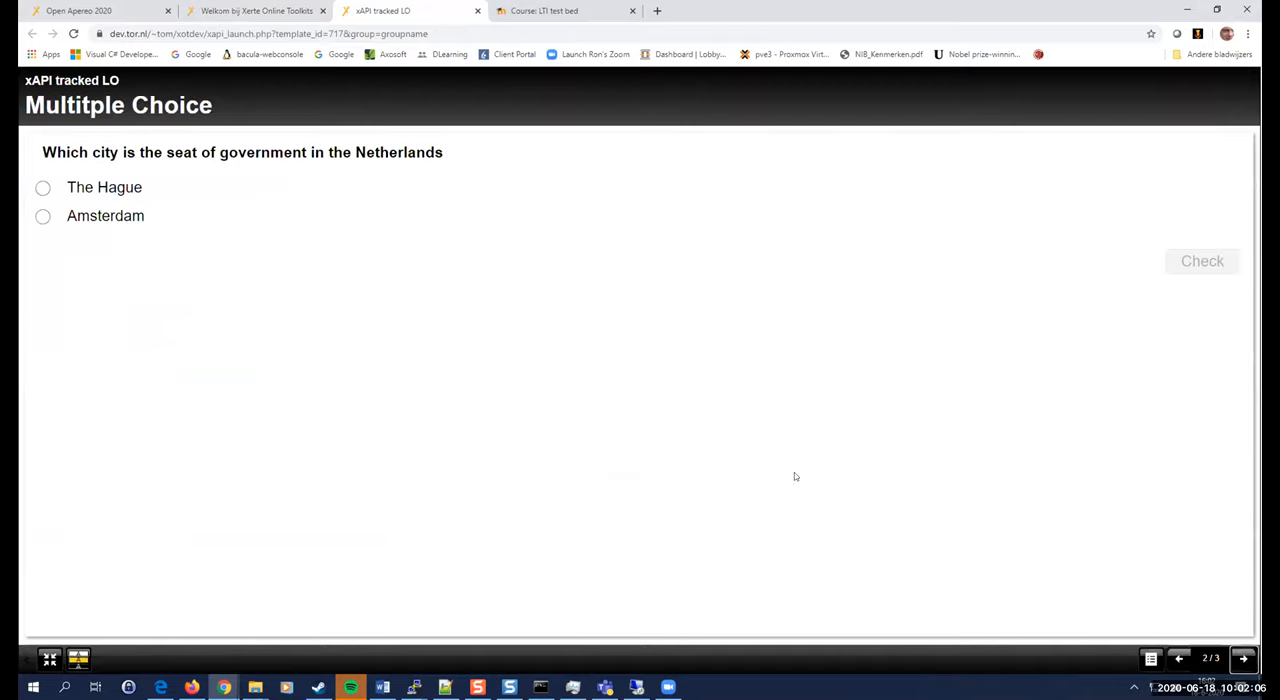
{"action": "mouse_move", "coordinate": [118, 200]}
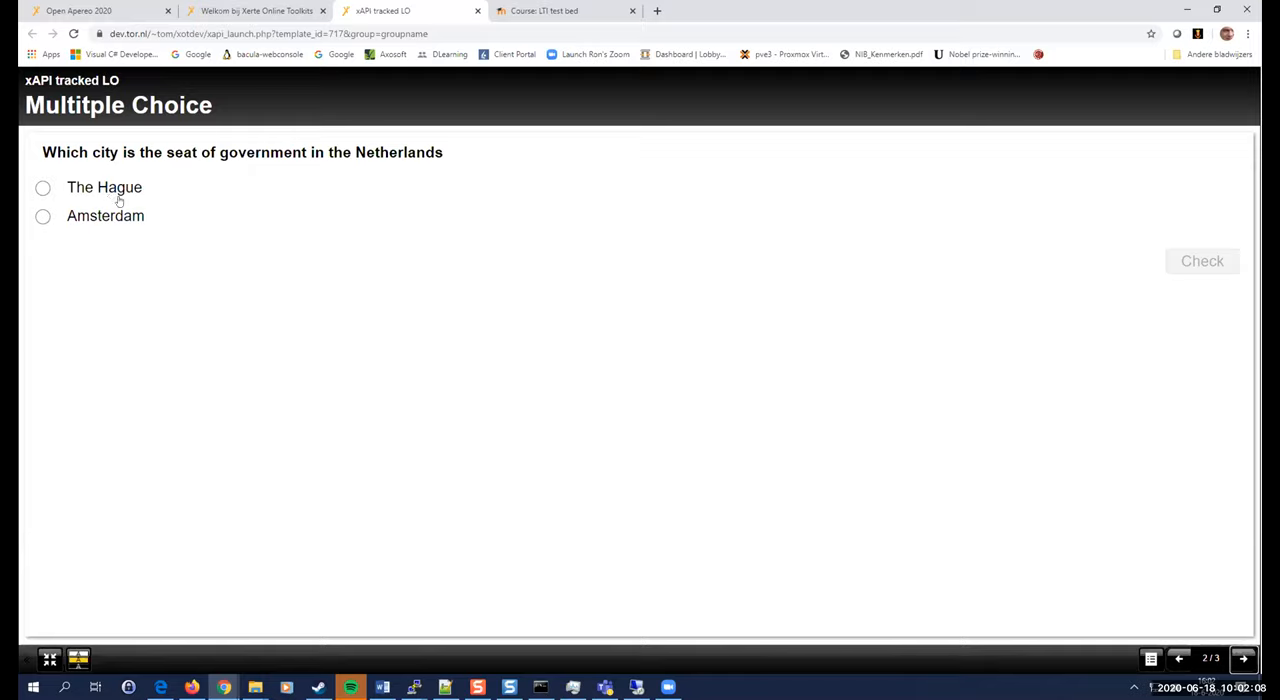
{"action": "left_click", "coordinate": [44, 188]}
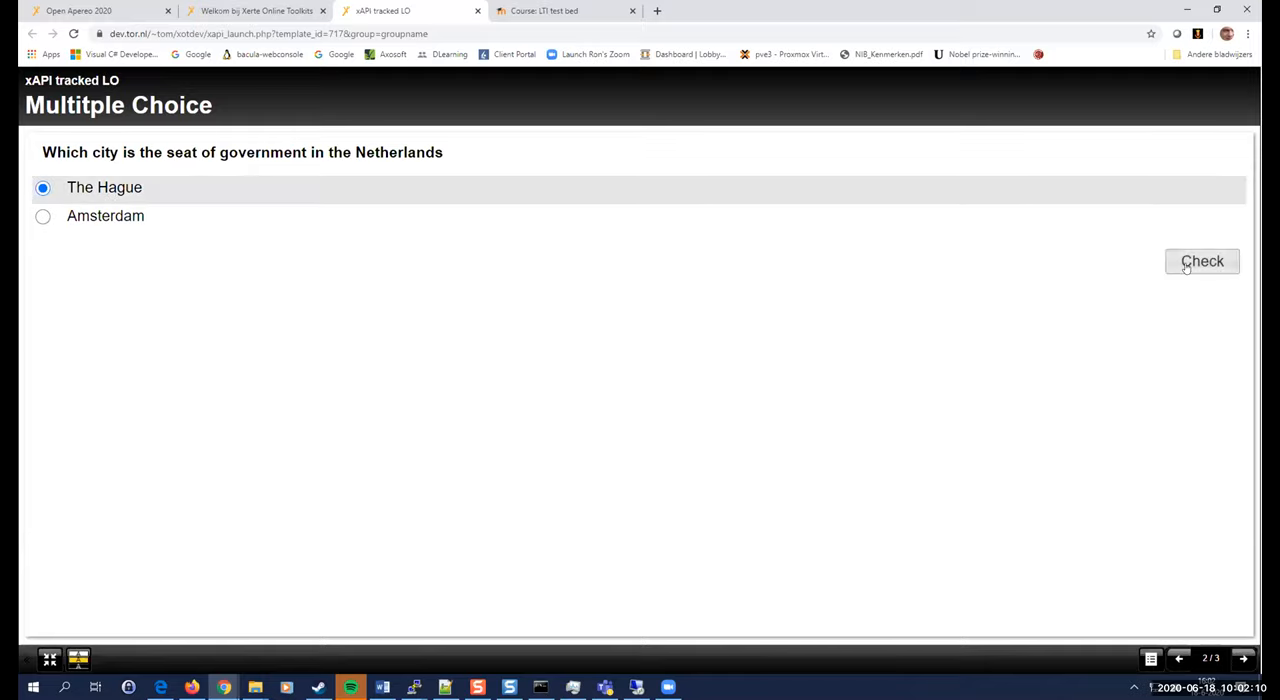
{"action": "left_click", "coordinate": [1202, 260]}
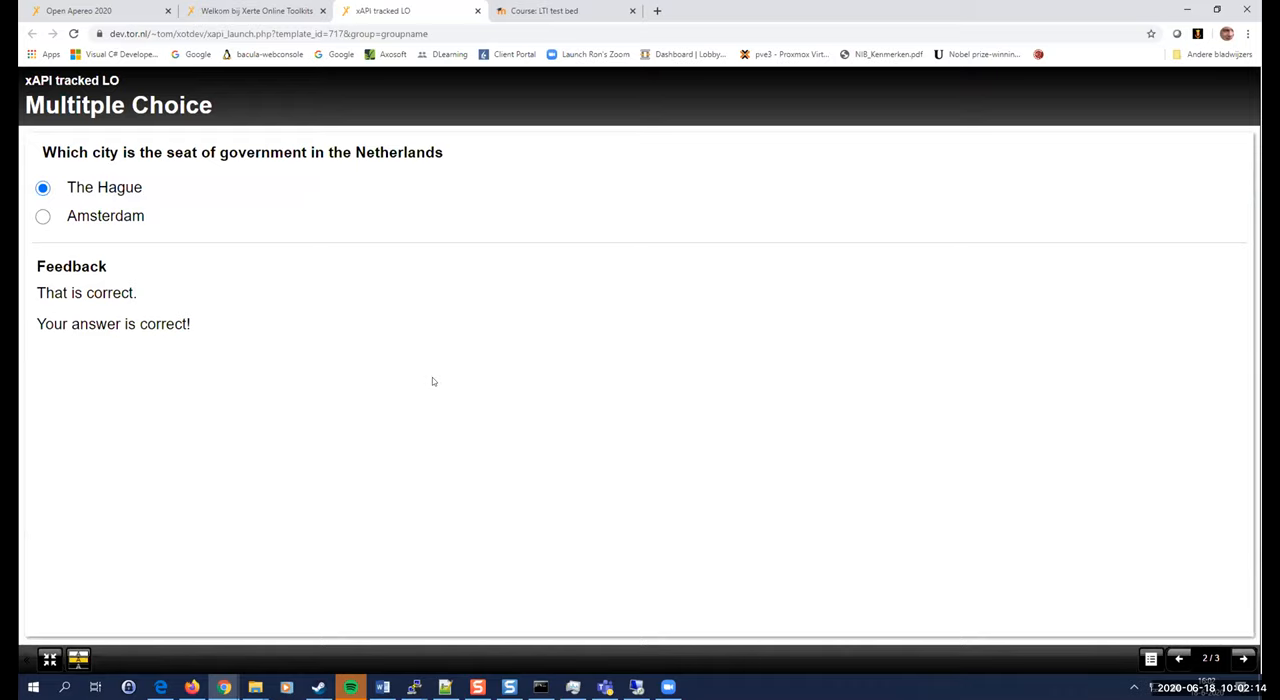
{"action": "mouse_move", "coordinate": [406, 372]}
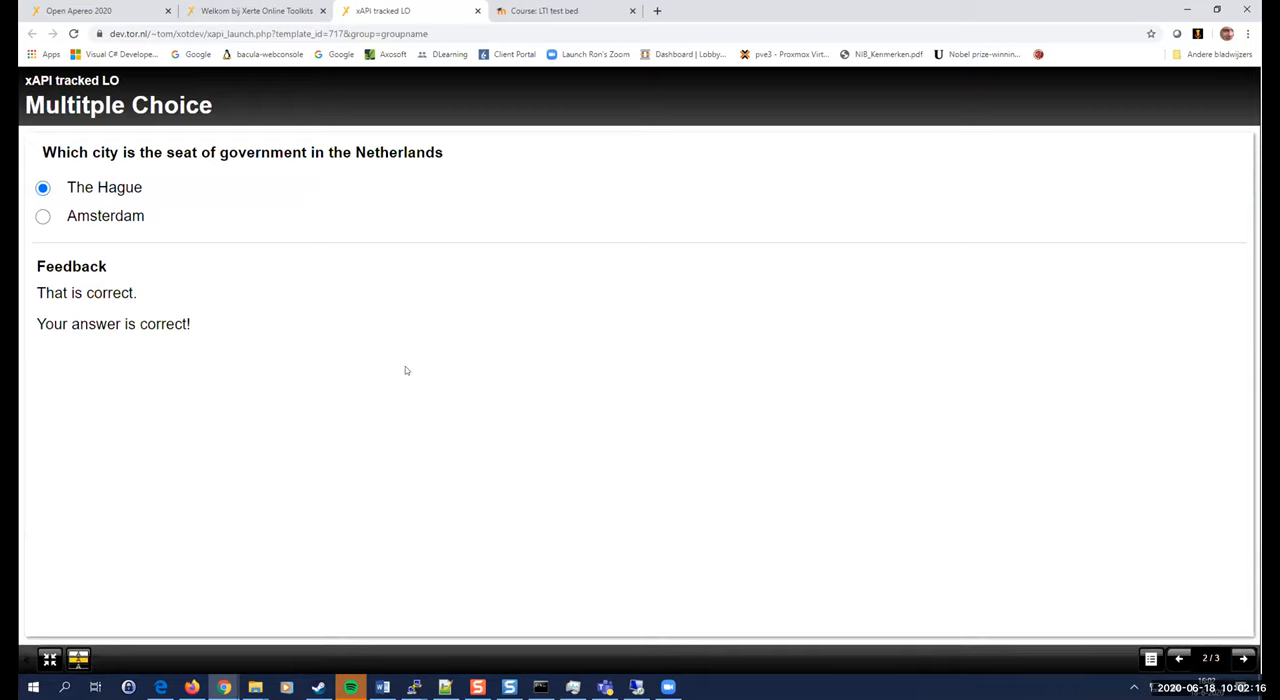
{"action": "mouse_move", "coordinate": [1246, 512]}
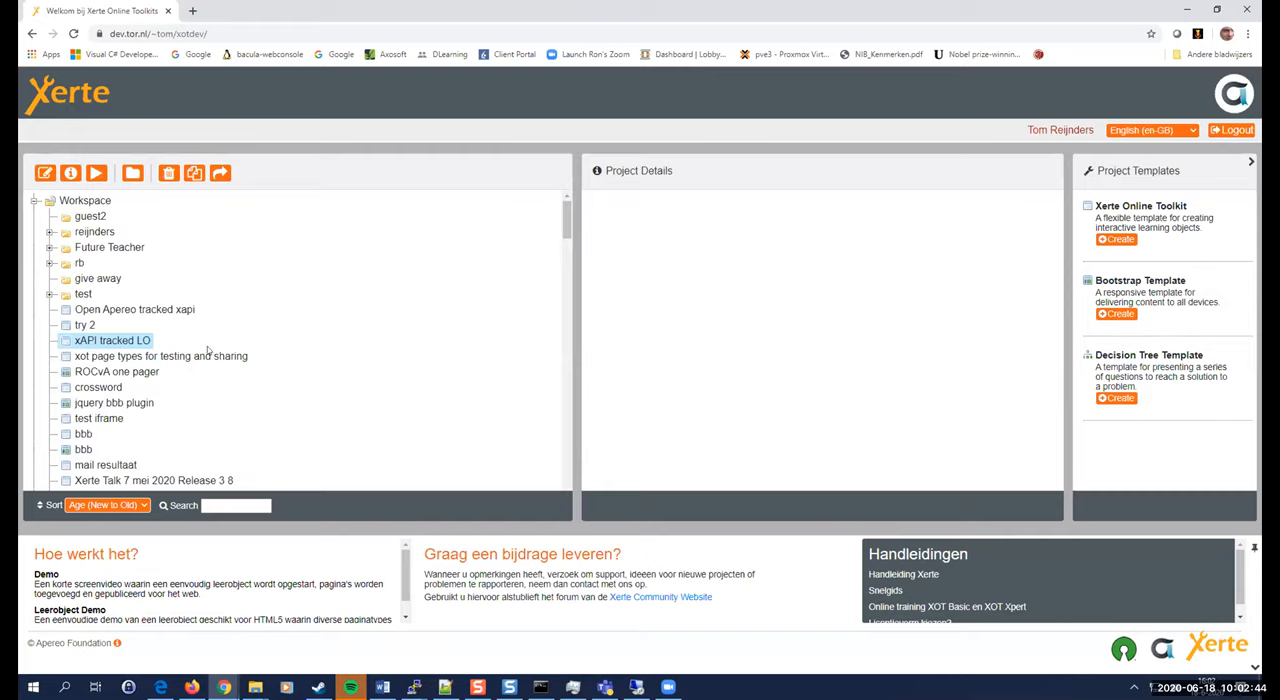
Reopen the xAPI tracked LO from its launch link in a new tab.
{"action": "left_click", "coordinate": [112, 340]}
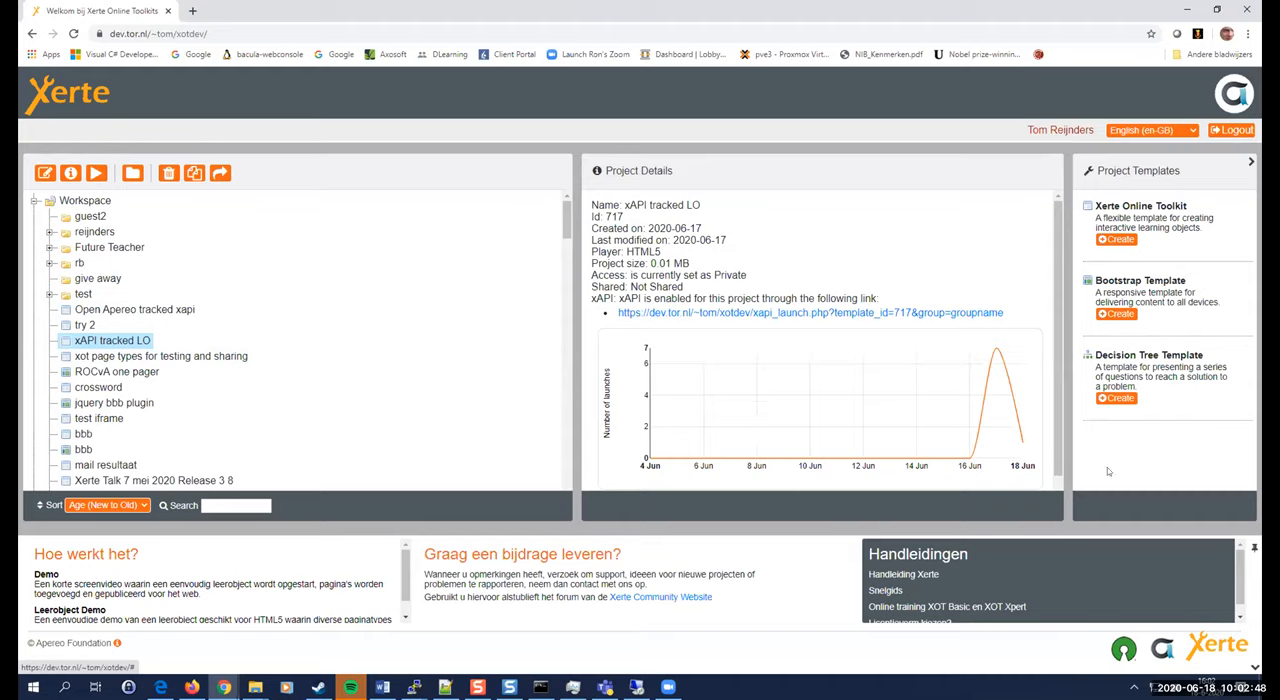
{"action": "mouse_move", "coordinate": [1006, 436]}
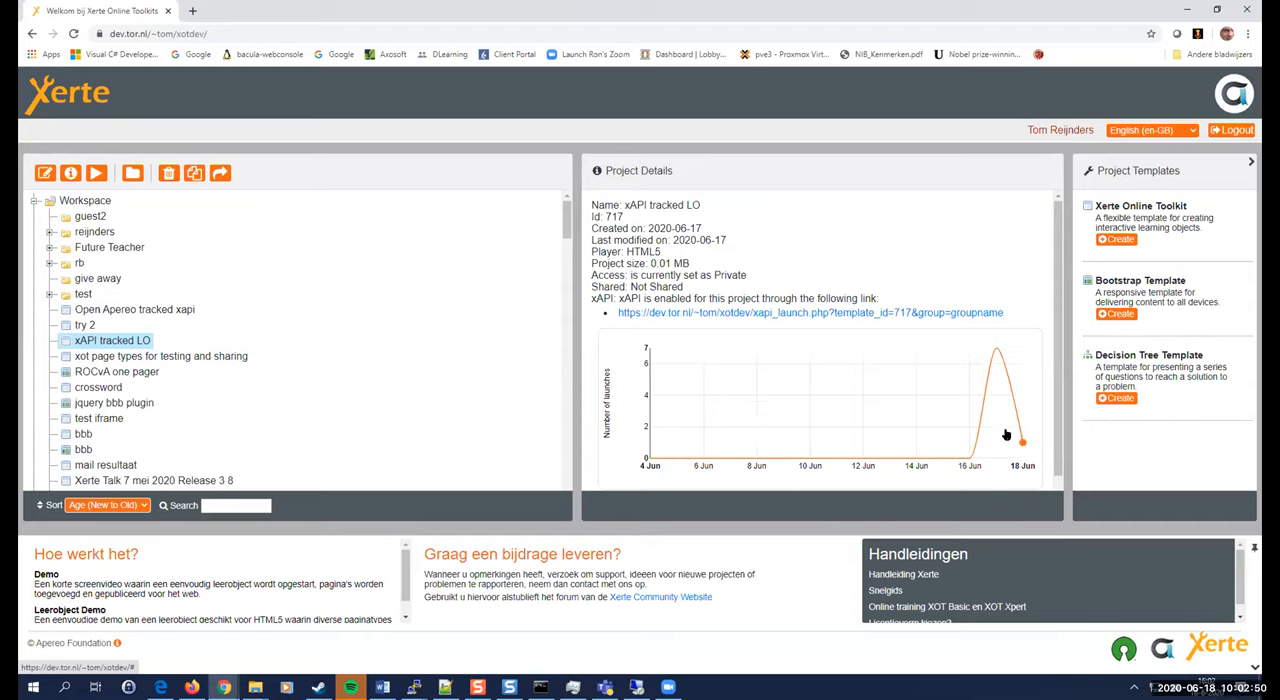
{"action": "mouse_move", "coordinate": [1020, 456]}
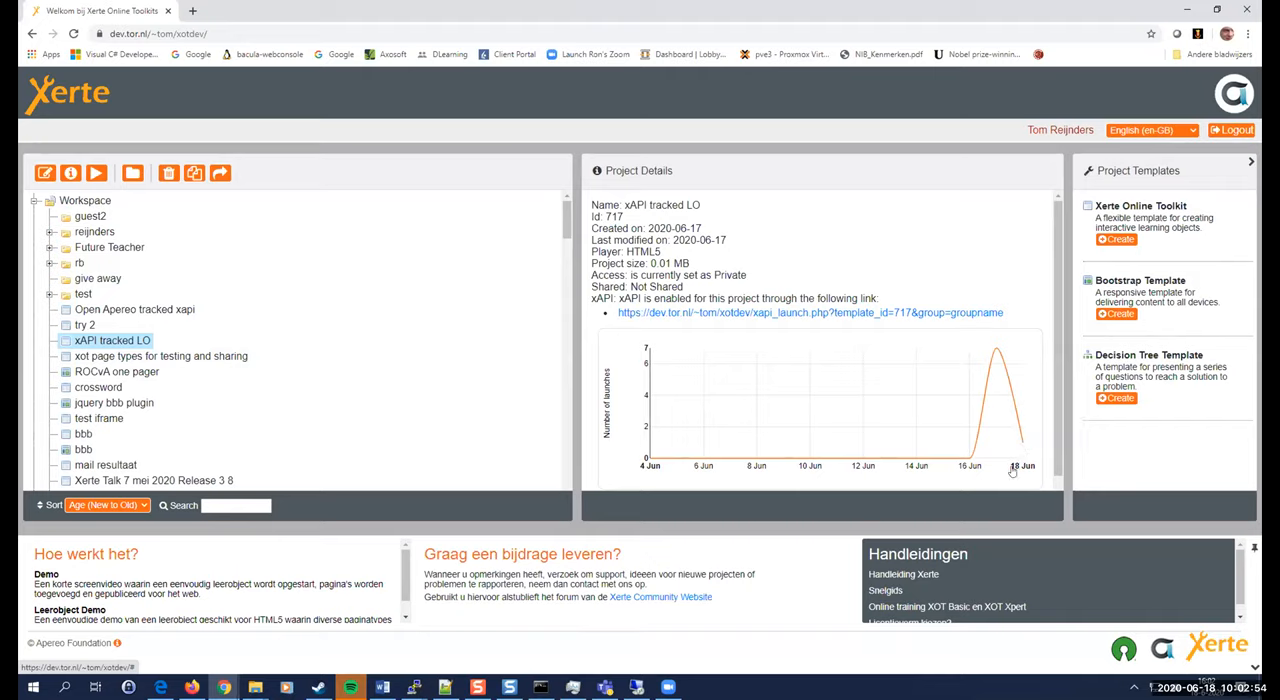
{"action": "mouse_move", "coordinate": [756, 328]}
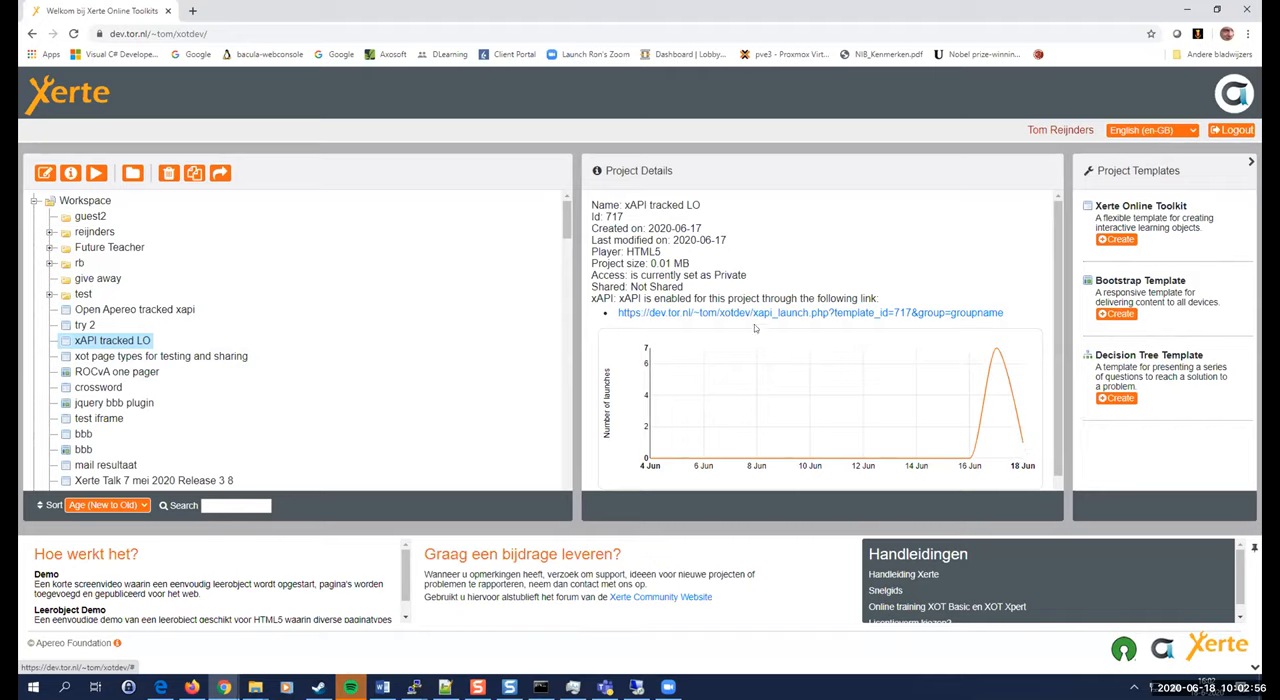
{"action": "right_click", "coordinate": [810, 312]}
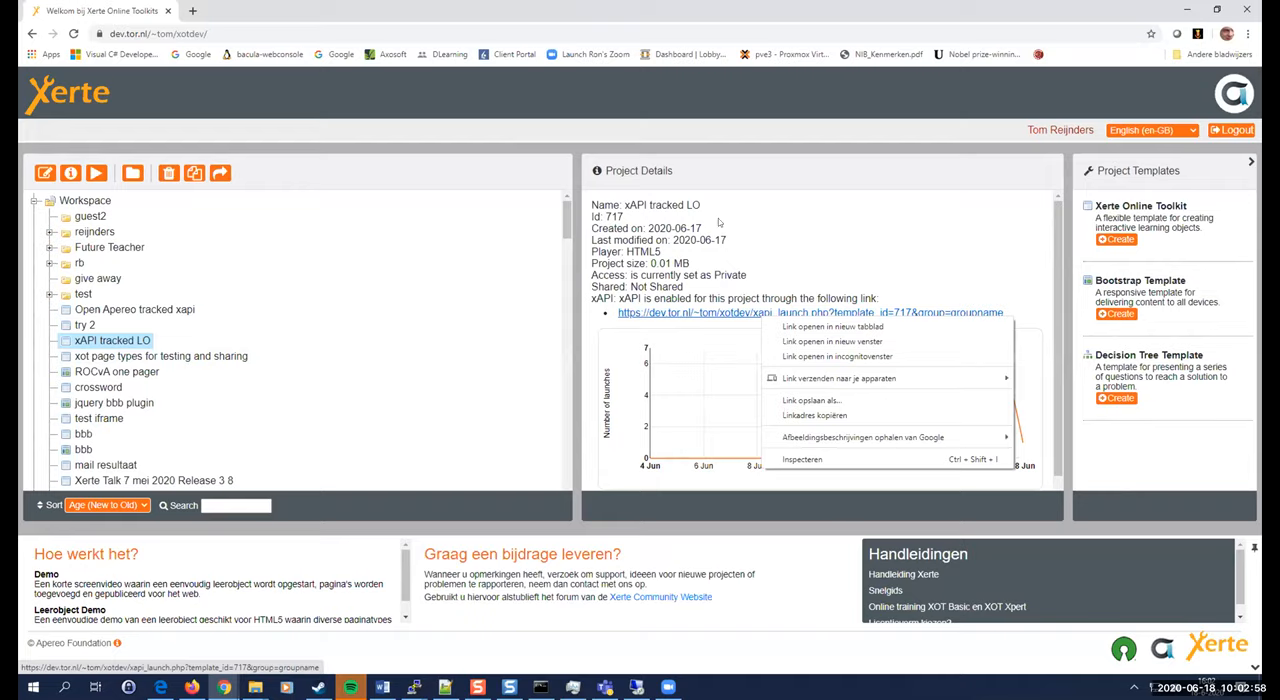
{"action": "left_click", "coordinate": [832, 326]}
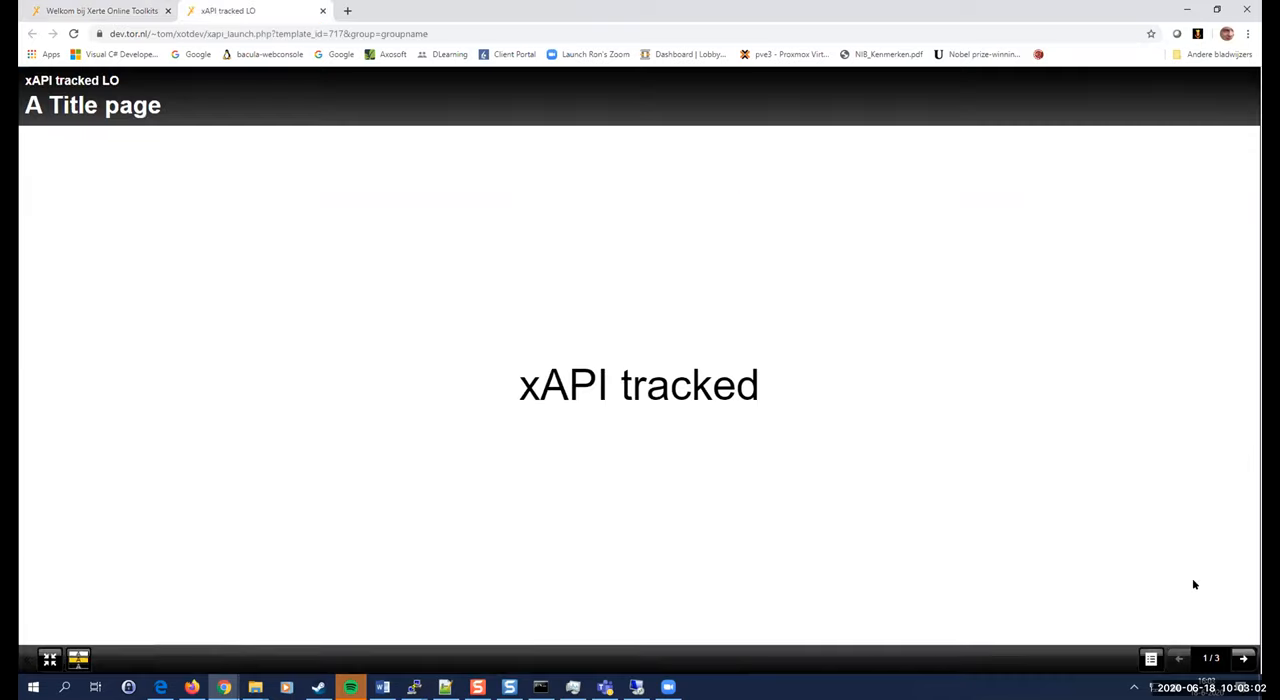
Go back to the workspace and reselect xAPI tracked LO to reload its details.
{"action": "left_click", "coordinate": [1244, 658]}
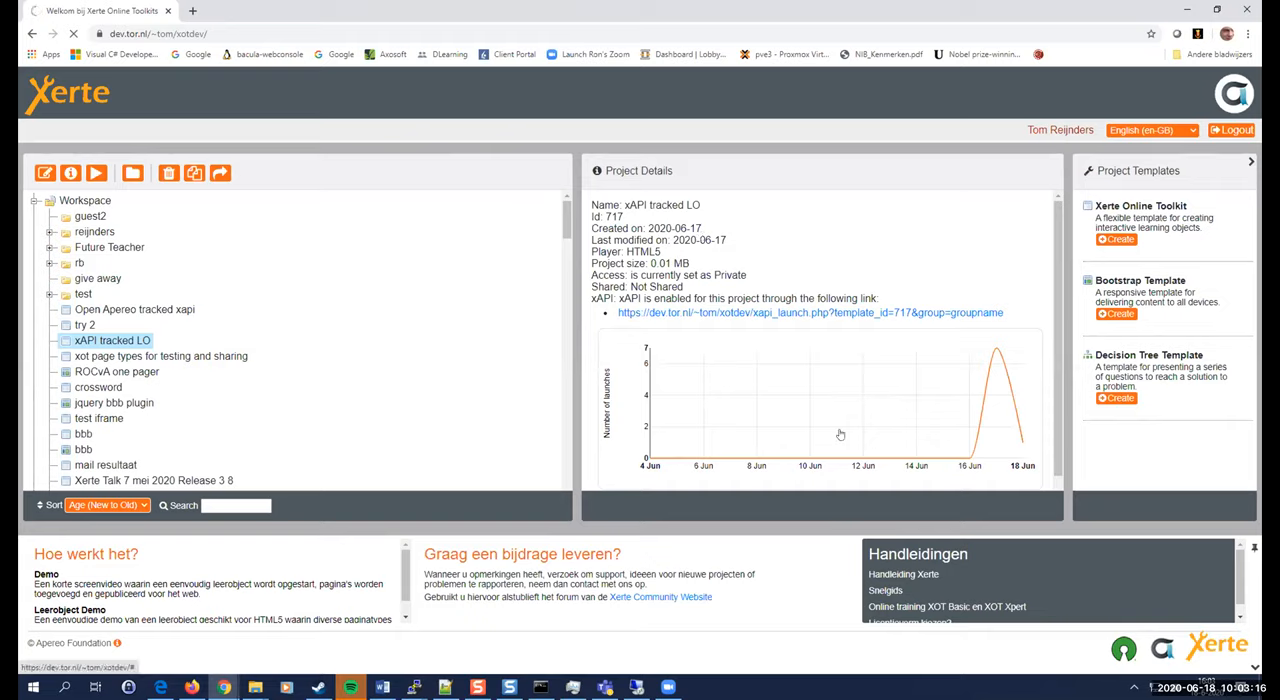
{"action": "mouse_move", "coordinate": [750, 406]}
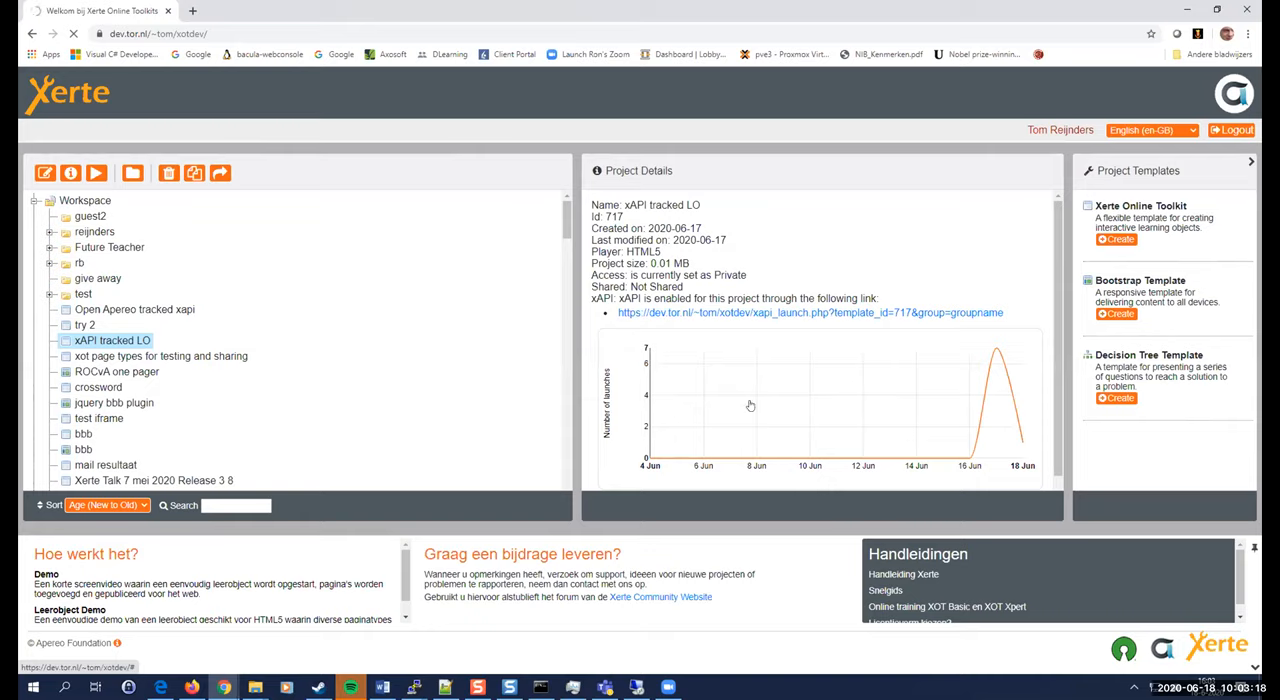
{"action": "mouse_move", "coordinate": [778, 390]}
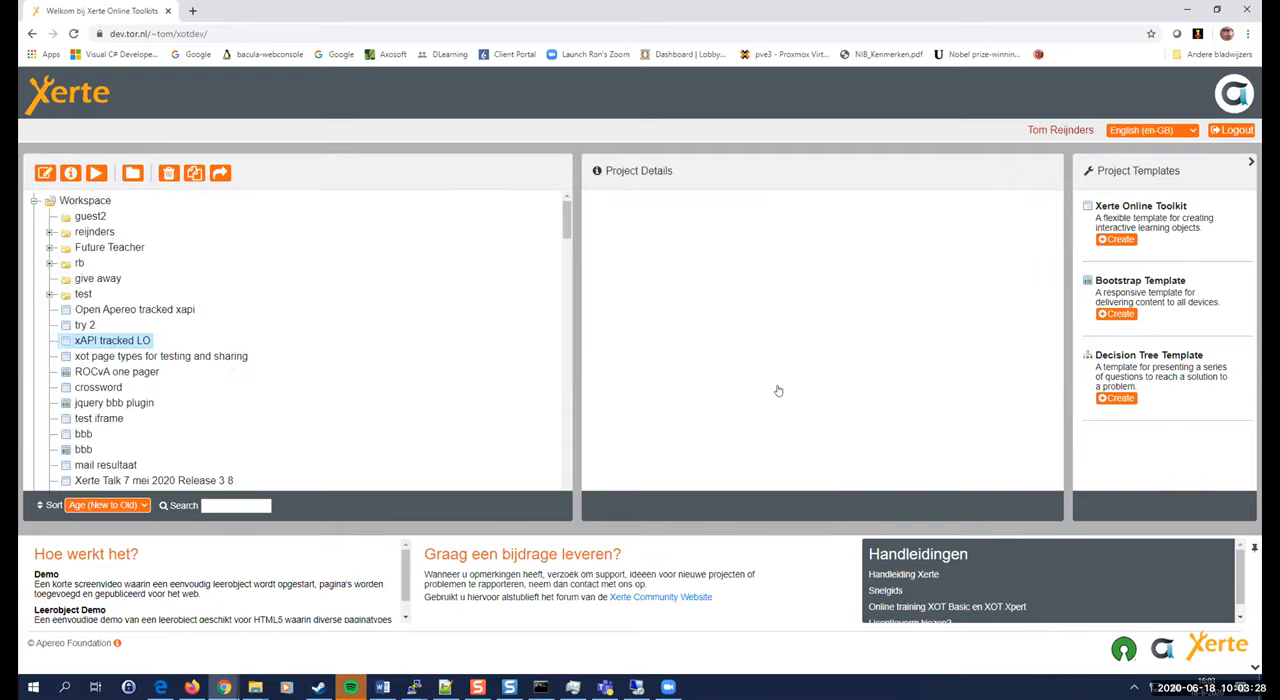
{"action": "left_click", "coordinate": [112, 340]}
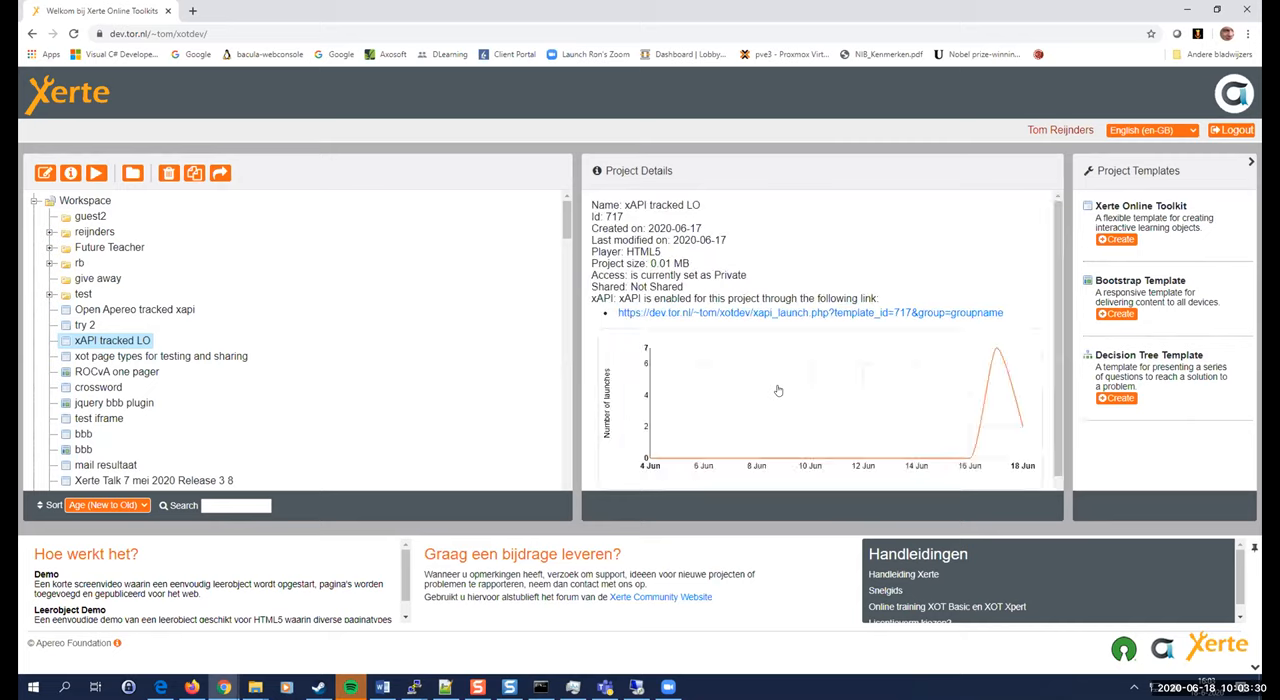
{"action": "mouse_move", "coordinate": [702, 468]}
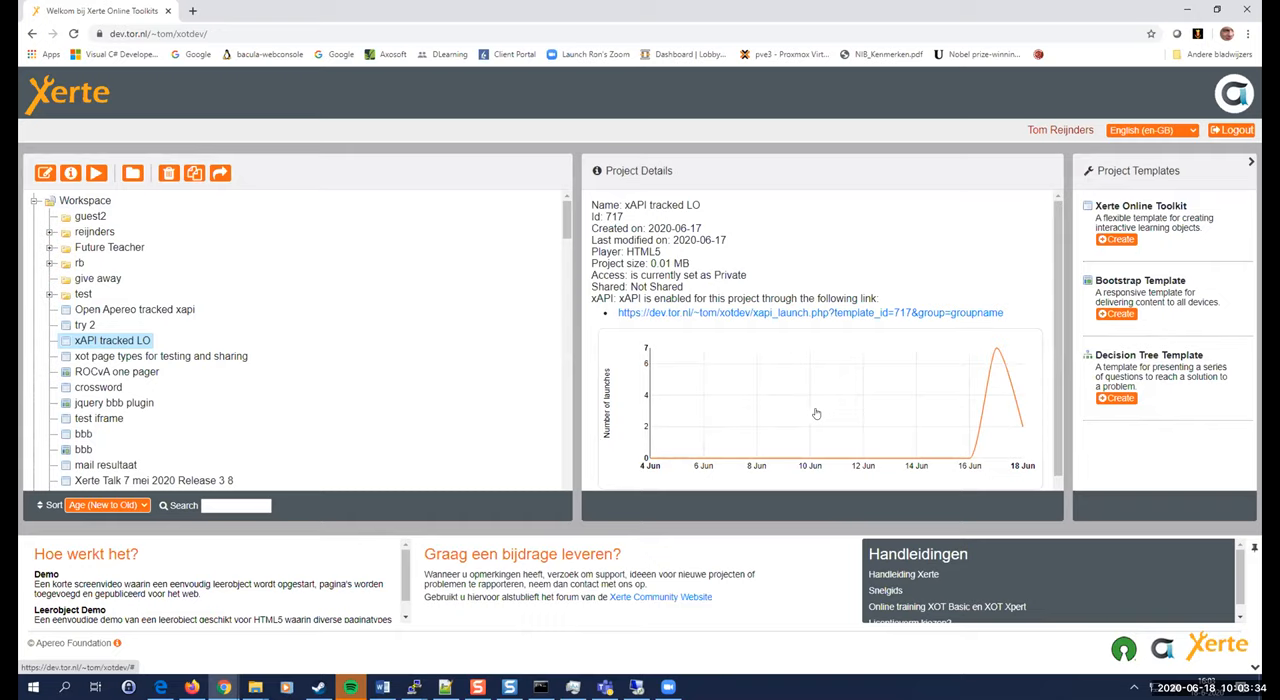
{"action": "mouse_move", "coordinate": [366, 290]}
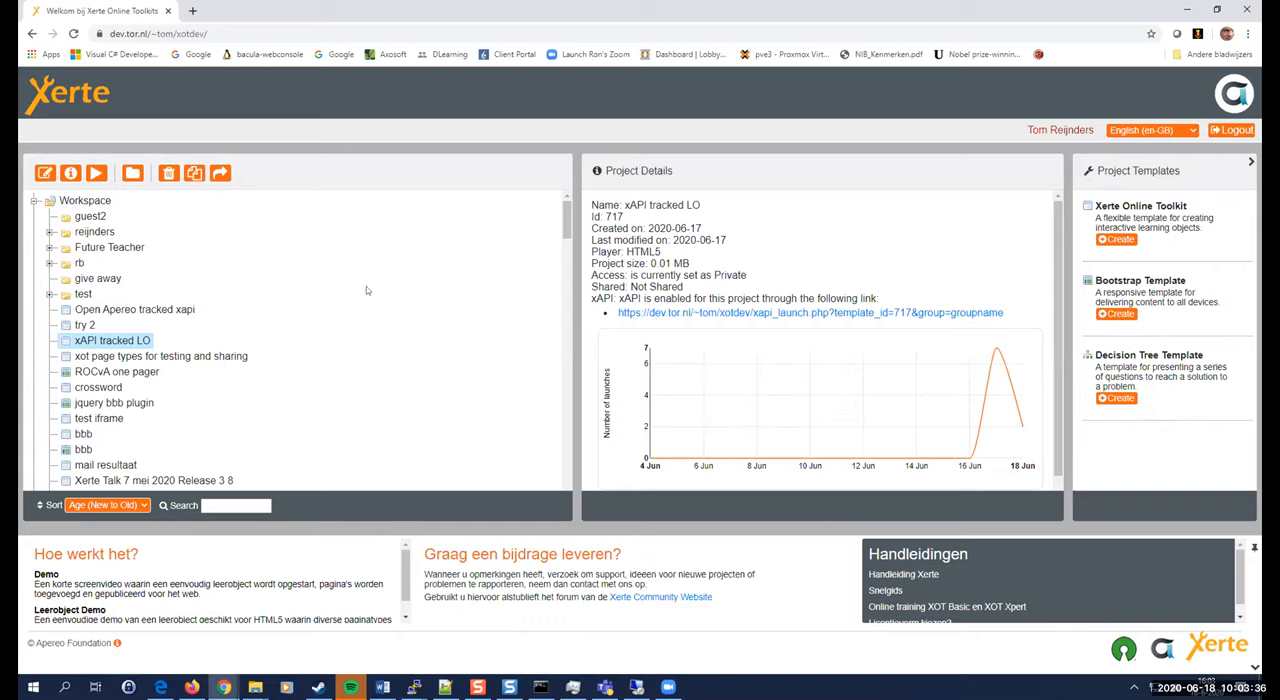
{"action": "mouse_move", "coordinate": [820, 404]}
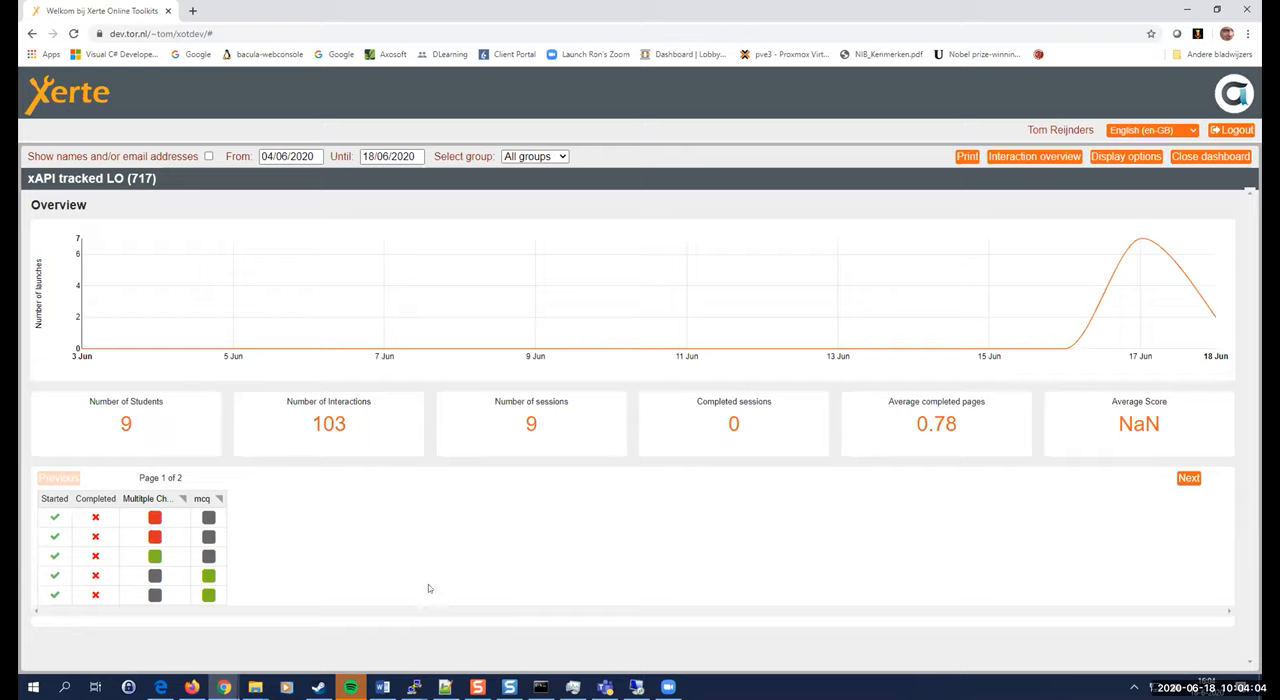
{"action": "mouse_move", "coordinate": [132, 408]}
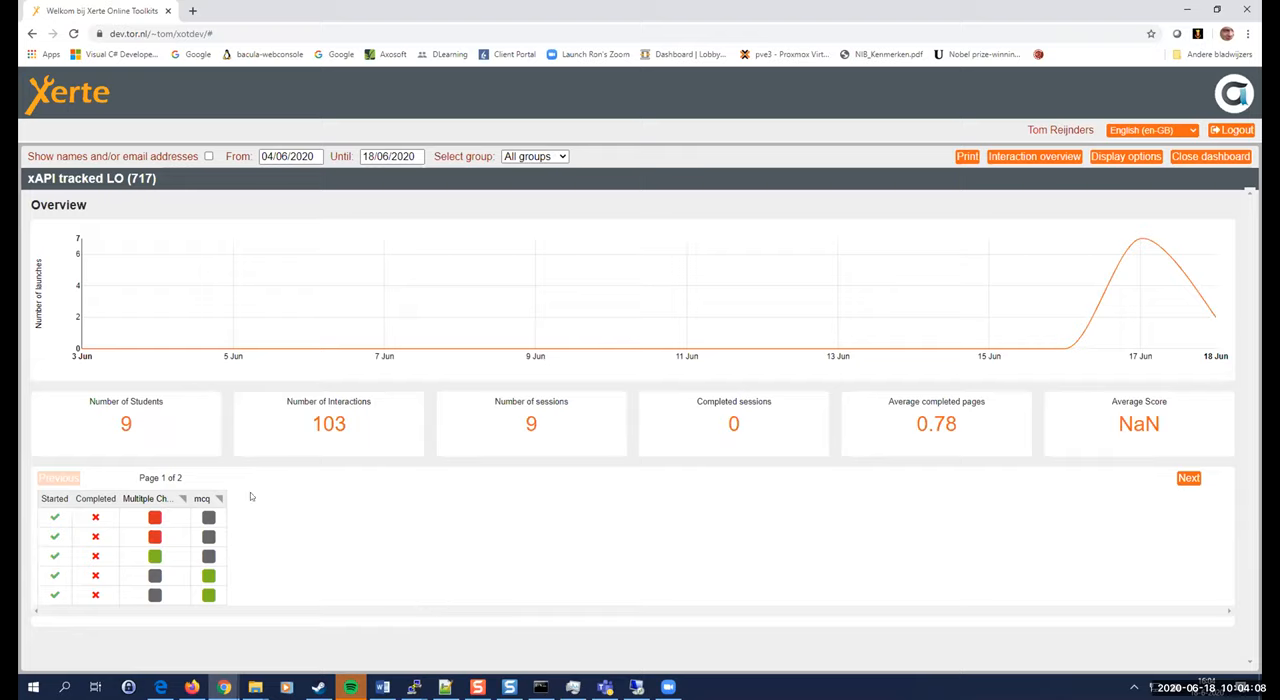
{"action": "mouse_move", "coordinate": [316, 424]}
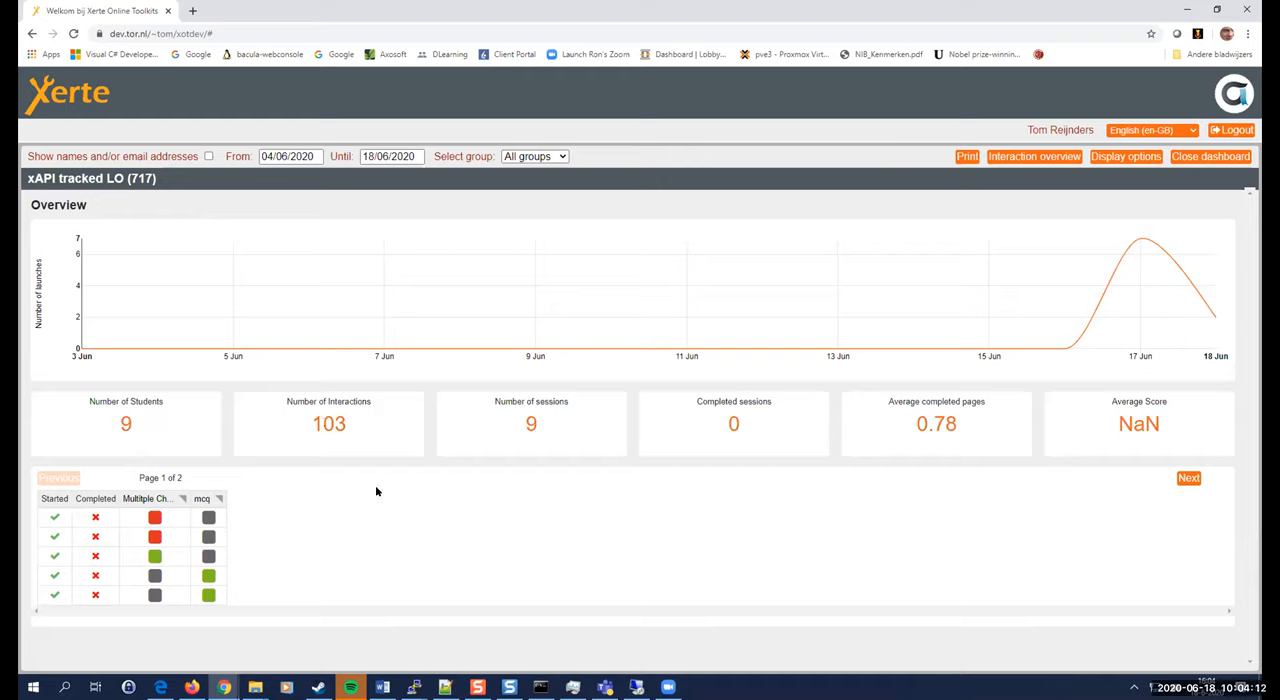
{"action": "mouse_move", "coordinate": [116, 576]}
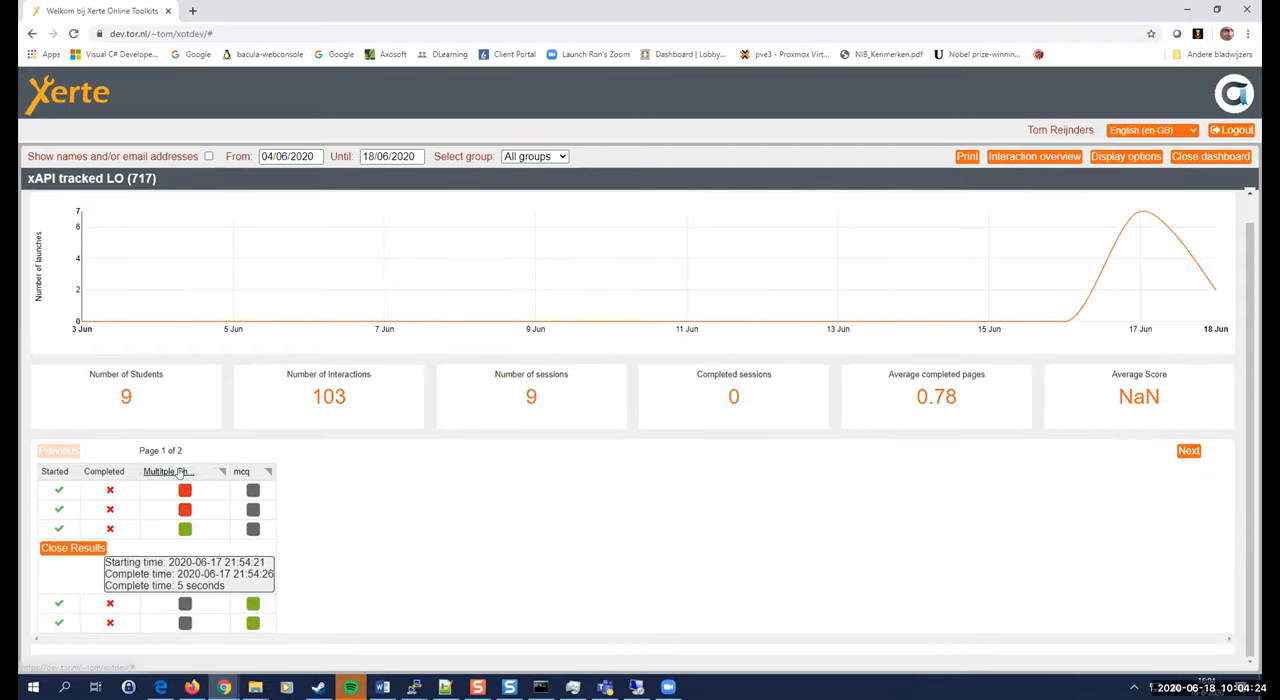
{"action": "left_click", "coordinate": [252, 490]}
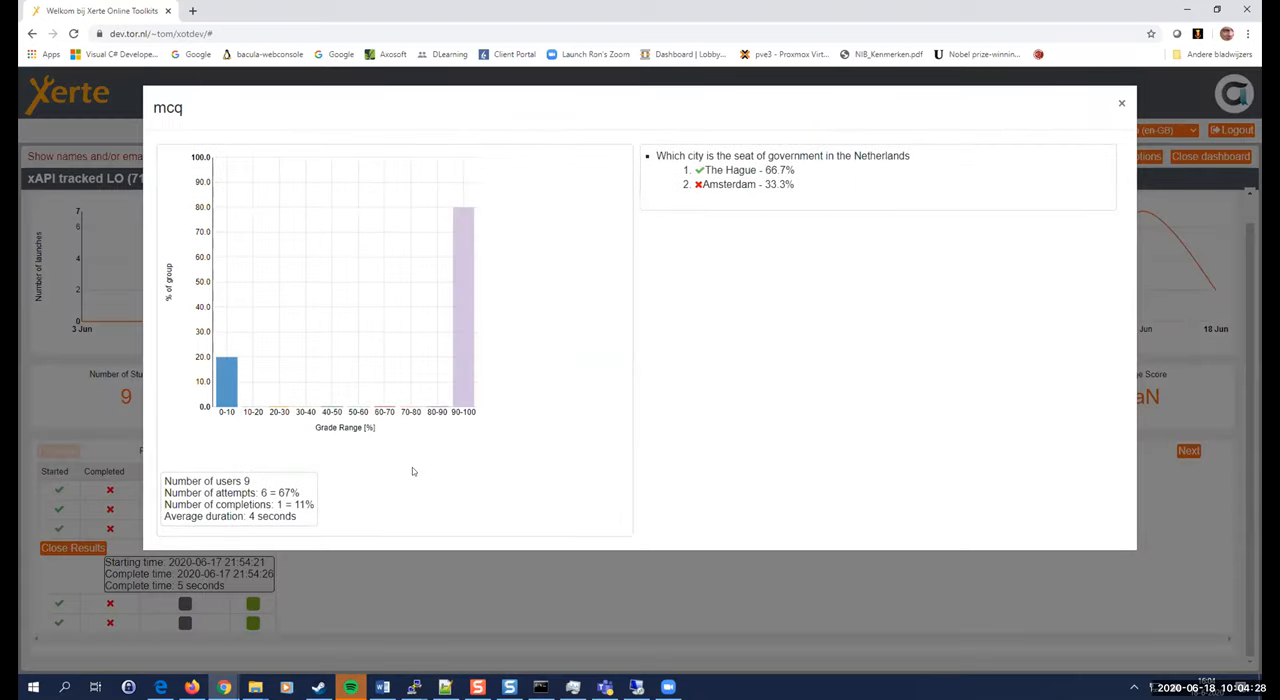
{"action": "mouse_move", "coordinate": [816, 96]}
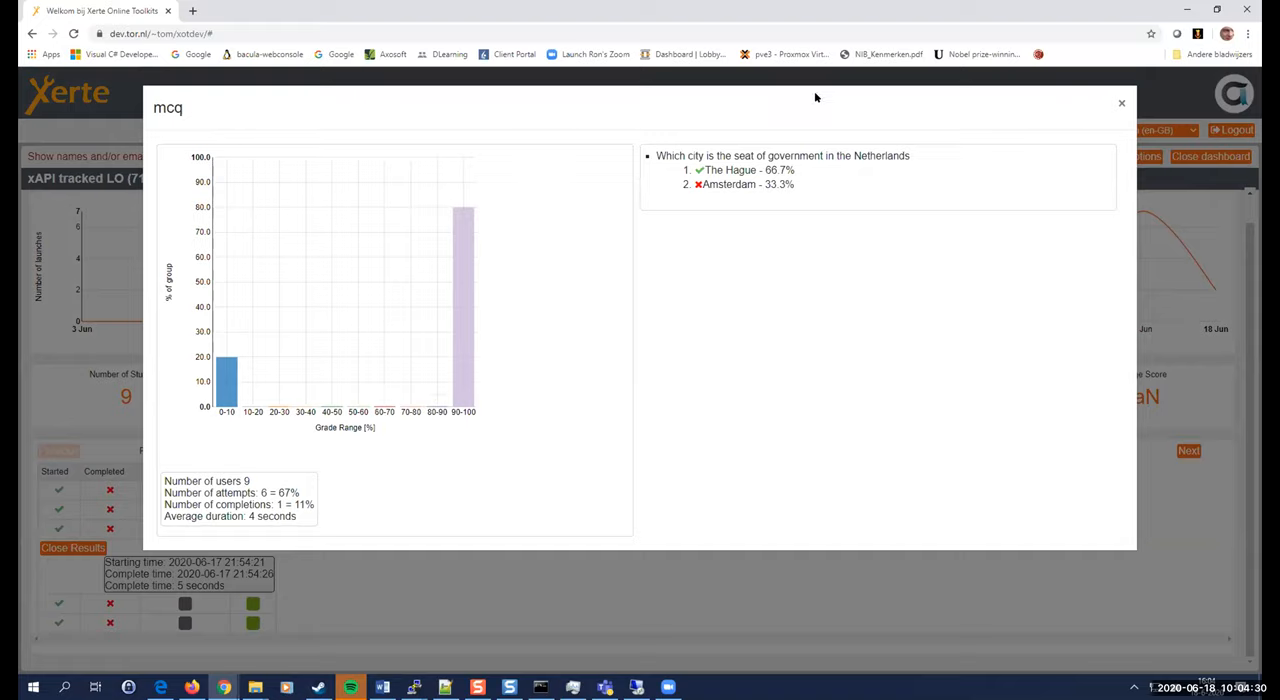
{"action": "mouse_move", "coordinate": [686, 170]}
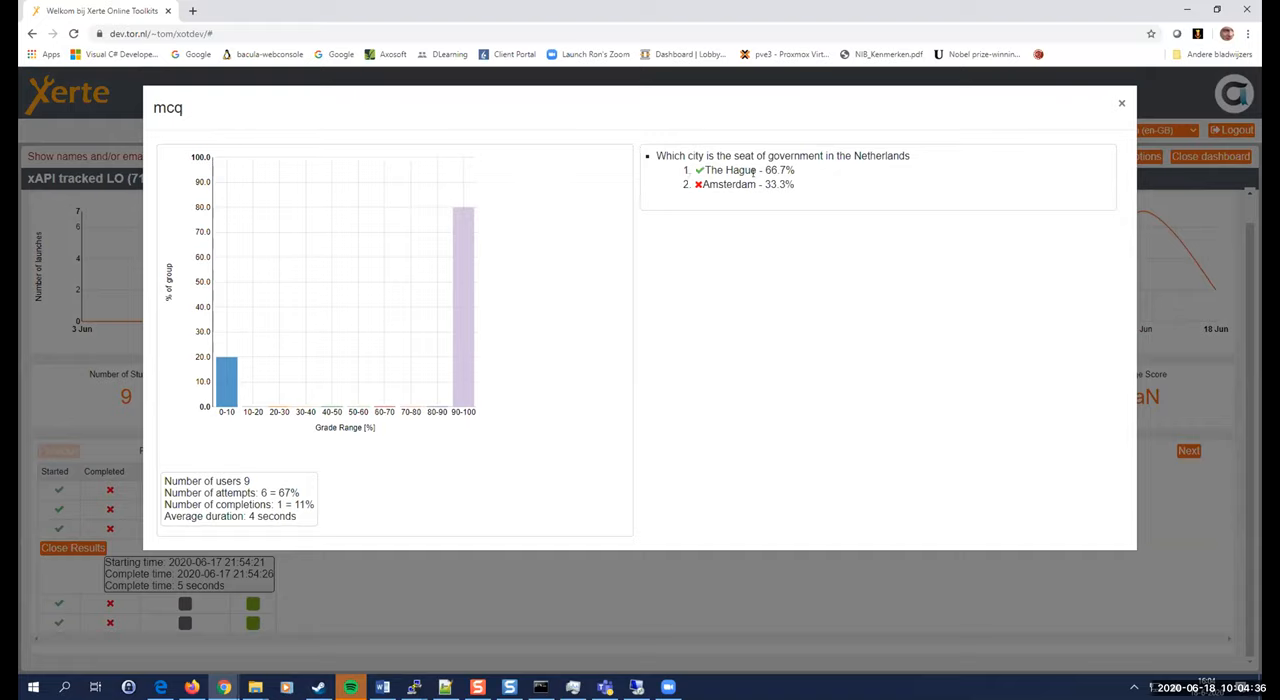
{"action": "mouse_move", "coordinate": [776, 180]}
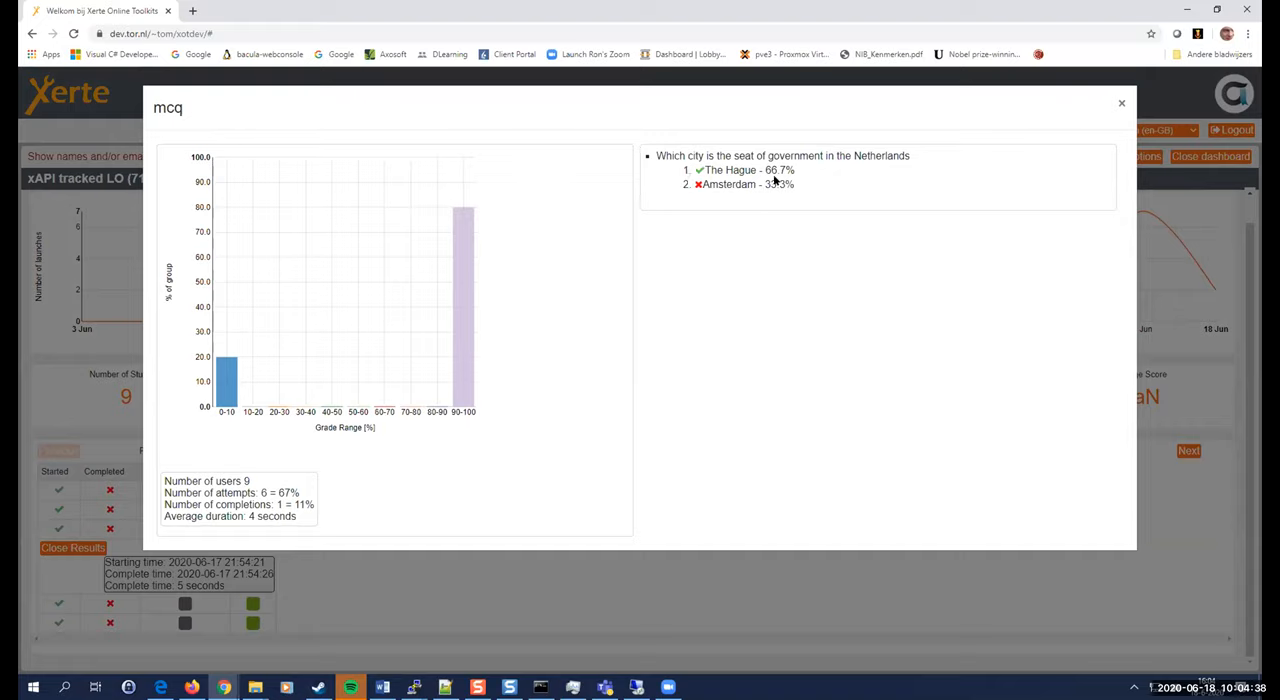
{"action": "mouse_move", "coordinate": [764, 238]}
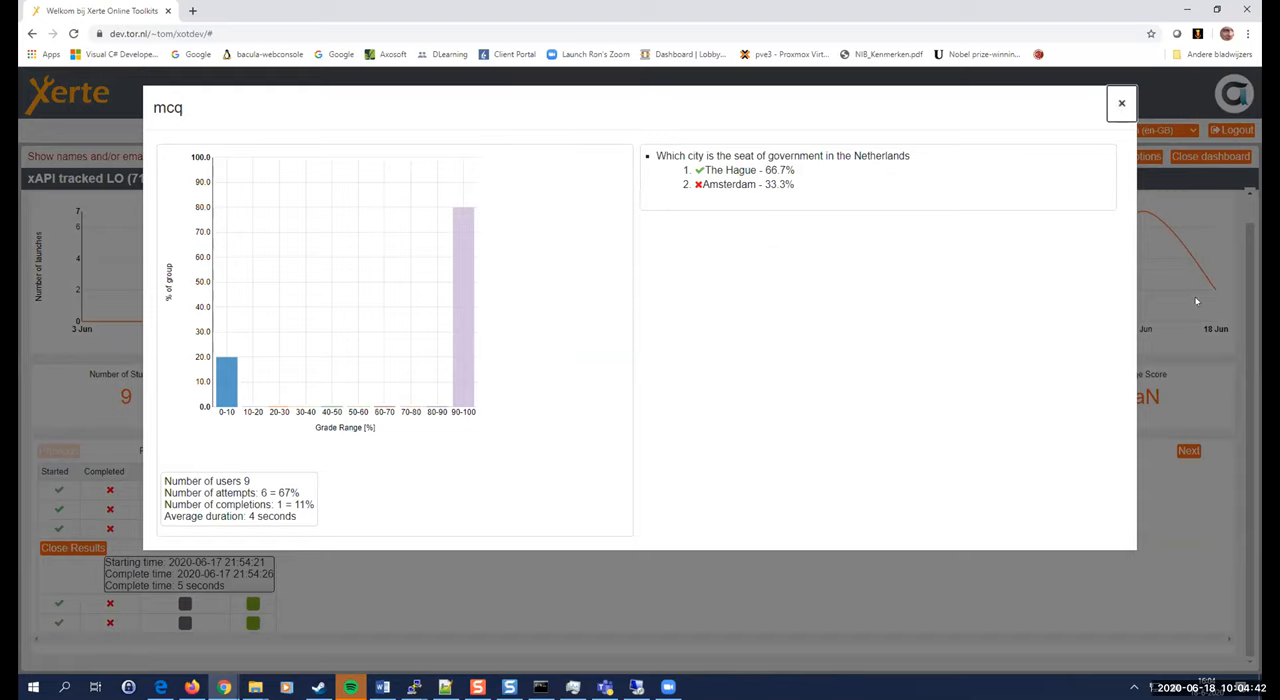
{"action": "left_click", "coordinate": [1120, 102]}
{"action": "type", "text": "xot."}
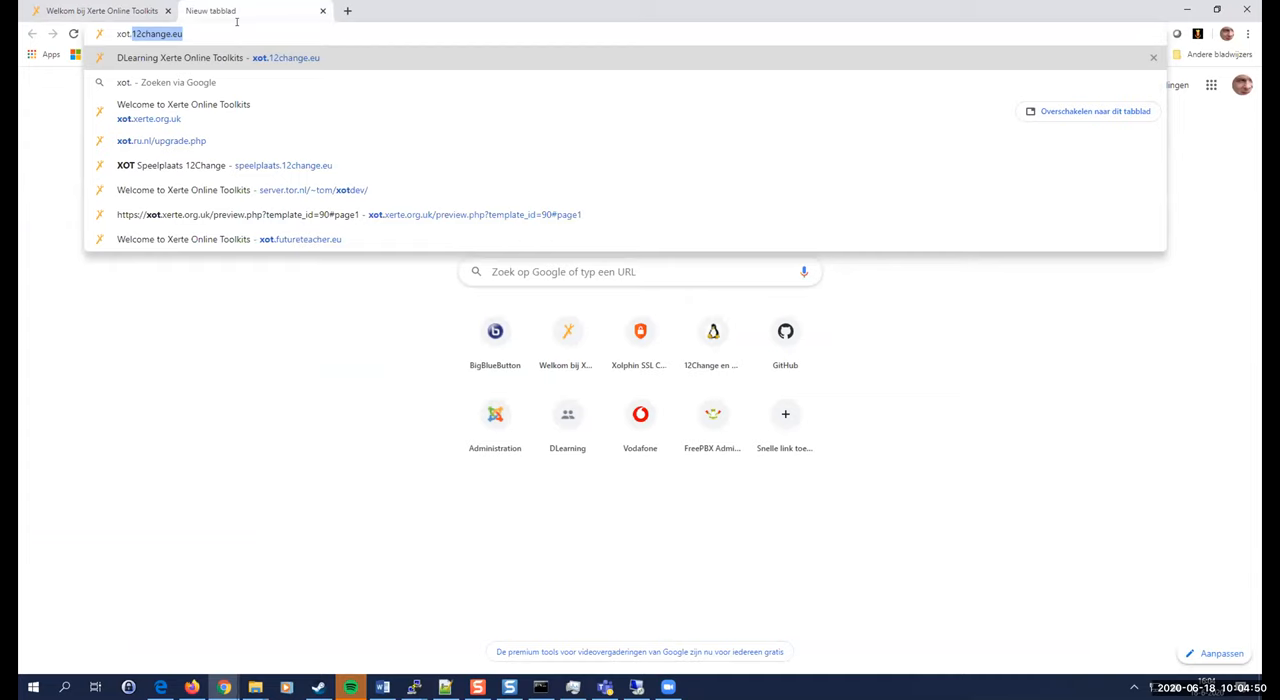
Log in to xot.xerte.org.uk in English to reach its workspace.
{"action": "left_click", "coordinate": [148, 118]}
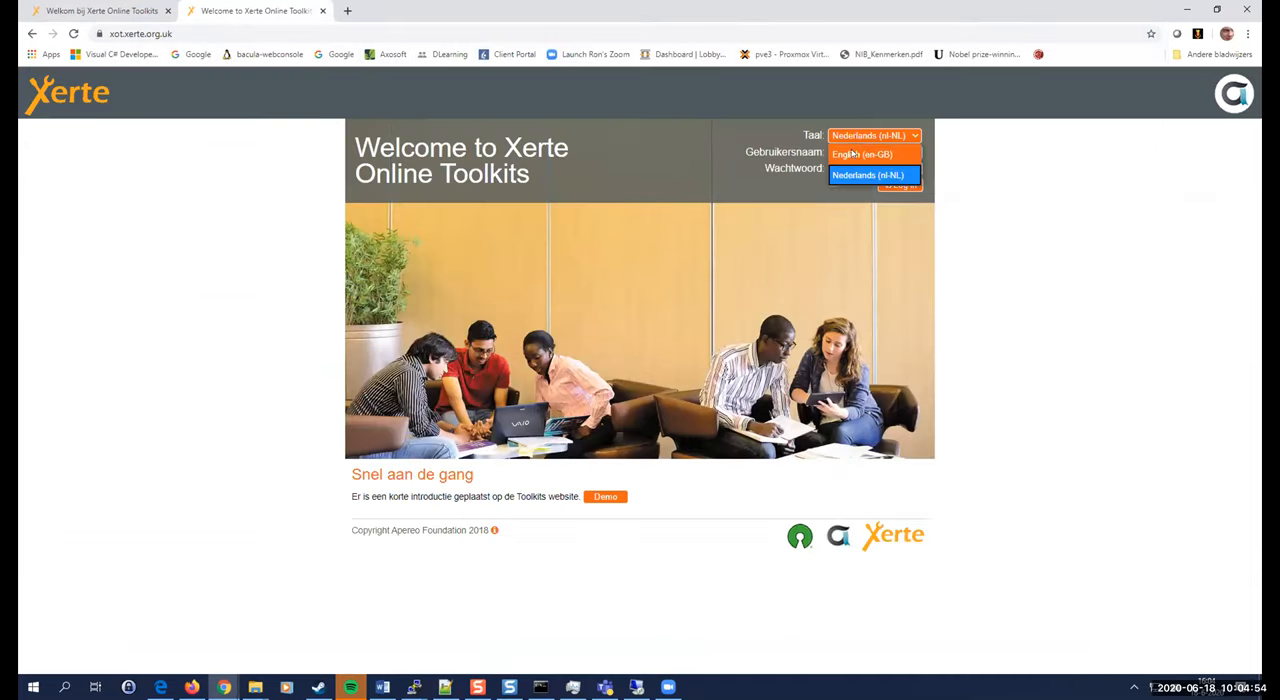
{"action": "left_click", "coordinate": [862, 154]}
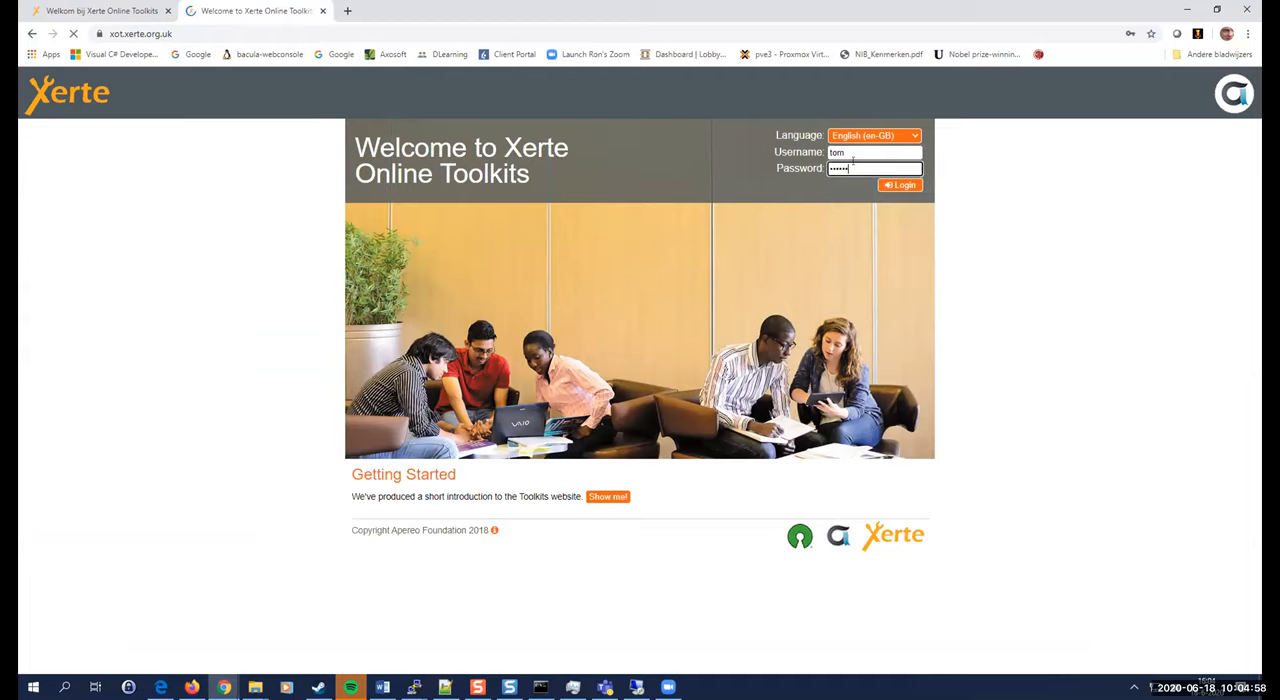
{"action": "left_click", "coordinate": [900, 184]}
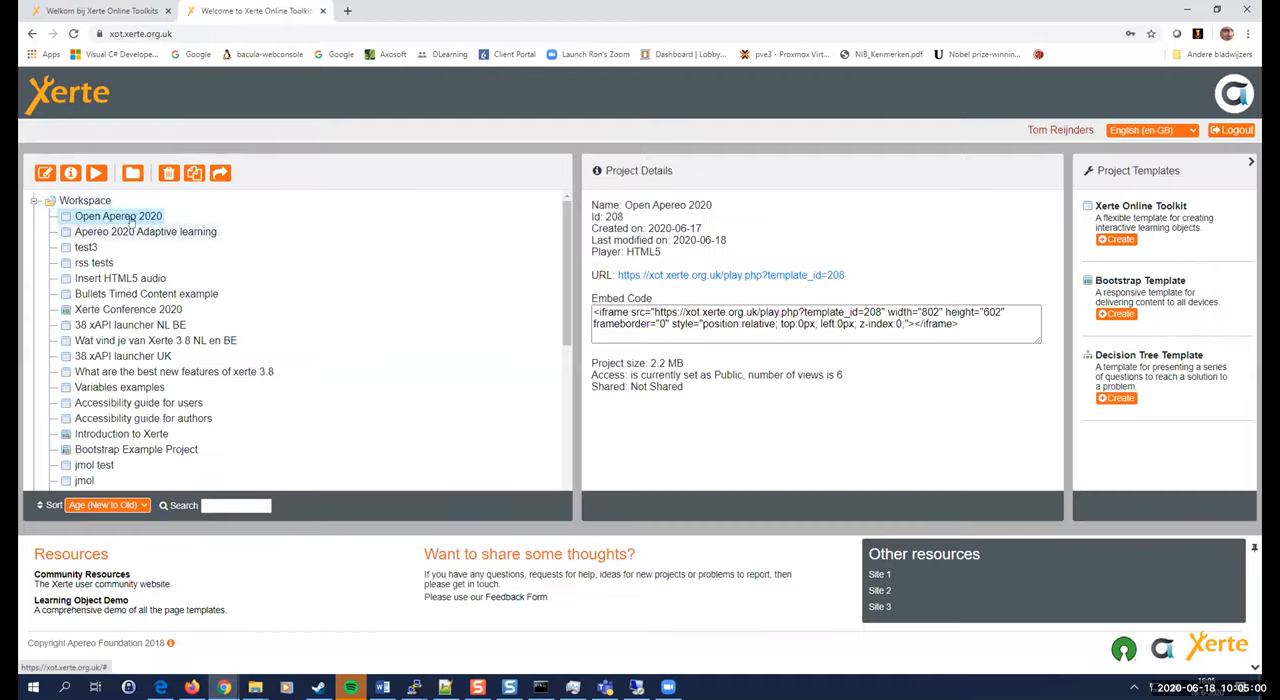
{"action": "mouse_move", "coordinate": [96, 172]}
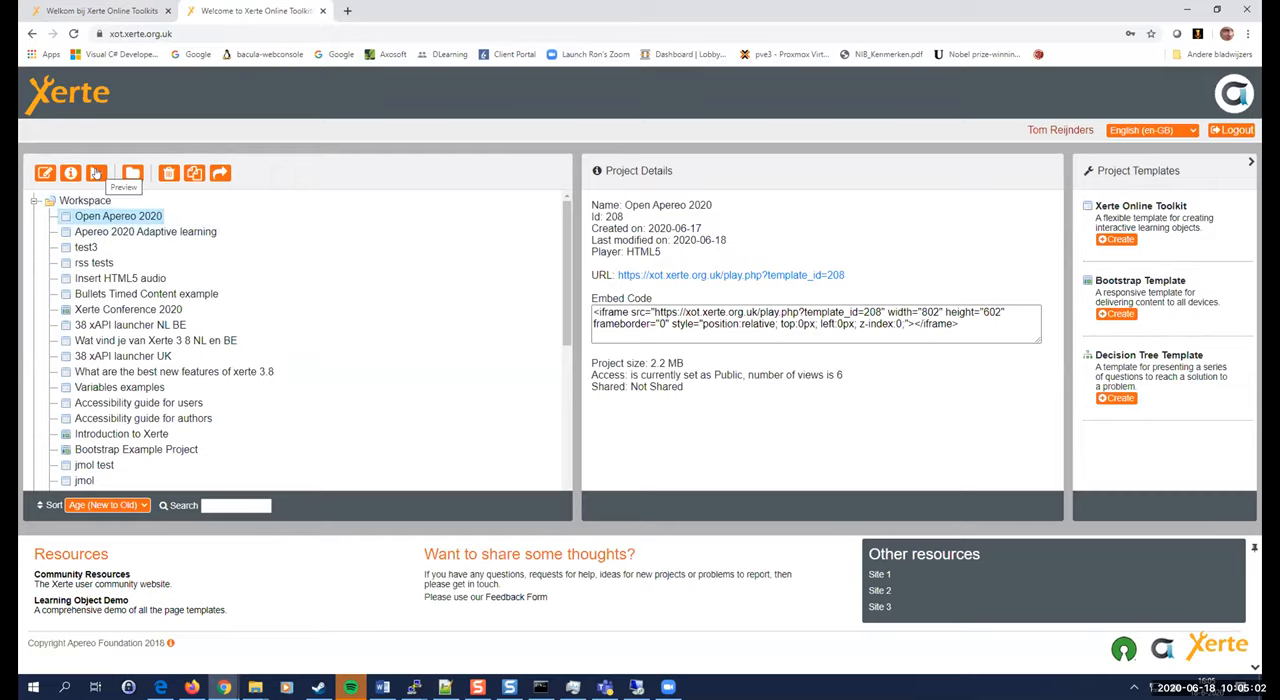
Play the Open Apereo 2020 presentation and advance to slide 5 of 'Create xAPI tracked LO'.
{"action": "left_click", "coordinate": [96, 172]}
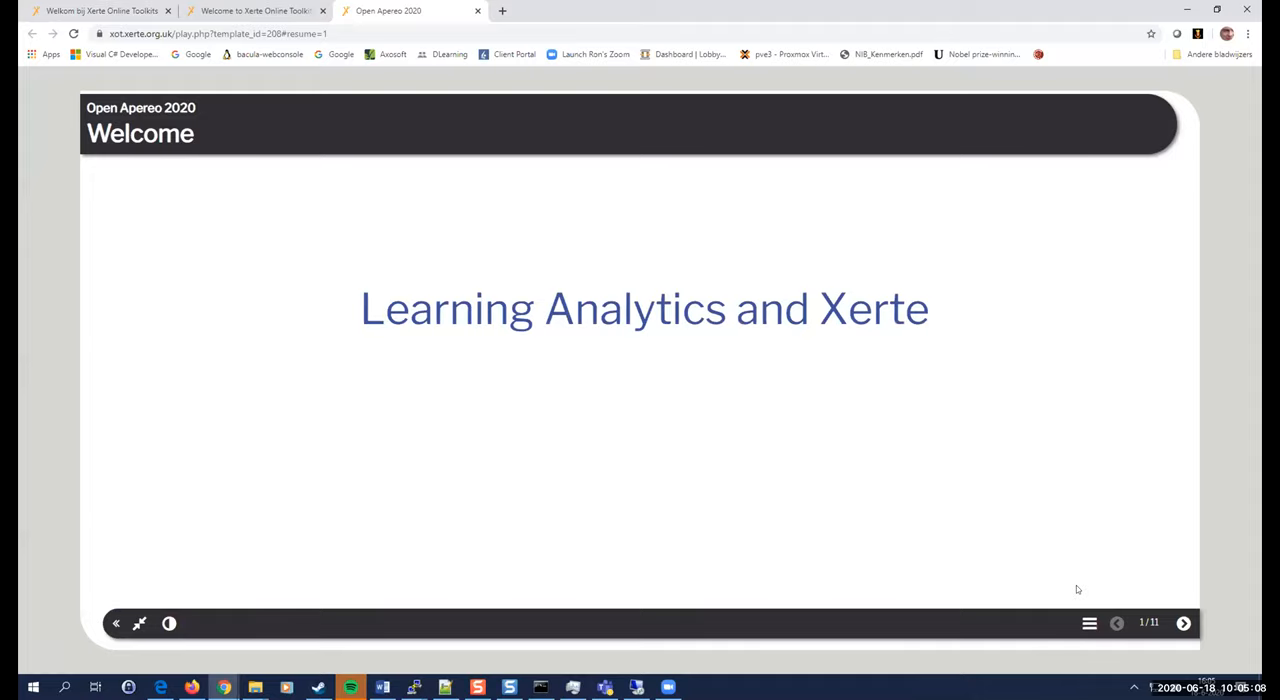
{"action": "left_click", "coordinate": [1184, 624]}
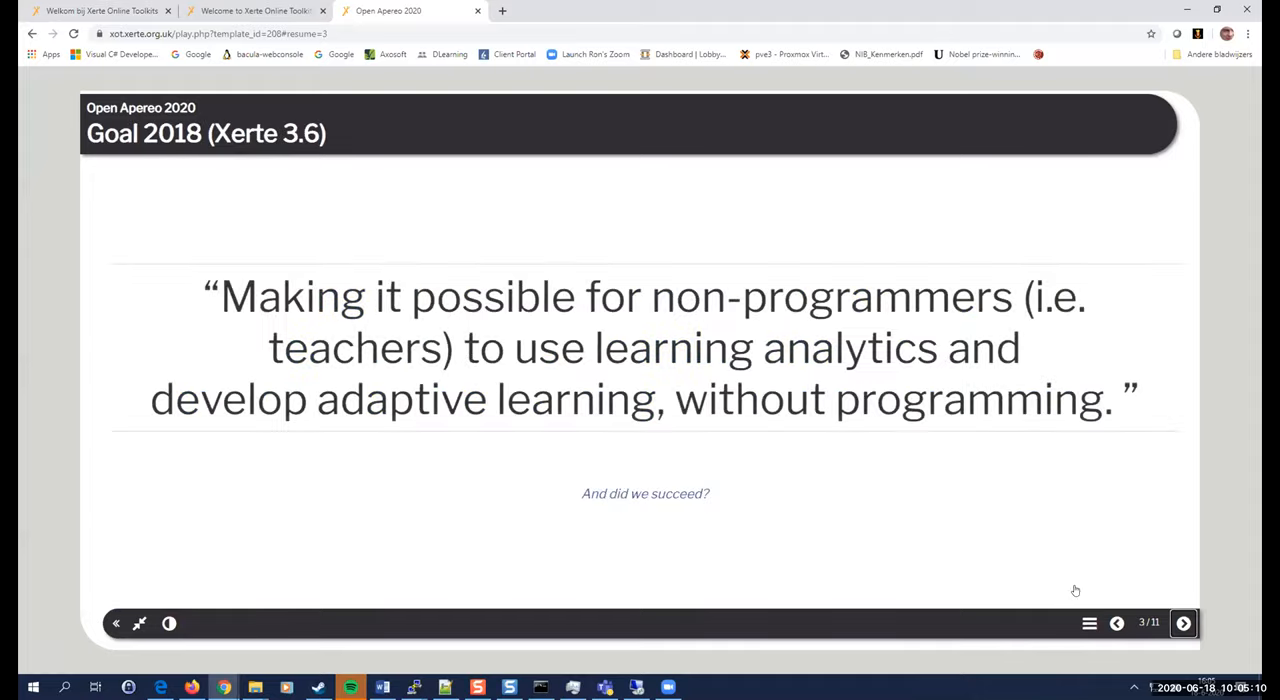
{"action": "left_click", "coordinate": [1184, 624]}
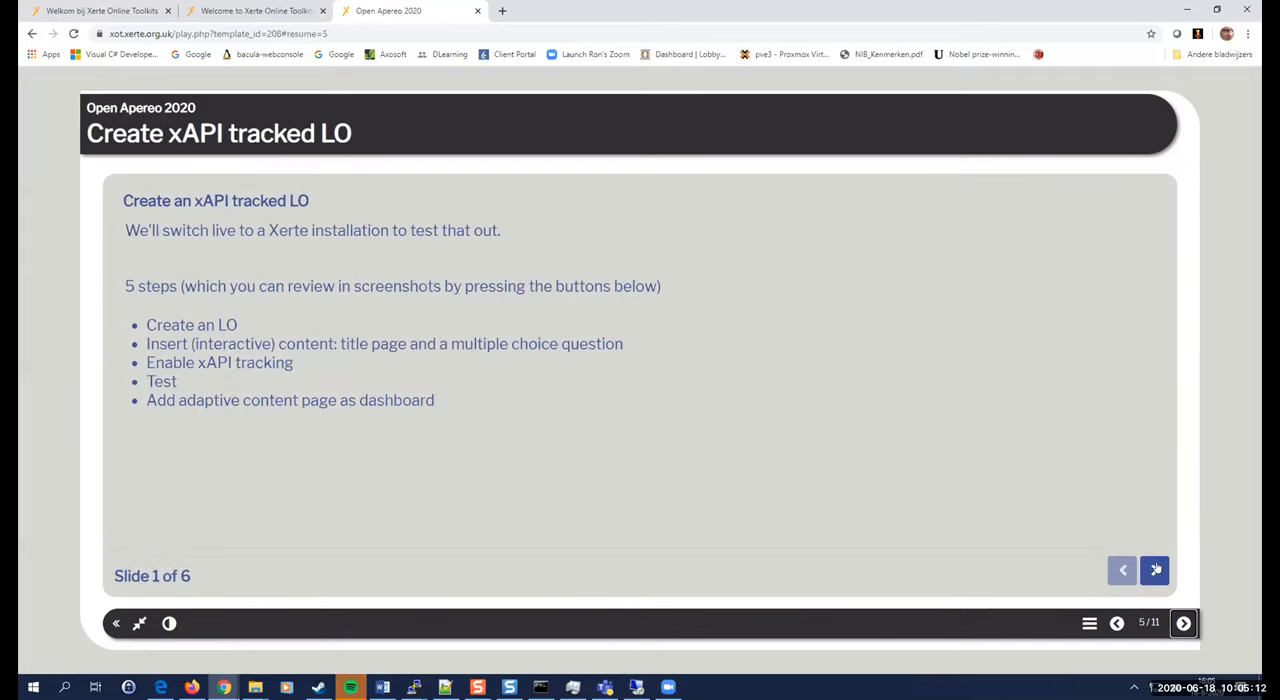
{"action": "left_click", "coordinate": [1154, 570]}
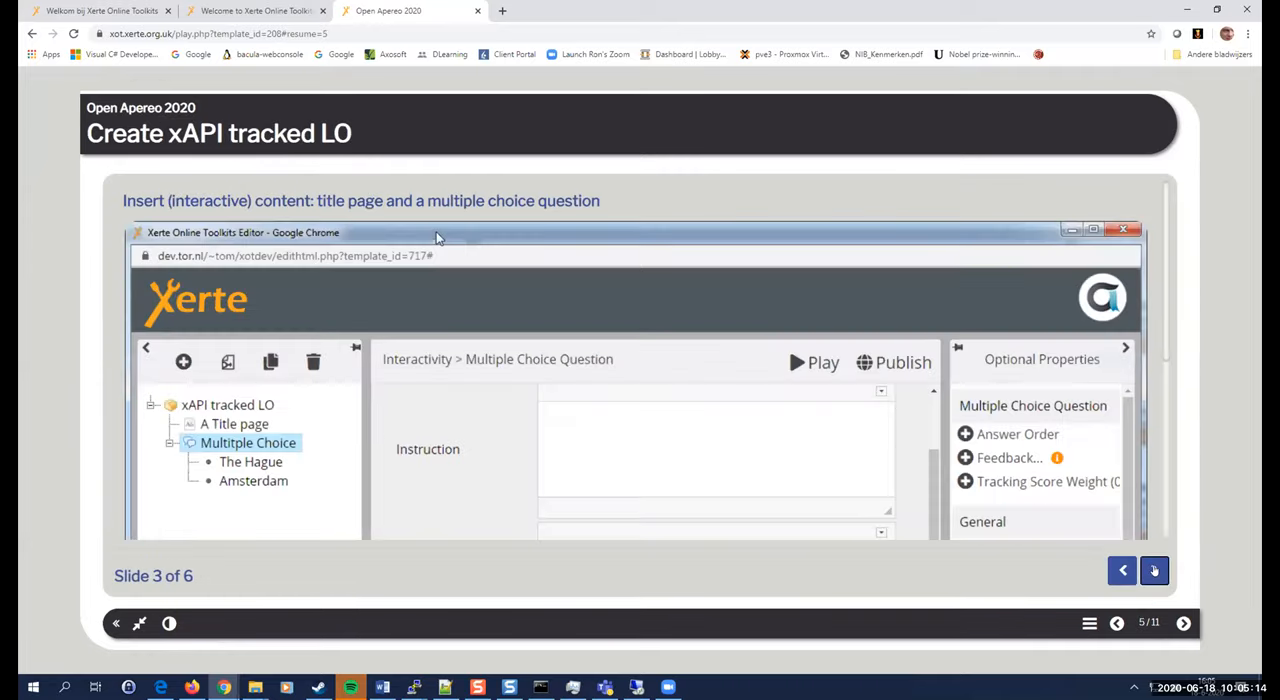
{"action": "left_click", "coordinate": [1154, 570]}
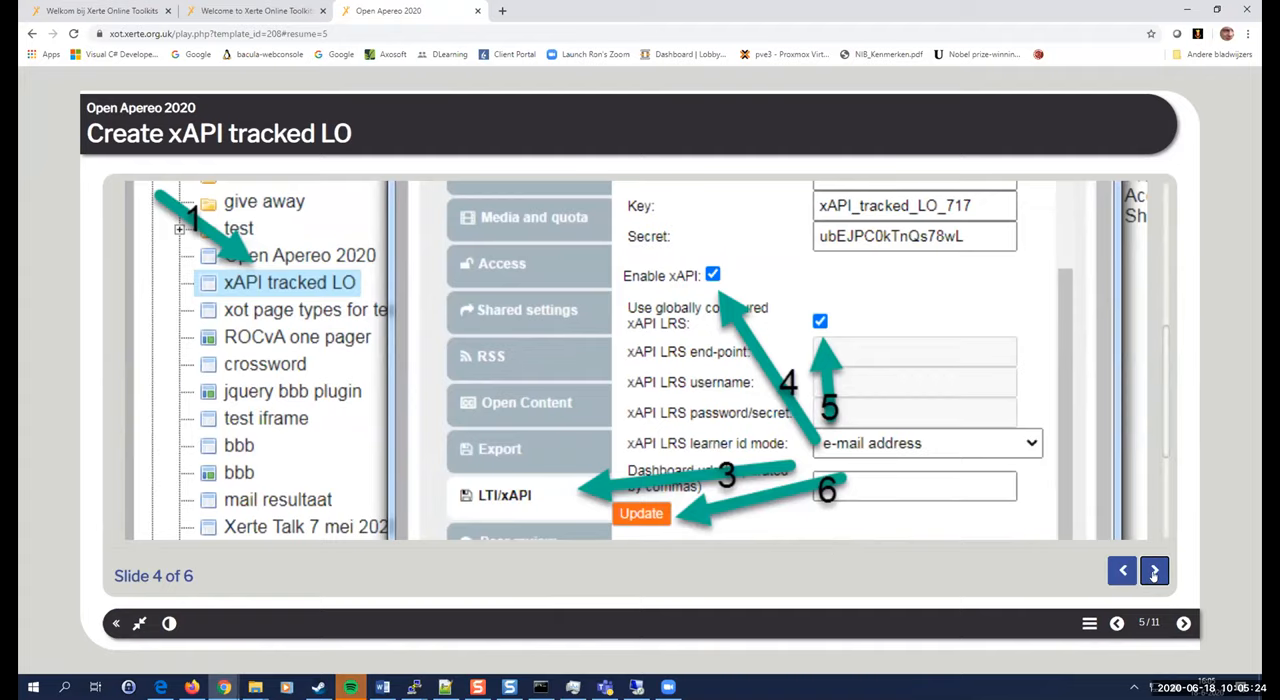
{"action": "left_click", "coordinate": [1154, 570]}
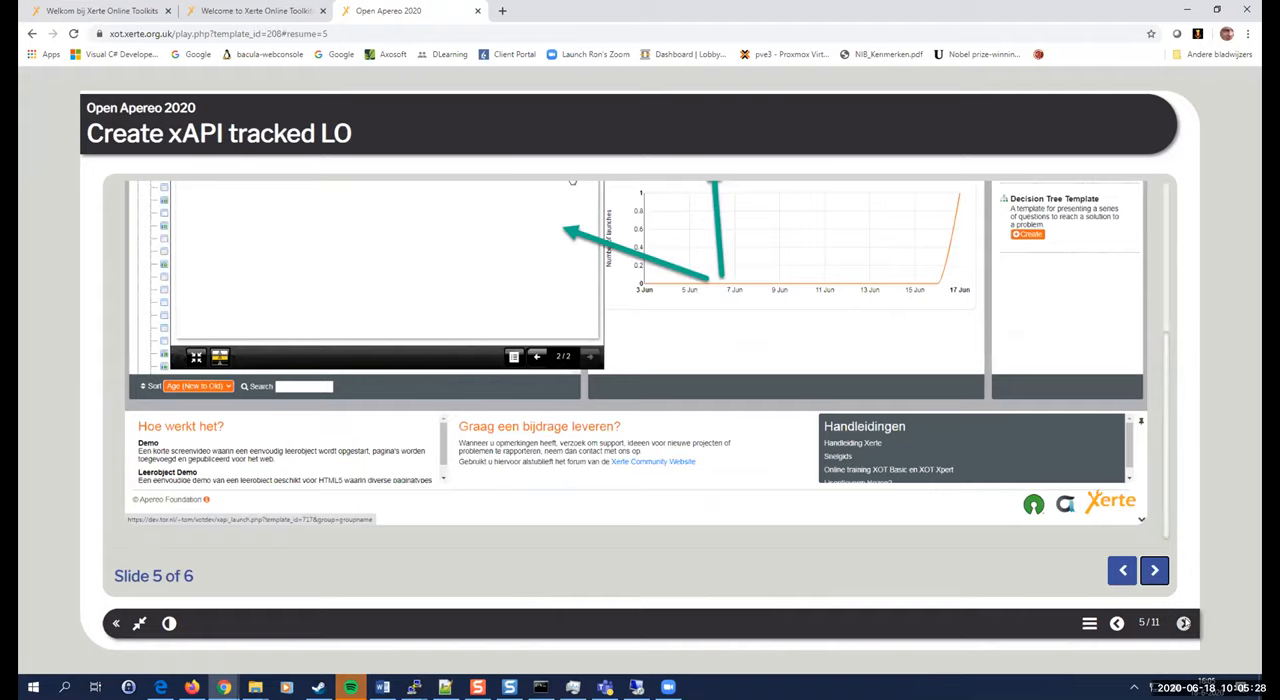
Advance to slide 6 of 6 and scroll through the mini-dashboard graph settings.
{"action": "left_click", "coordinate": [1154, 570]}
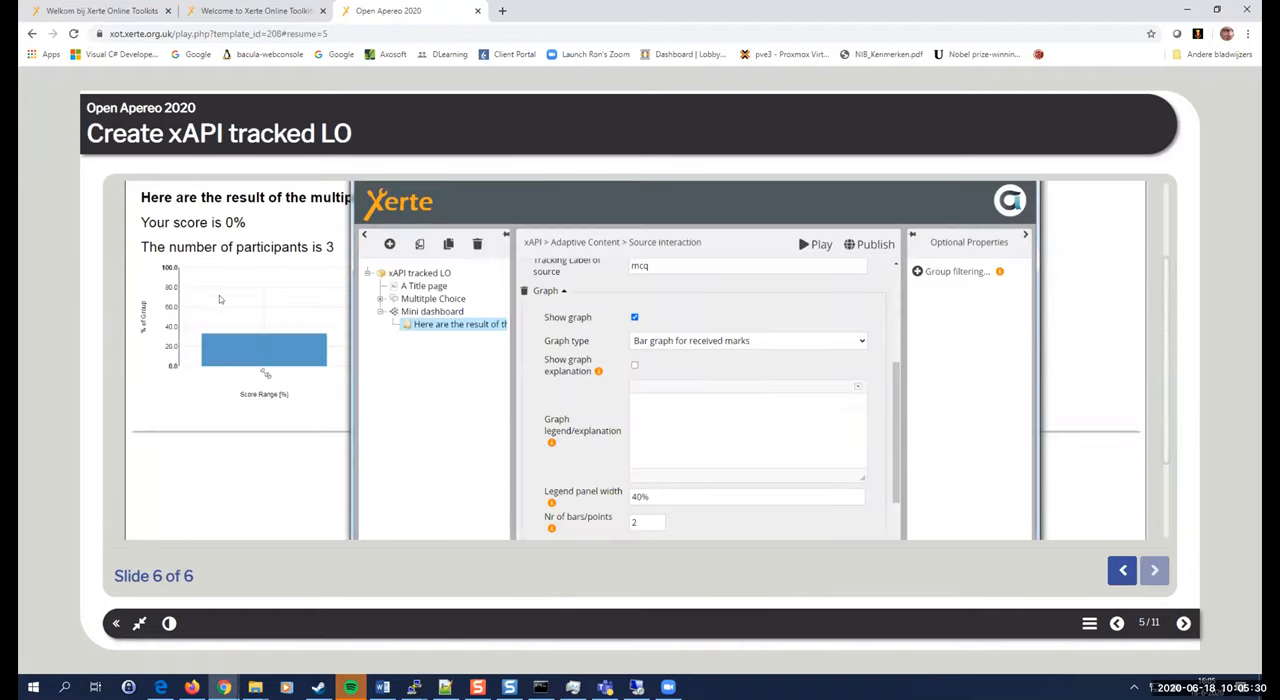
{"action": "scroll", "scroll_direction": "down", "scroll_amount": 3}
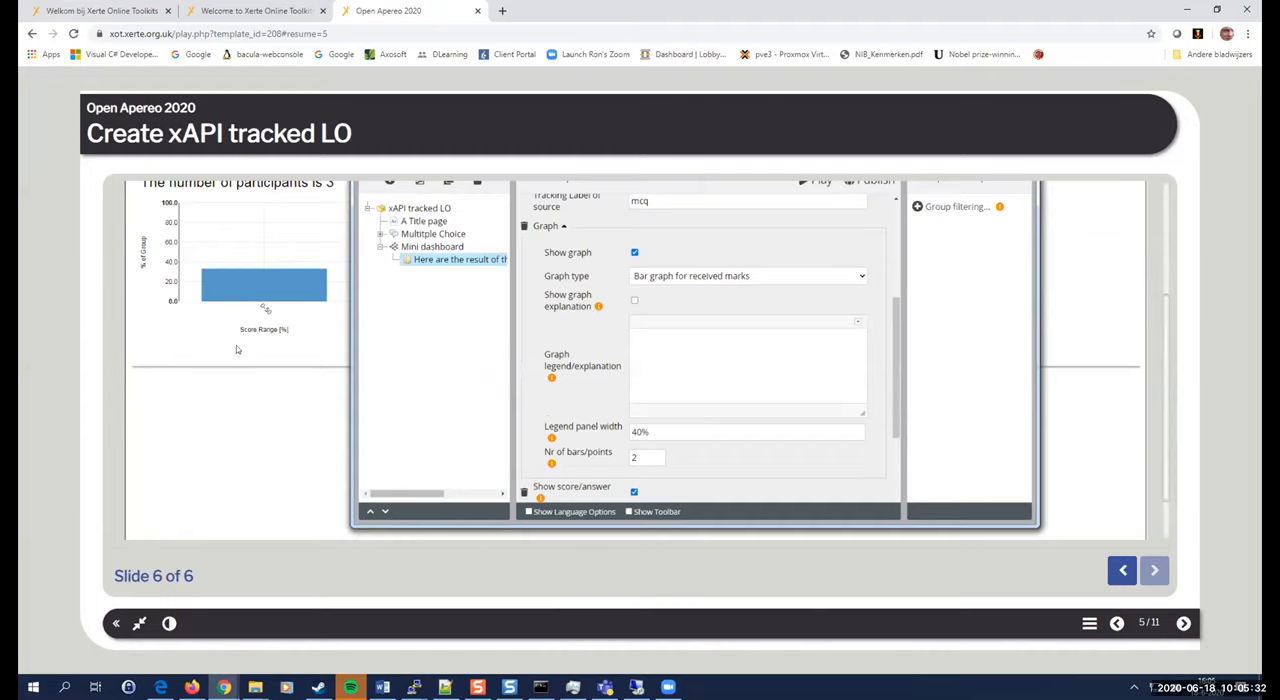
{"action": "mouse_move", "coordinate": [216, 288]}
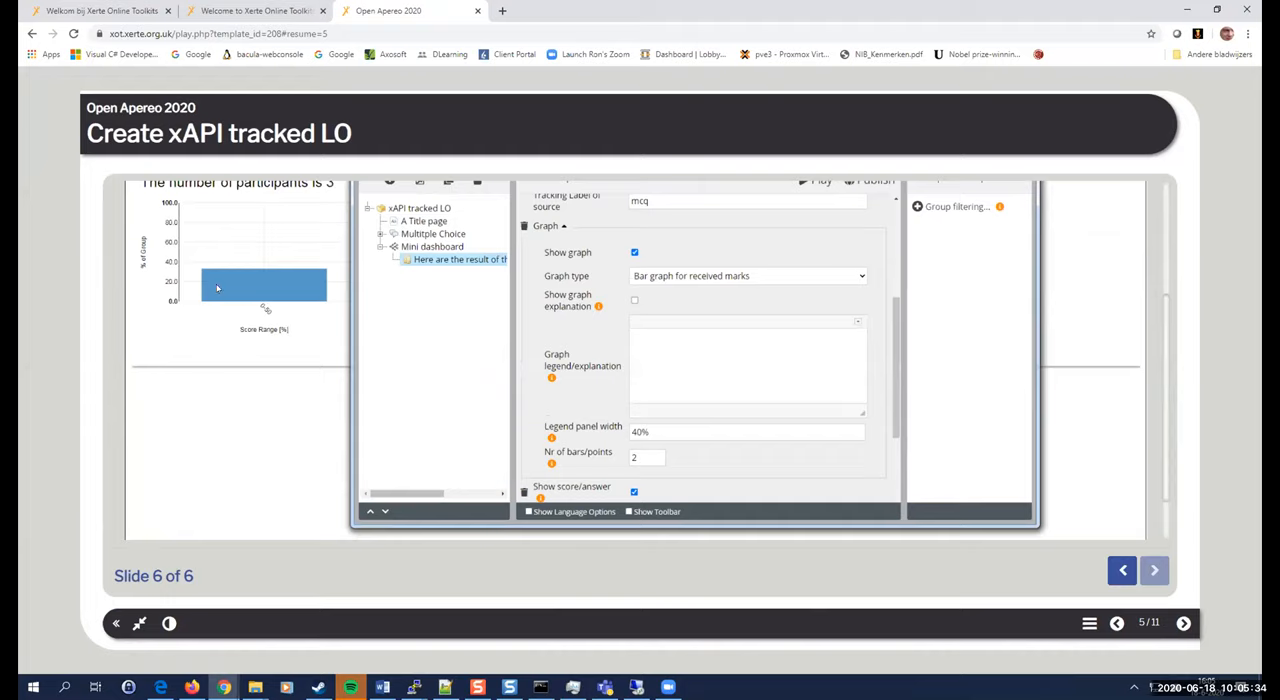
{"action": "mouse_move", "coordinate": [256, 12]}
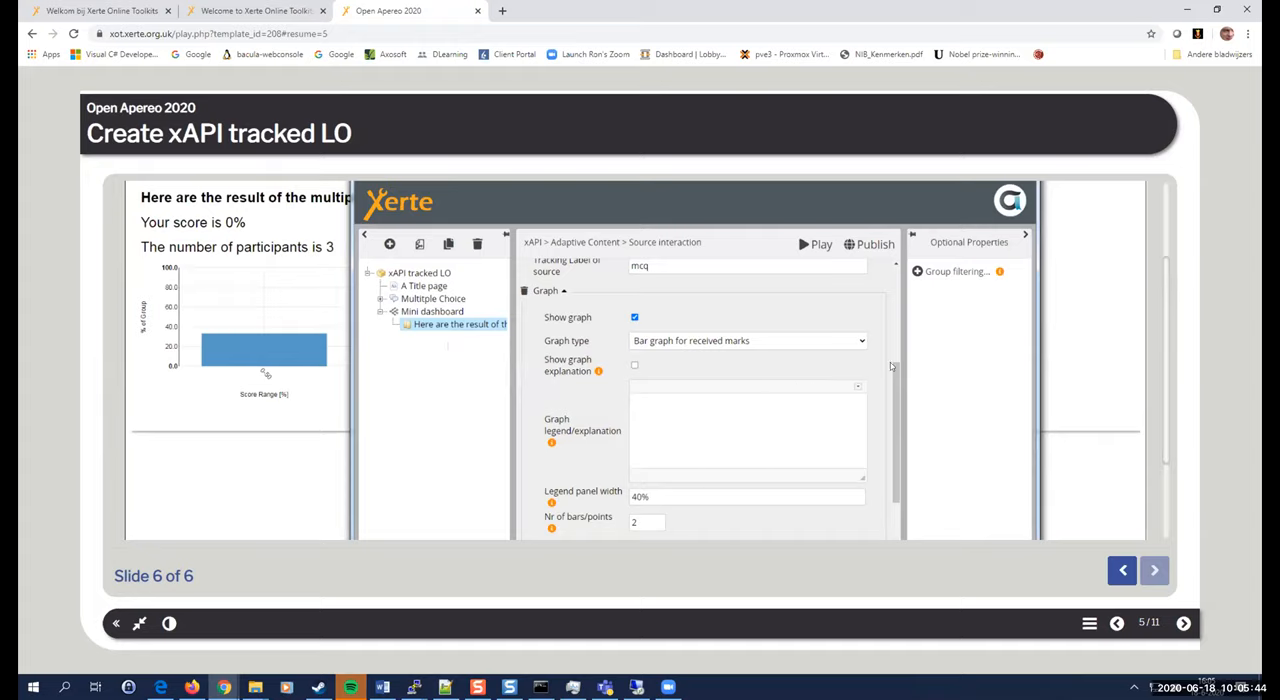
{"action": "mouse_move", "coordinate": [688, 360]}
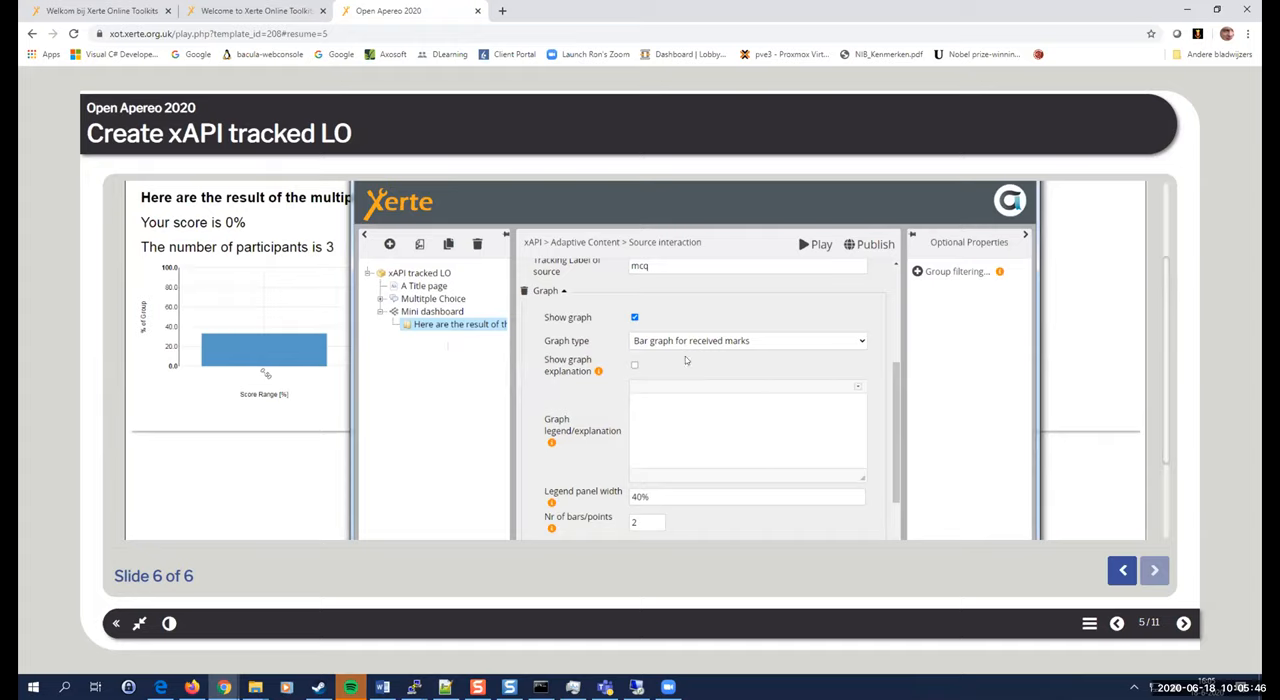
{"action": "mouse_move", "coordinate": [672, 268]}
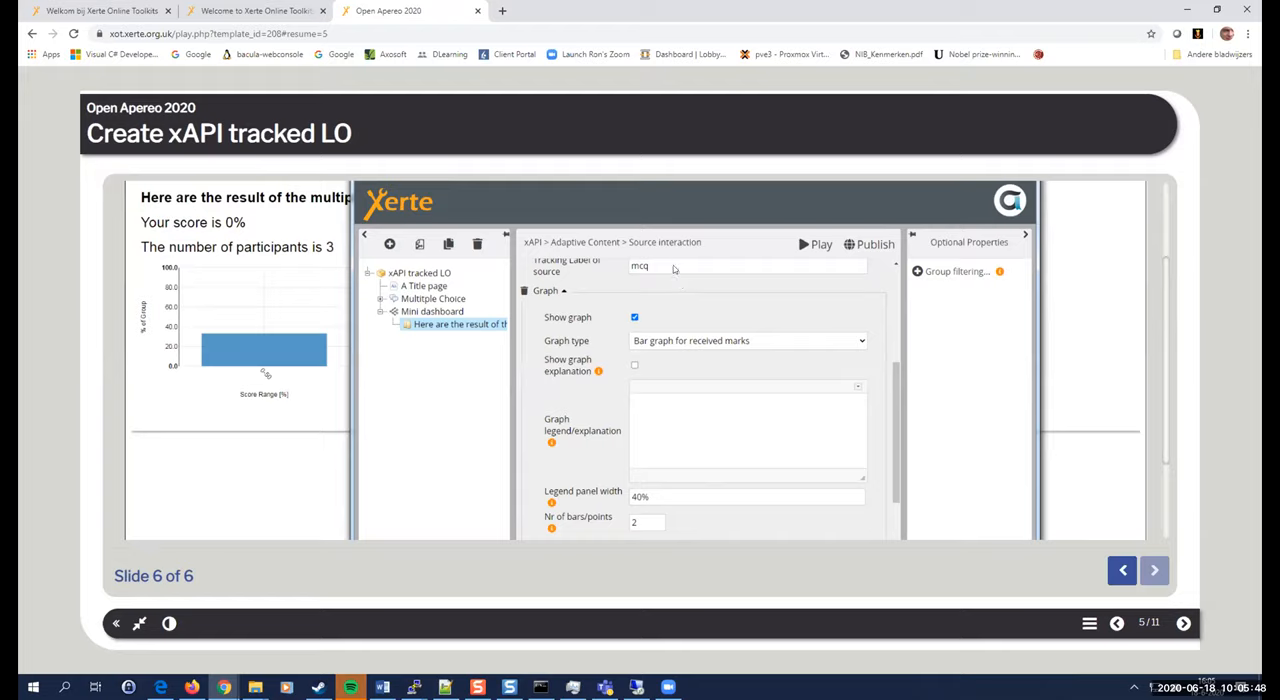
{"action": "mouse_move", "coordinate": [688, 352]}
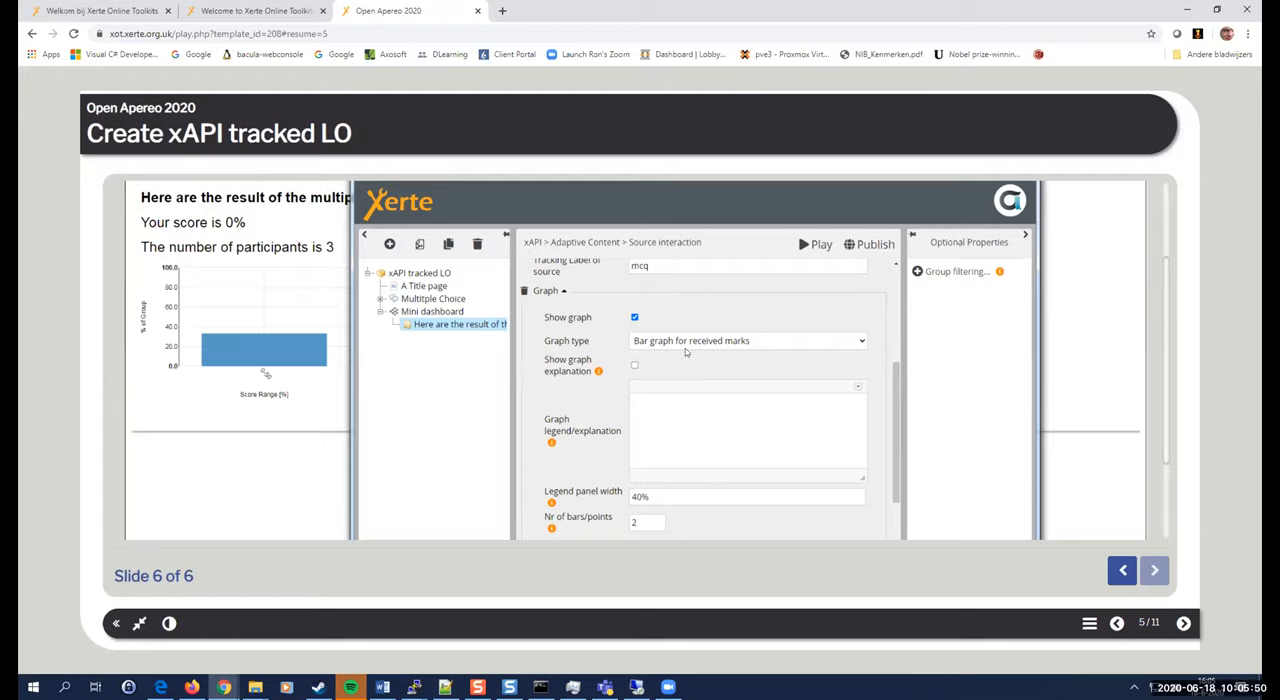
{"action": "mouse_move", "coordinate": [670, 332]}
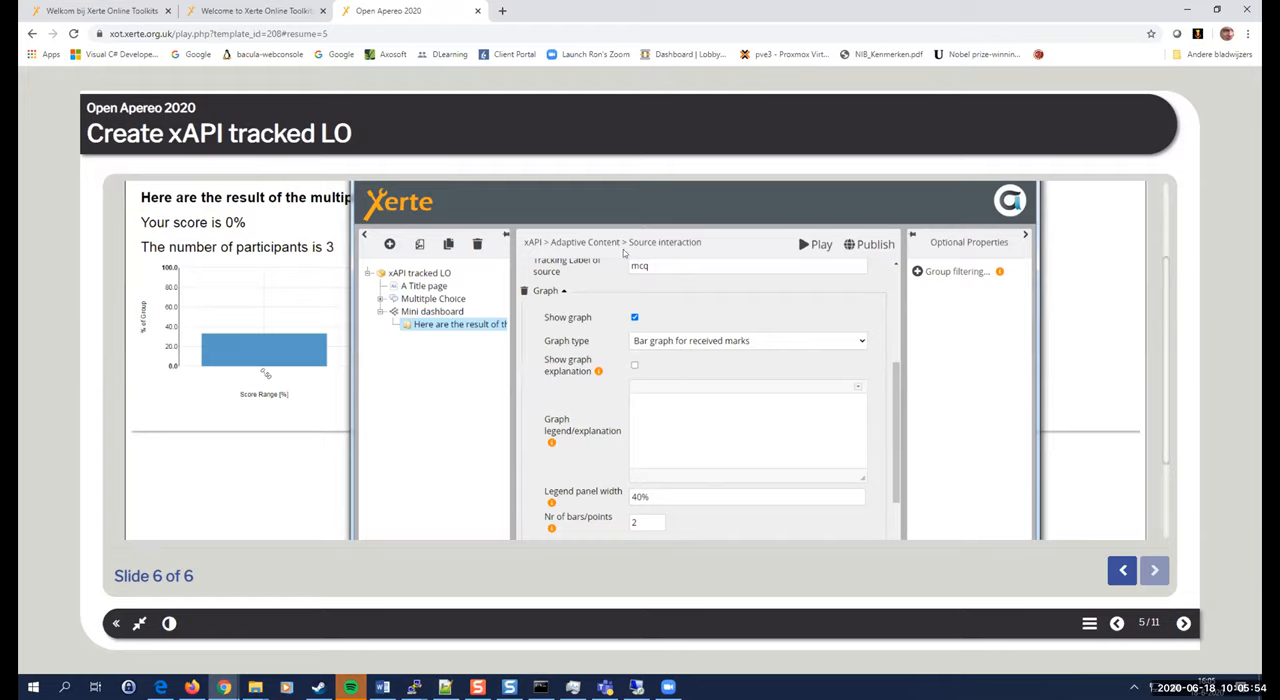
{"action": "mouse_move", "coordinate": [688, 418]}
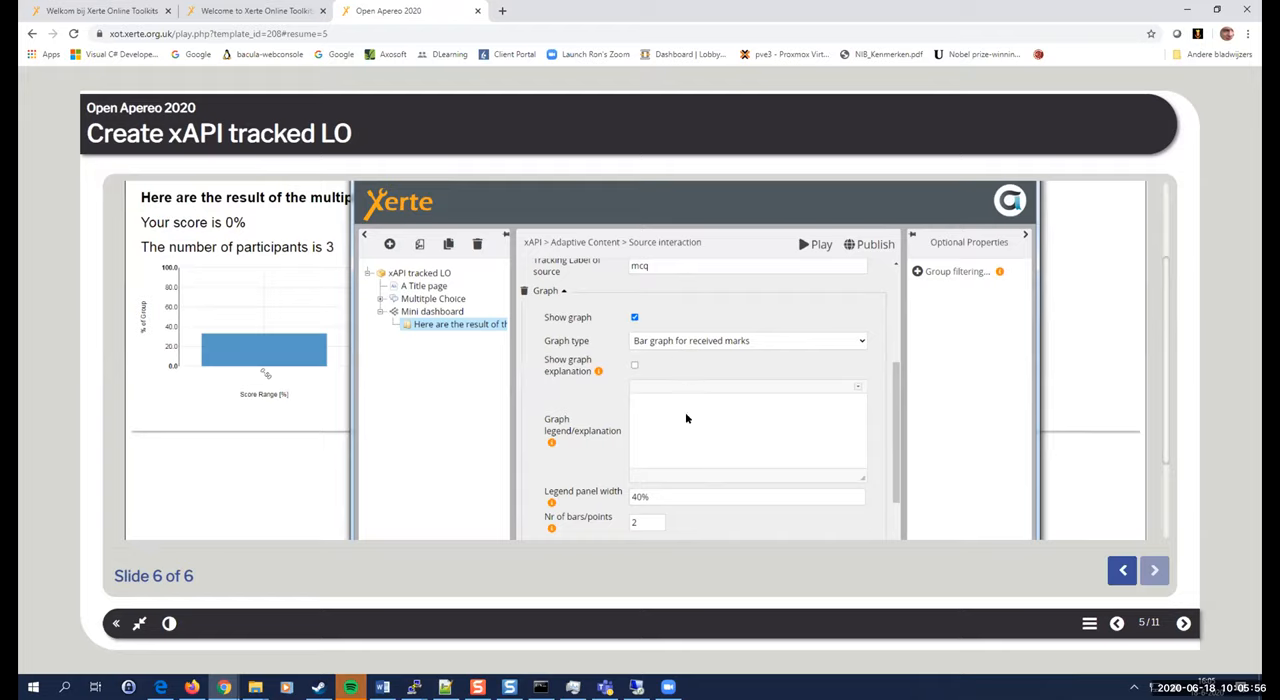
{"action": "mouse_move", "coordinate": [200, 284]}
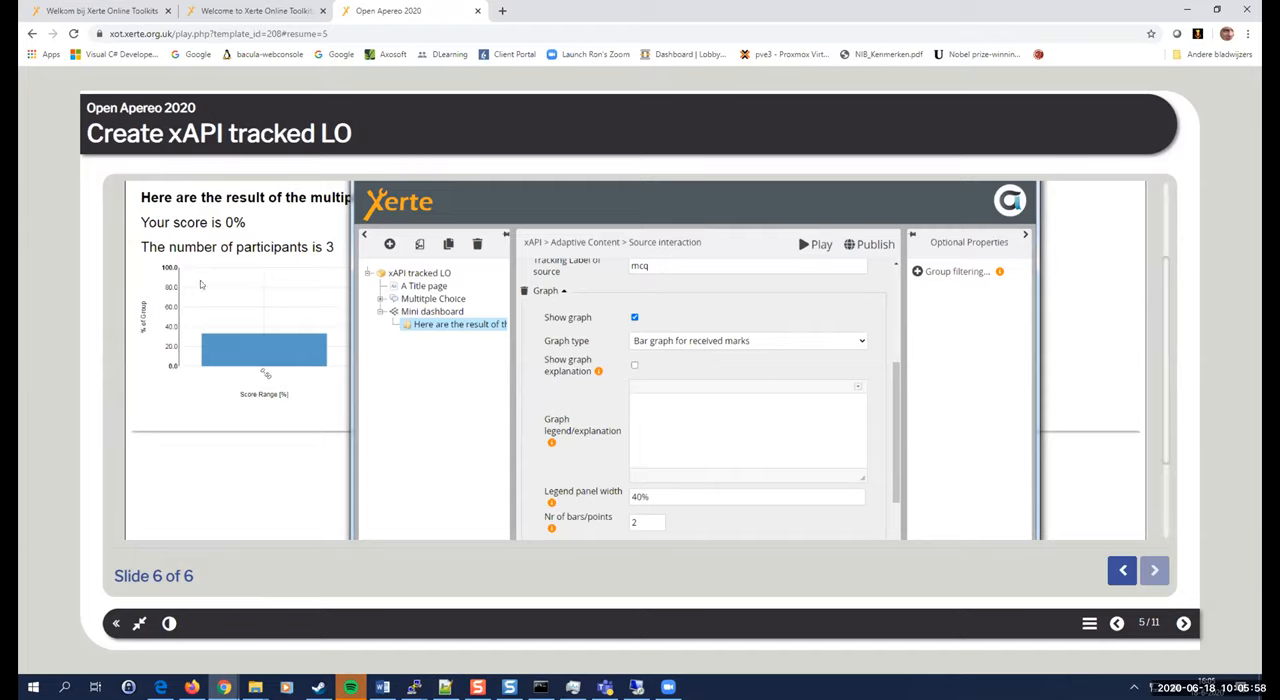
{"action": "mouse_move", "coordinate": [236, 368]}
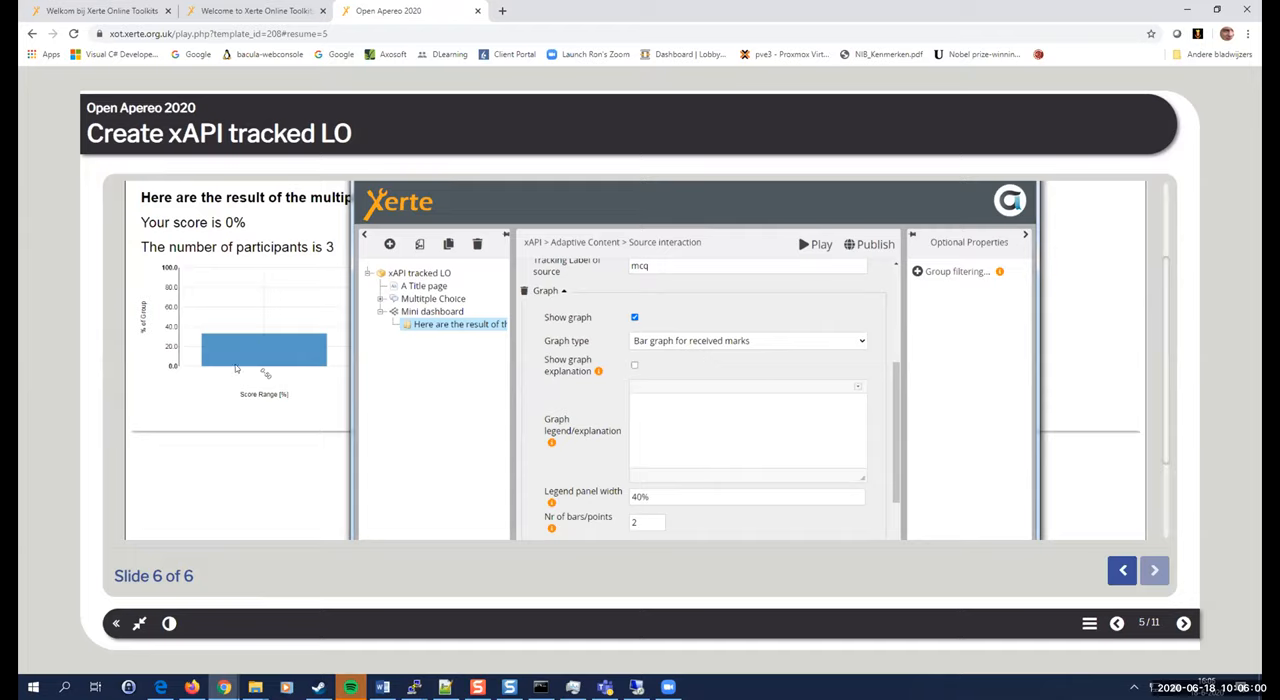
{"action": "mouse_move", "coordinate": [248, 32]}
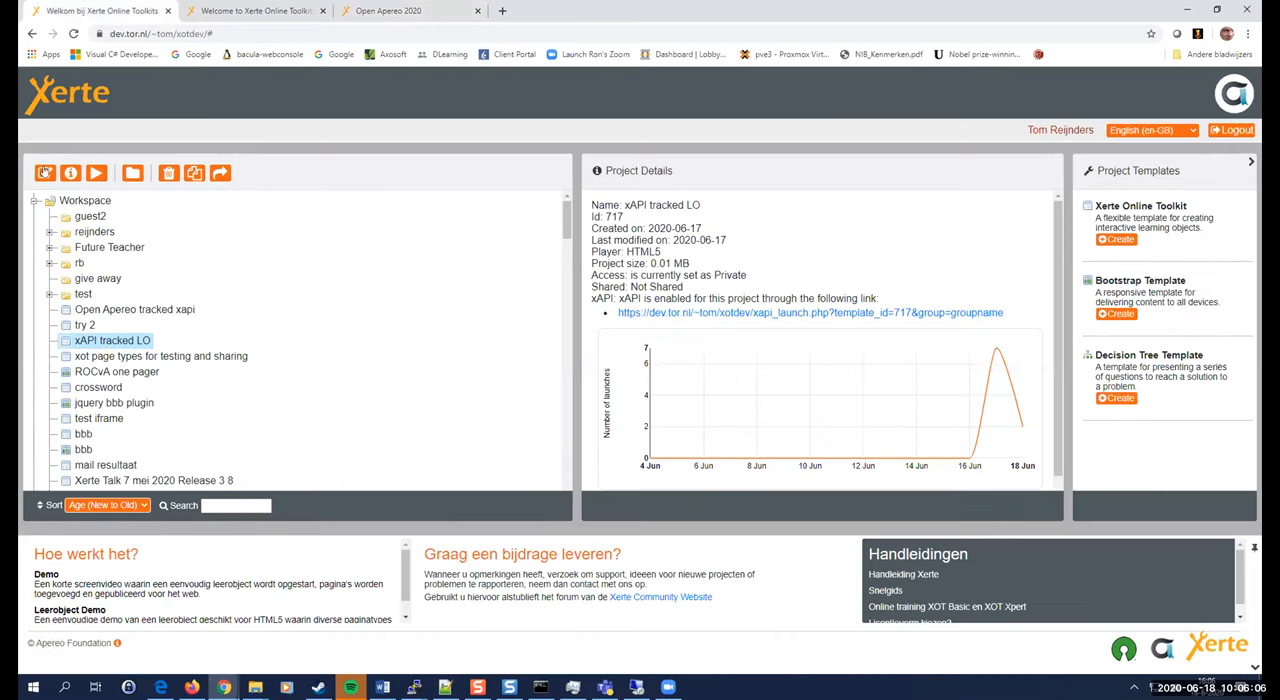
Edit xAPI tracked LO, delete its stale lockfile, confirm resubmit, and switch windows.
{"action": "left_click", "coordinate": [96, 172]}
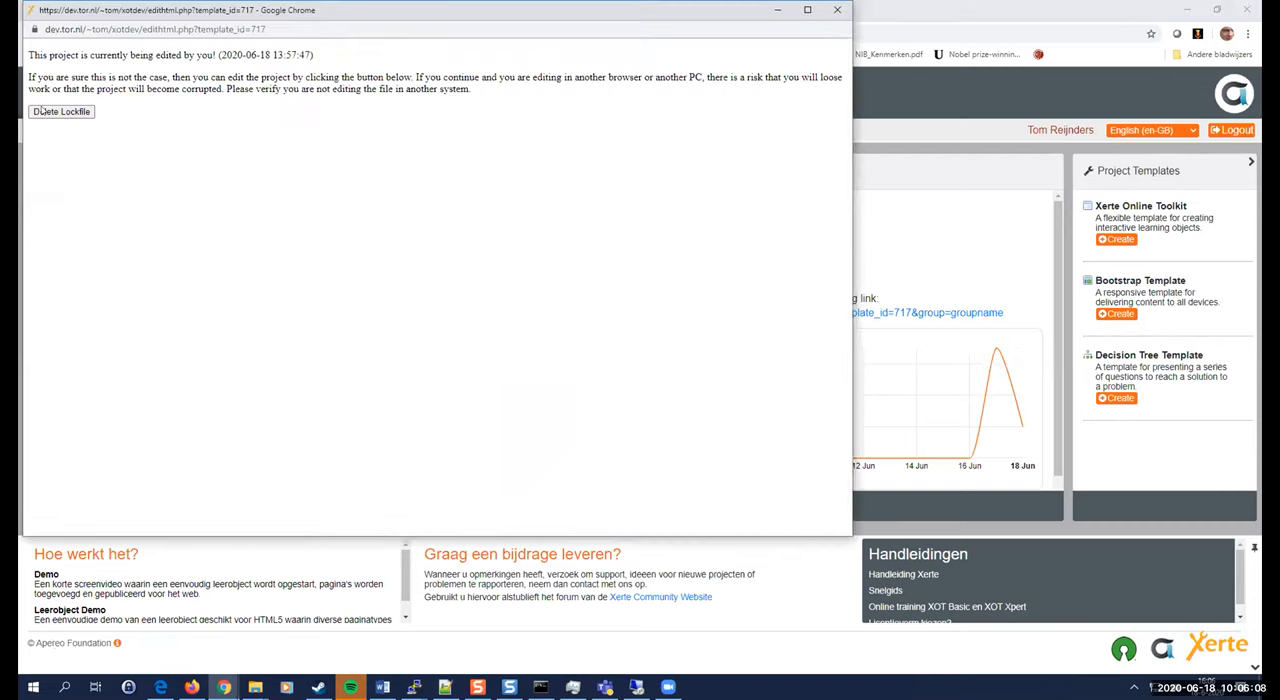
{"action": "left_click", "coordinate": [60, 110]}
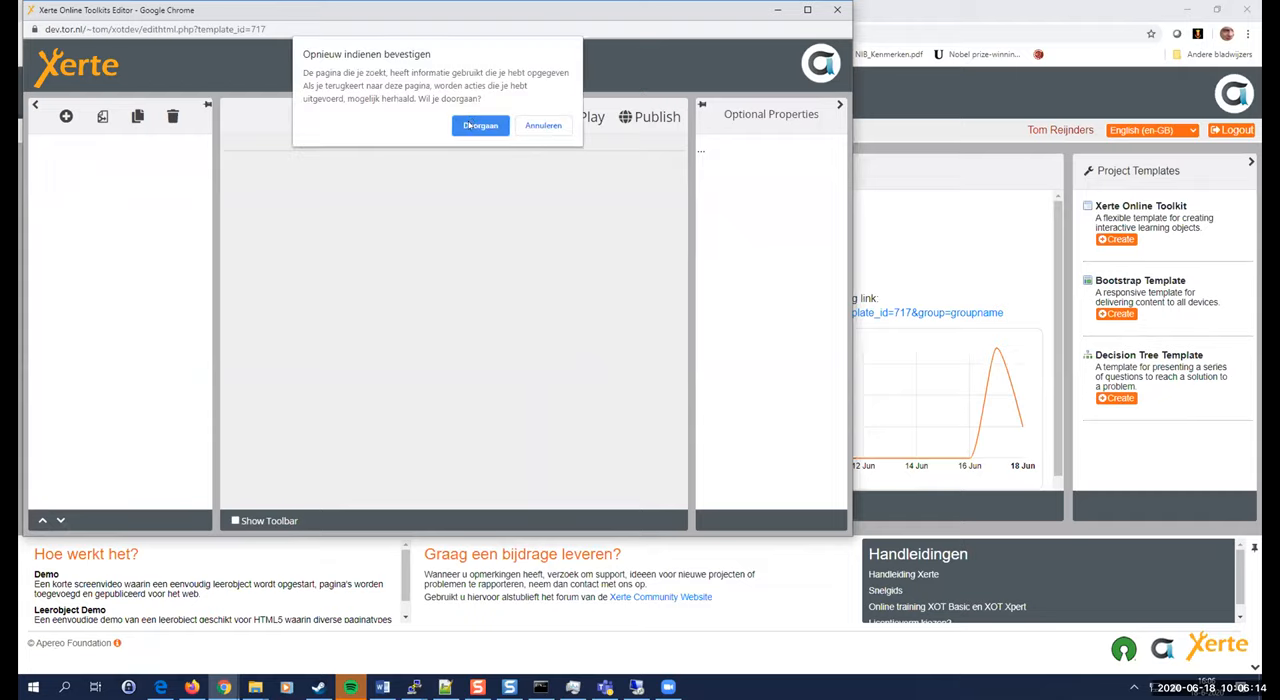
{"action": "left_click", "coordinate": [480, 124]}
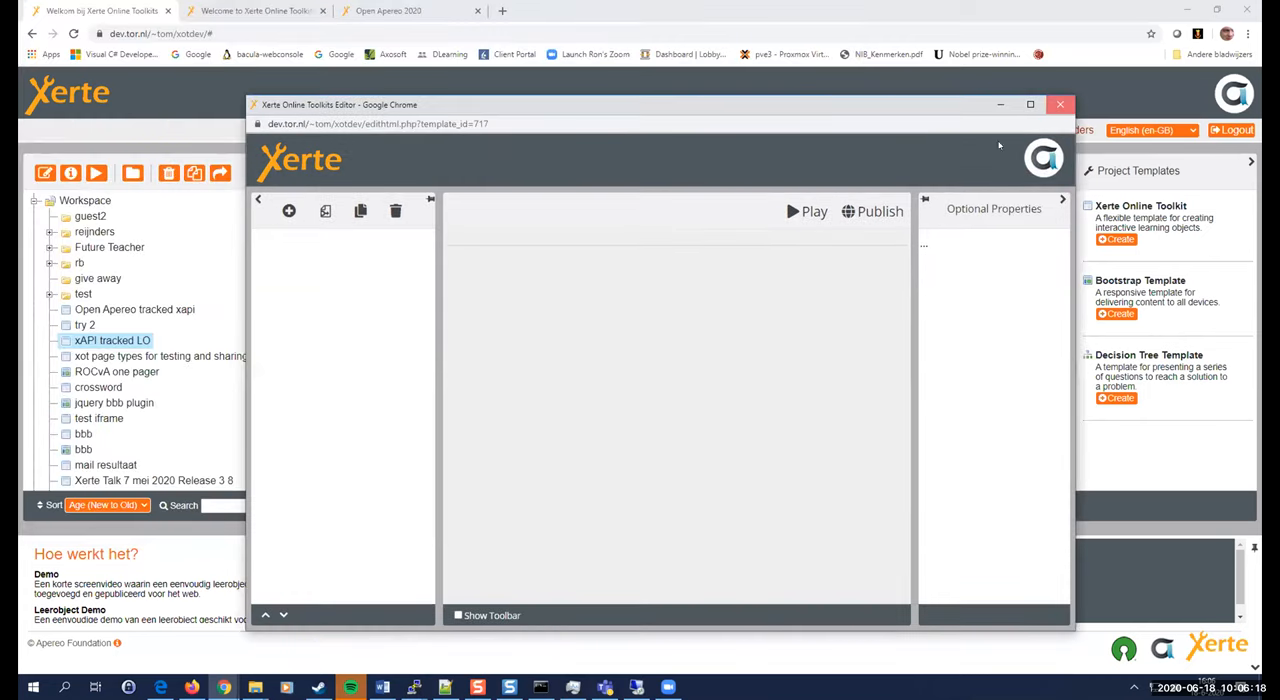
{"action": "left_click", "coordinate": [1060, 104]}
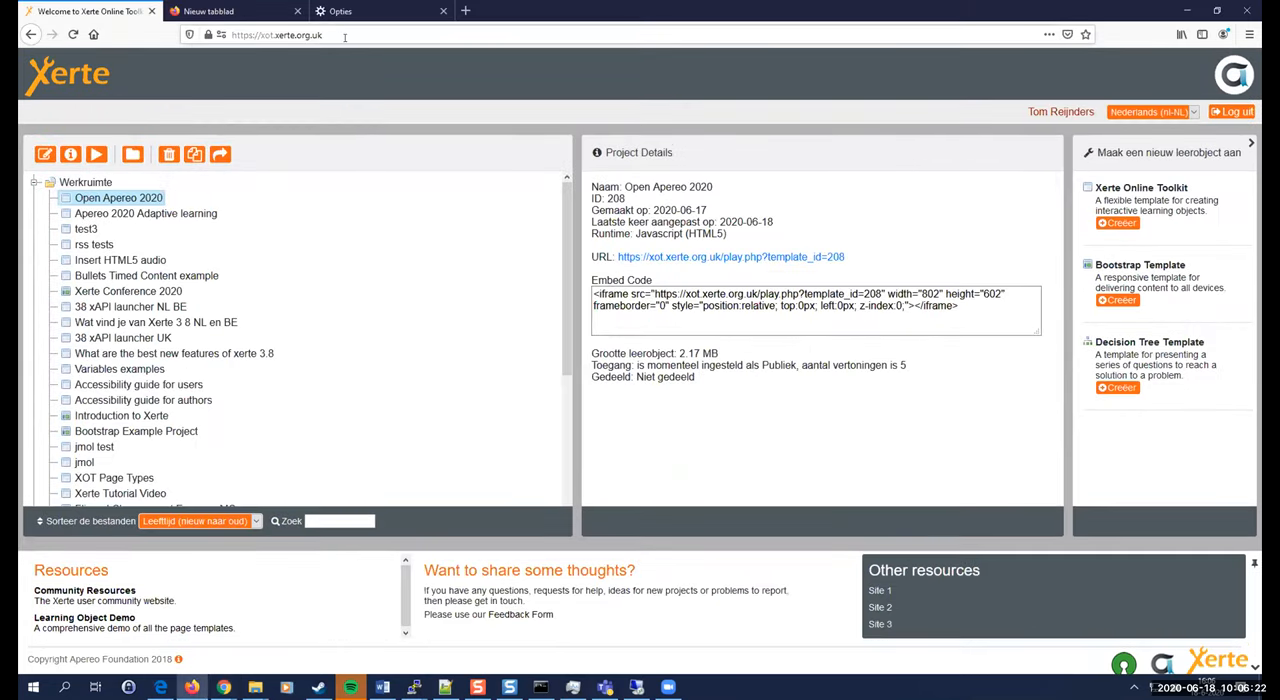
Log in to dev.tor.nl/xotdev/ in English with the saved credentials.
{"action": "type", "text": "dev.tor.nl/"}
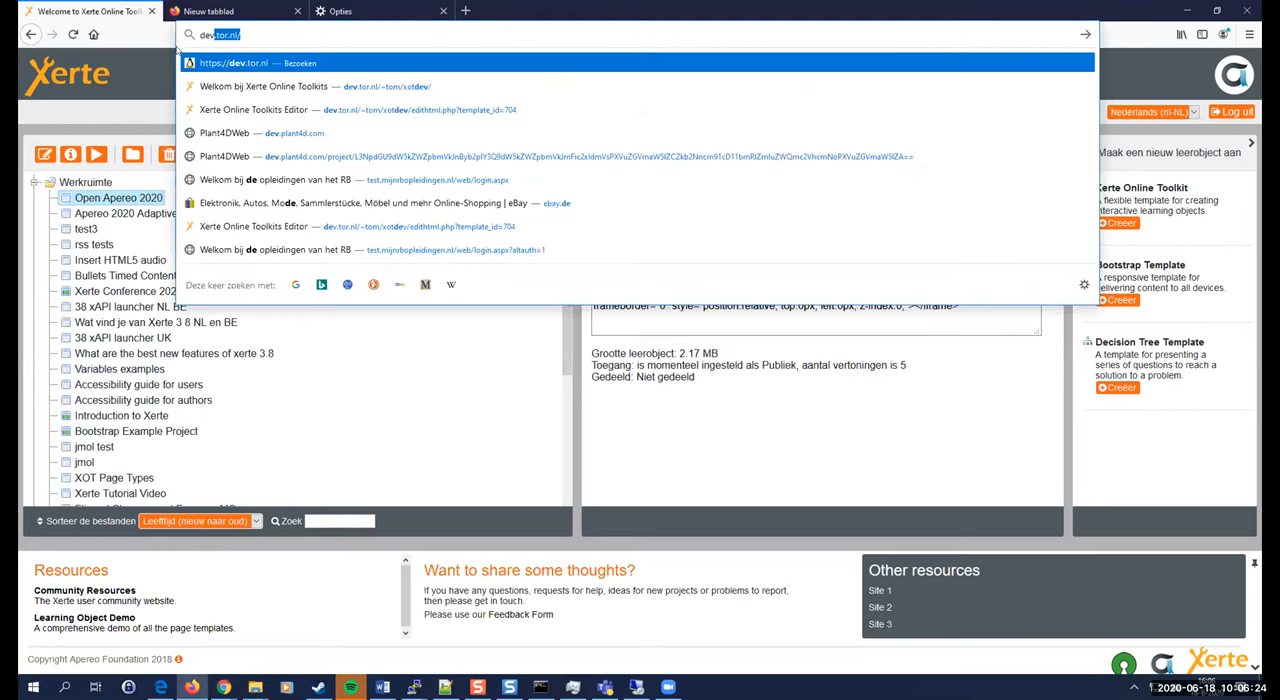
{"action": "key", "text": "Backspace"}
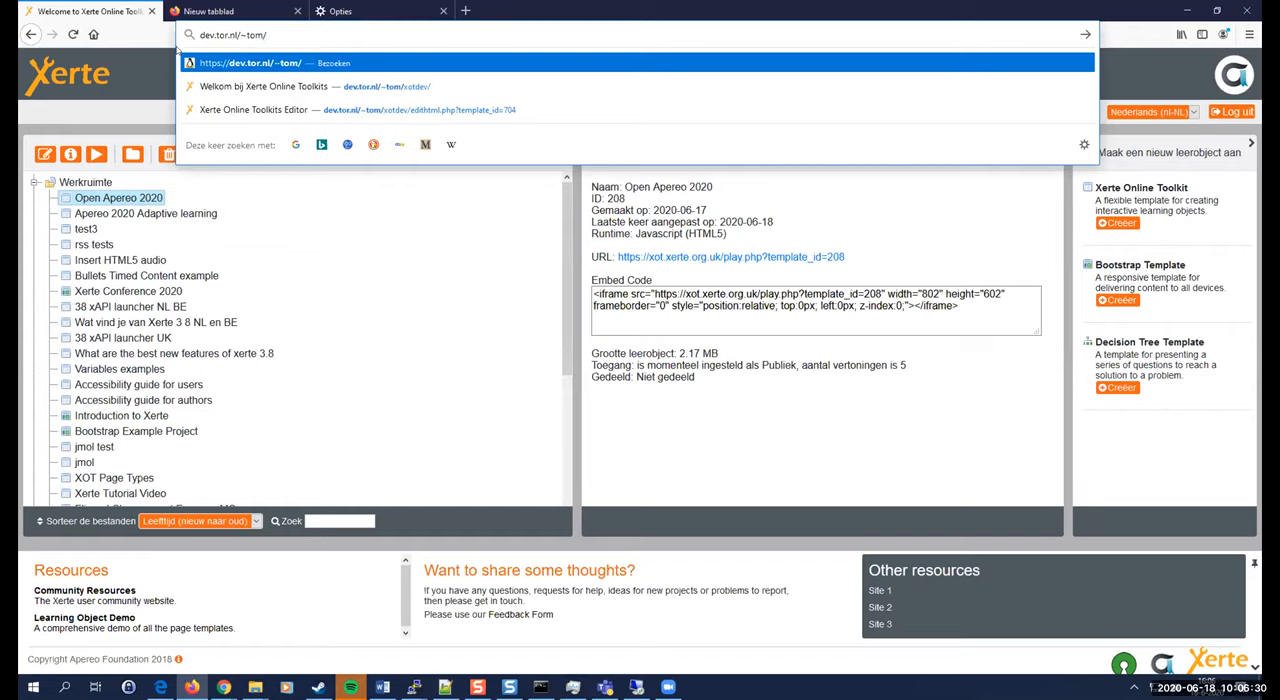
{"action": "type", "text": "xotdev/"}
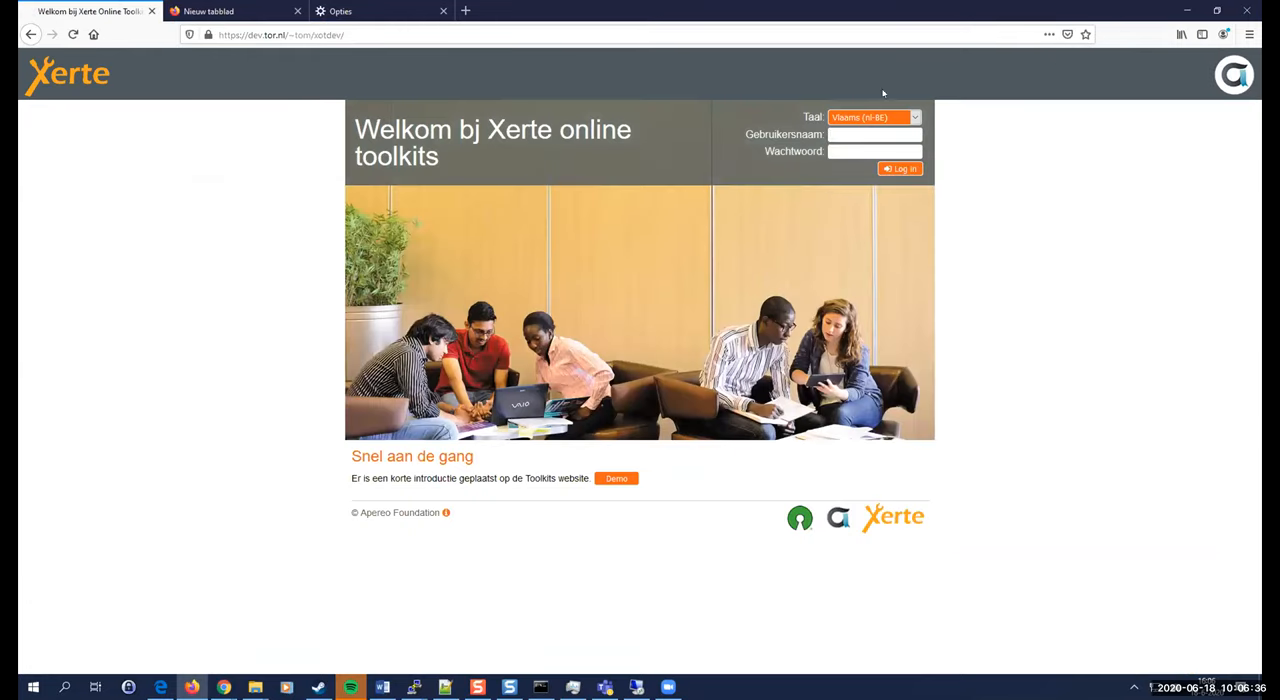
{"action": "mouse_move", "coordinate": [716, 480]}
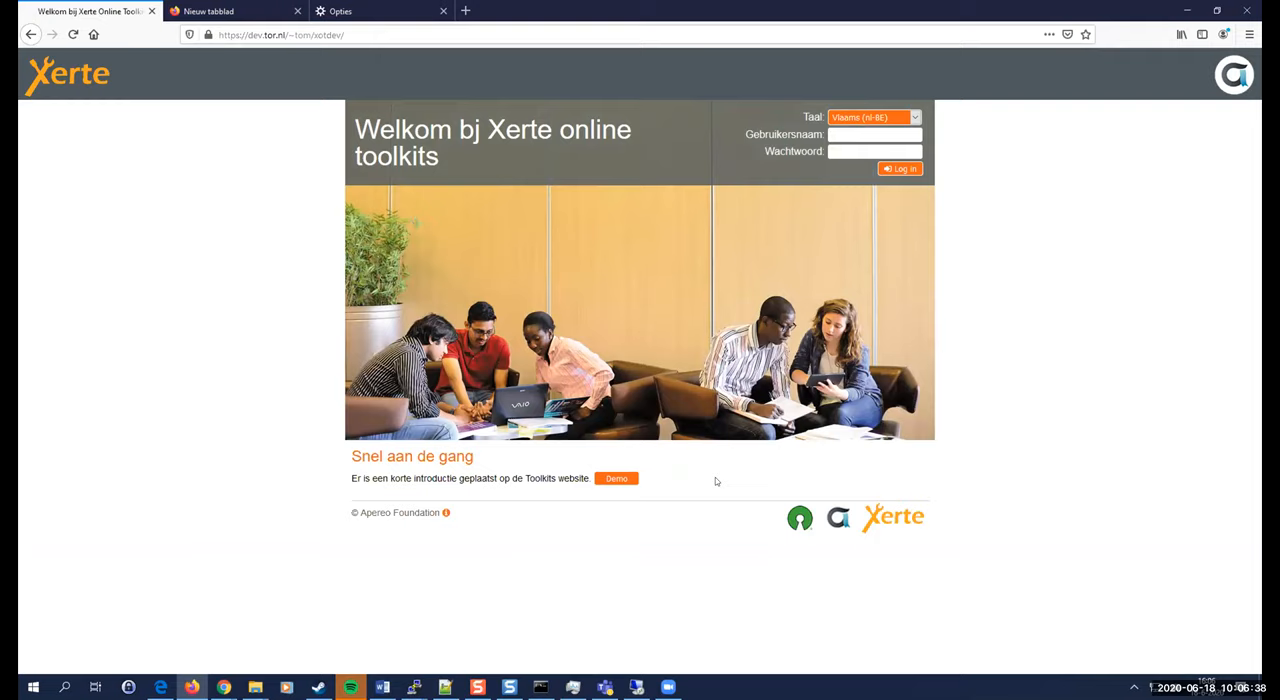
{"action": "left_click", "coordinate": [872, 116]}
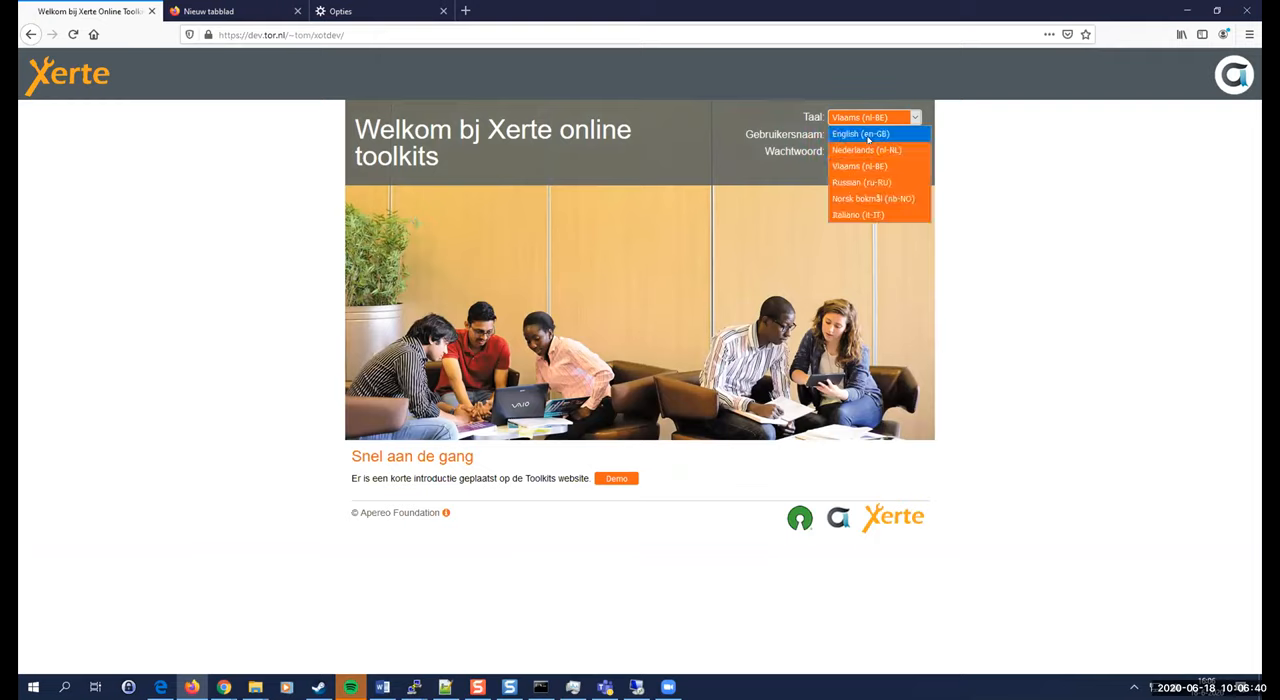
{"action": "left_click", "coordinate": [860, 132]}
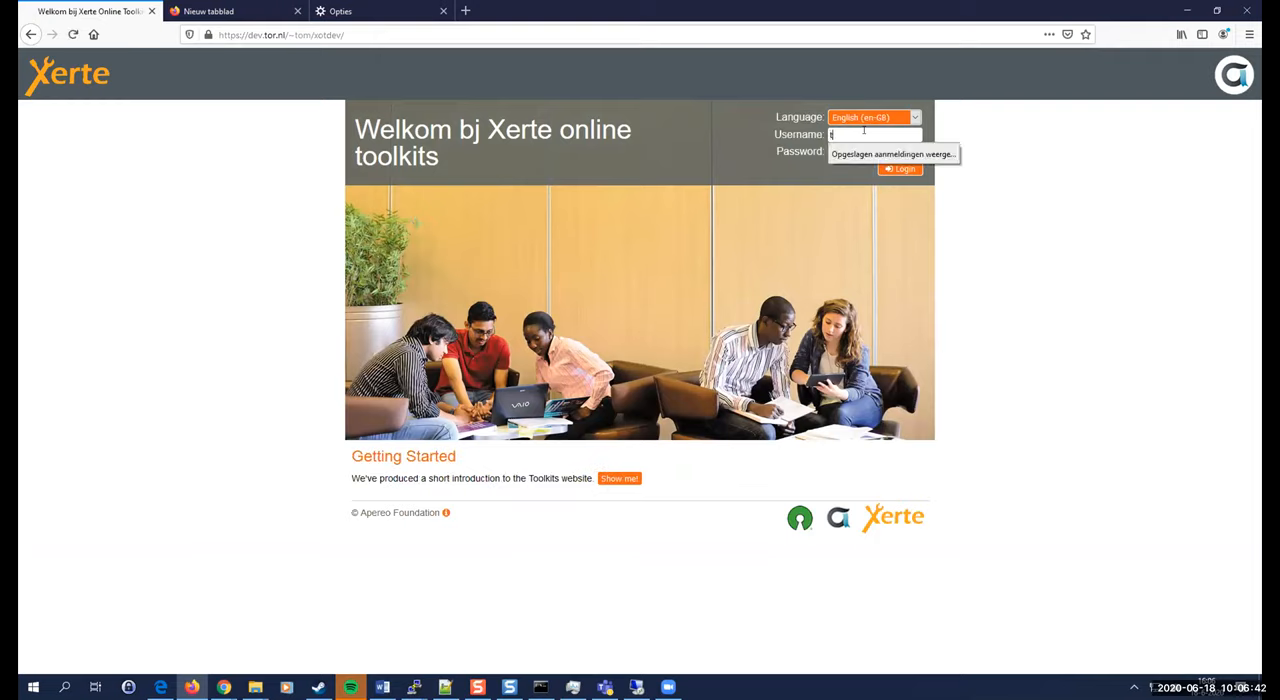
{"action": "left_click", "coordinate": [900, 168]}
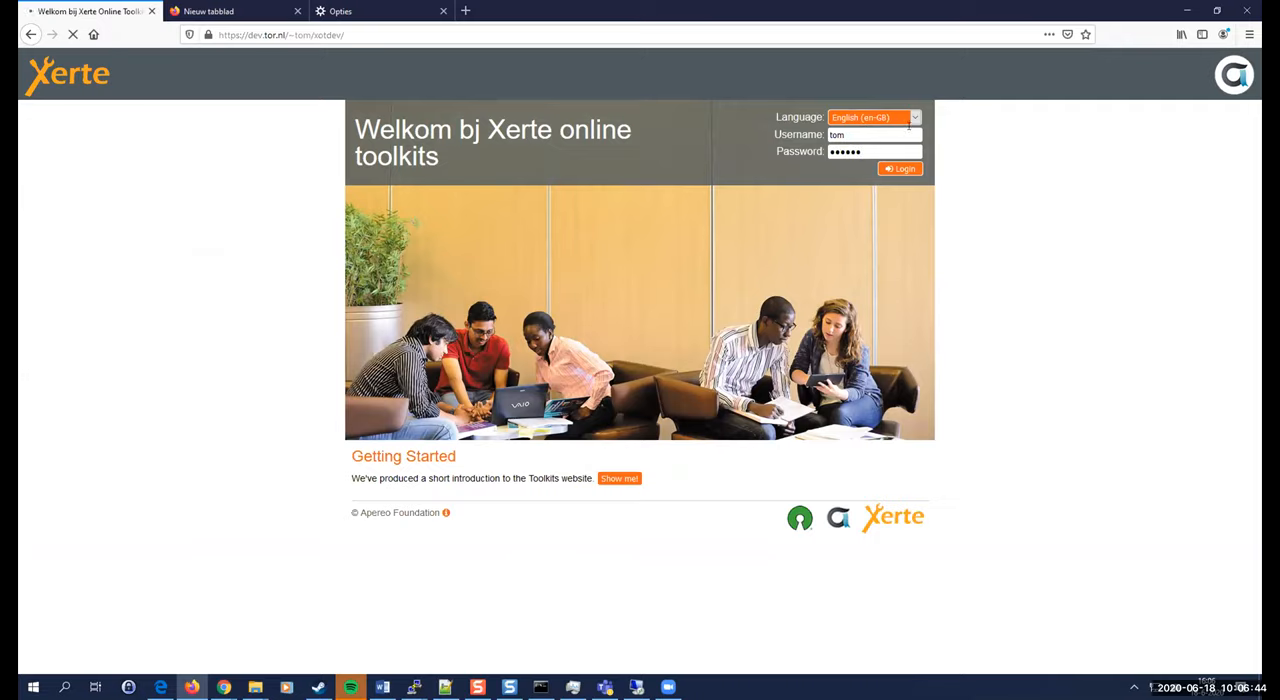
{"action": "left_click", "coordinate": [900, 168]}
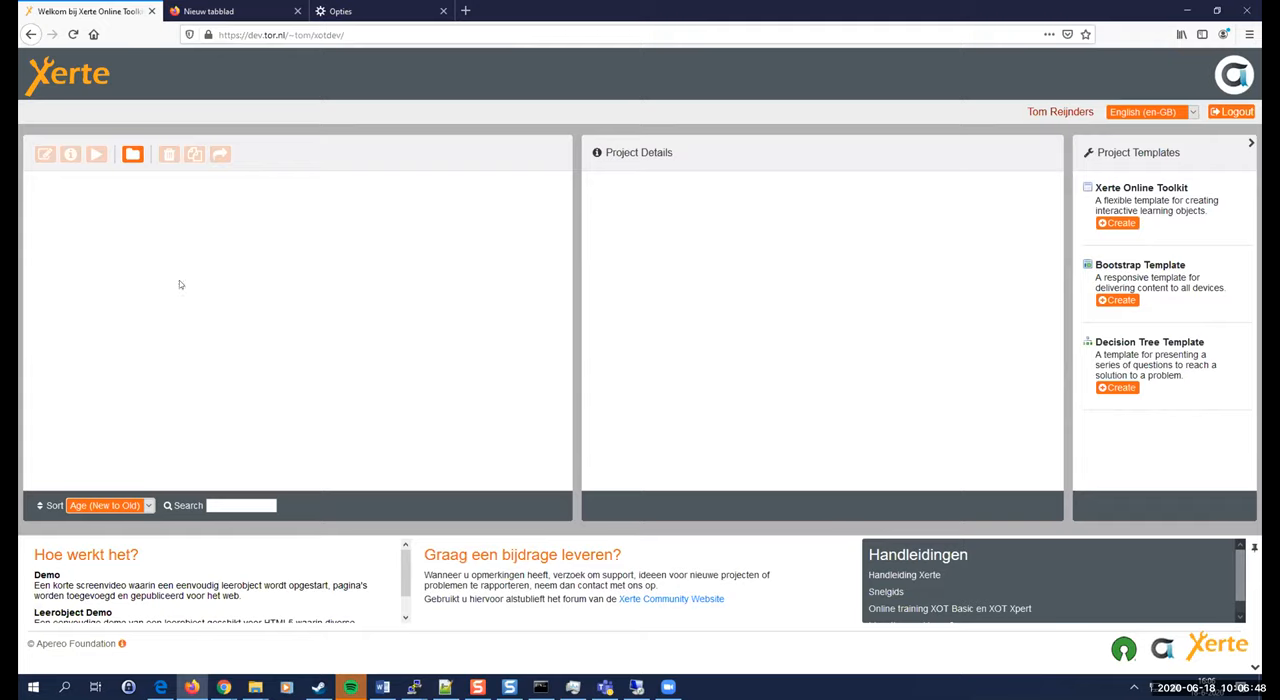
{"action": "mouse_move", "coordinate": [160, 238]}
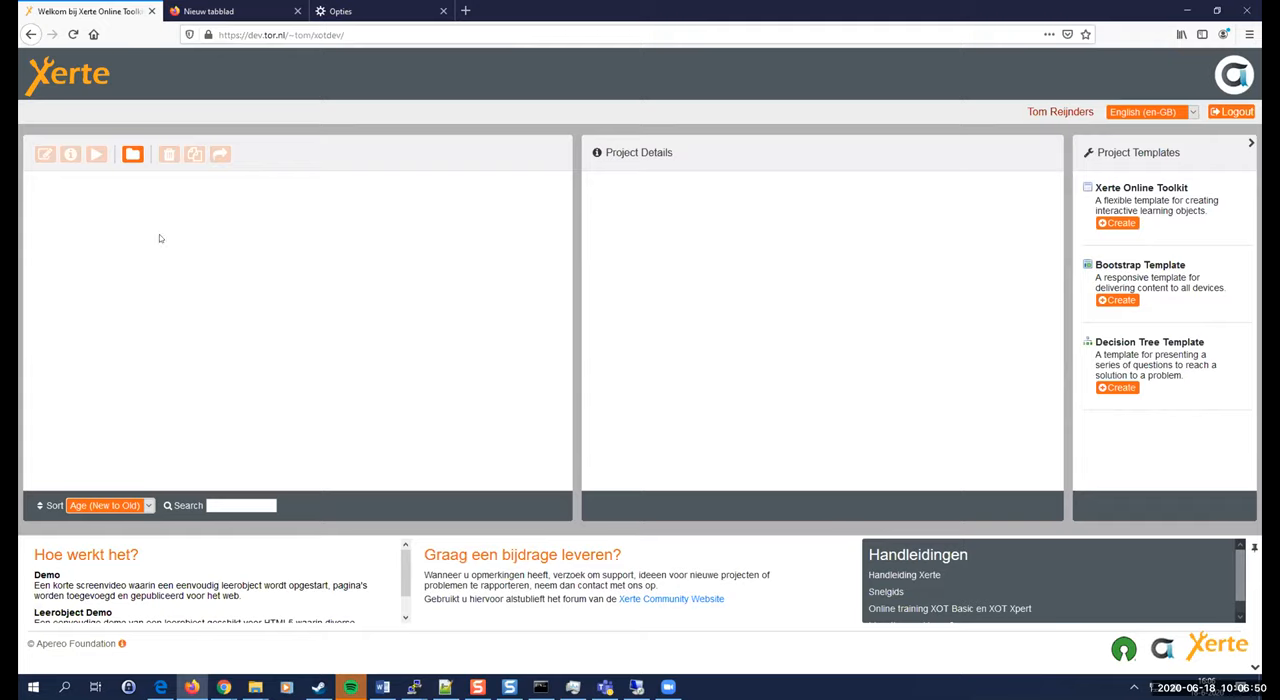
{"action": "mouse_move", "coordinate": [174, 256]}
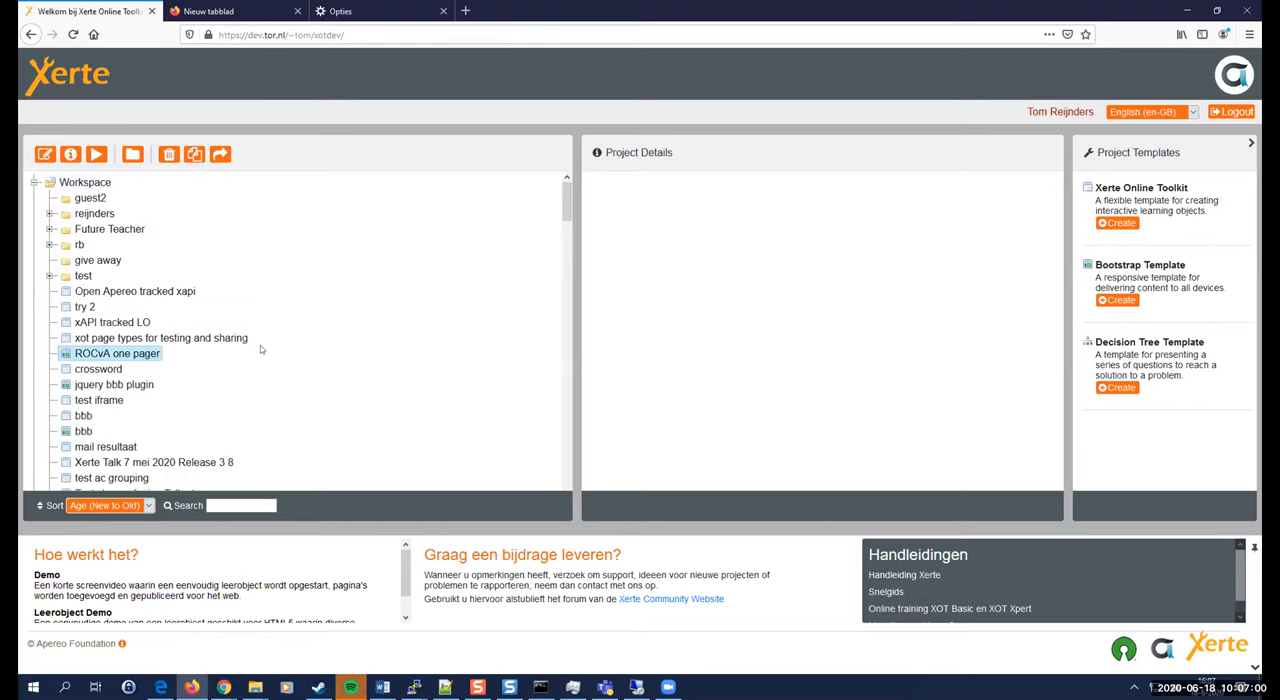
Select the xAPI tracked LO project in the workspace to show its details, launch link and usage graph.
{"action": "left_click", "coordinate": [116, 354]}
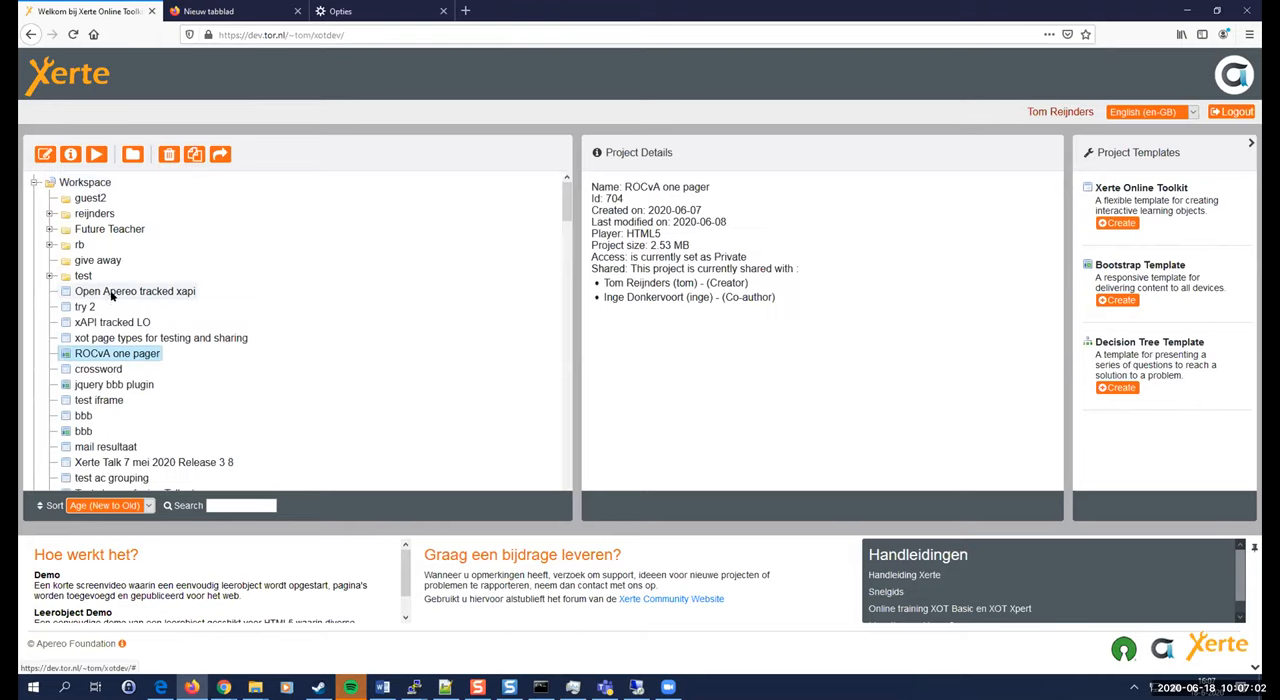
{"action": "left_click", "coordinate": [112, 322]}
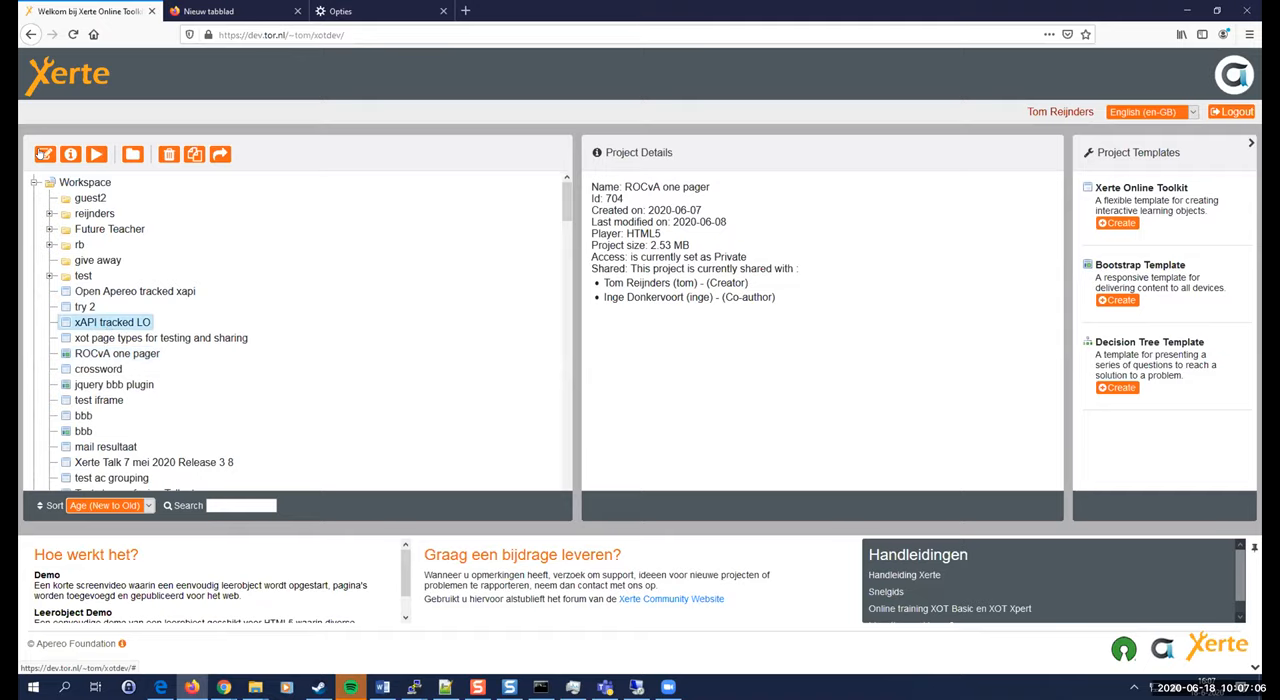
{"action": "left_click", "coordinate": [44, 154]}
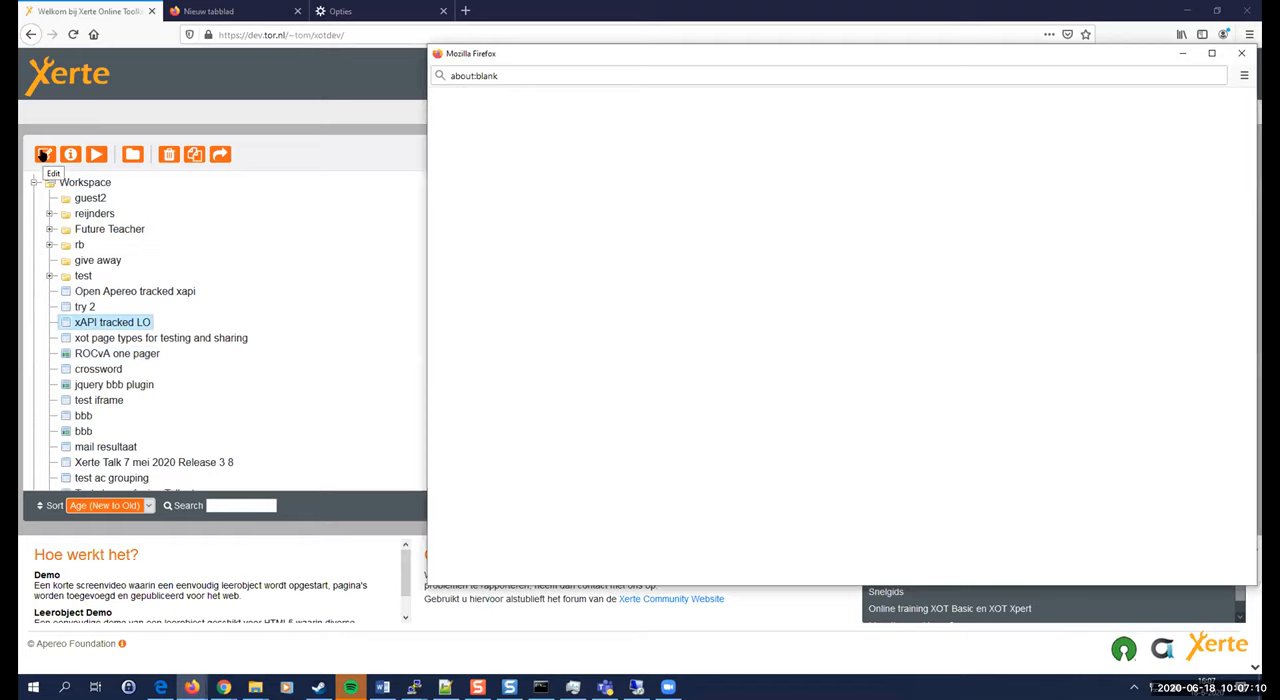
{"action": "left_click", "coordinate": [44, 154]}
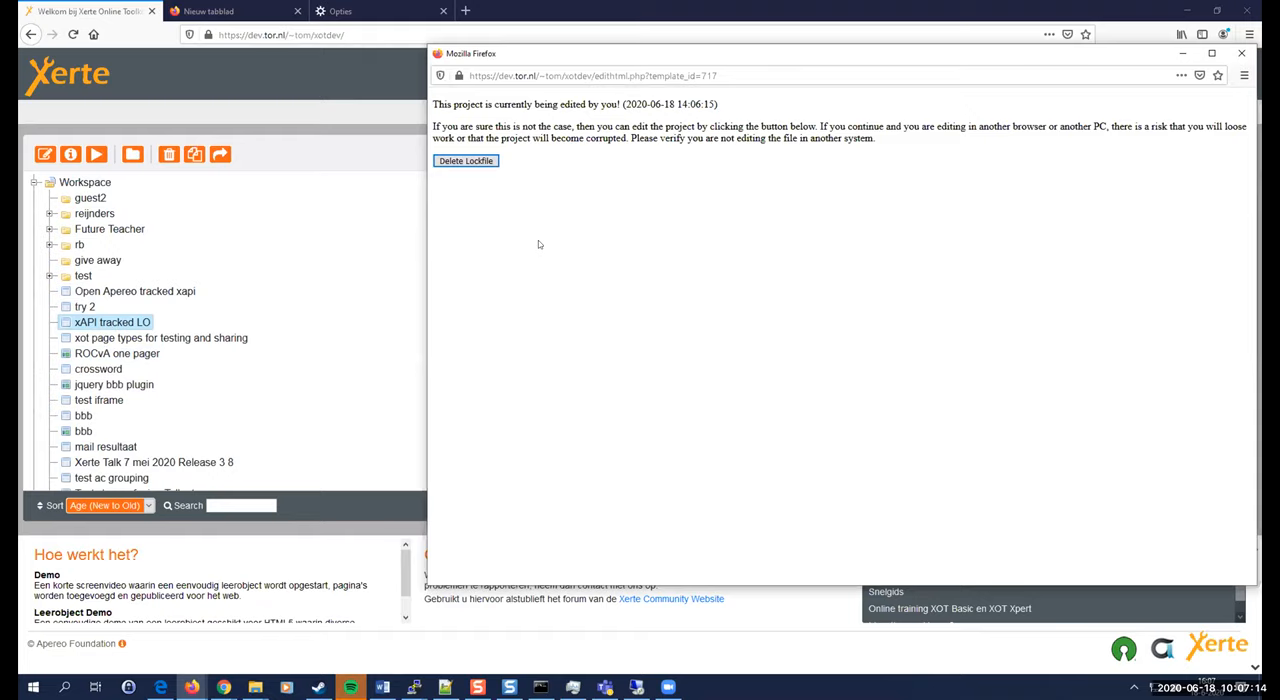
{"action": "left_click", "coordinate": [464, 160]}
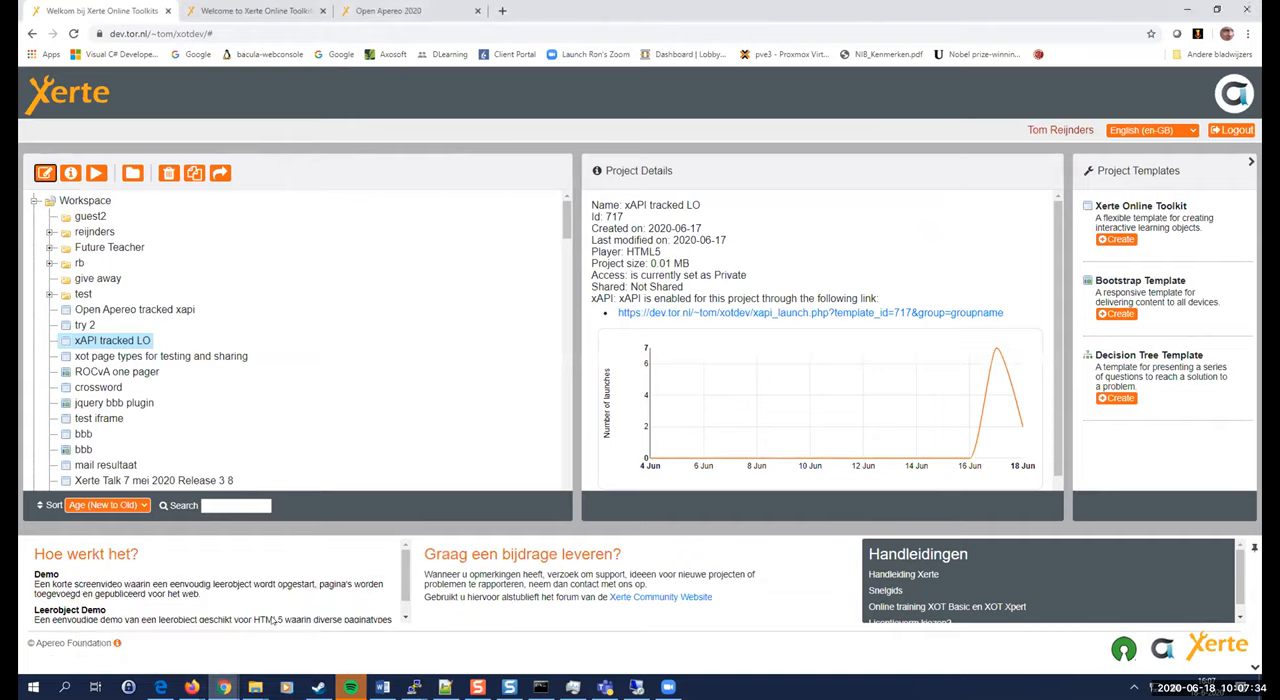
Return to the Open Apereo 2020 presentation and move on to slide 6, 'Setup and launch as LTI tool'.
{"action": "left_click", "coordinate": [410, 12]}
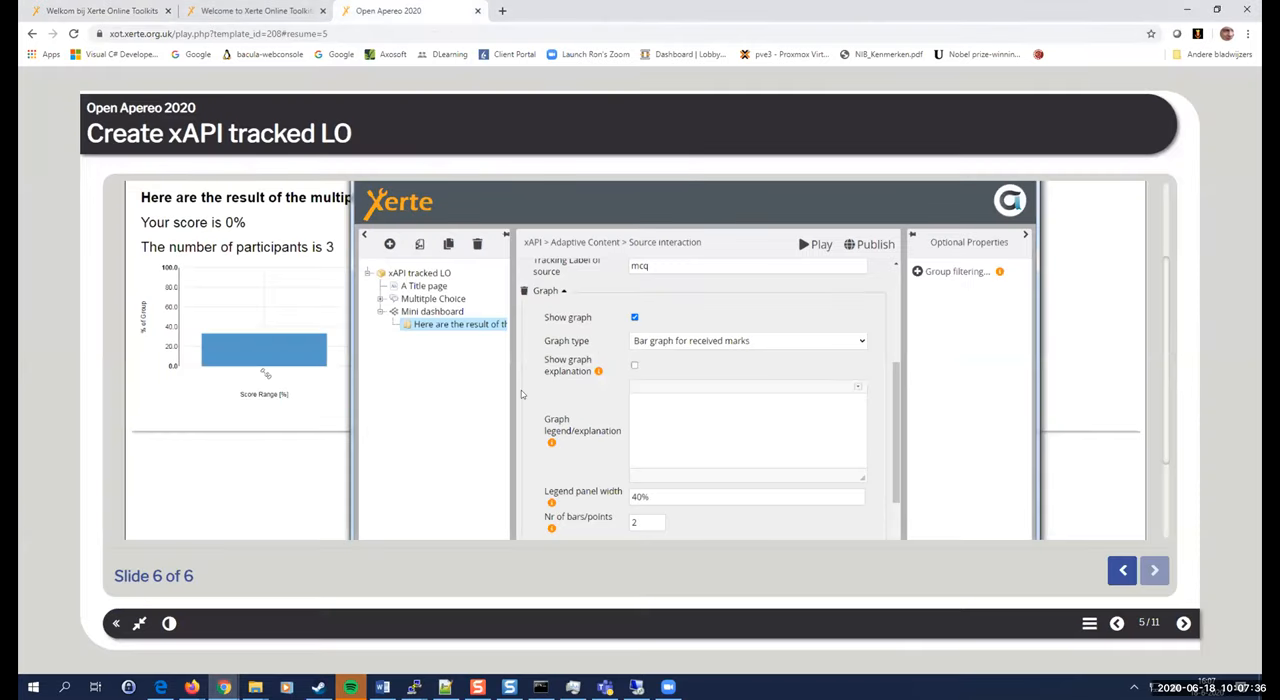
{"action": "mouse_move", "coordinate": [516, 392]}
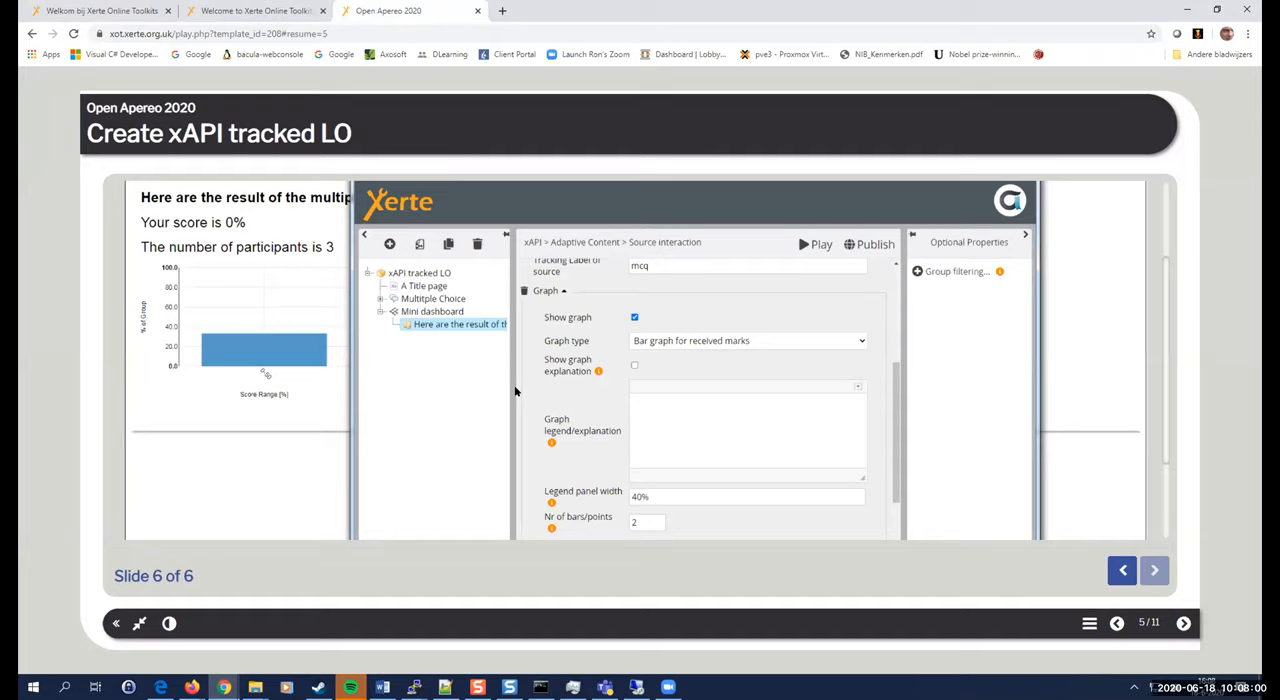
{"action": "mouse_move", "coordinate": [780, 556]}
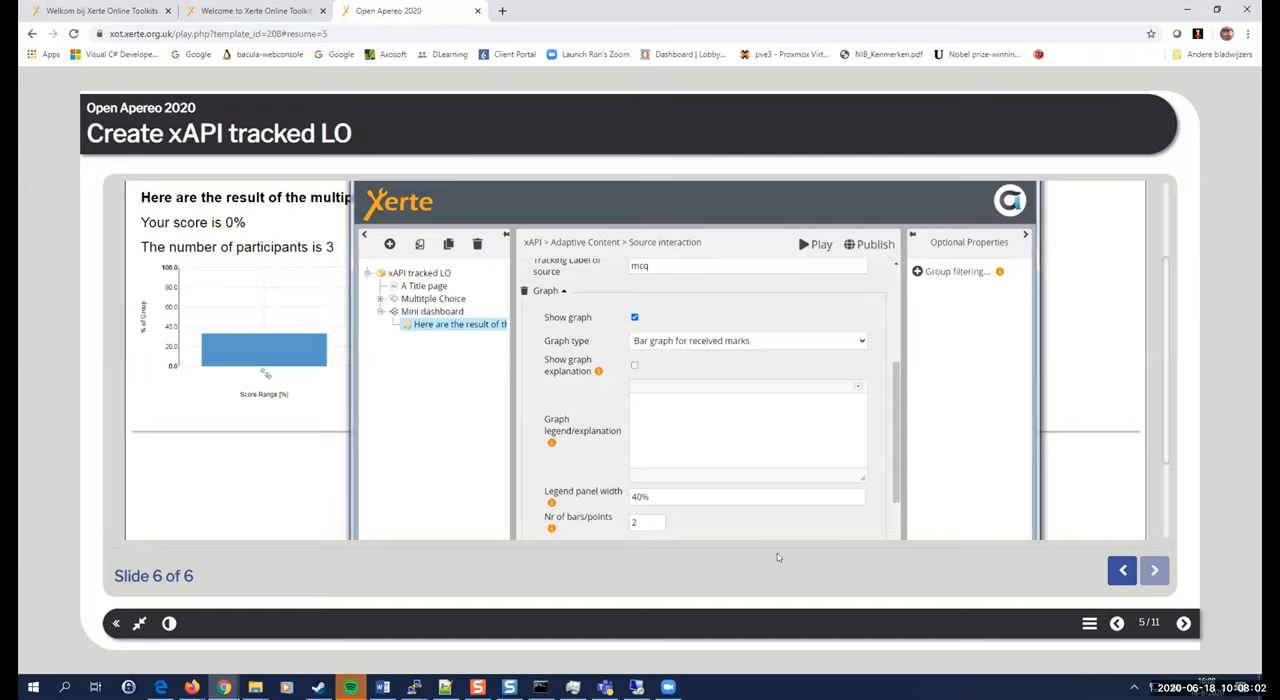
{"action": "mouse_move", "coordinate": [304, 598]}
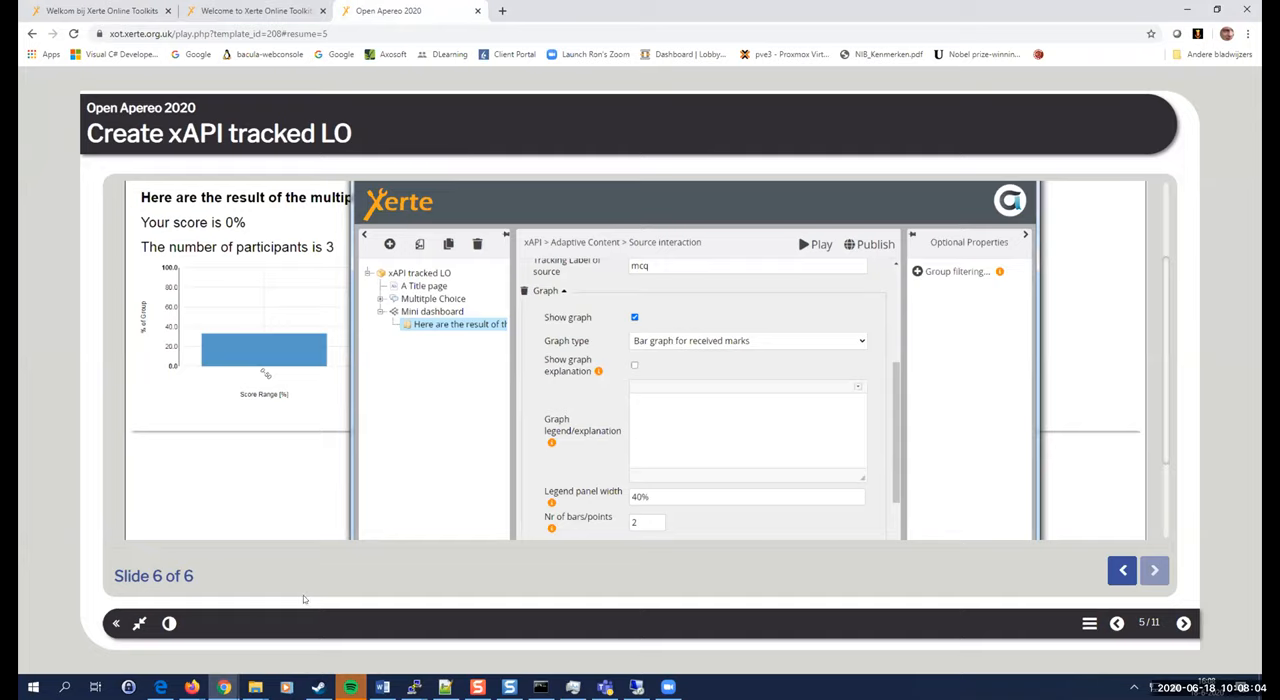
{"action": "mouse_move", "coordinate": [268, 608]}
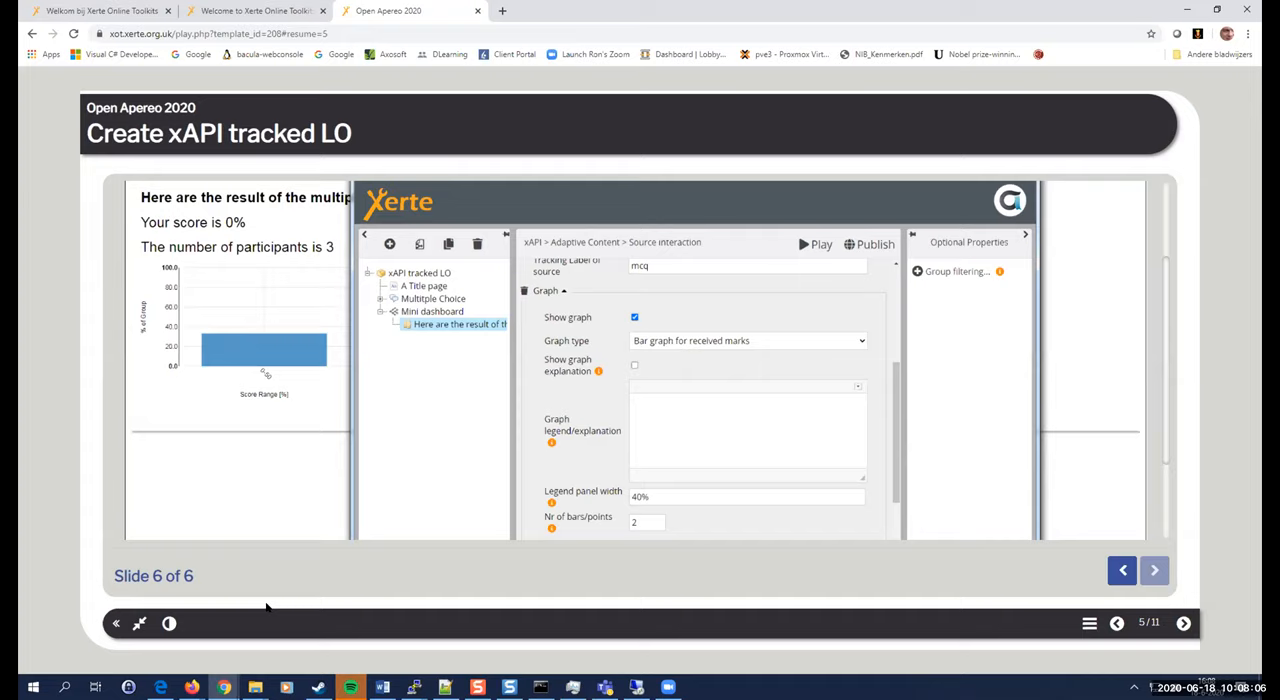
{"action": "mouse_move", "coordinate": [1158, 668]}
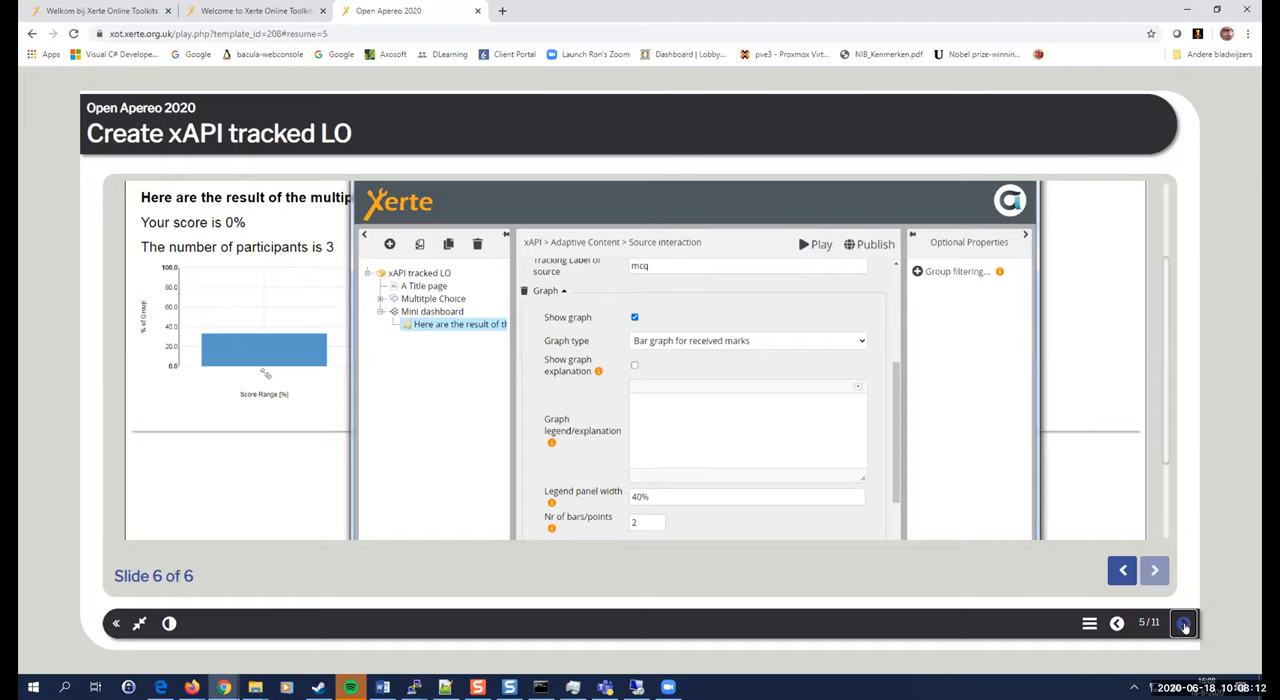
{"action": "left_click", "coordinate": [1184, 624]}
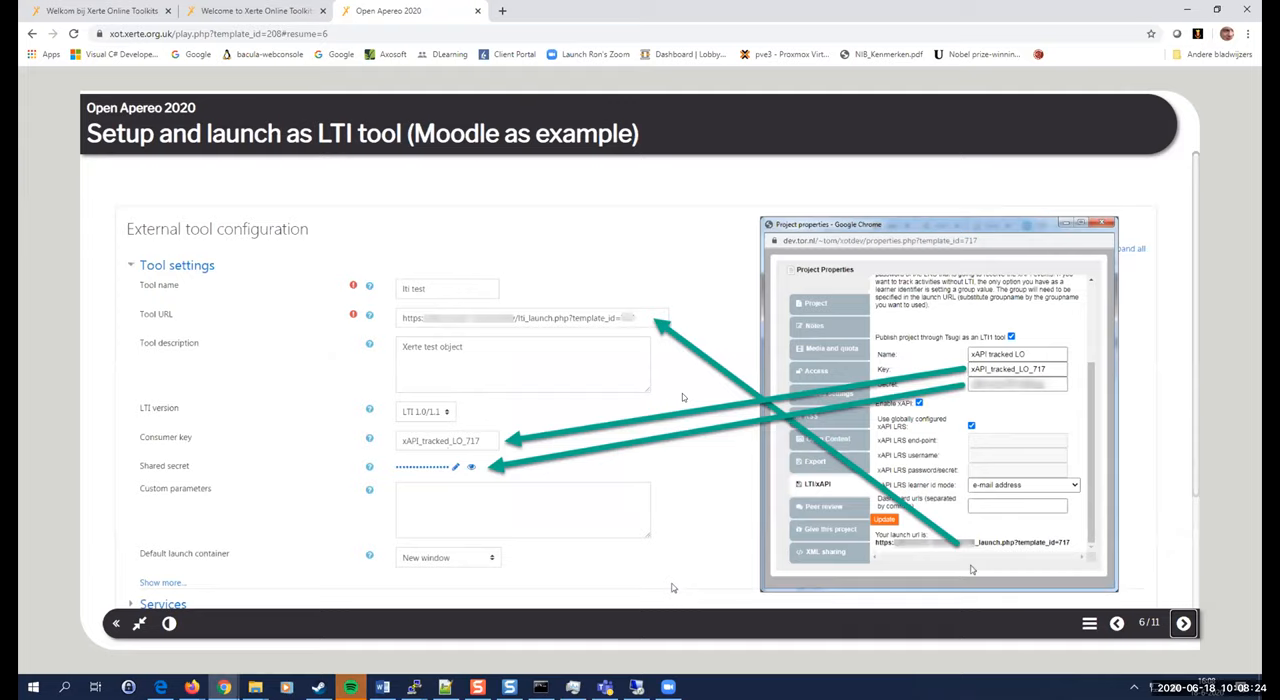
{"action": "mouse_move", "coordinate": [714, 234]}
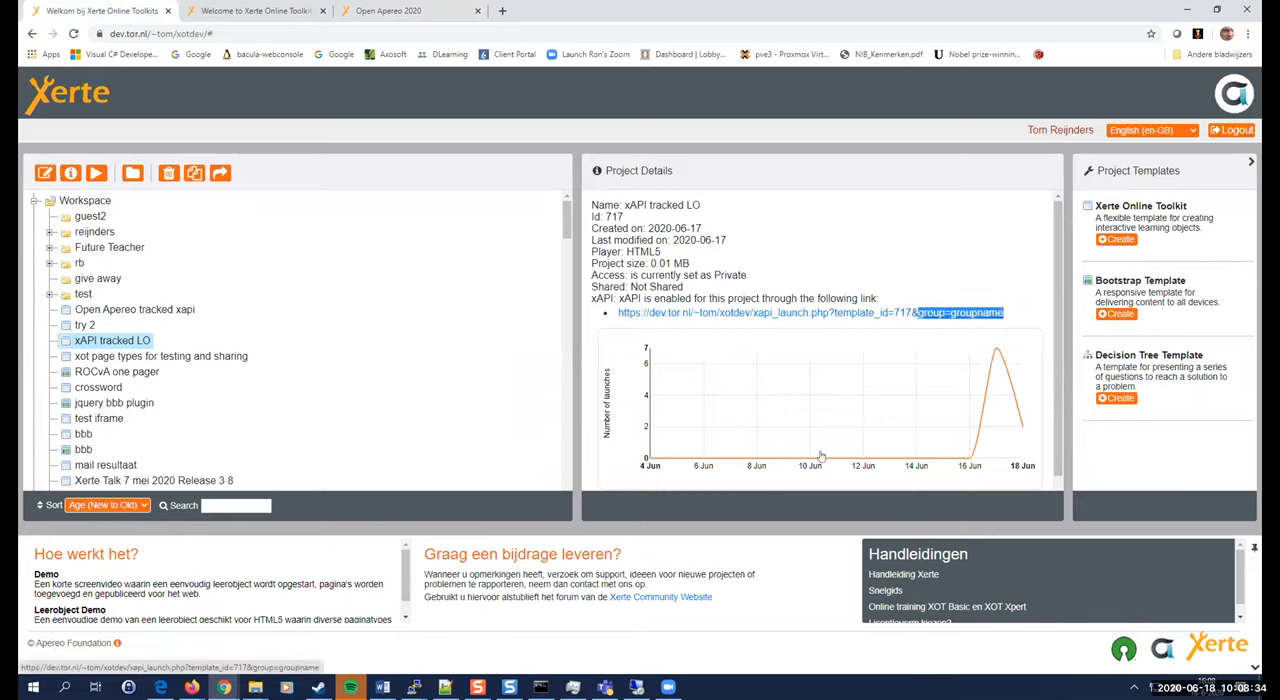
{"action": "mouse_move", "coordinate": [778, 424]}
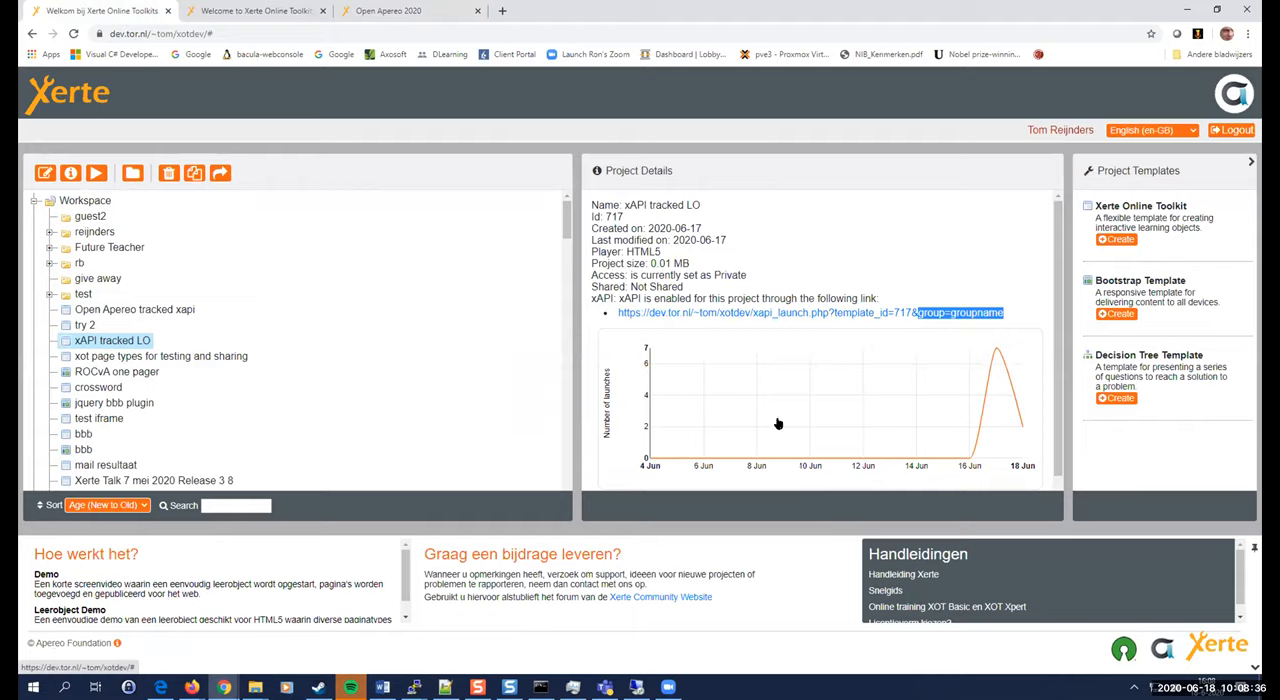
{"action": "mouse_move", "coordinate": [928, 318]}
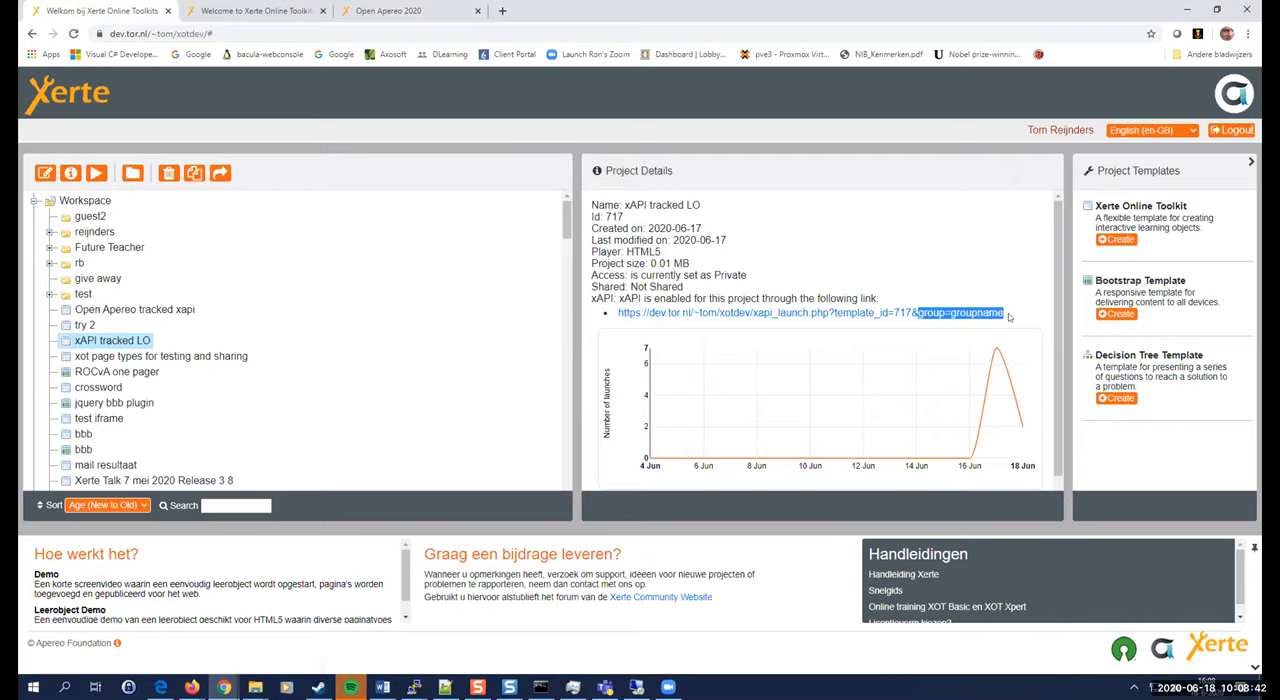
{"action": "mouse_move", "coordinate": [844, 332]}
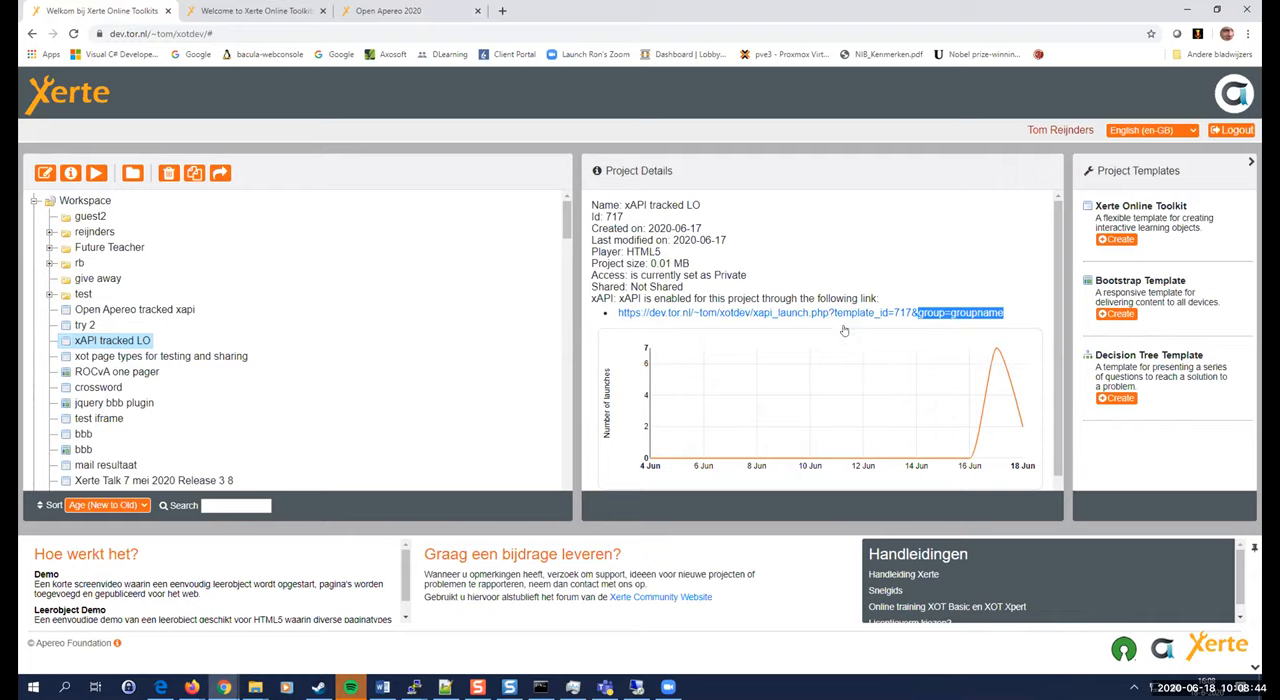
{"action": "left_click", "coordinate": [388, 12]}
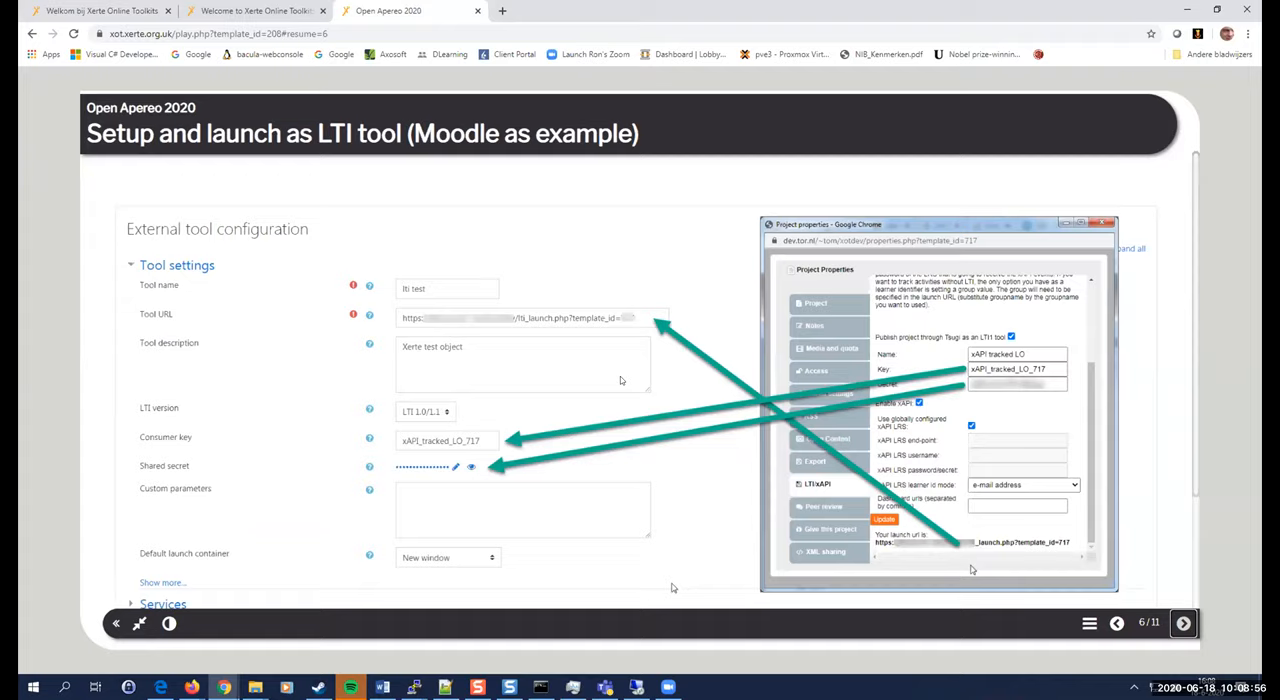
{"action": "mouse_move", "coordinate": [620, 184]}
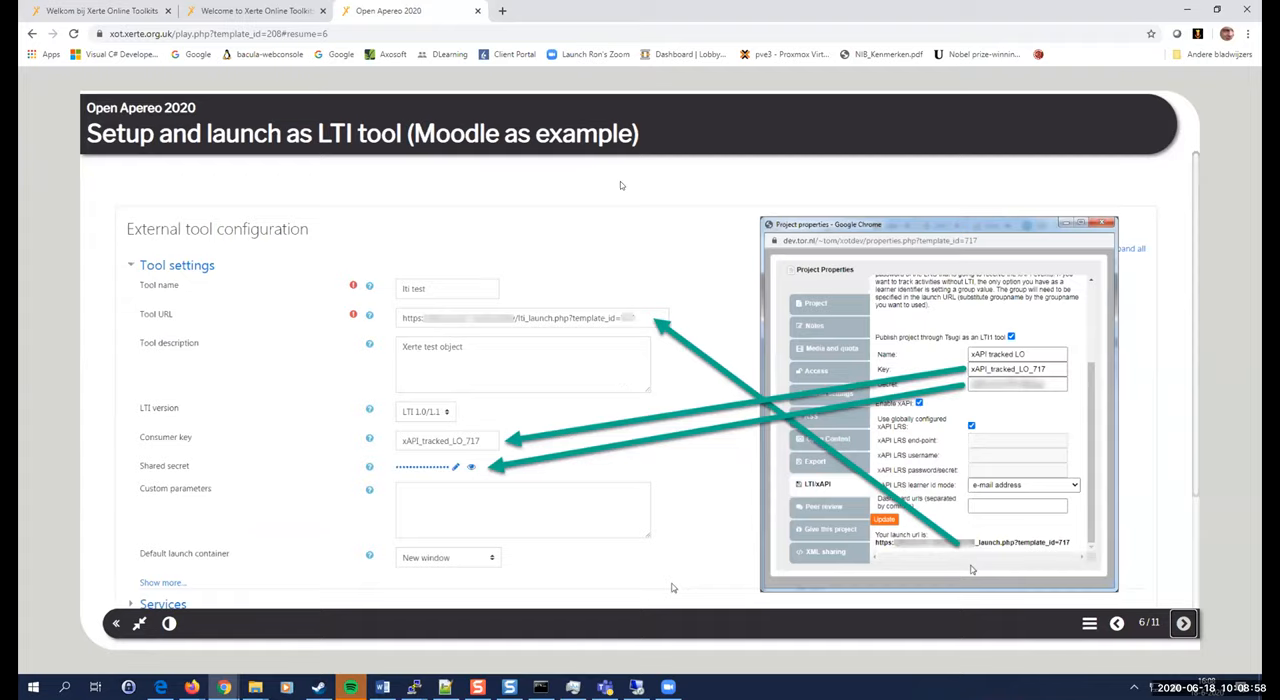
Enable 'Publish through Tsugi' in the project's LTI/xAPI properties, update the settings and close properties.
{"action": "left_click", "coordinate": [100, 12]}
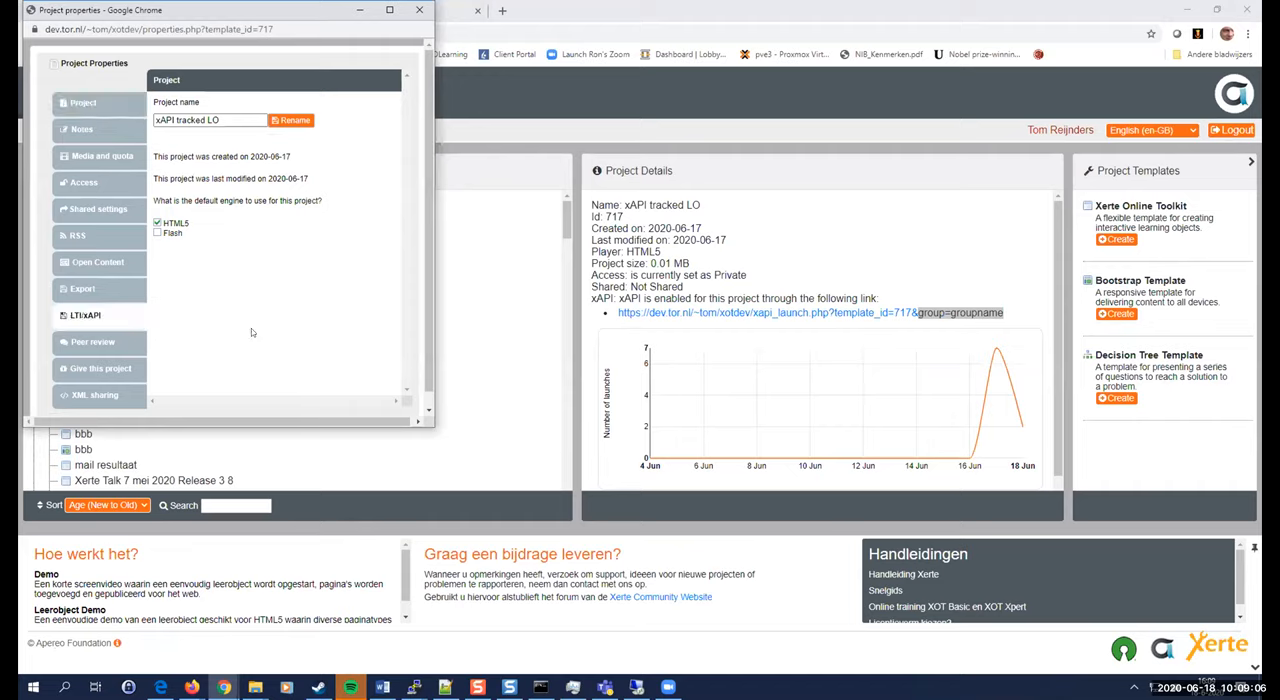
{"action": "left_click", "coordinate": [86, 316]}
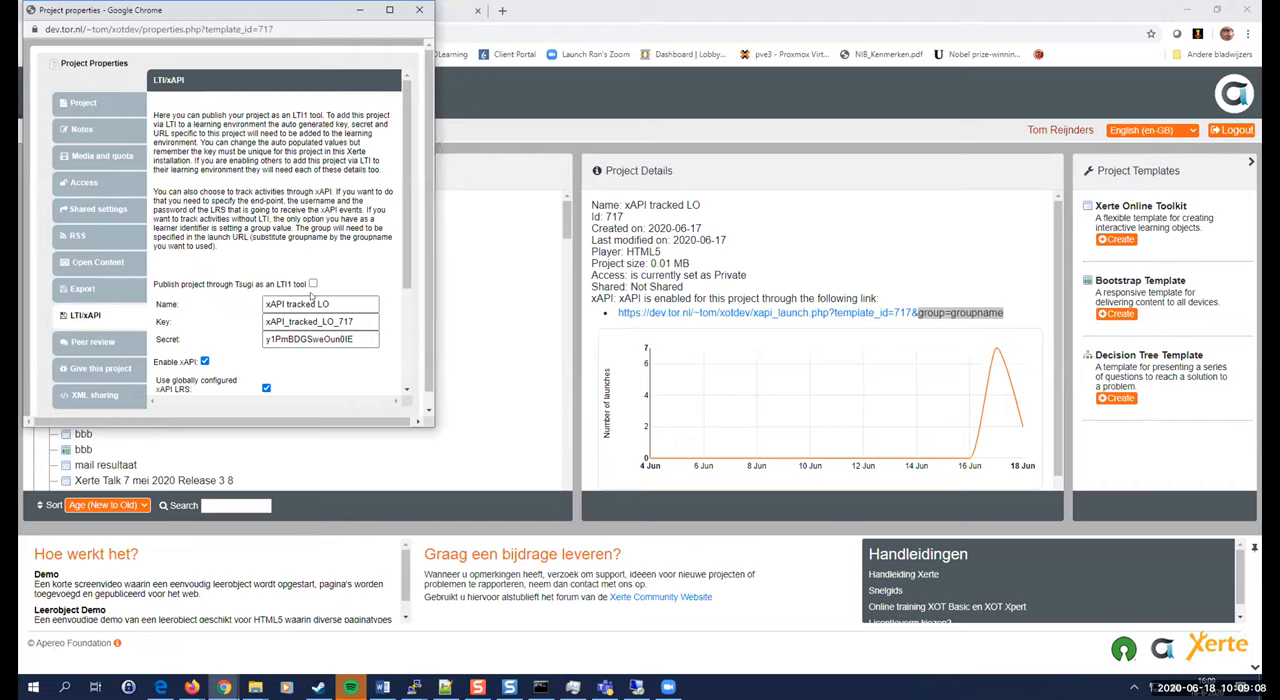
{"action": "left_click", "coordinate": [312, 284]}
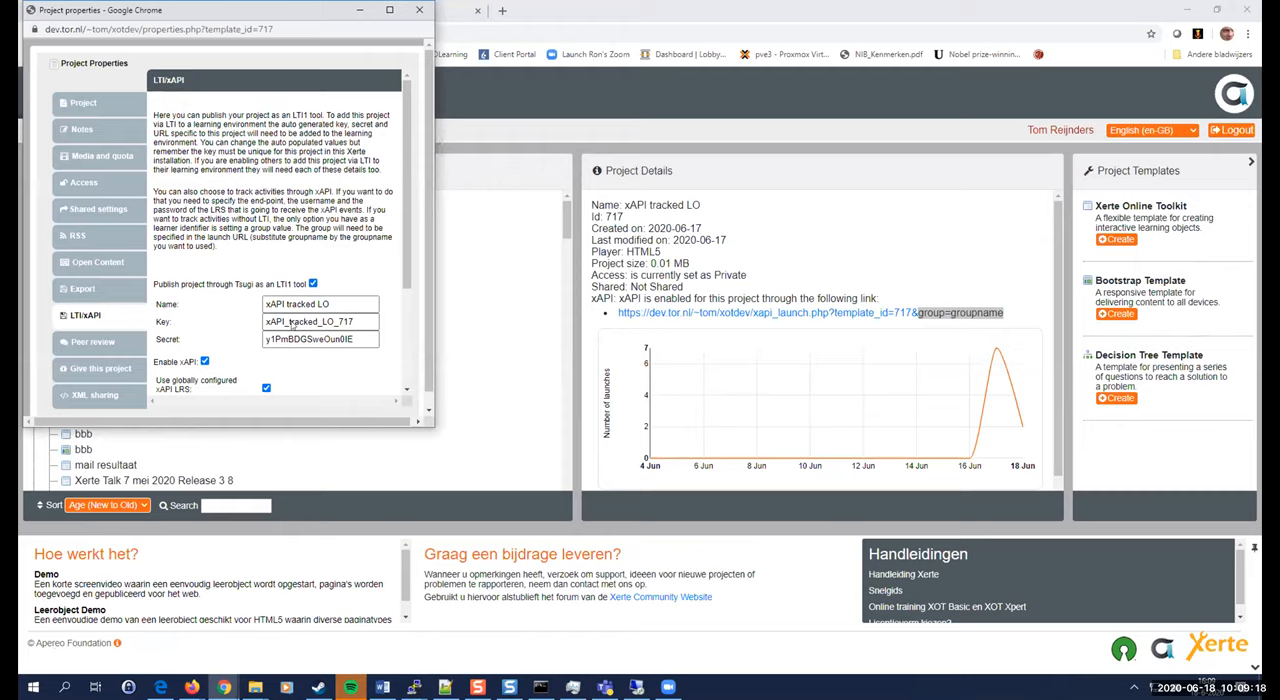
{"action": "mouse_move", "coordinate": [292, 356]}
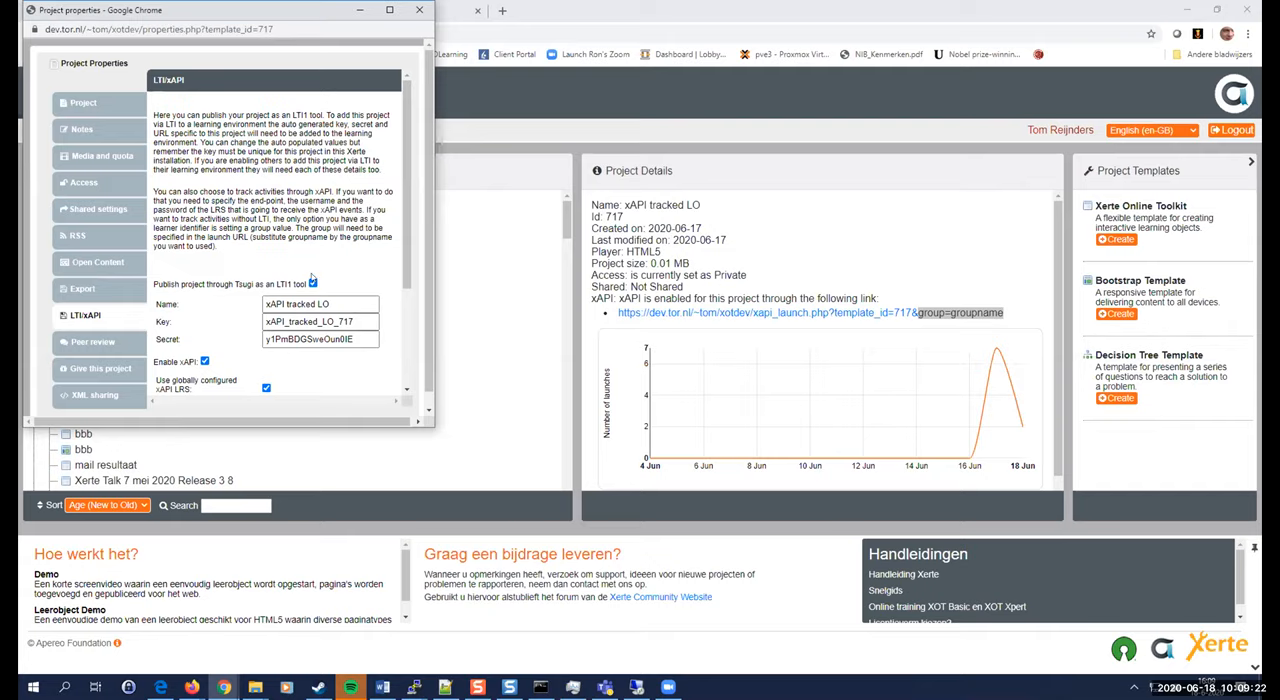
{"action": "mouse_move", "coordinate": [120, 320]}
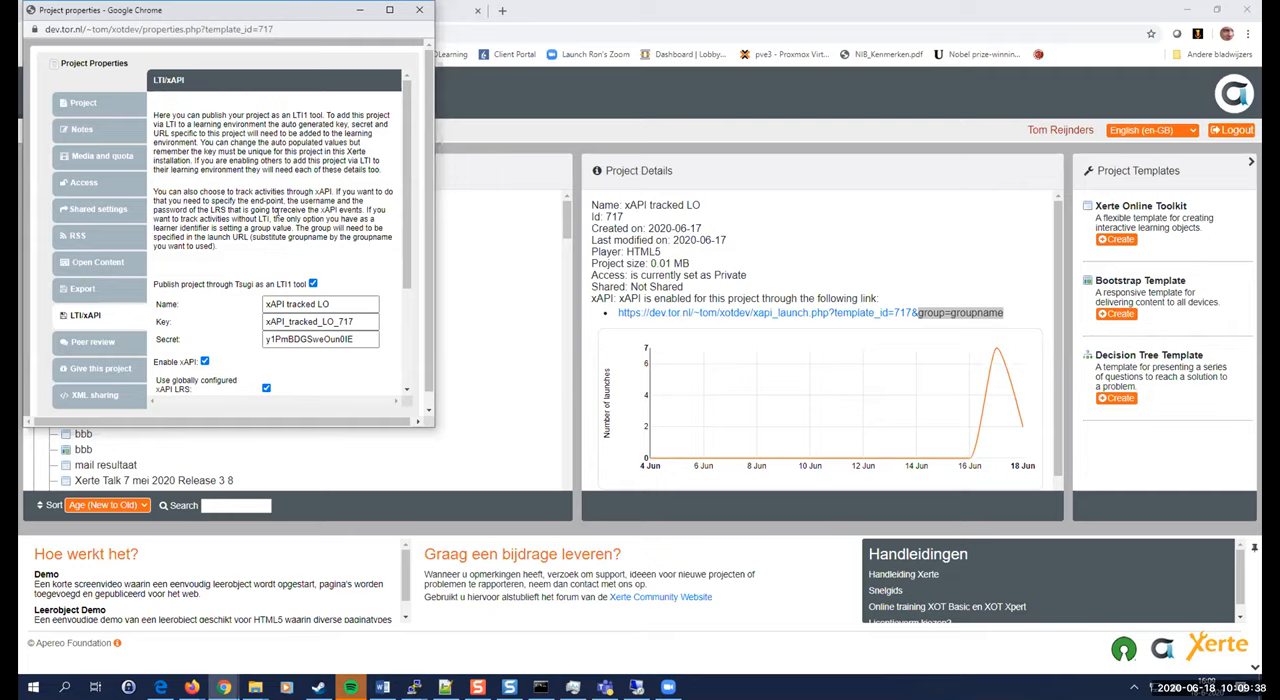
{"action": "mouse_move", "coordinate": [292, 184]}
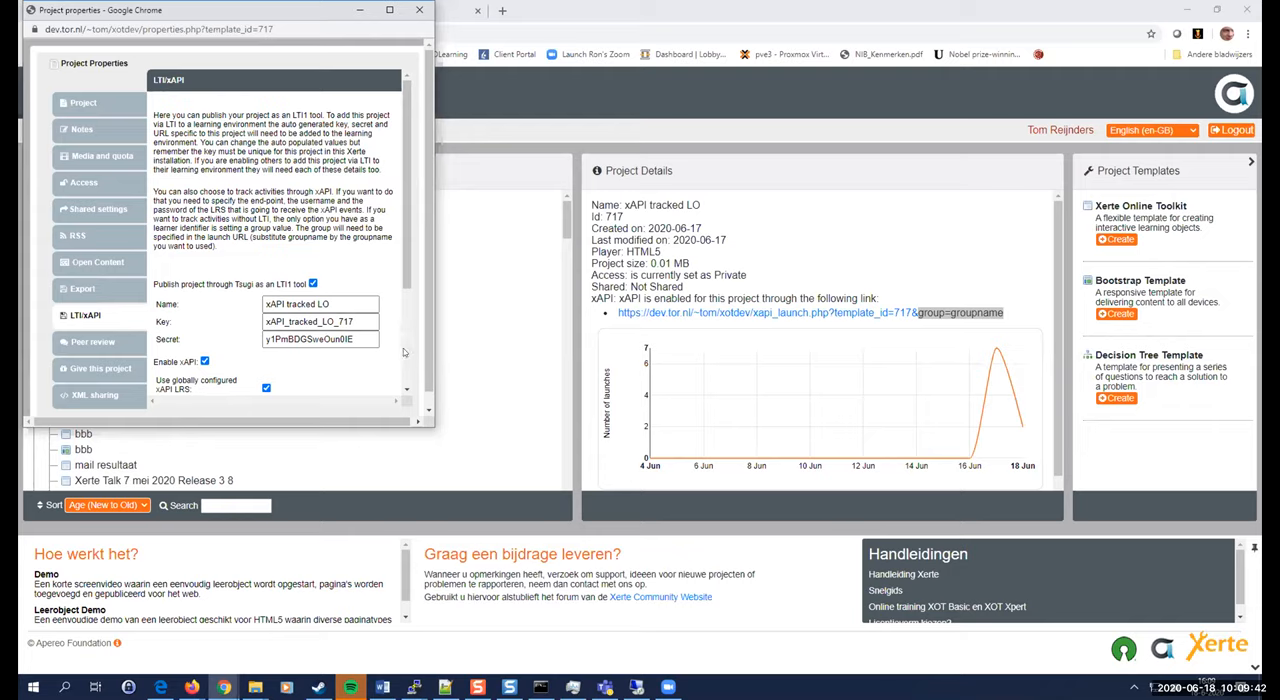
{"action": "scroll", "scroll_direction": "down", "scroll_amount": 3}
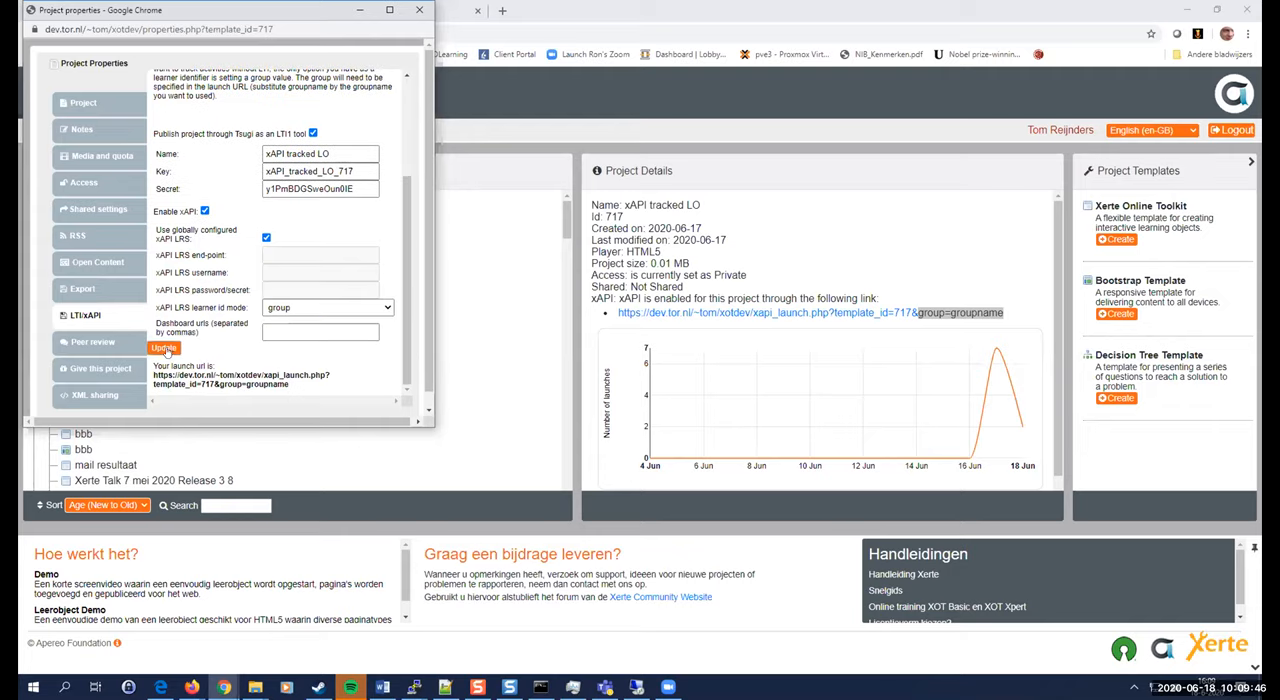
{"action": "left_click", "coordinate": [164, 348]}
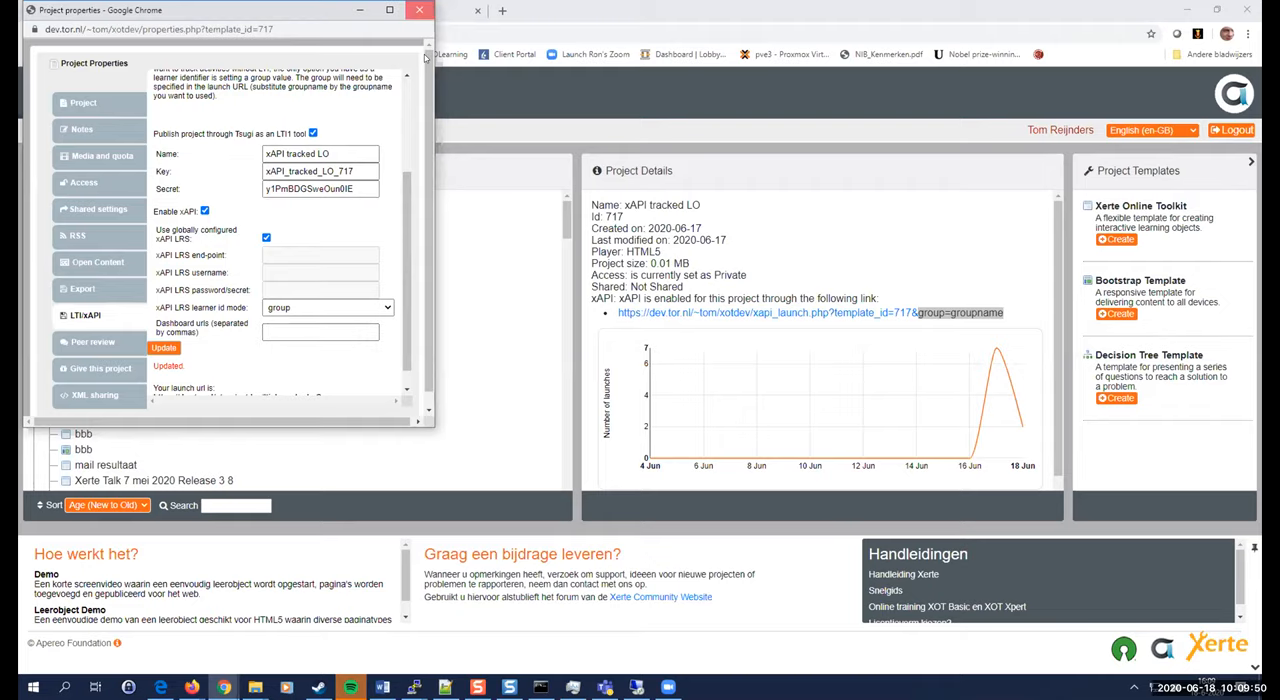
{"action": "left_click", "coordinate": [418, 10]}
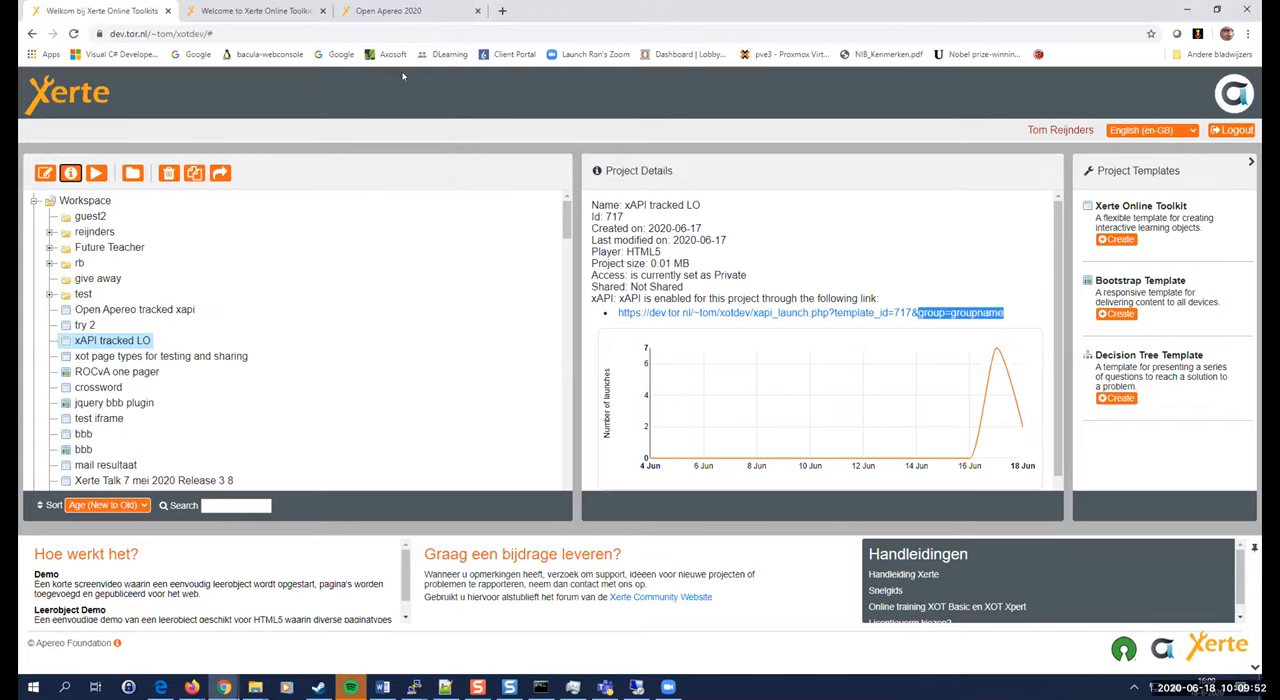
Launch the LTI test activity in Moodle's LTI test bed course and return to the course after the OAuth error.
{"action": "left_click", "coordinate": [410, 12]}
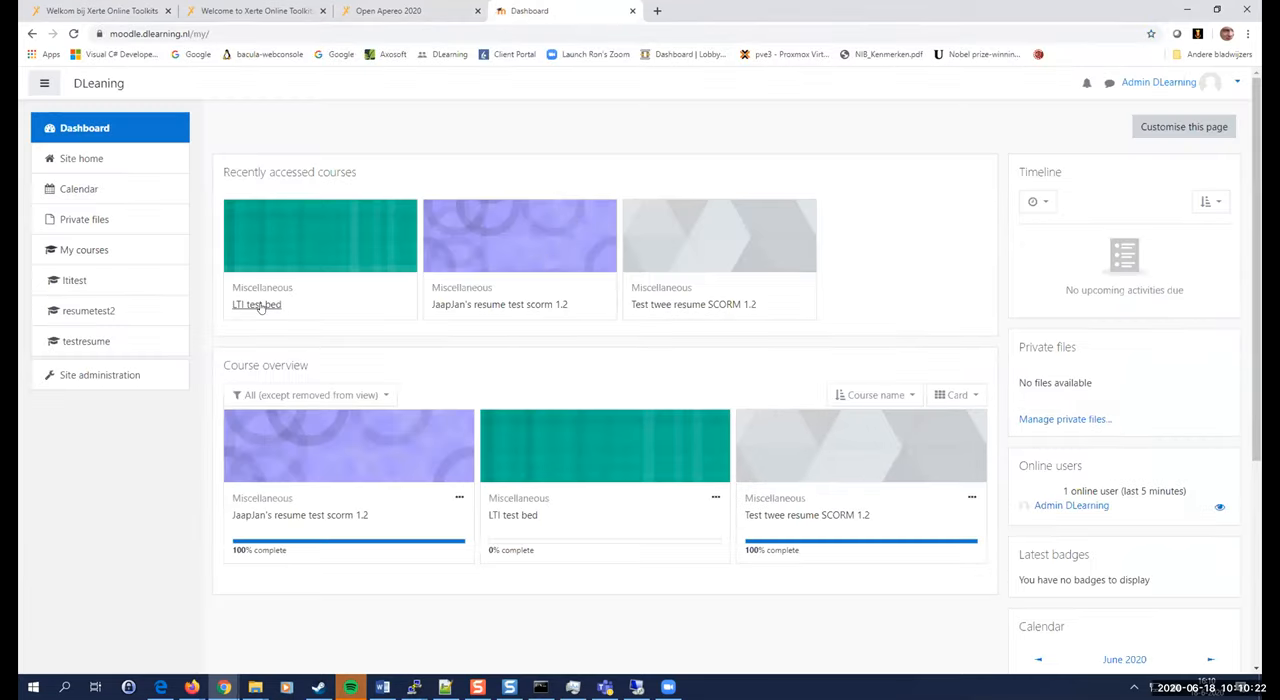
{"action": "left_click", "coordinate": [256, 304]}
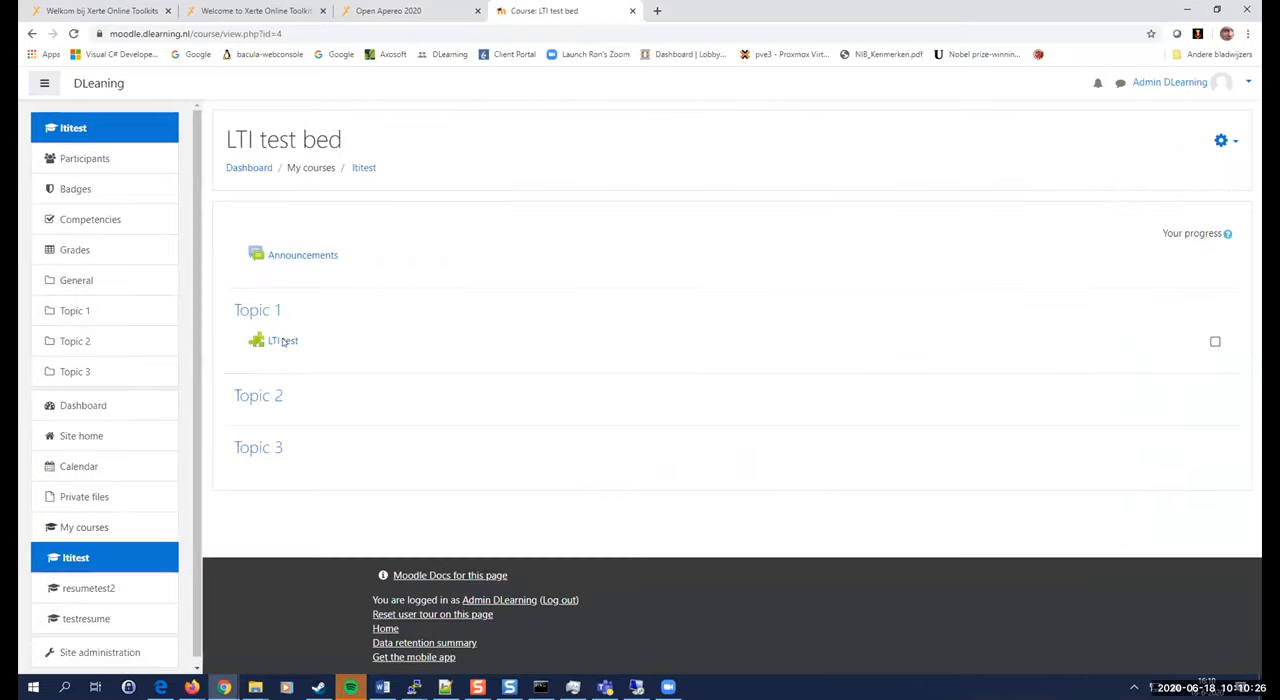
{"action": "mouse_move", "coordinate": [352, 346]}
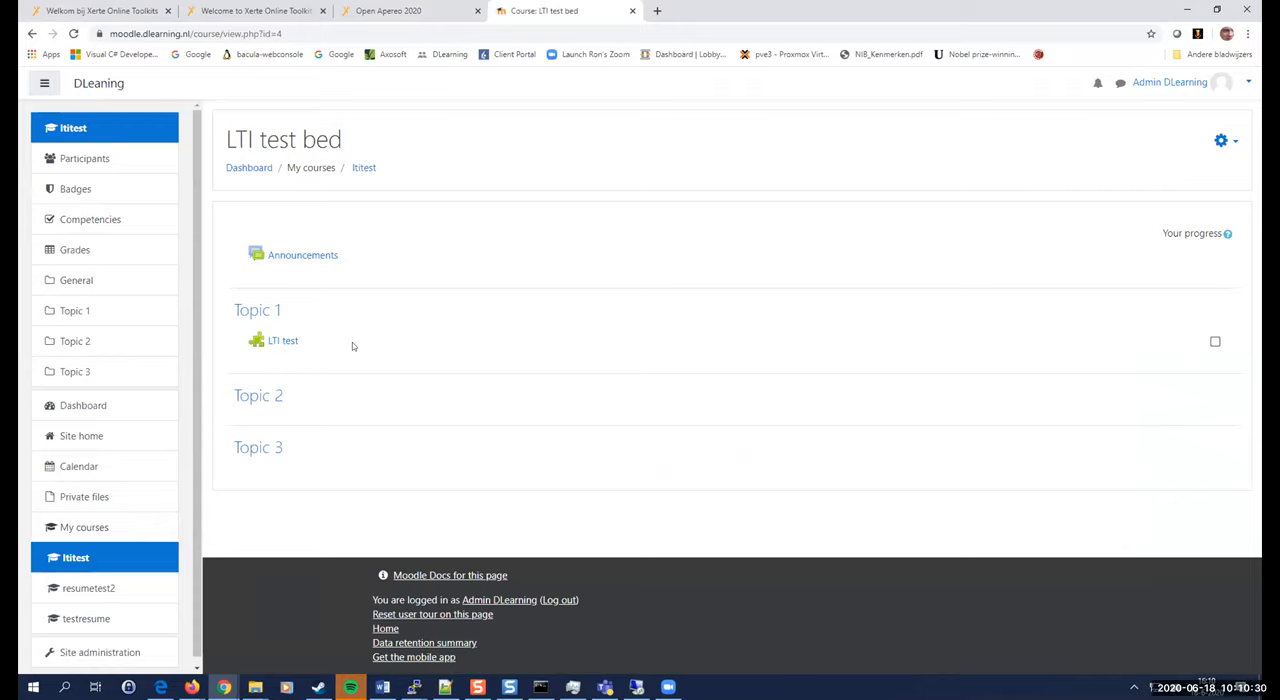
{"action": "mouse_move", "coordinate": [284, 340]}
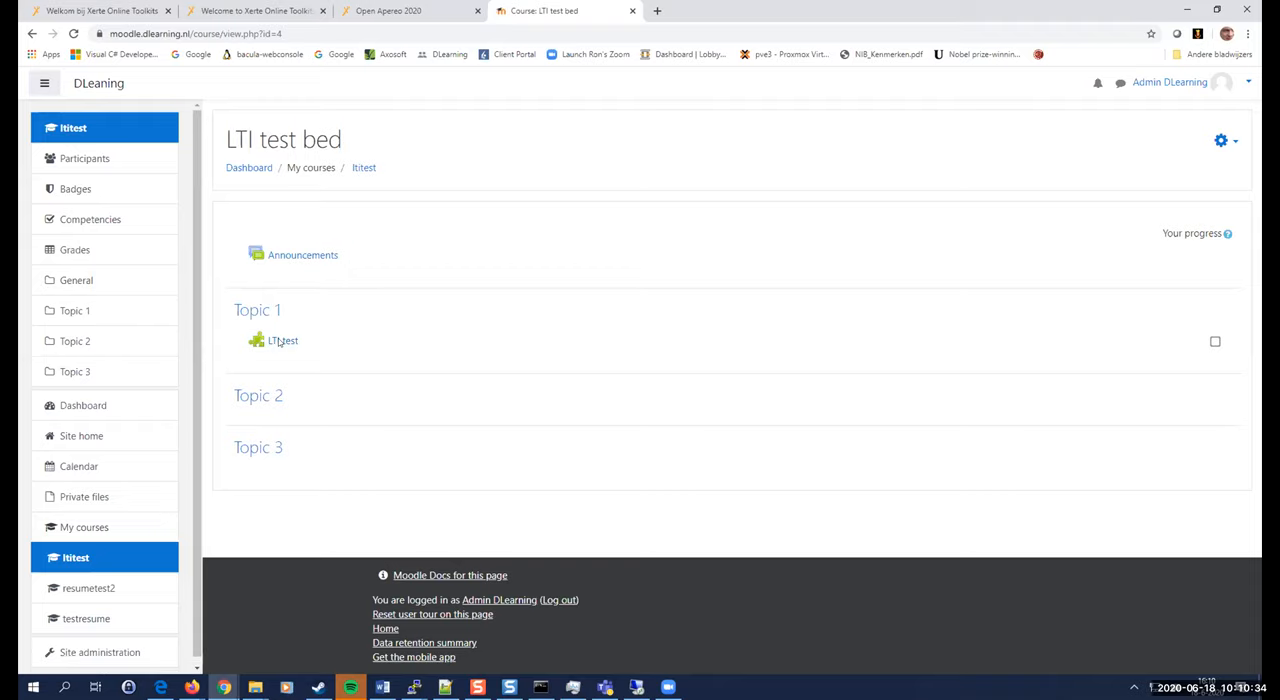
{"action": "left_click", "coordinate": [284, 340]}
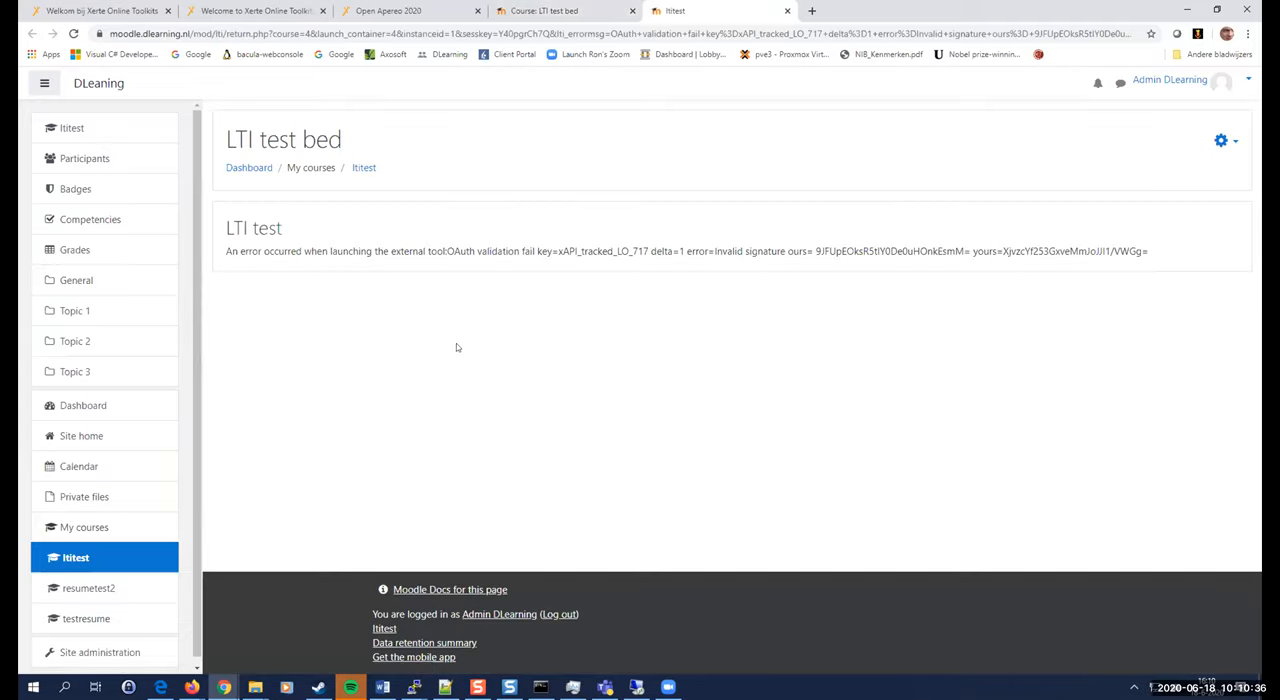
{"action": "mouse_move", "coordinate": [494, 348]}
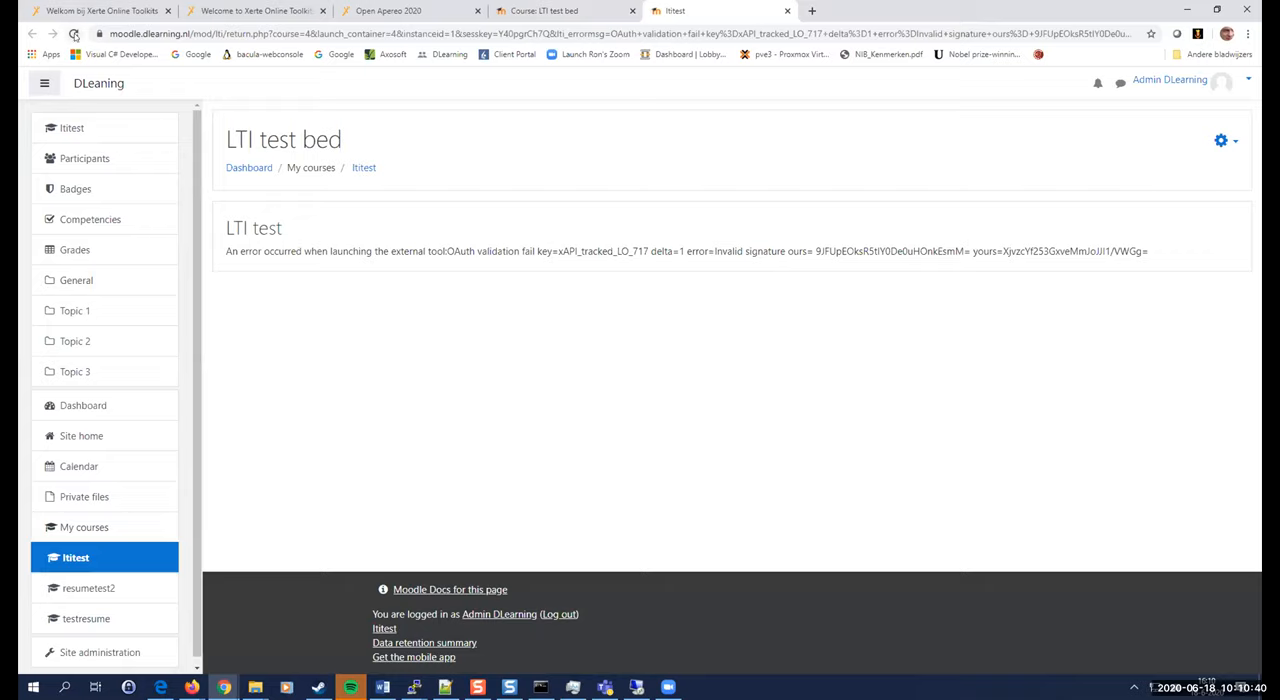
{"action": "mouse_move", "coordinate": [448, 300]}
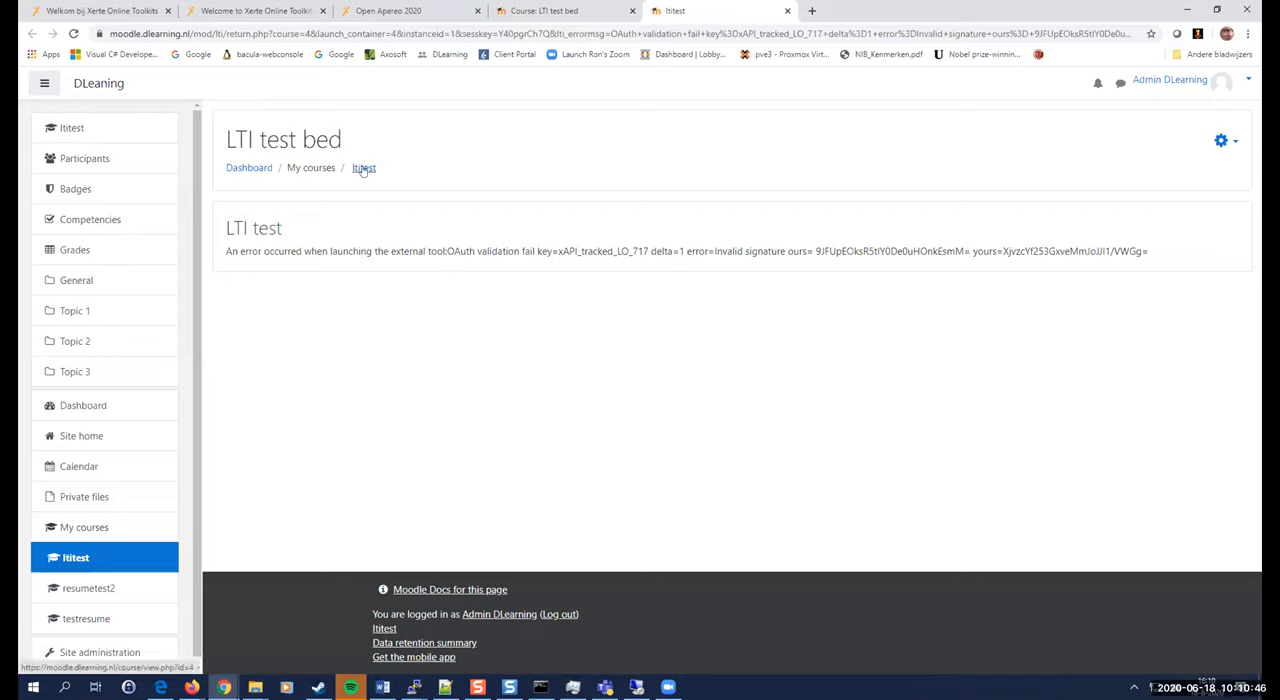
{"action": "left_click", "coordinate": [364, 168]}
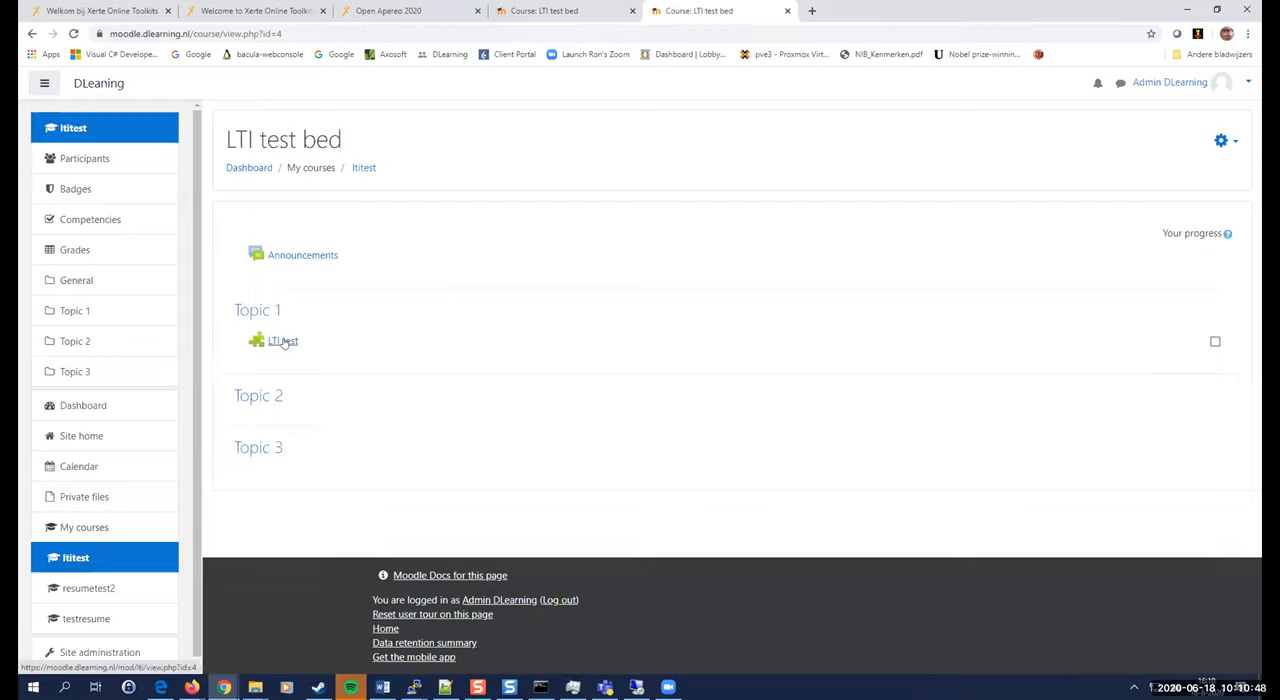
Turn on editing for the LTI test bed course from the course administration menu.
{"action": "left_click", "coordinate": [284, 340]}
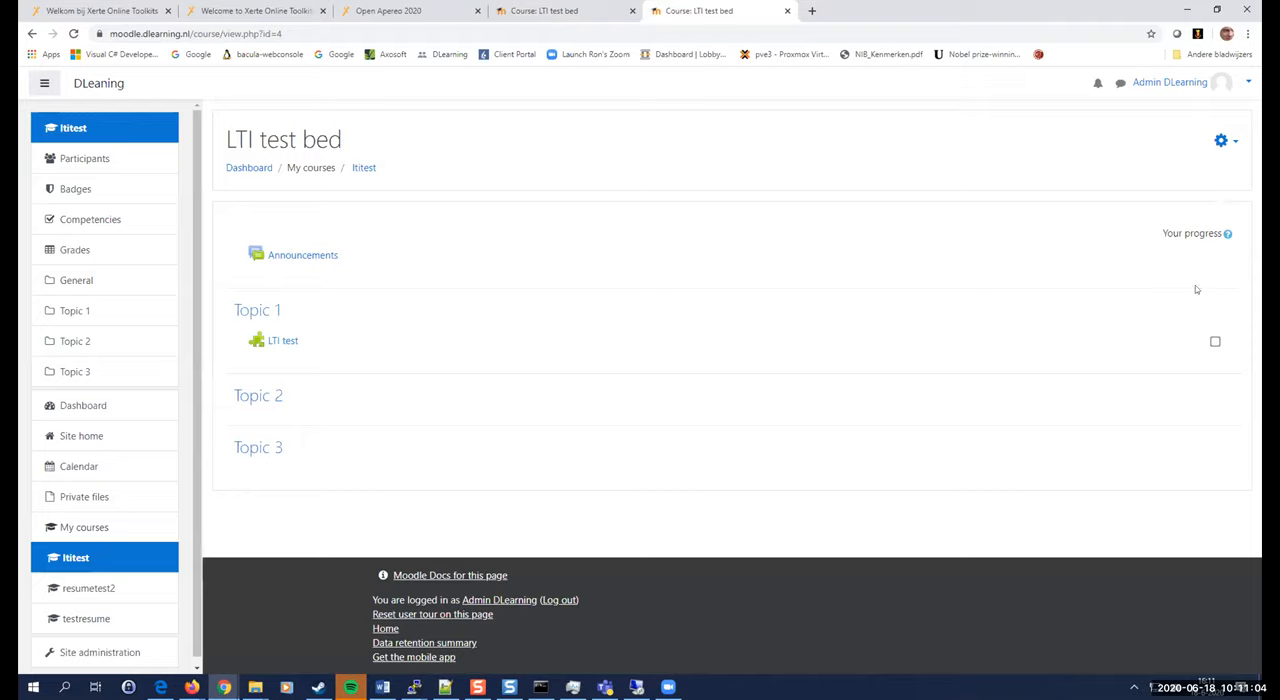
{"action": "mouse_move", "coordinate": [1220, 140]}
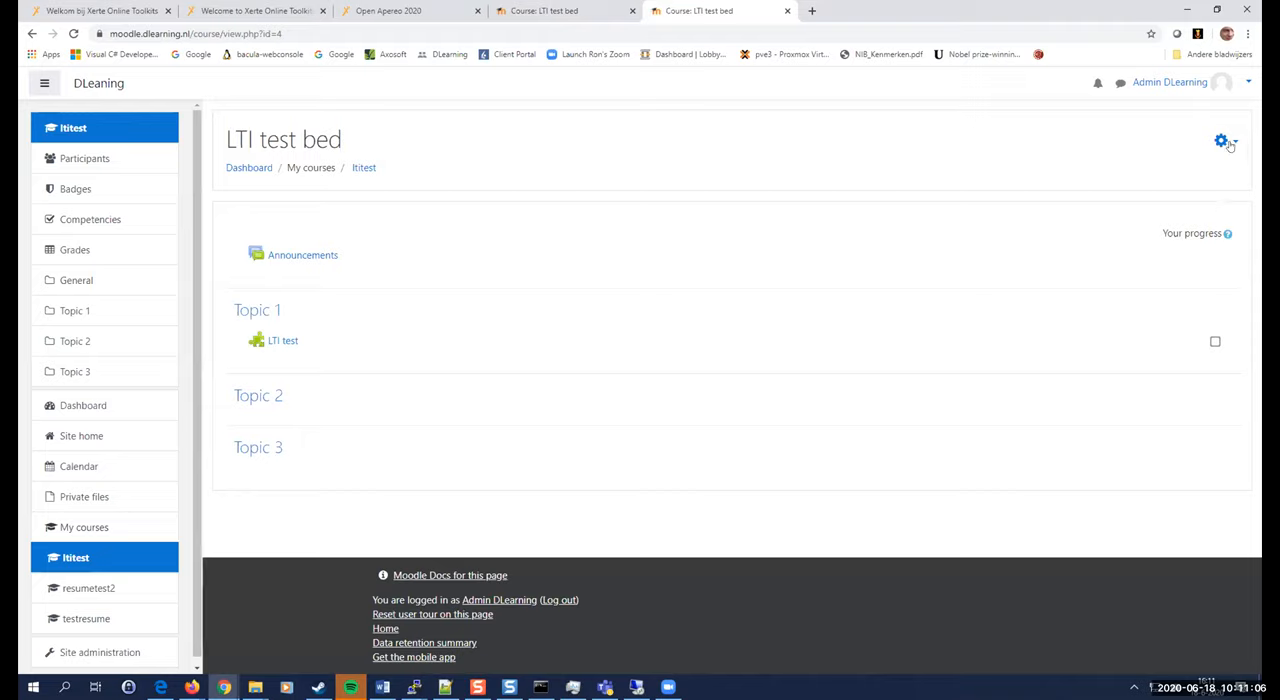
{"action": "left_click", "coordinate": [1220, 140]}
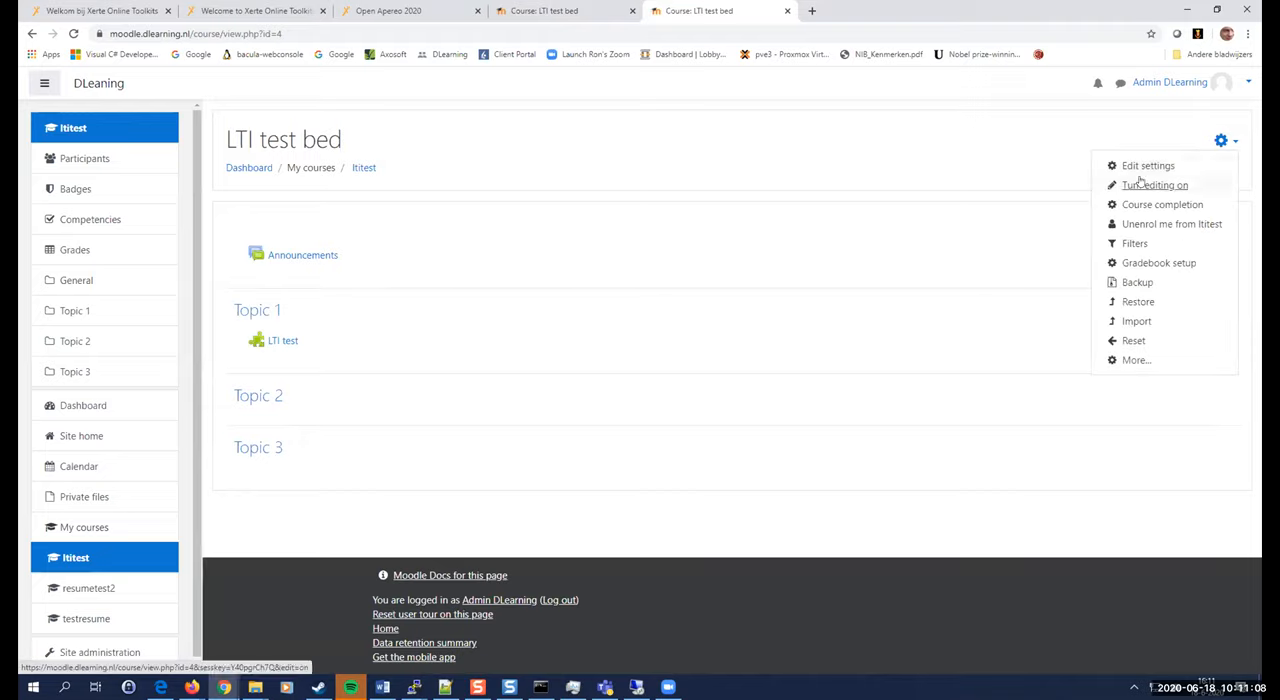
{"action": "left_click", "coordinate": [1156, 184]}
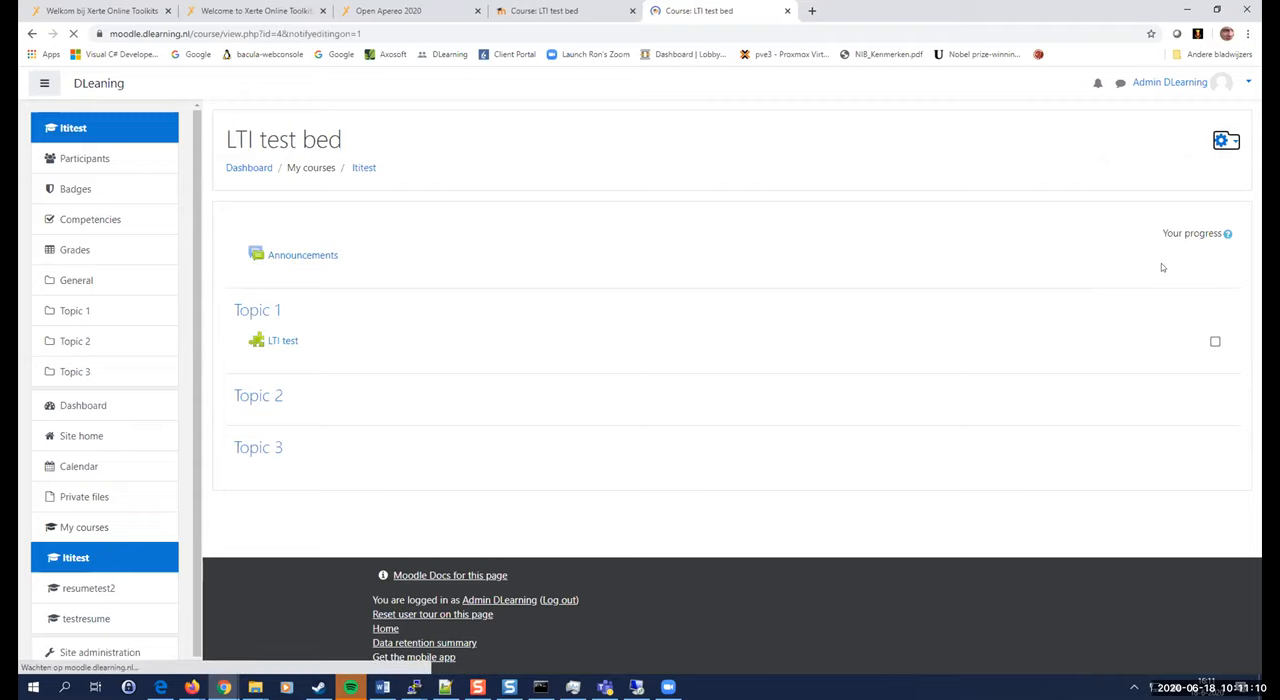
{"action": "left_click", "coordinate": [1226, 140]}
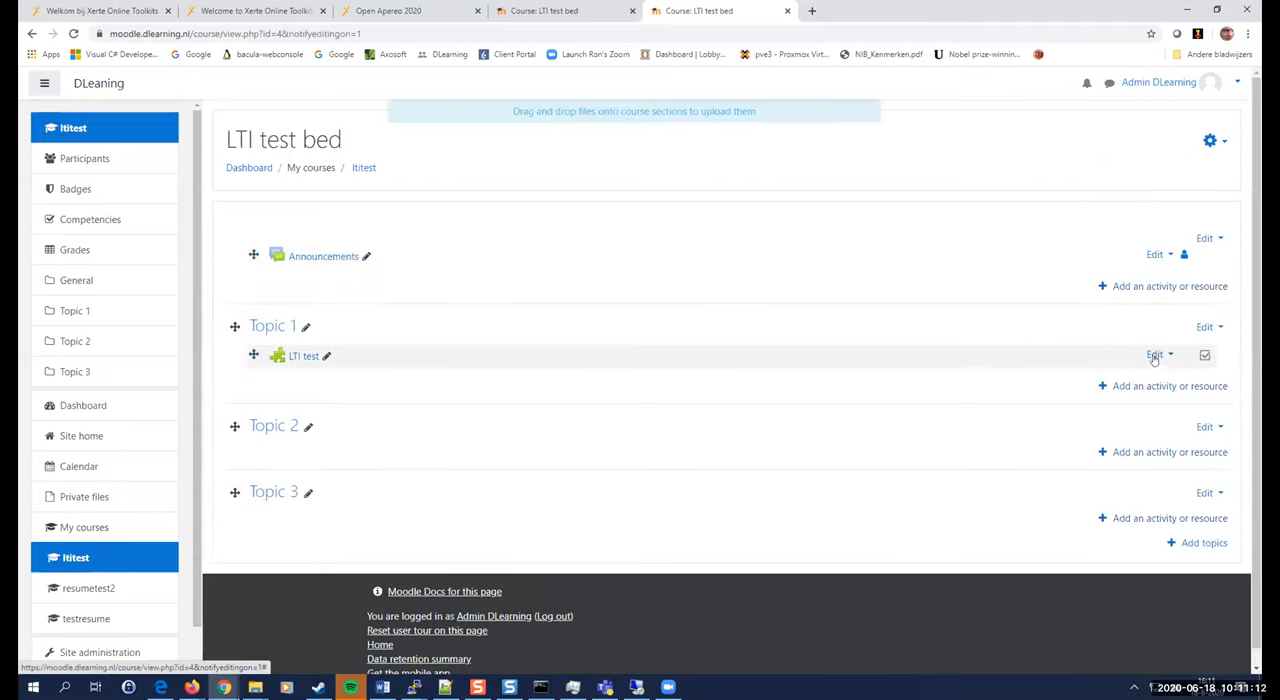
Edit the LTI test activity's settings and its preconfigured lti test tool.
{"action": "left_click", "coordinate": [1156, 354]}
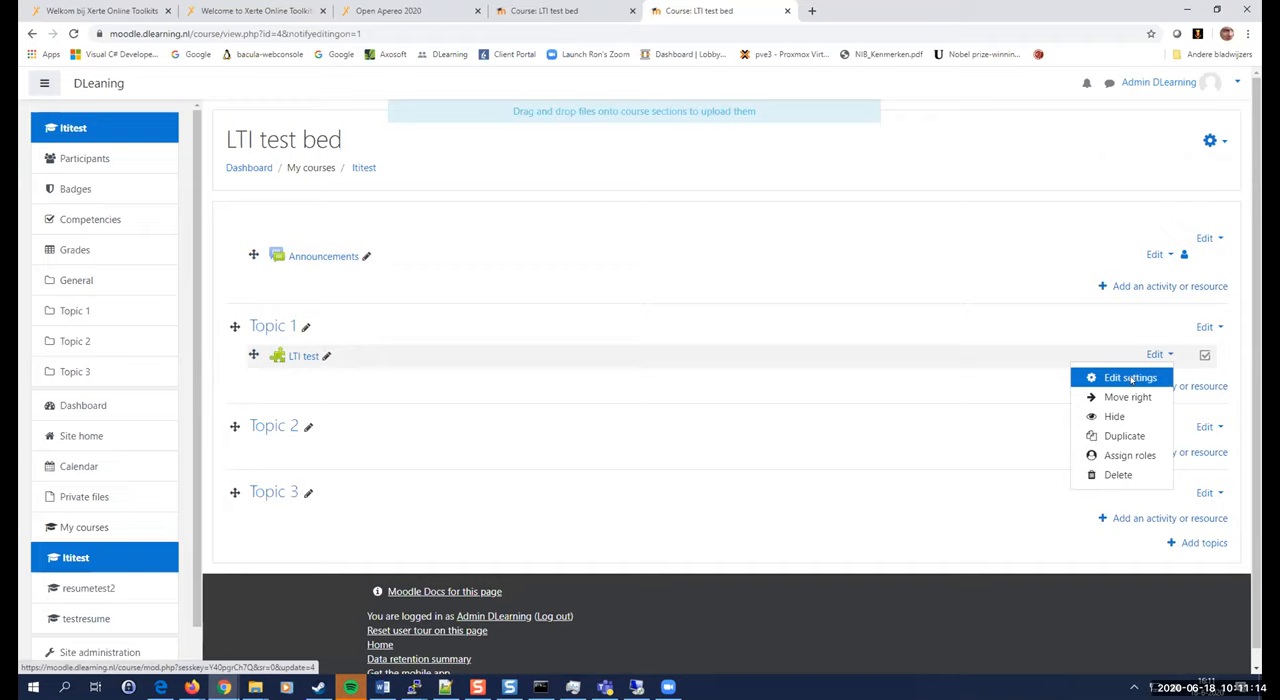
{"action": "left_click", "coordinate": [1128, 376]}
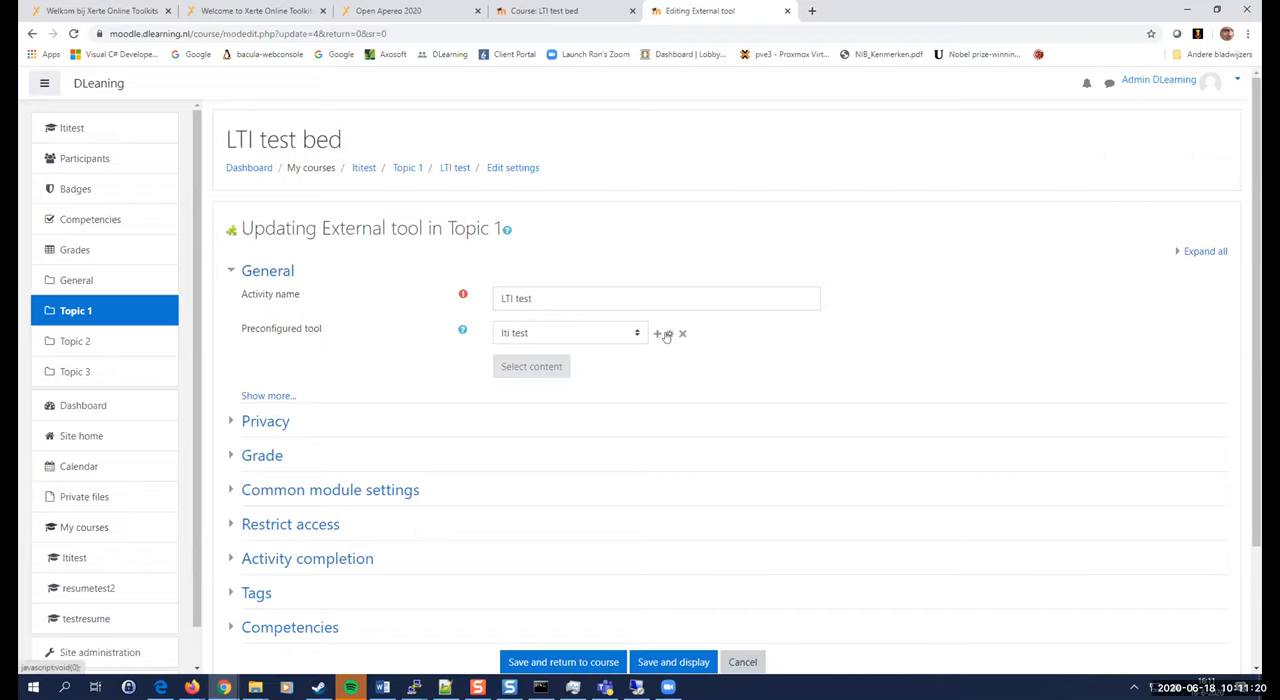
{"action": "left_click", "coordinate": [664, 332]}
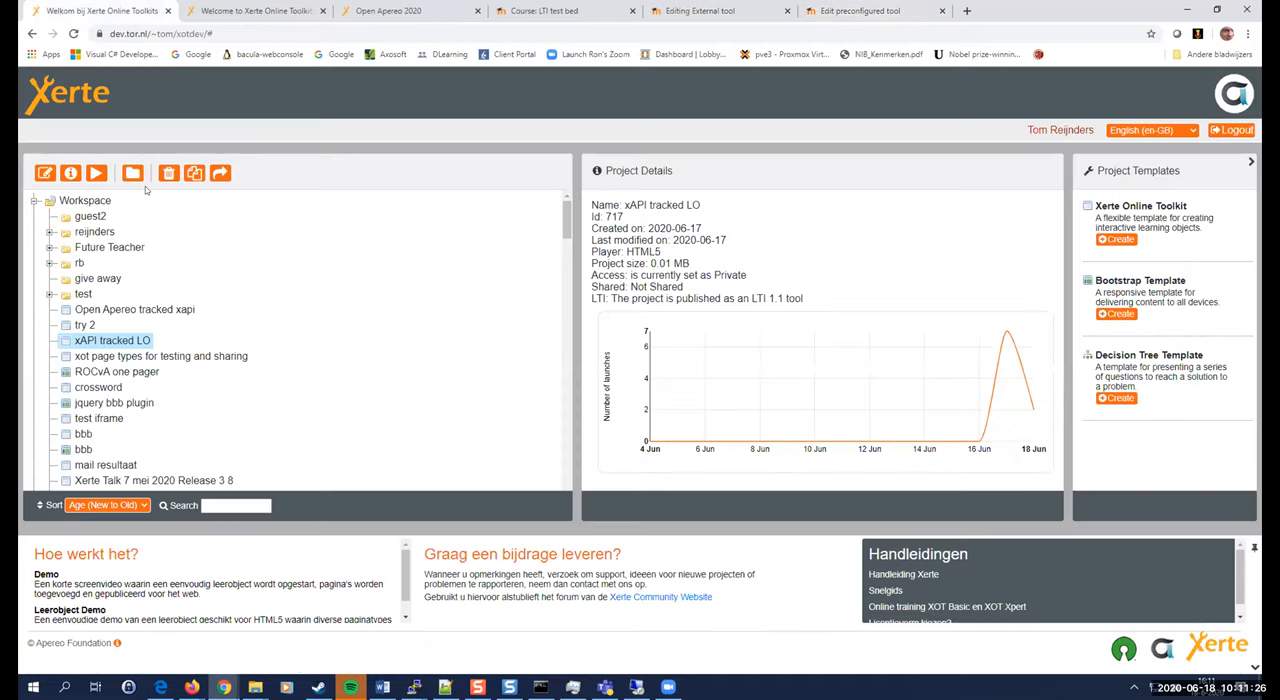
Look up the LTI secret in xAPI tracked LO's LTI/xAPI properties and return to the Moodle tool form.
{"action": "left_click", "coordinate": [70, 172]}
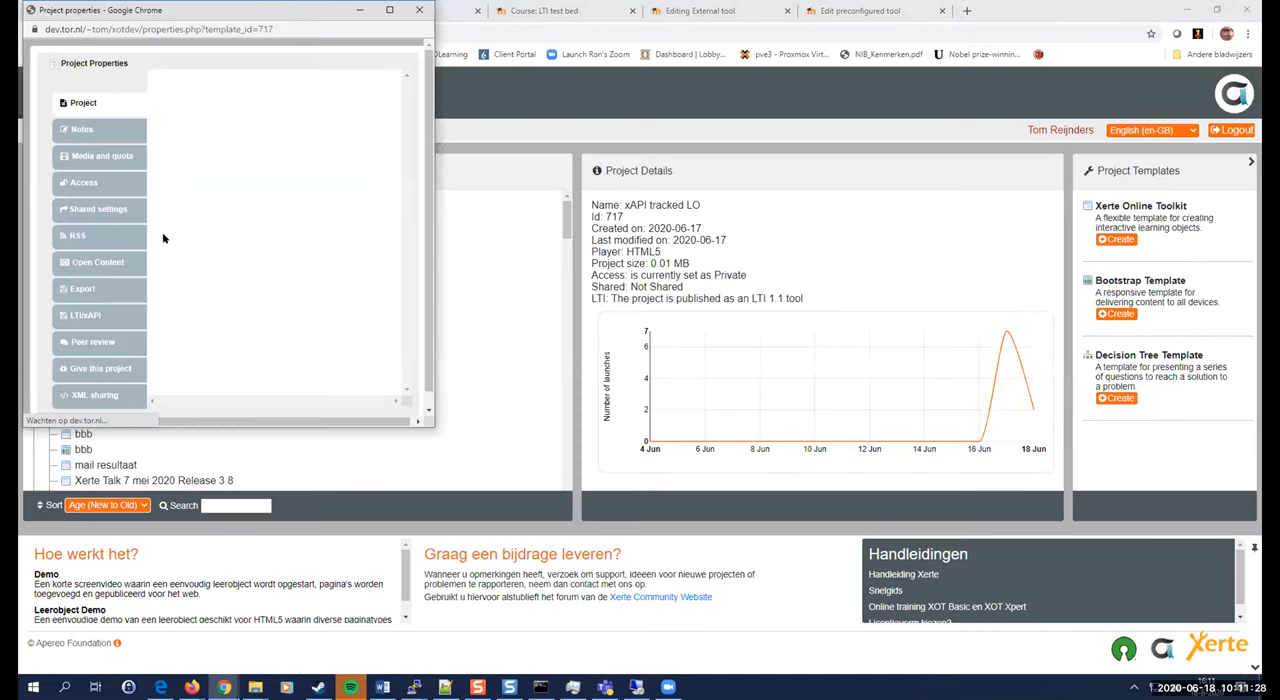
{"action": "left_click", "coordinate": [84, 102]}
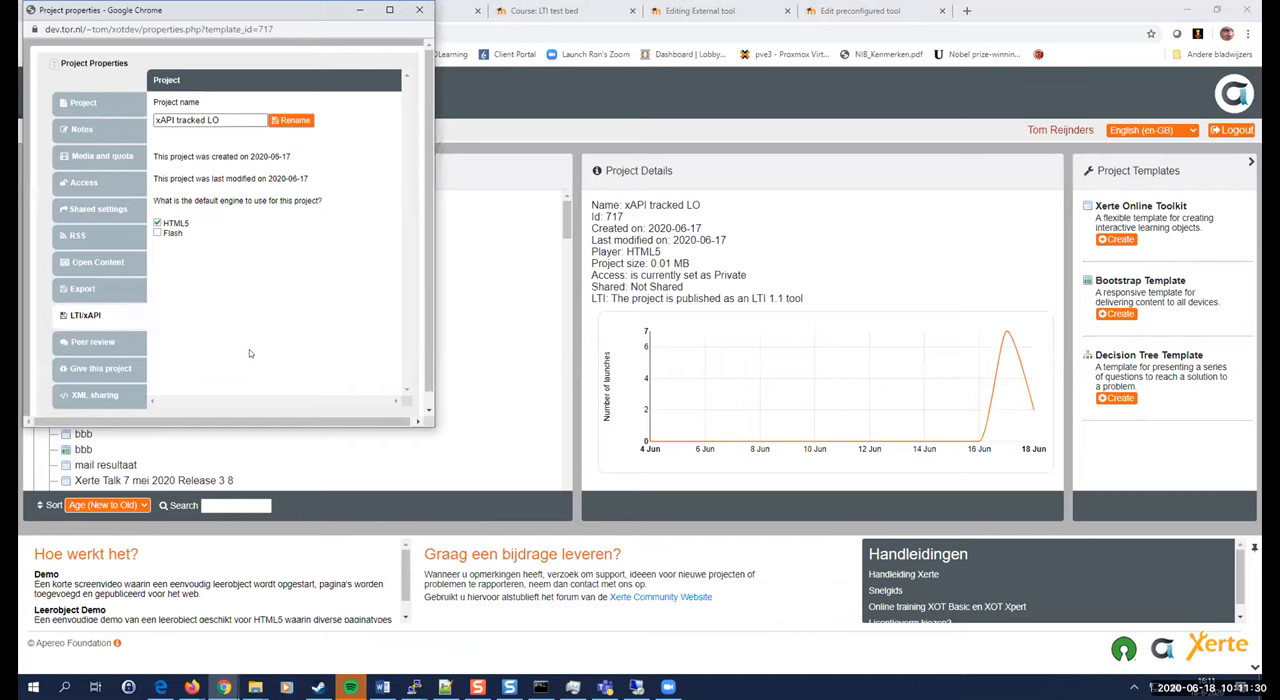
{"action": "left_click", "coordinate": [84, 316]}
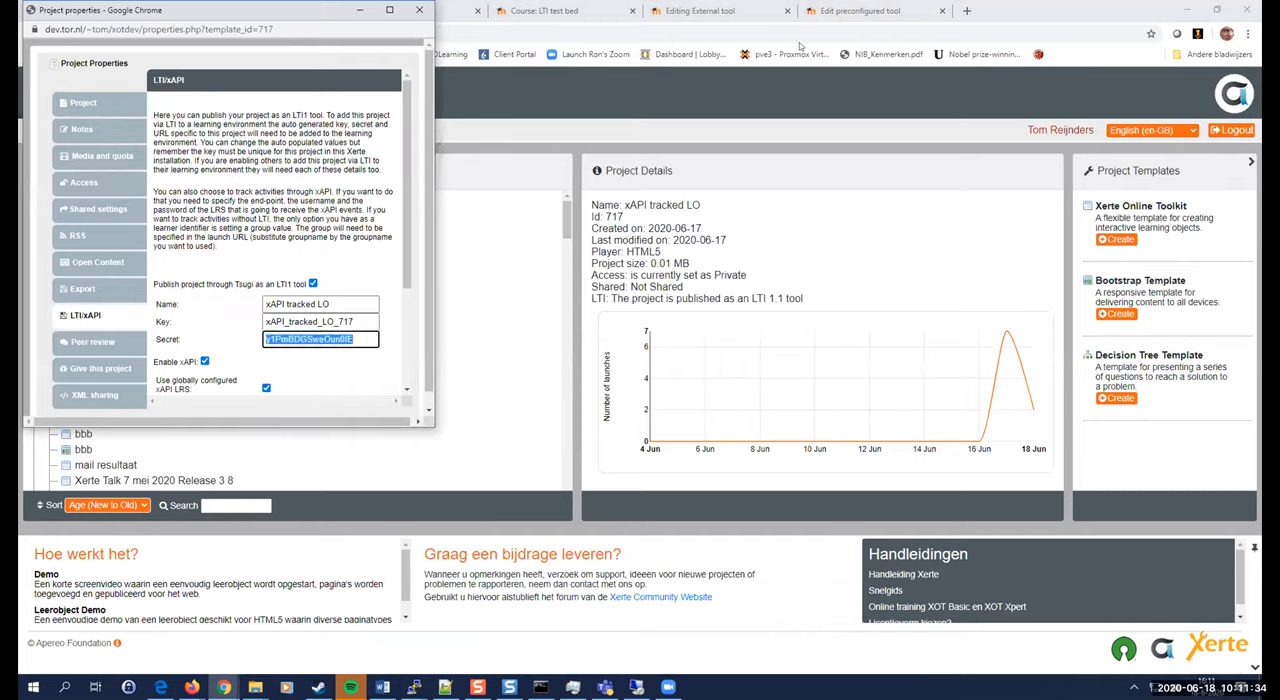
{"action": "left_click", "coordinate": [870, 12]}
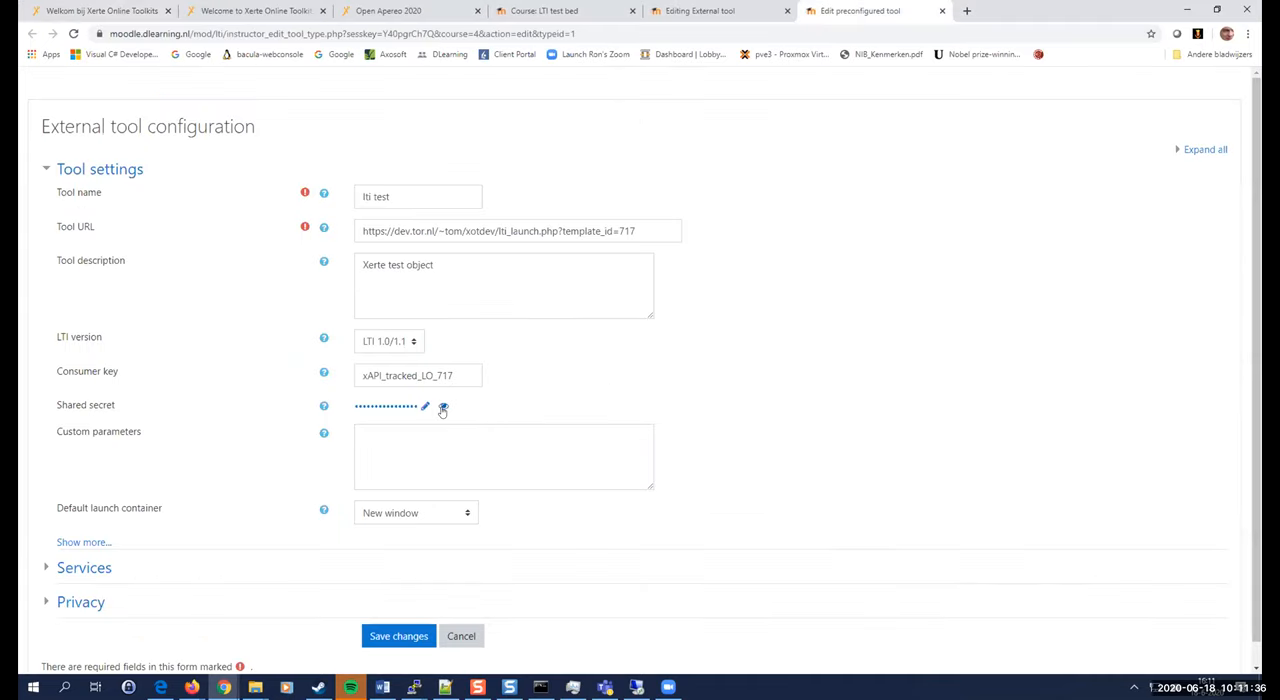
Replace the lti test tool's shared secret with Xerte's secret, save changes and return to the course.
{"action": "left_click", "coordinate": [444, 408]}
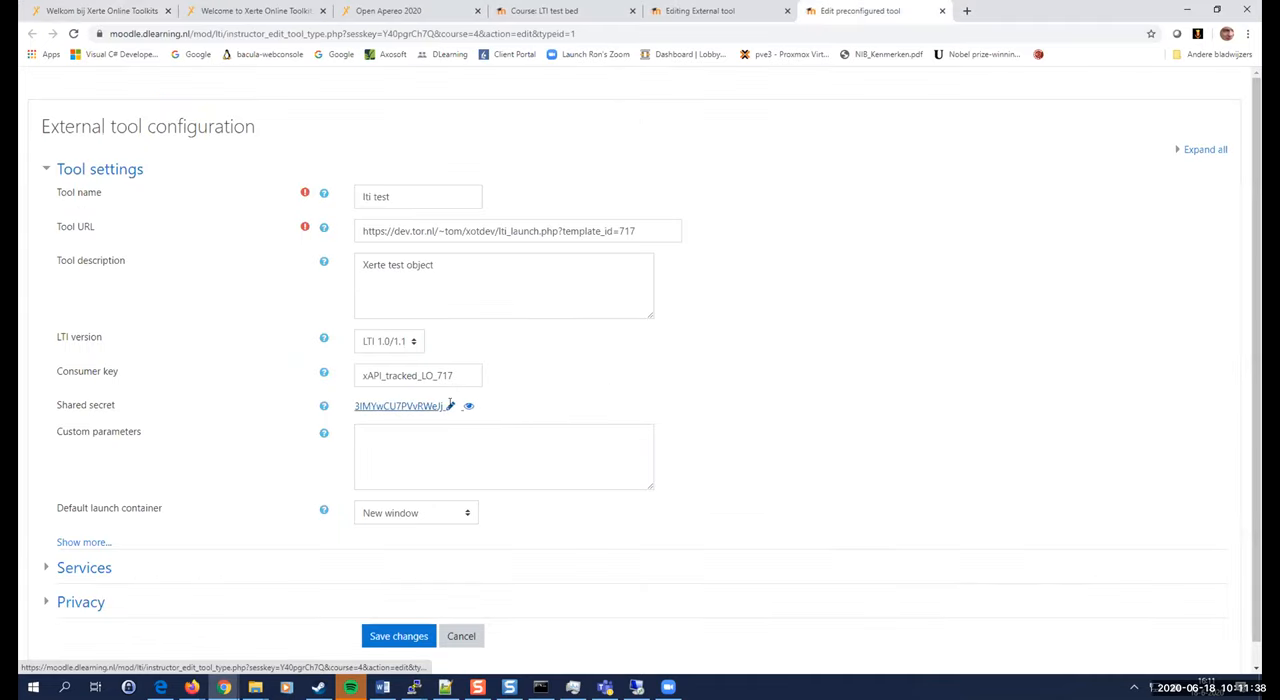
{"action": "left_click", "coordinate": [418, 408]}
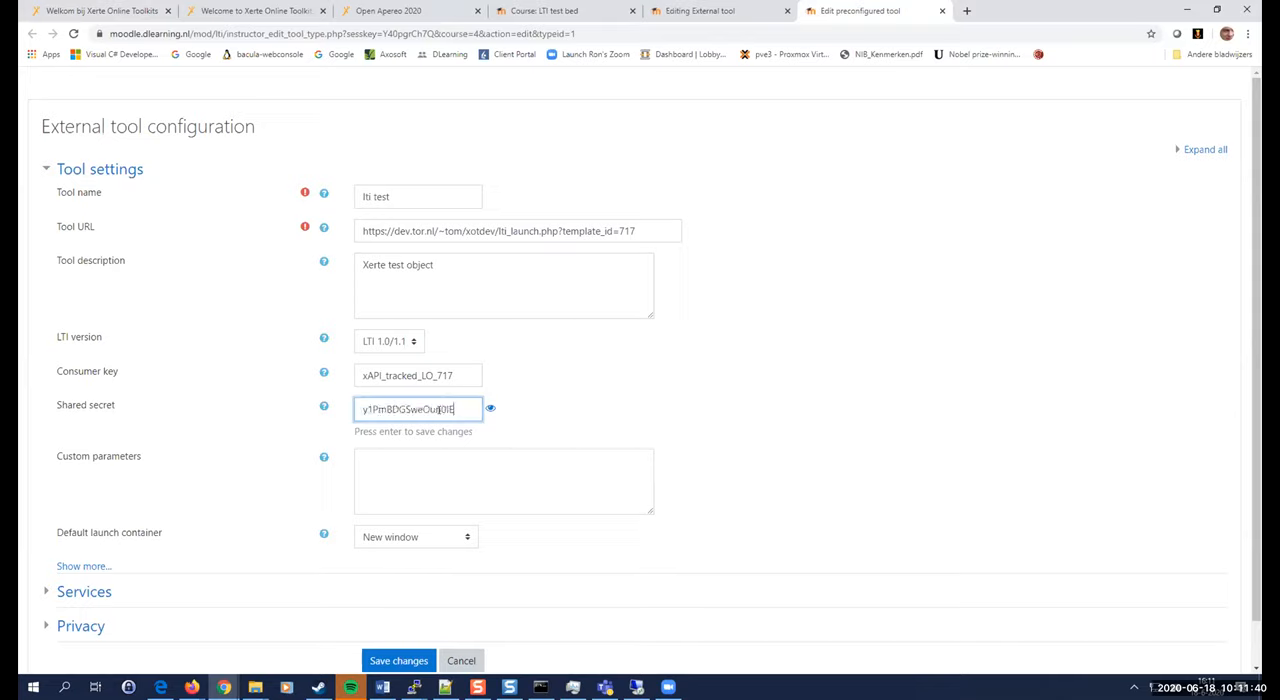
{"action": "key", "text": "Return"}
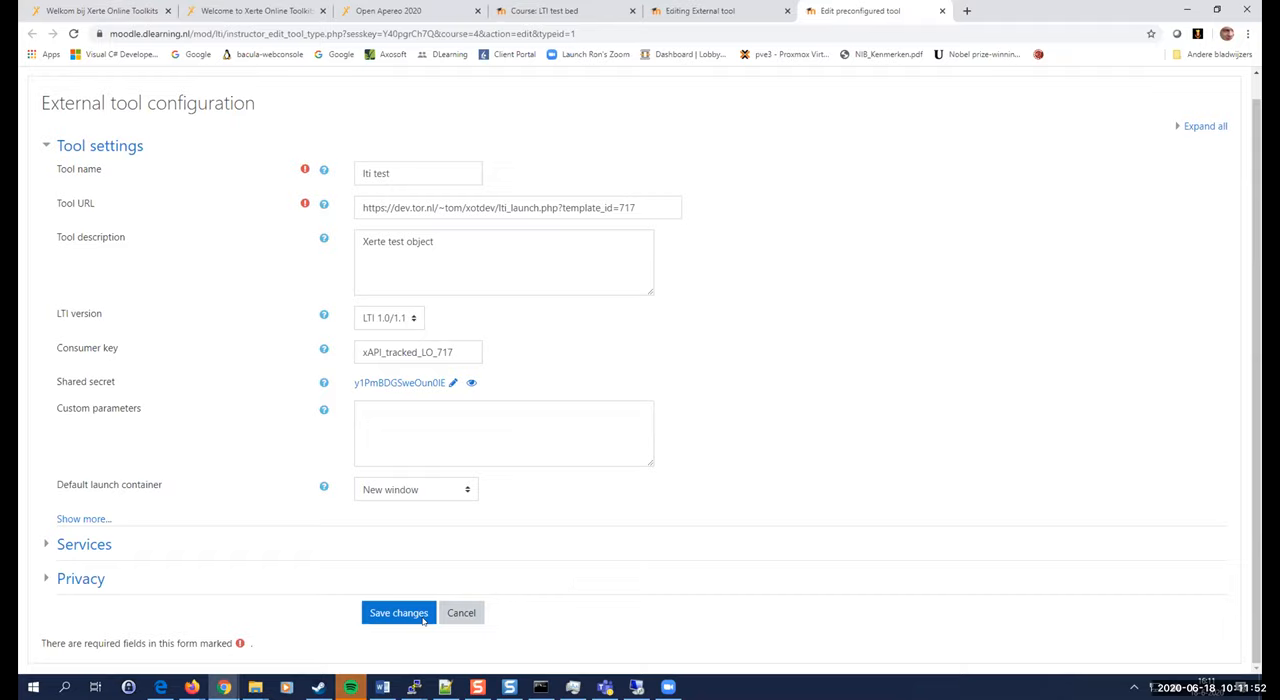
{"action": "left_click", "coordinate": [398, 612]}
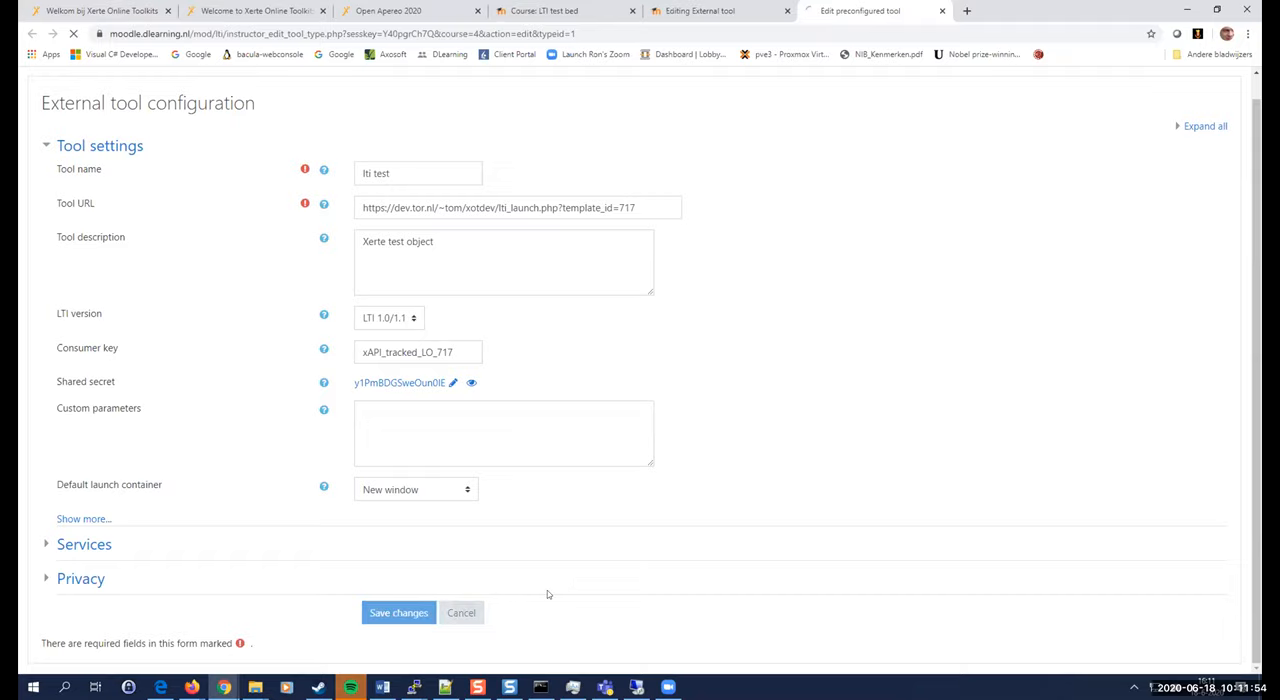
{"action": "left_click", "coordinate": [398, 612]}
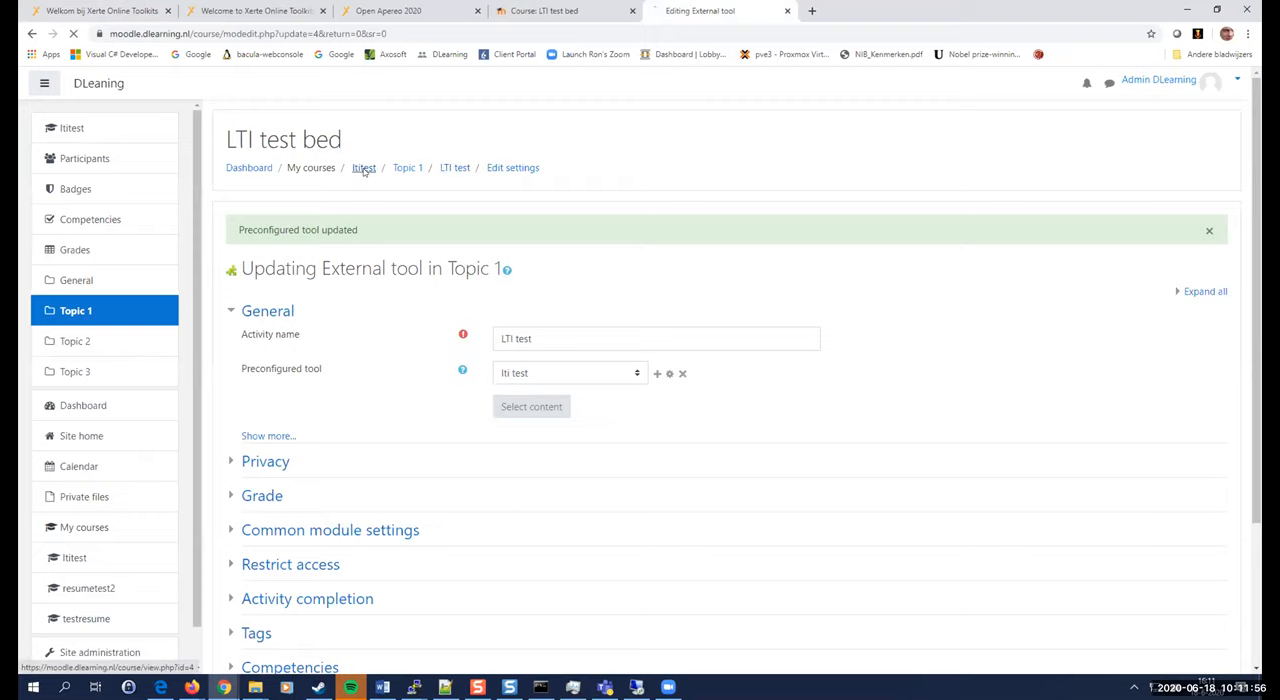
{"action": "left_click", "coordinate": [364, 168]}
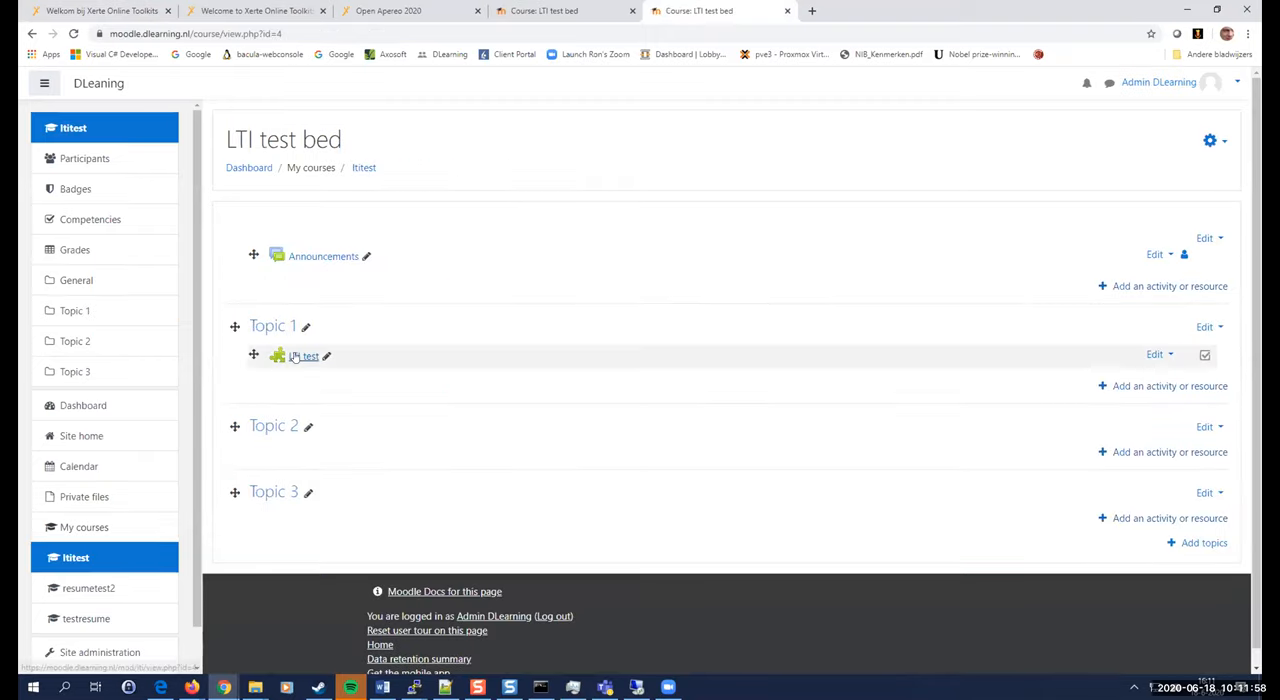
Launch the LTI test activity so the xAPI tracked LO opens in a new tab.
{"action": "left_click", "coordinate": [304, 356]}
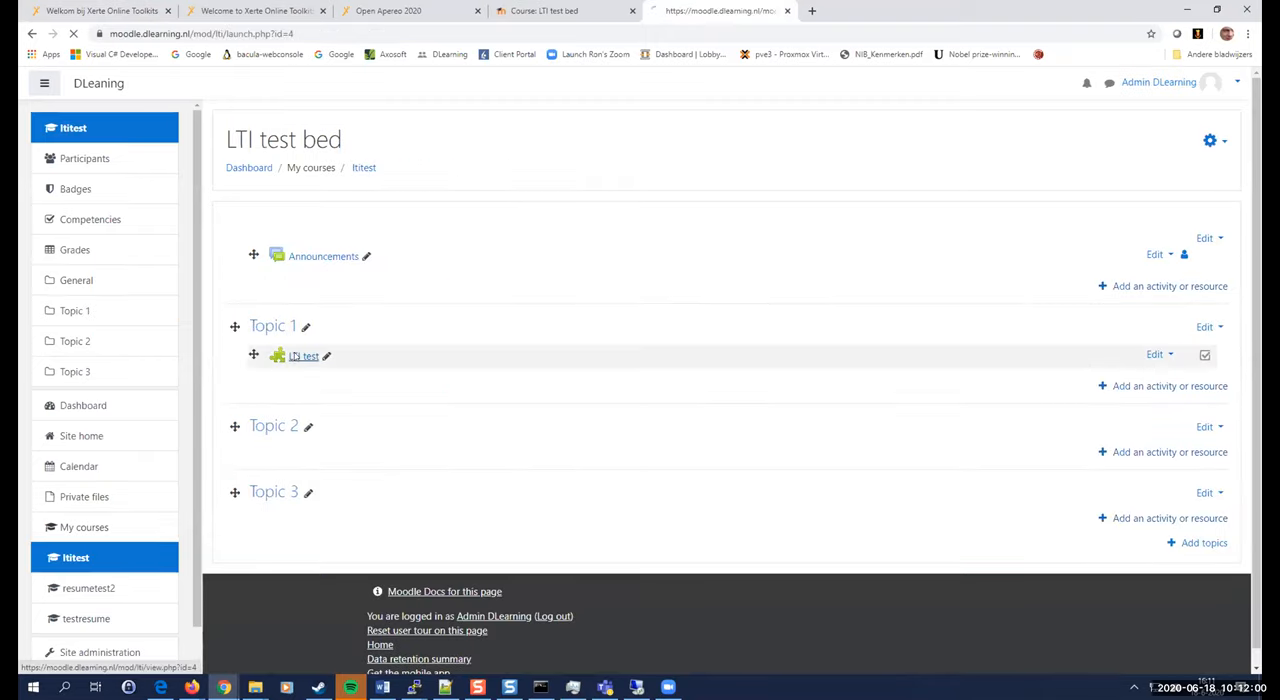
{"action": "left_click", "coordinate": [304, 356]}
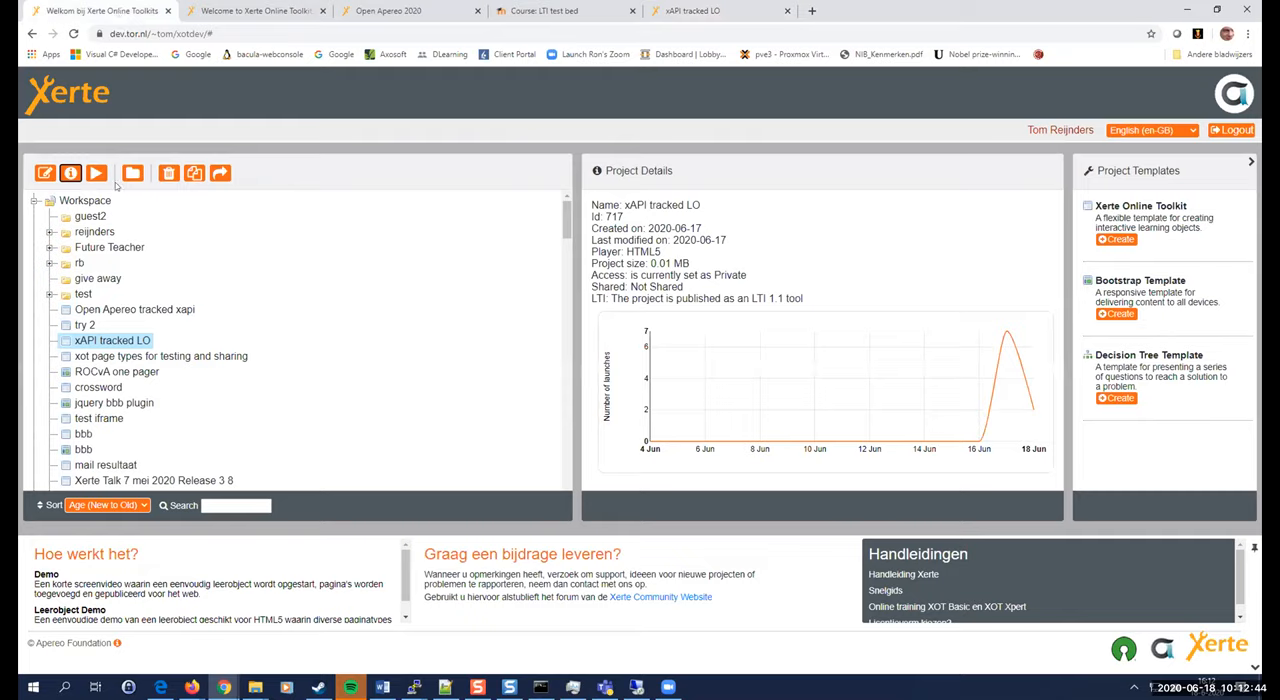
Save xAPI tracked LO's LTI/xAPI properties so its details show a group xAPI launch link.
{"action": "left_click", "coordinate": [44, 172]}
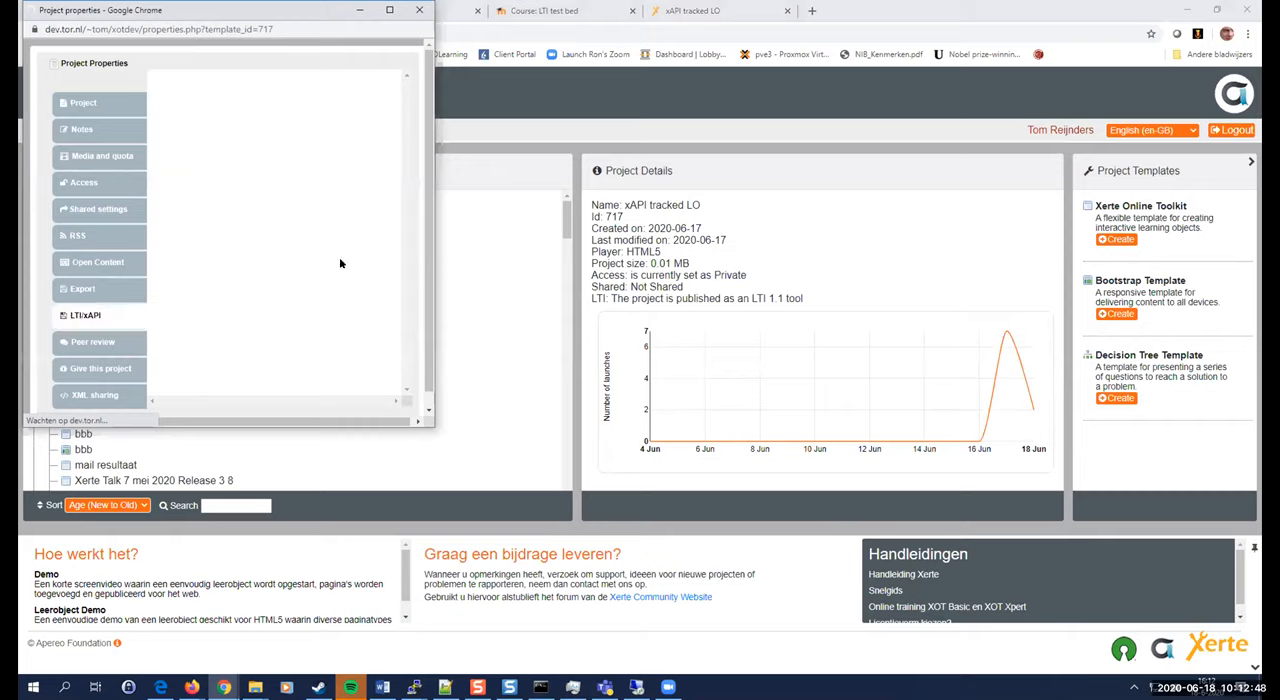
{"action": "left_click", "coordinate": [82, 102]}
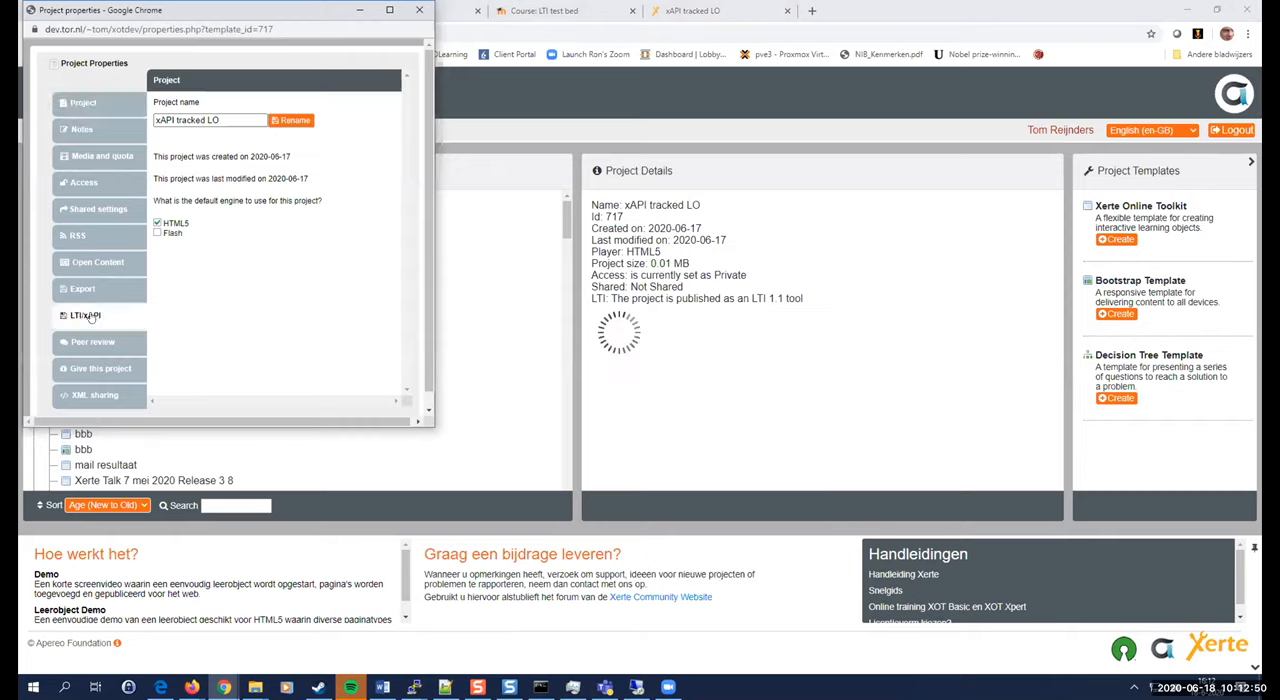
{"action": "left_click", "coordinate": [84, 316]}
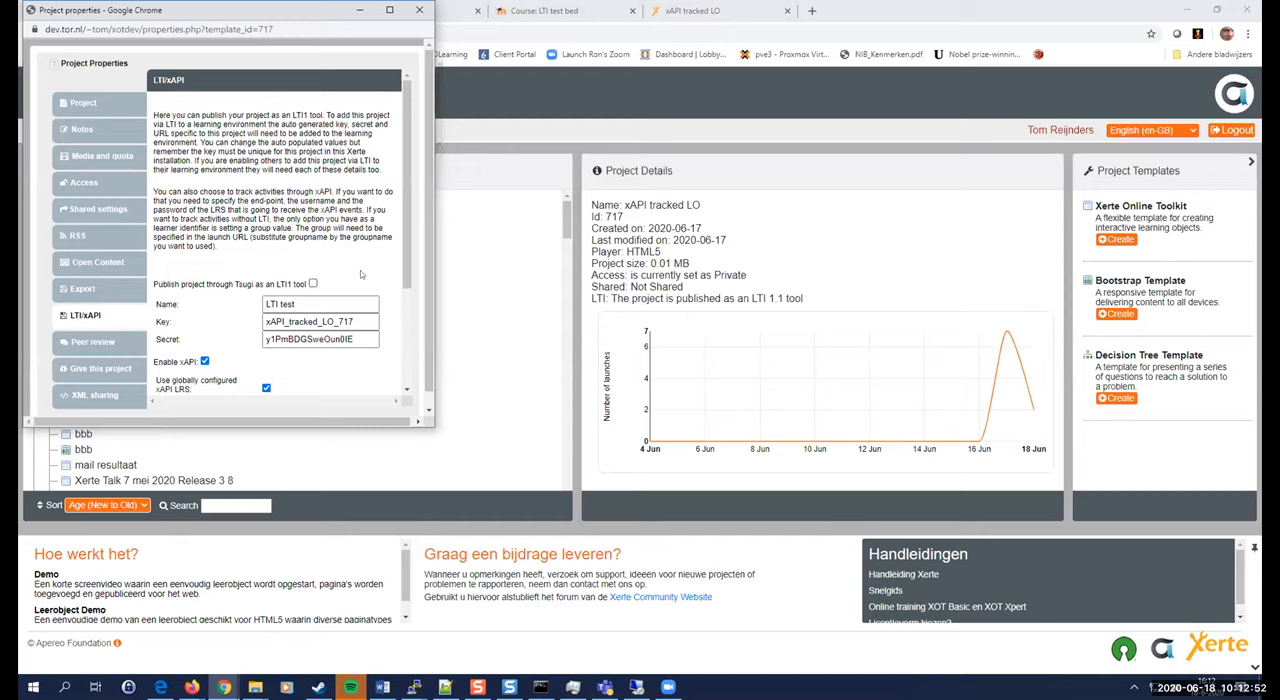
{"action": "mouse_move", "coordinate": [404, 362]}
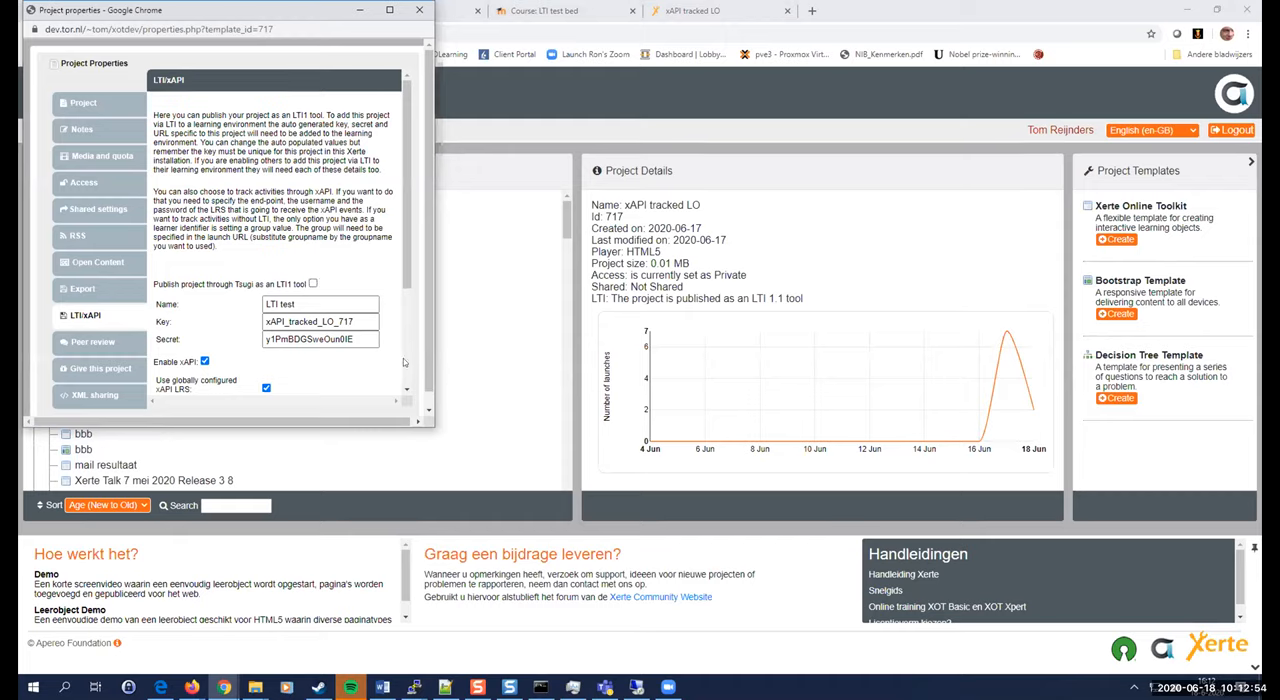
{"action": "scroll", "scroll_direction": "down", "scroll_amount": 3}
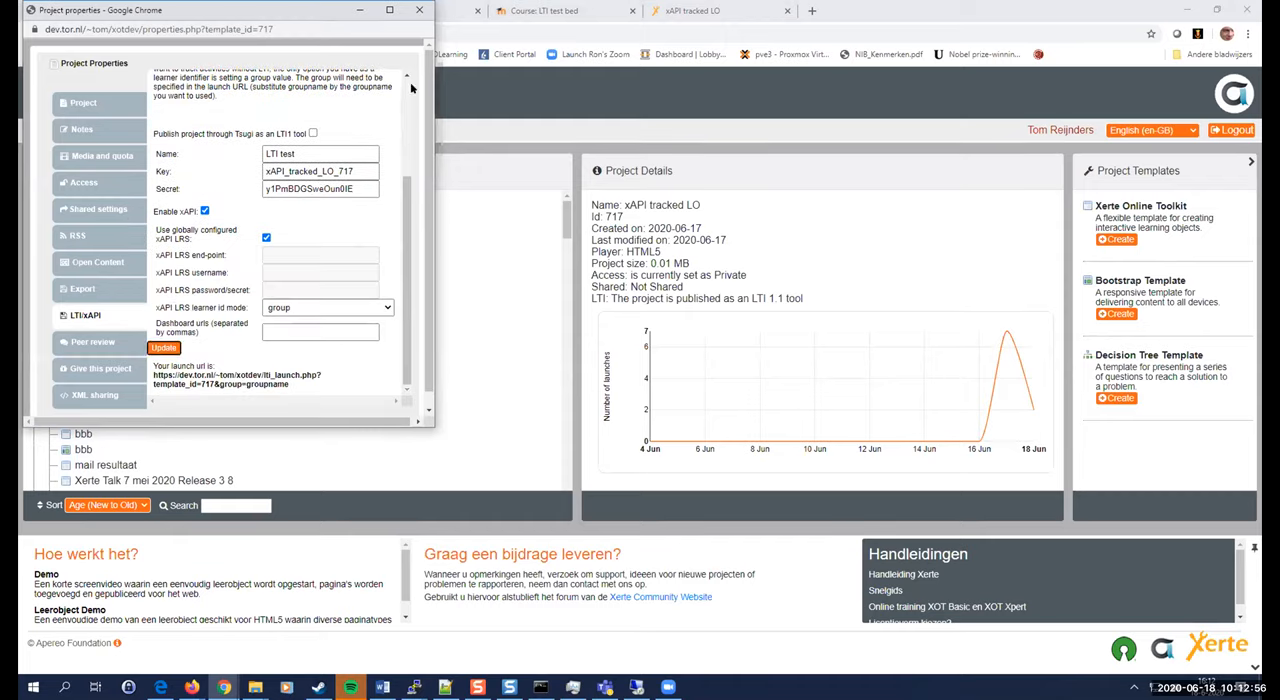
{"action": "left_click", "coordinate": [420, 8]}
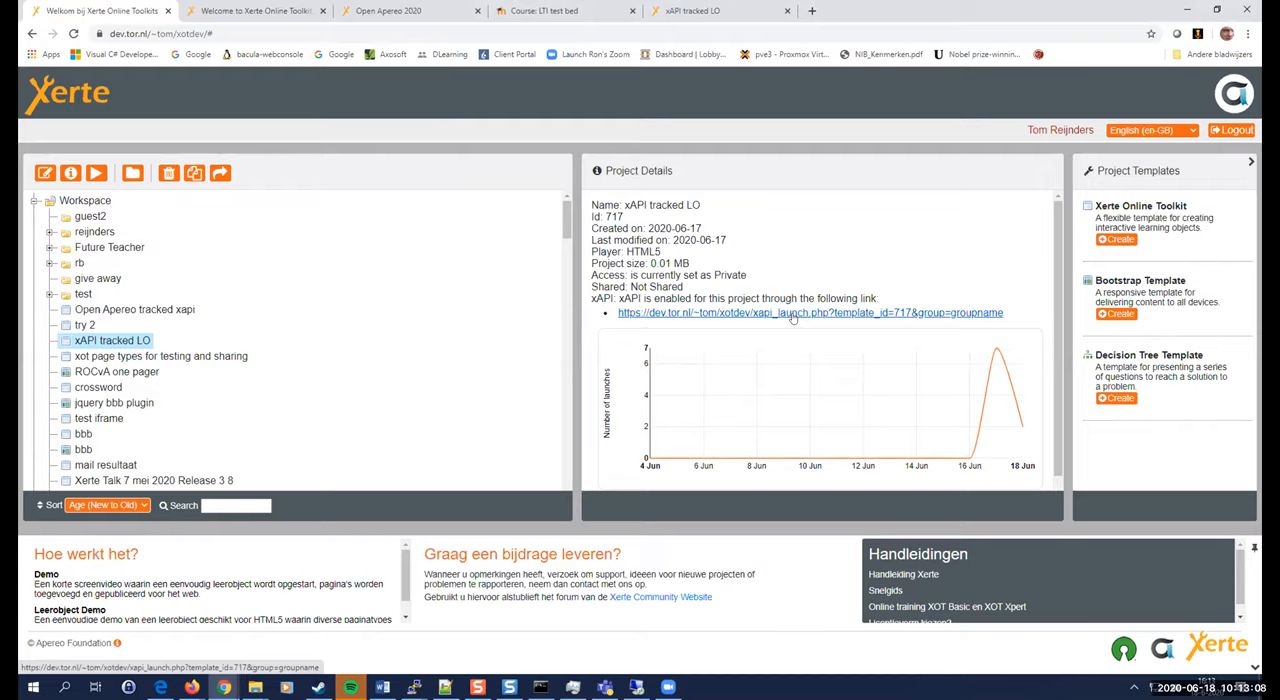
Launch the project's group xAPI link and page forward to the Mini dashboard.
{"action": "left_click", "coordinate": [810, 312]}
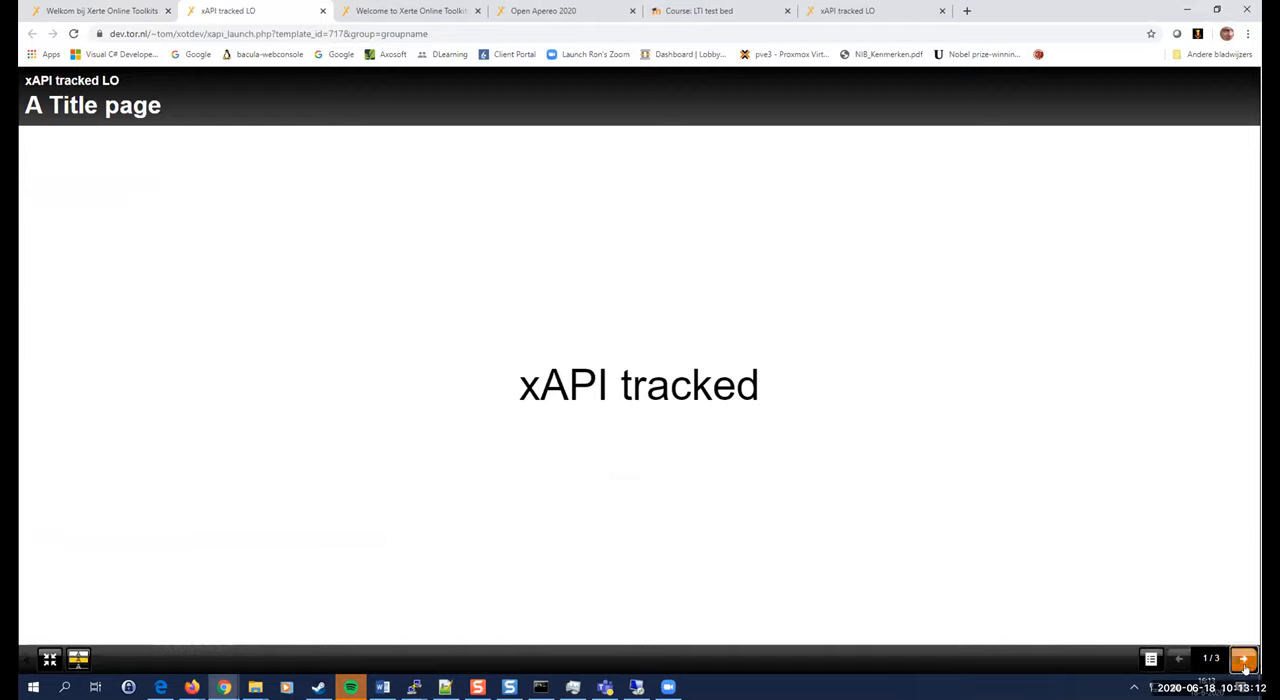
{"action": "left_click", "coordinate": [1244, 658]}
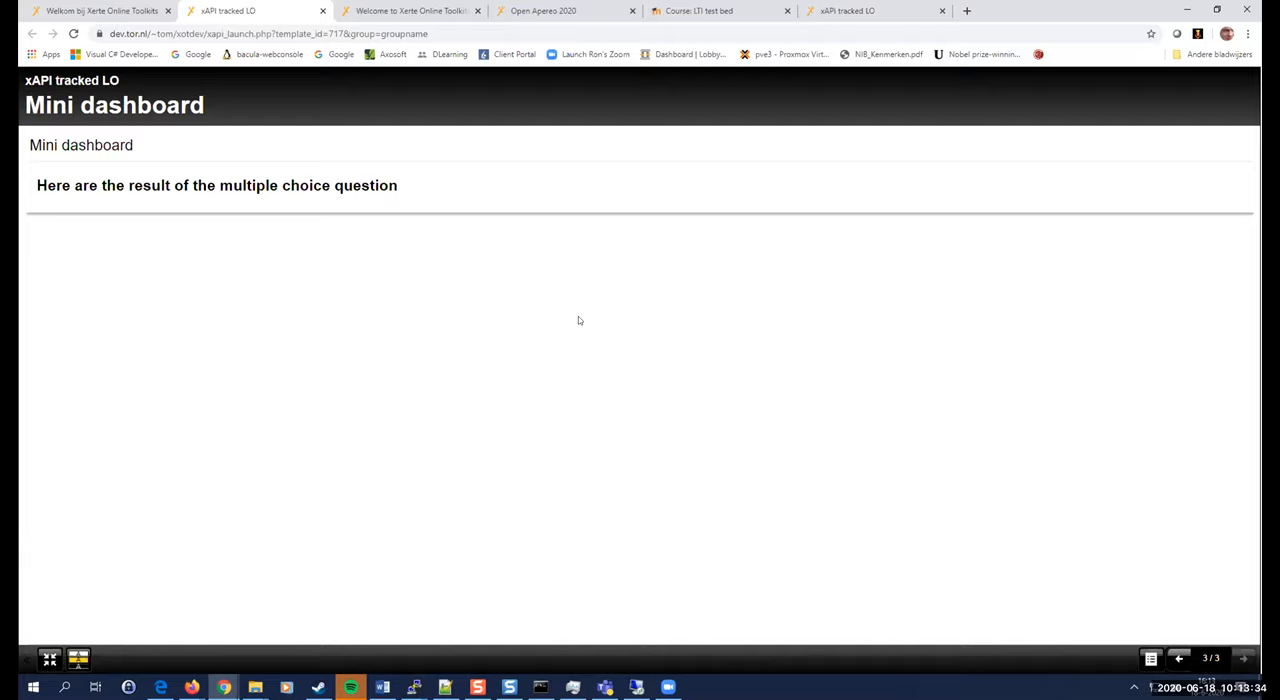
{"action": "mouse_move", "coordinate": [644, 548]}
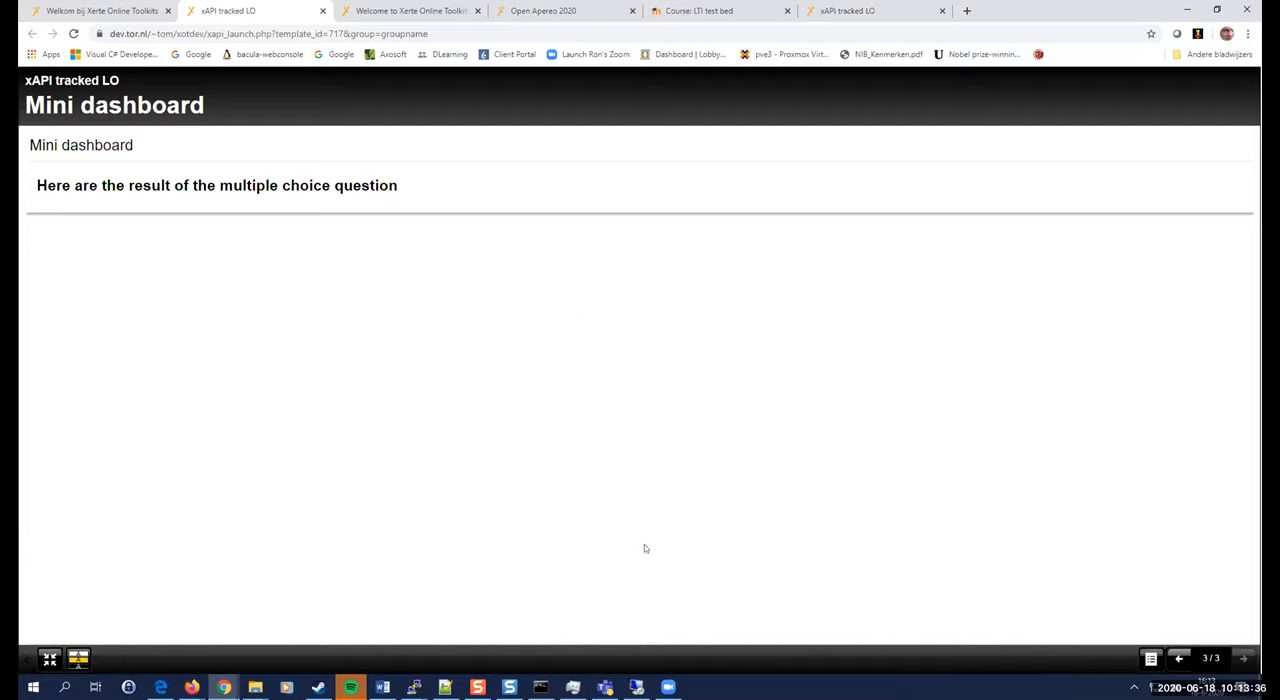
{"action": "mouse_move", "coordinate": [428, 460]}
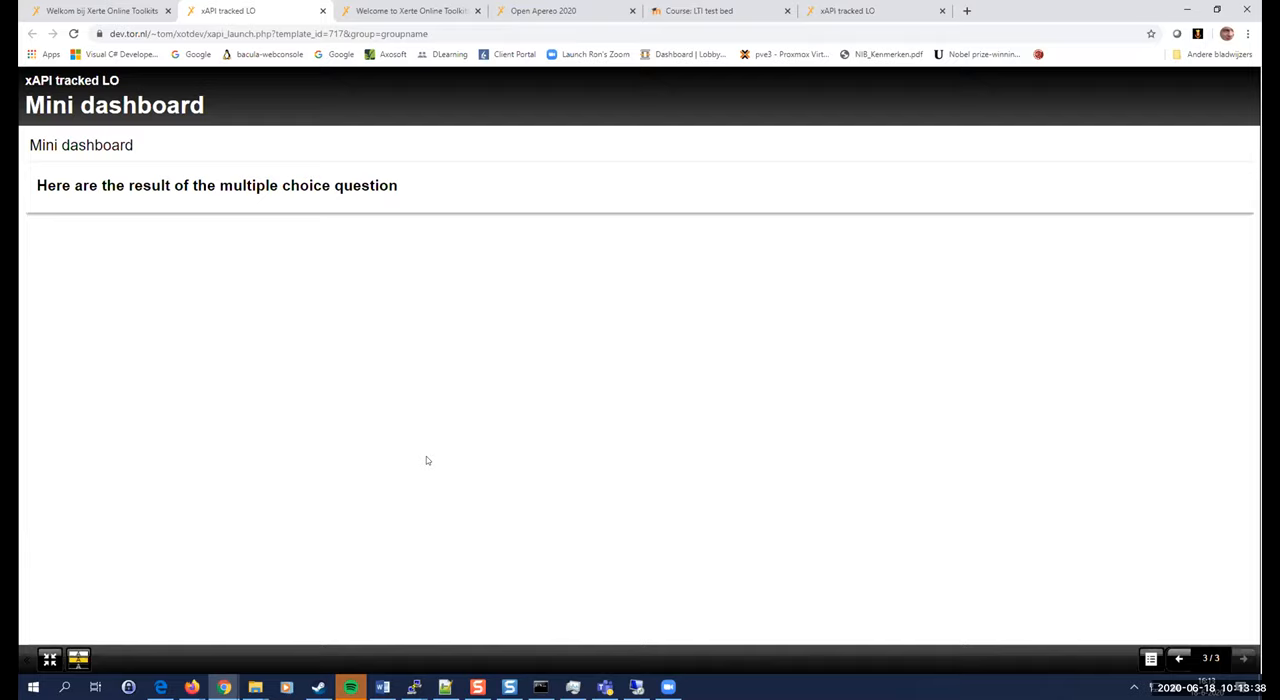
{"action": "mouse_move", "coordinate": [448, 450]}
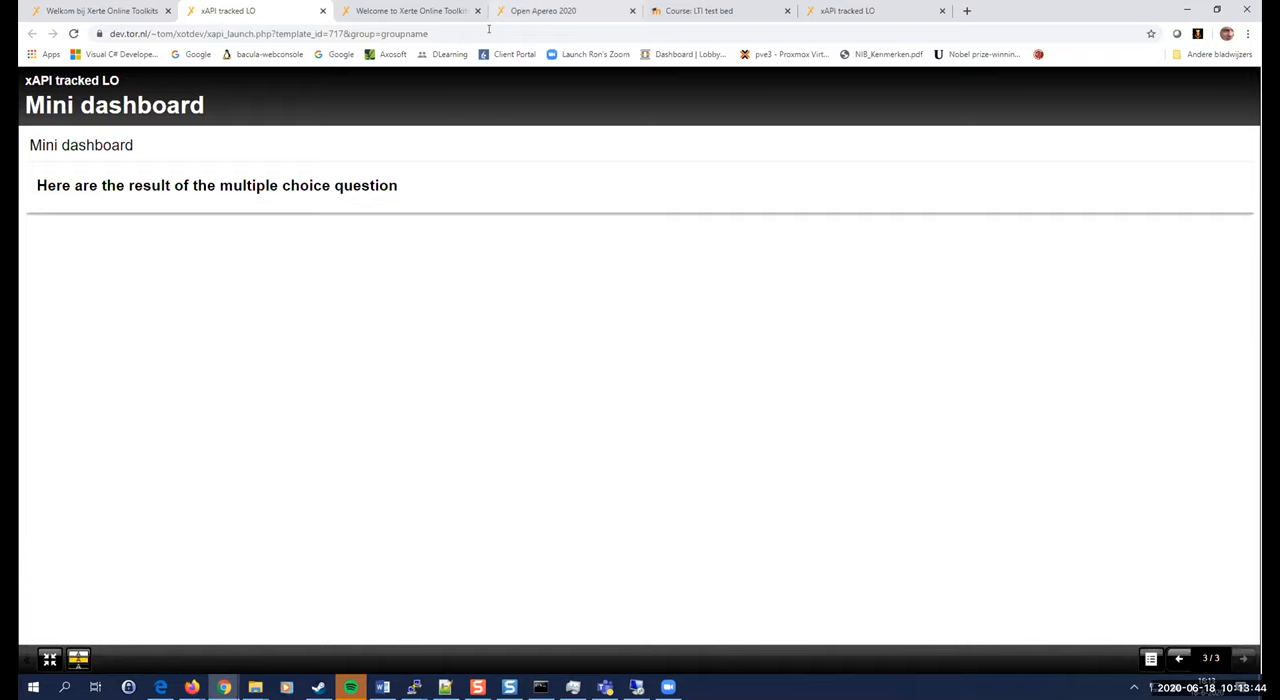
Return to the Open Apereo 2020 presentation on slide 8, 'Configure xAPI LRS'.
{"action": "left_click", "coordinate": [544, 12]}
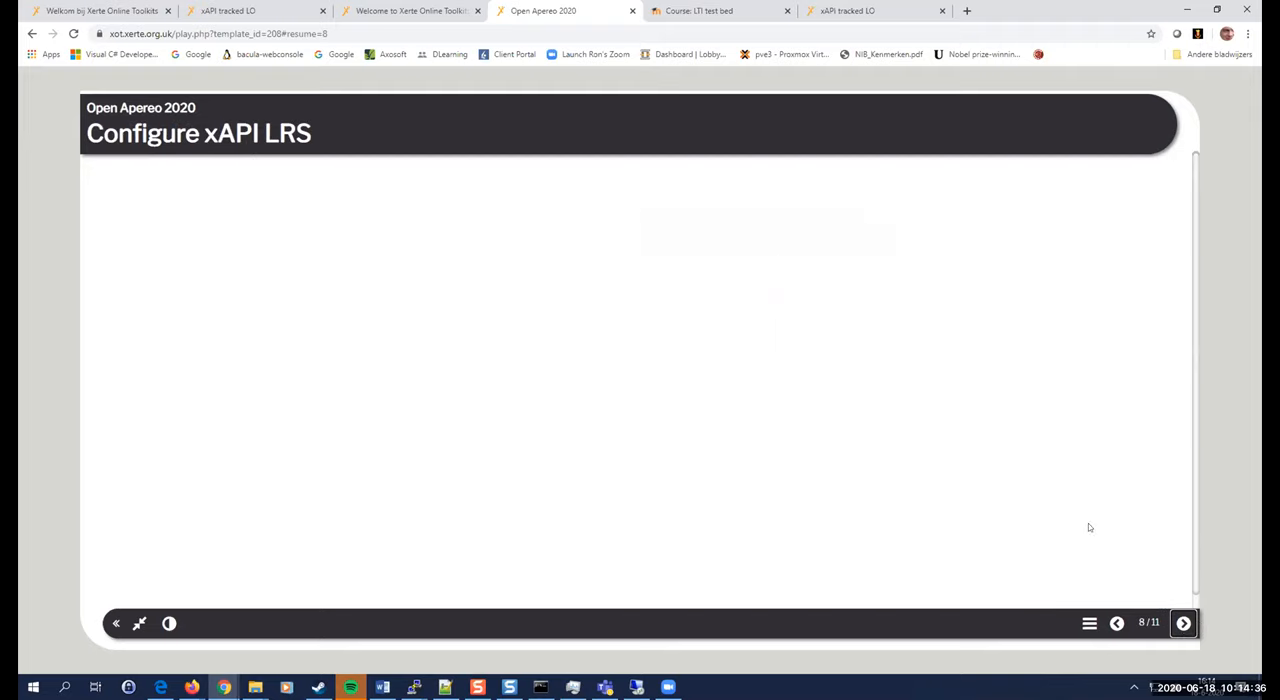
Step the presentation back to slide 7, 'Adding LTI support'.
{"action": "left_click", "coordinate": [1184, 624]}
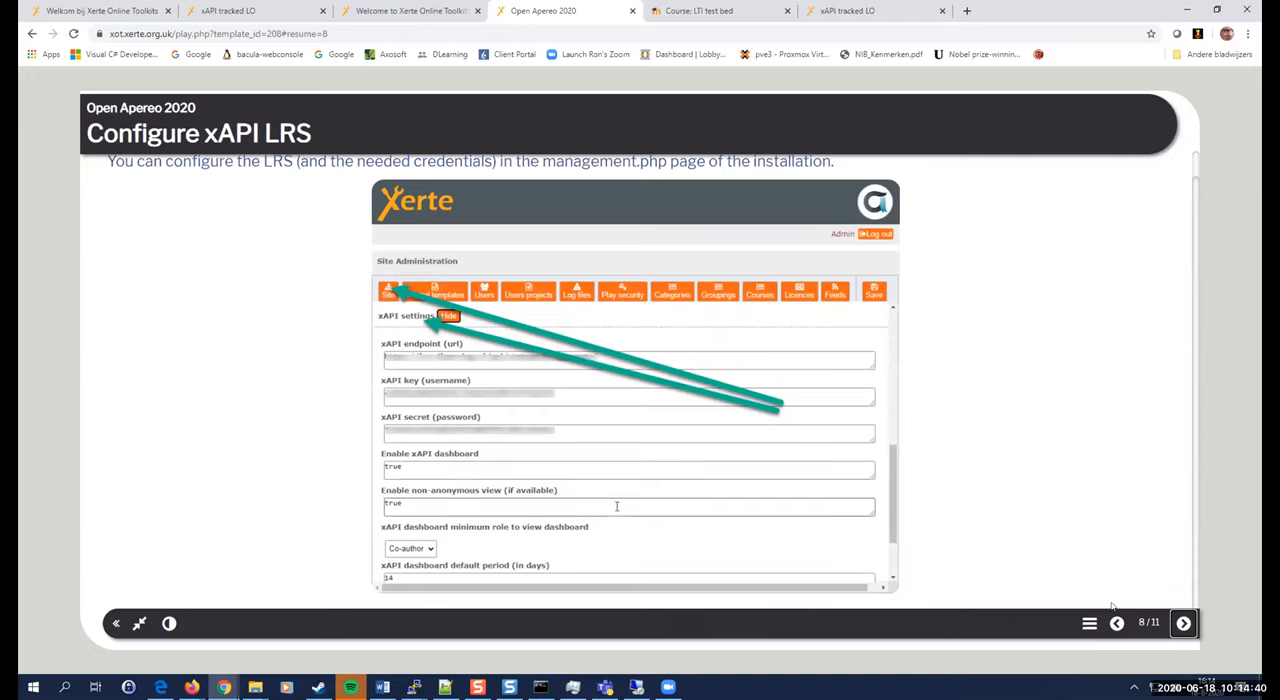
{"action": "left_click", "coordinate": [1116, 624]}
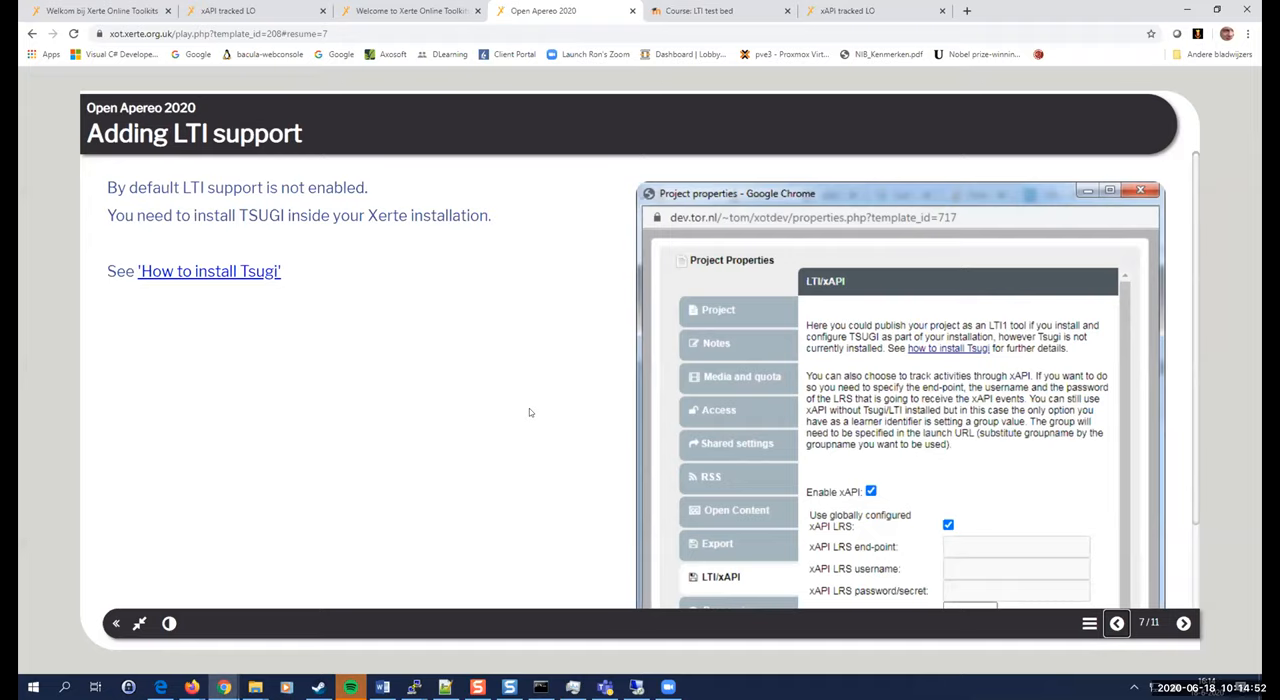
{"action": "mouse_move", "coordinate": [300, 318]}
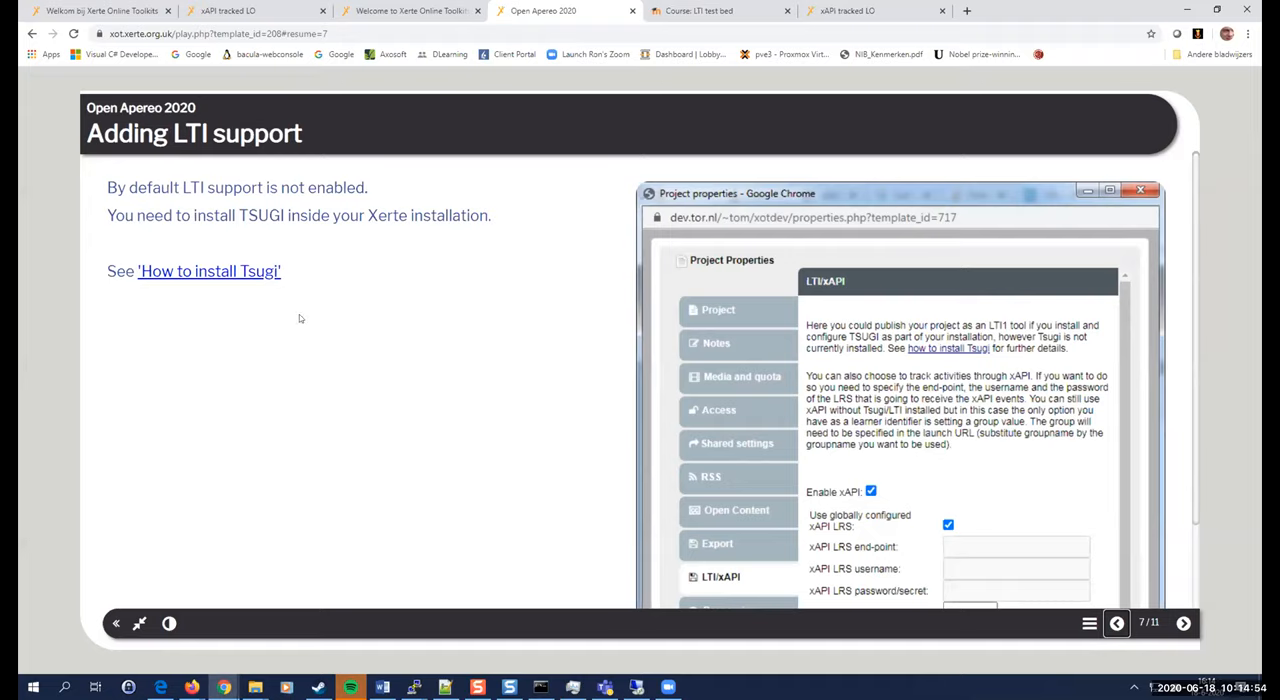
{"action": "mouse_move", "coordinate": [214, 324]}
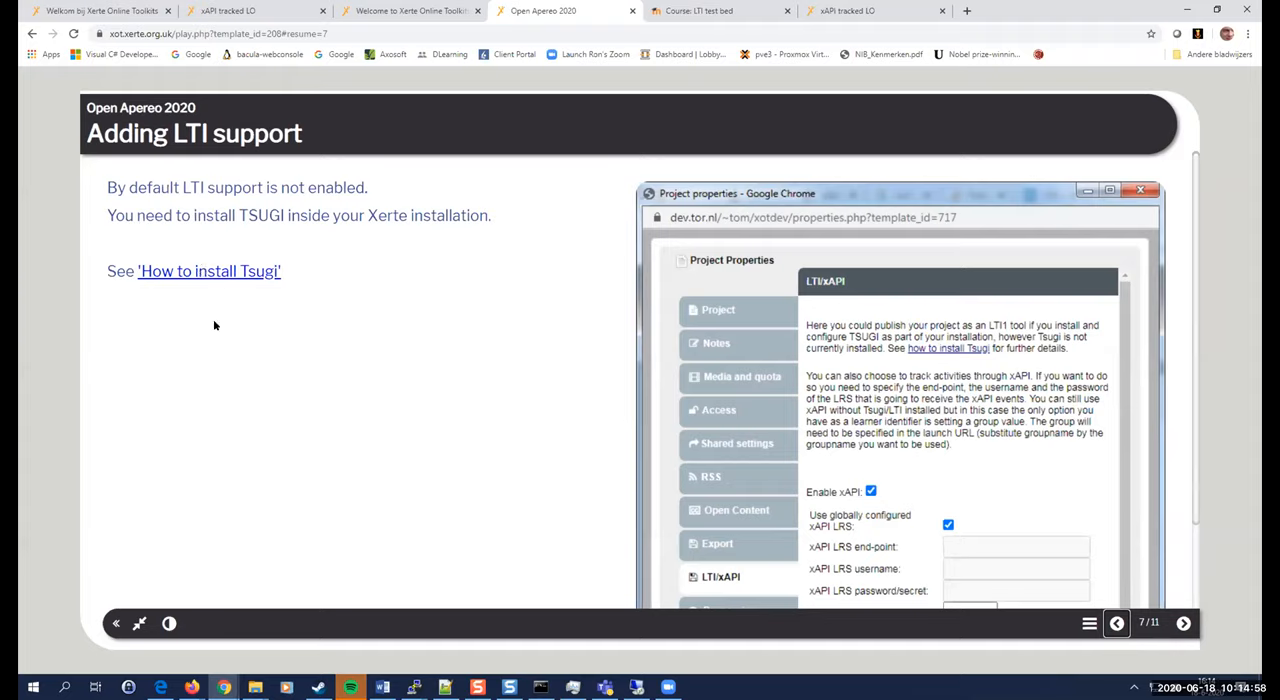
{"action": "mouse_move", "coordinate": [476, 398]}
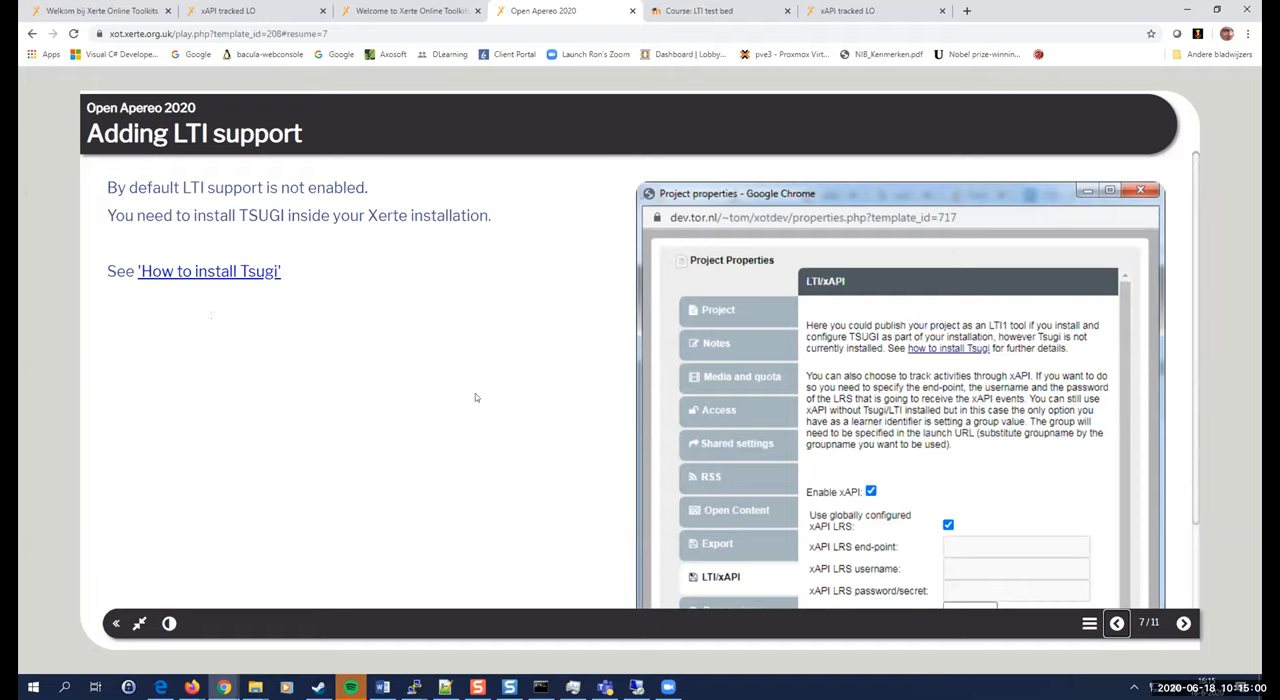
{"action": "mouse_move", "coordinate": [940, 352]}
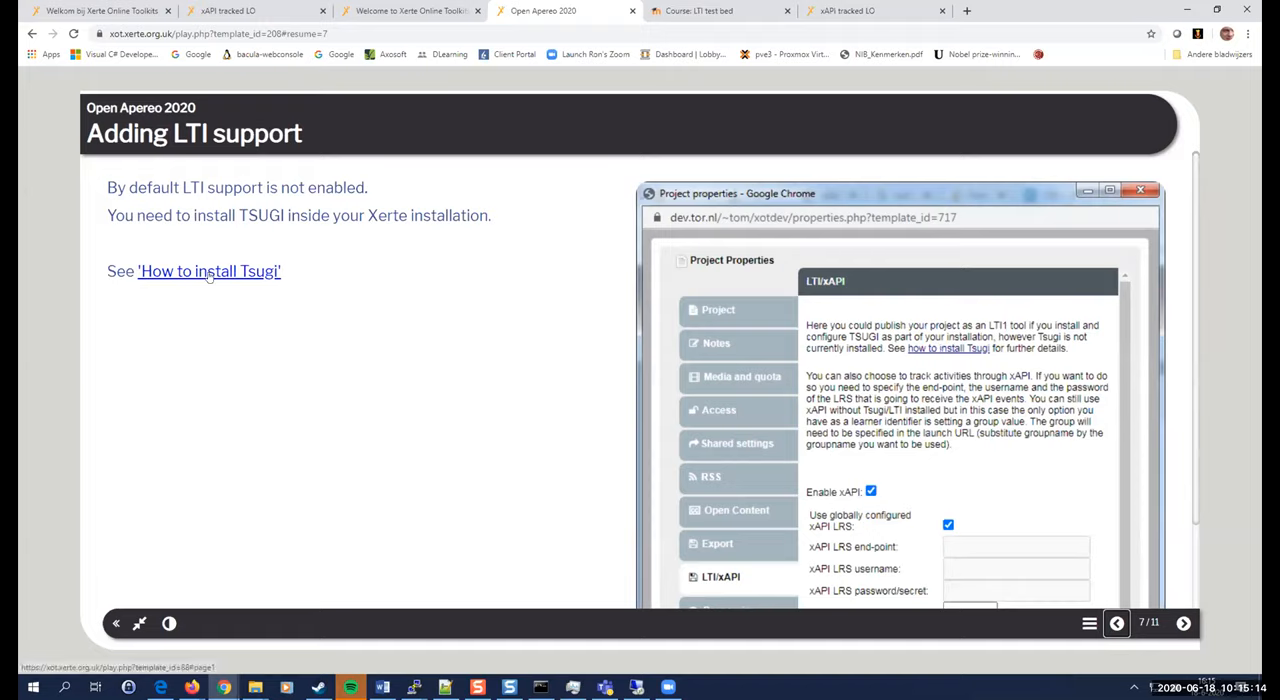
{"action": "mouse_move", "coordinate": [452, 336]}
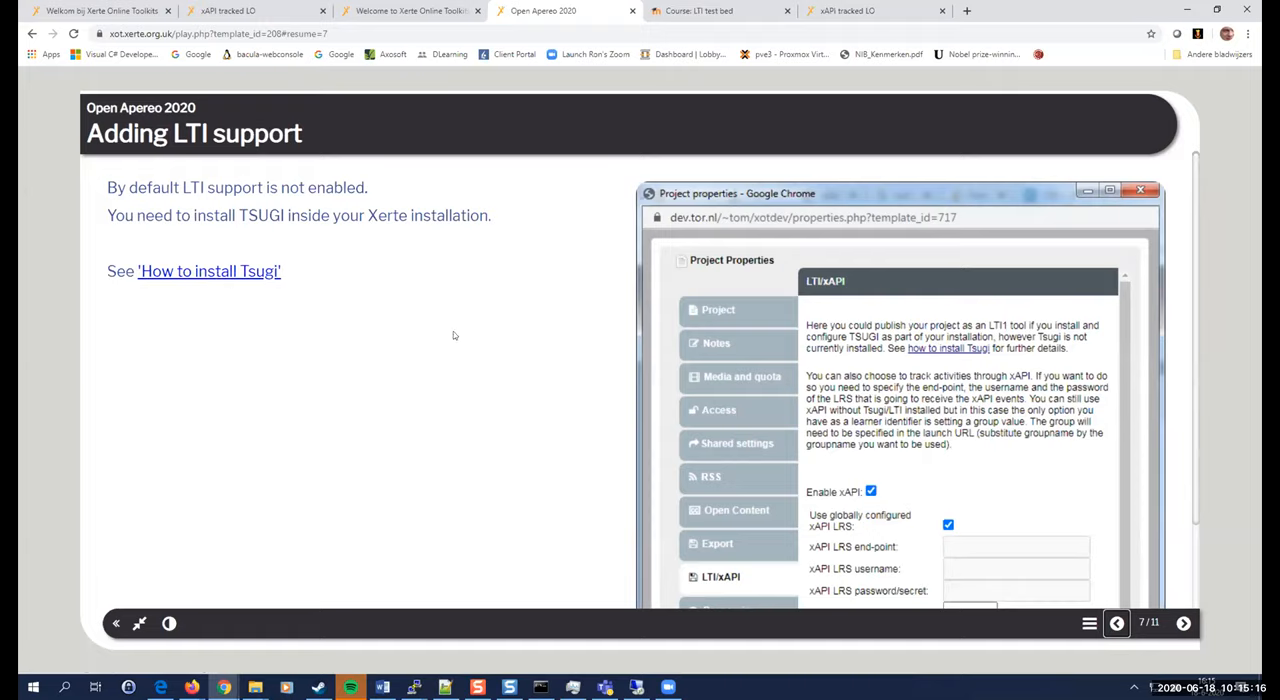
{"action": "mouse_move", "coordinate": [892, 382]}
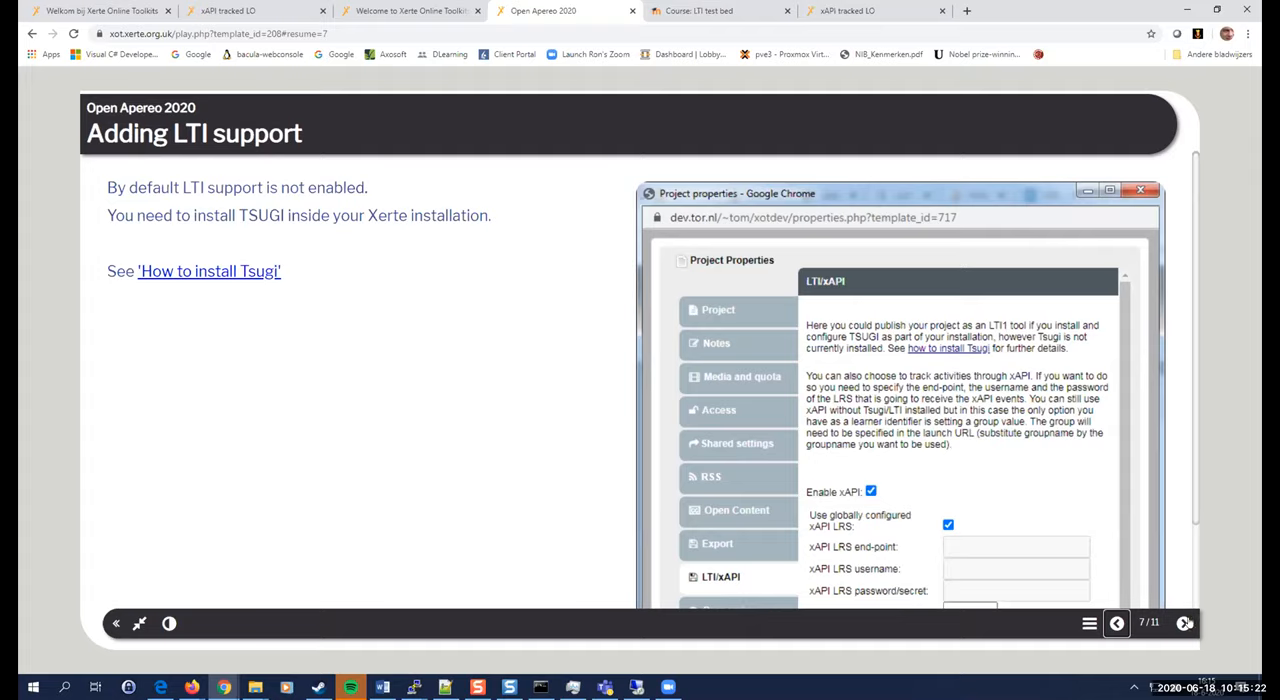
Advance through 'Configure xAPI LRS' to slide 9, 'Challenges'.
{"action": "left_click", "coordinate": [1184, 624]}
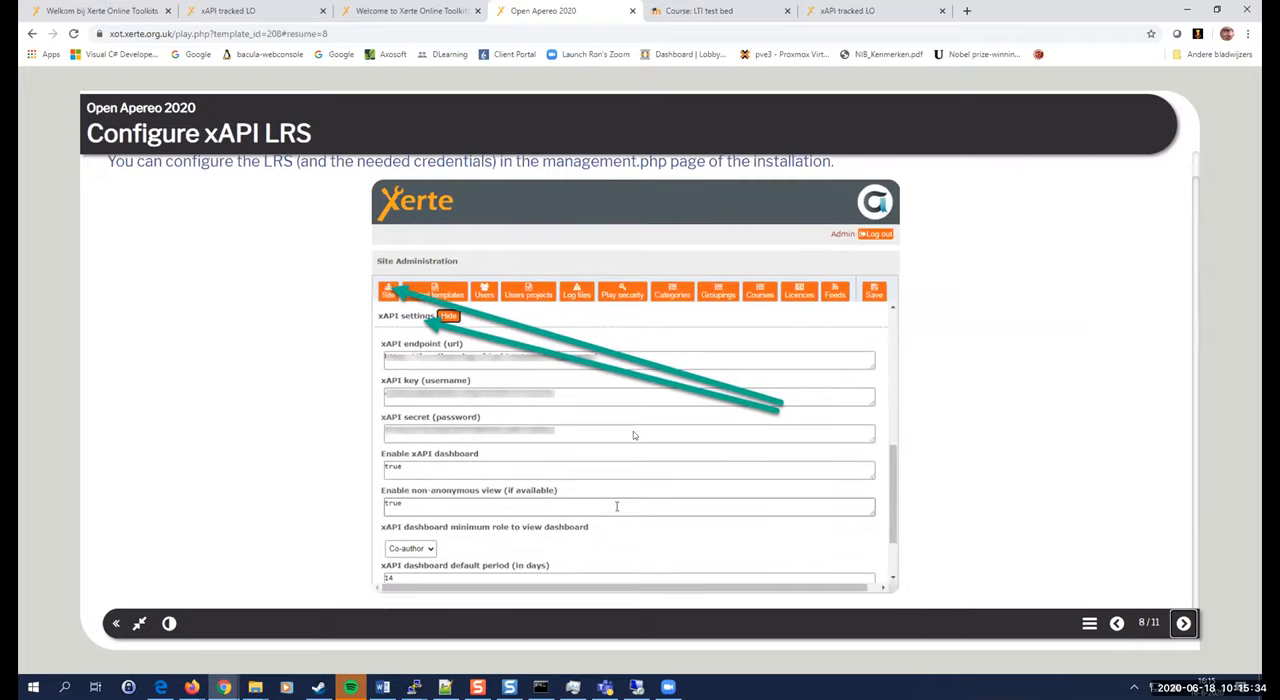
{"action": "mouse_move", "coordinate": [872, 422]}
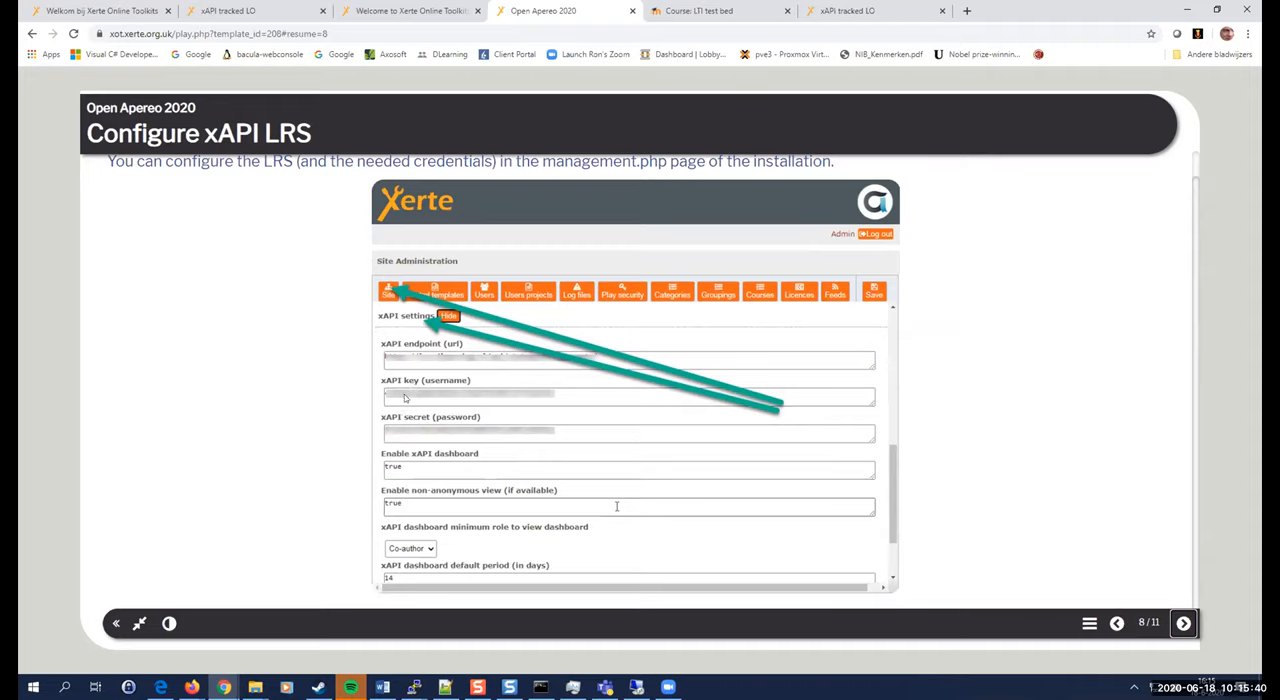
{"action": "mouse_move", "coordinate": [412, 432]}
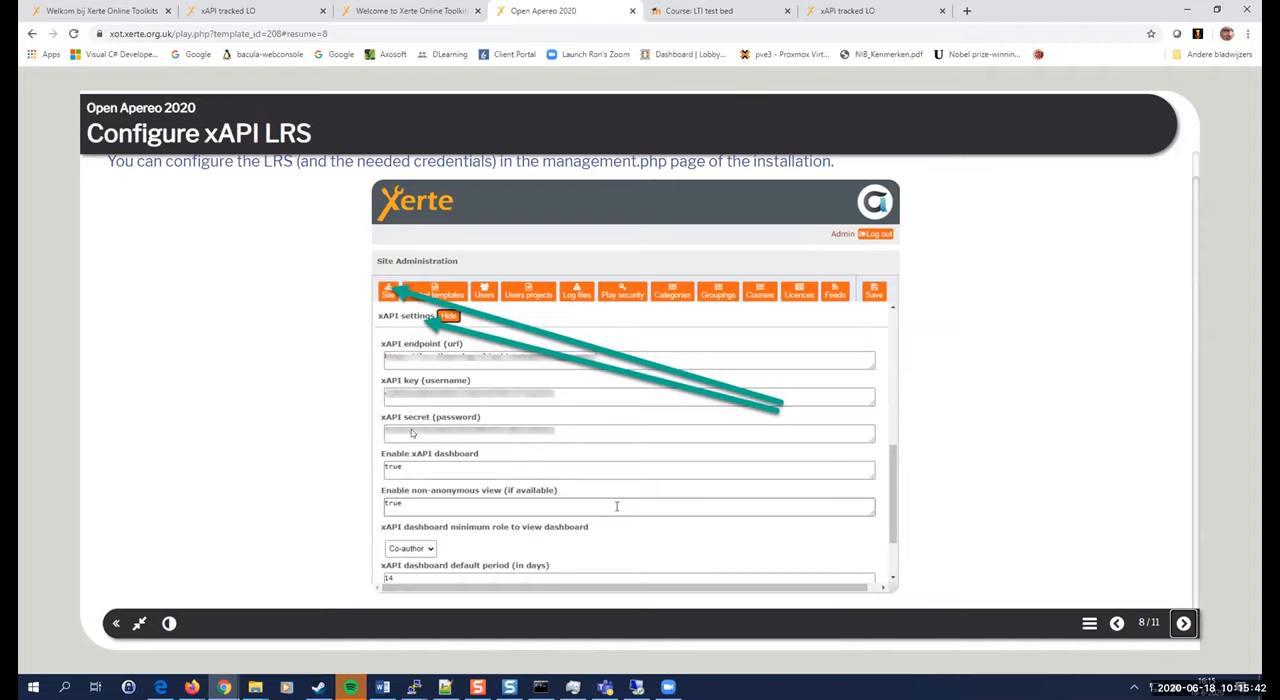
{"action": "mouse_move", "coordinate": [412, 438]}
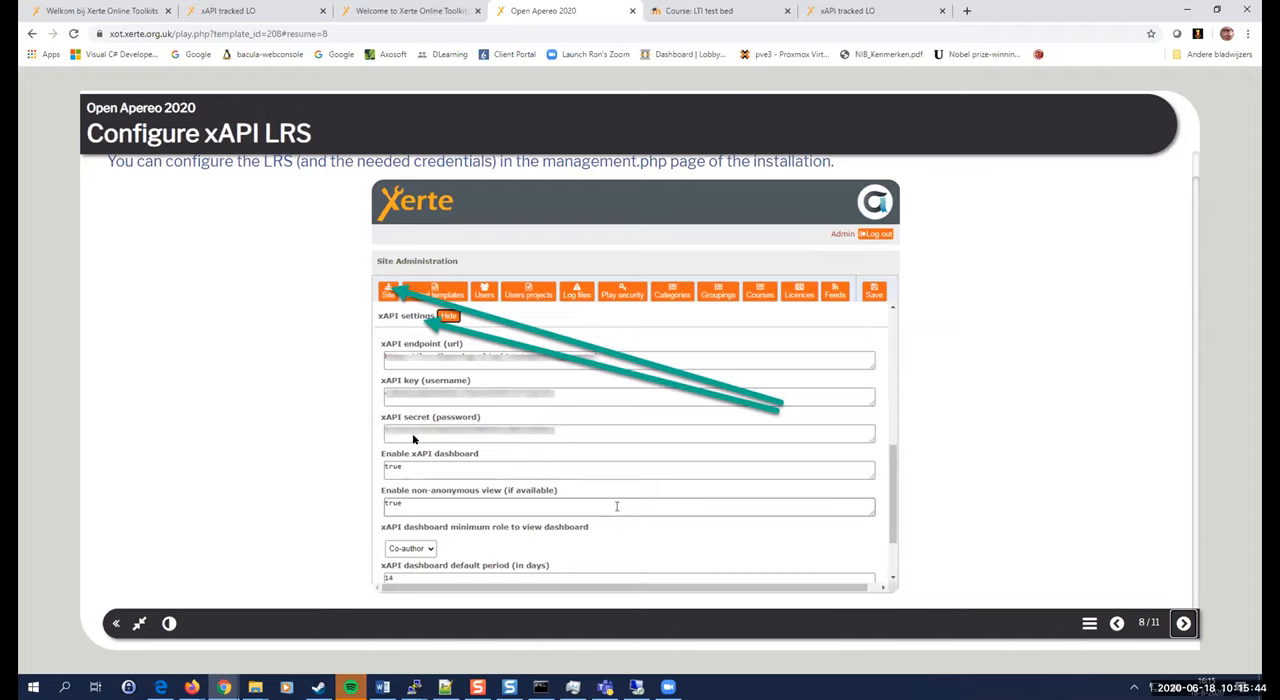
{"action": "mouse_move", "coordinate": [432, 514]}
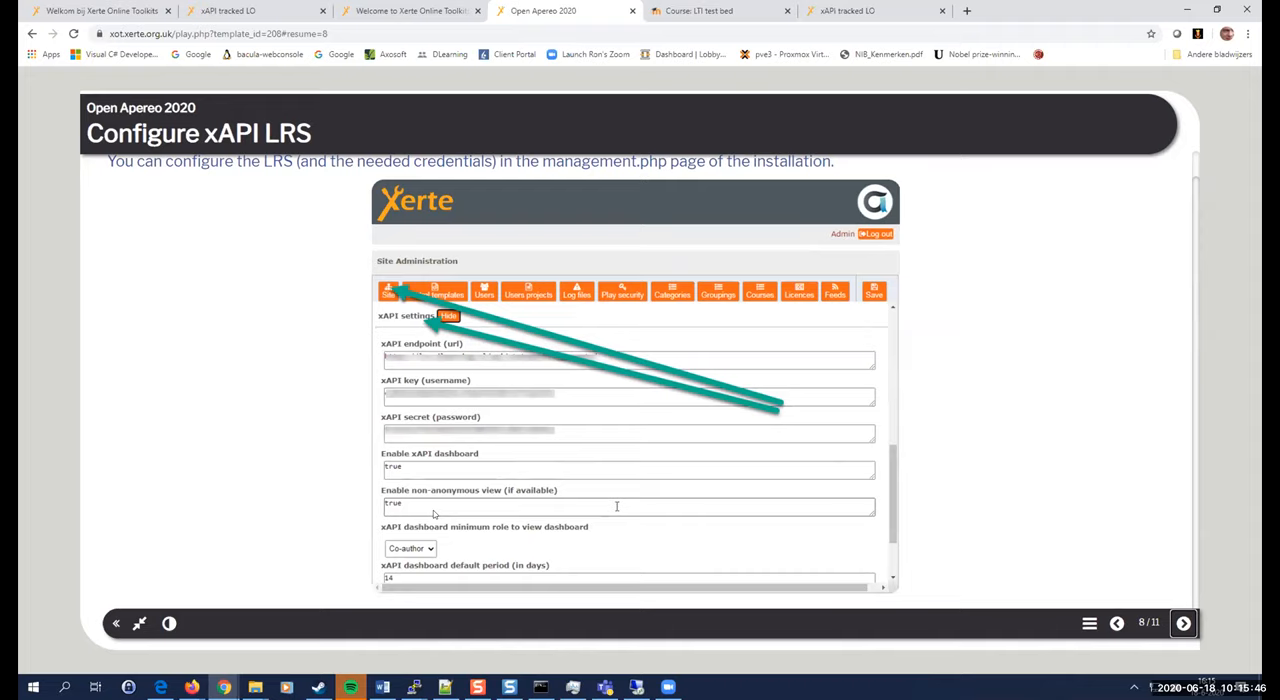
{"action": "mouse_move", "coordinate": [432, 468]}
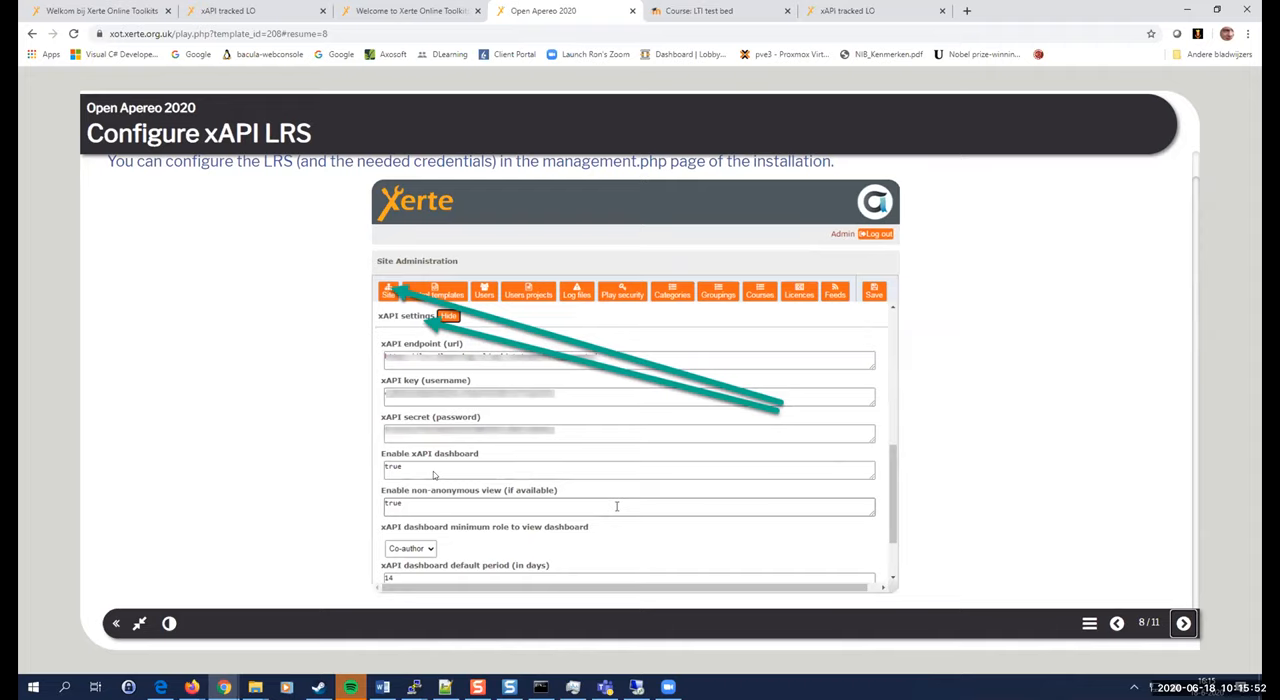
{"action": "mouse_move", "coordinate": [428, 512]}
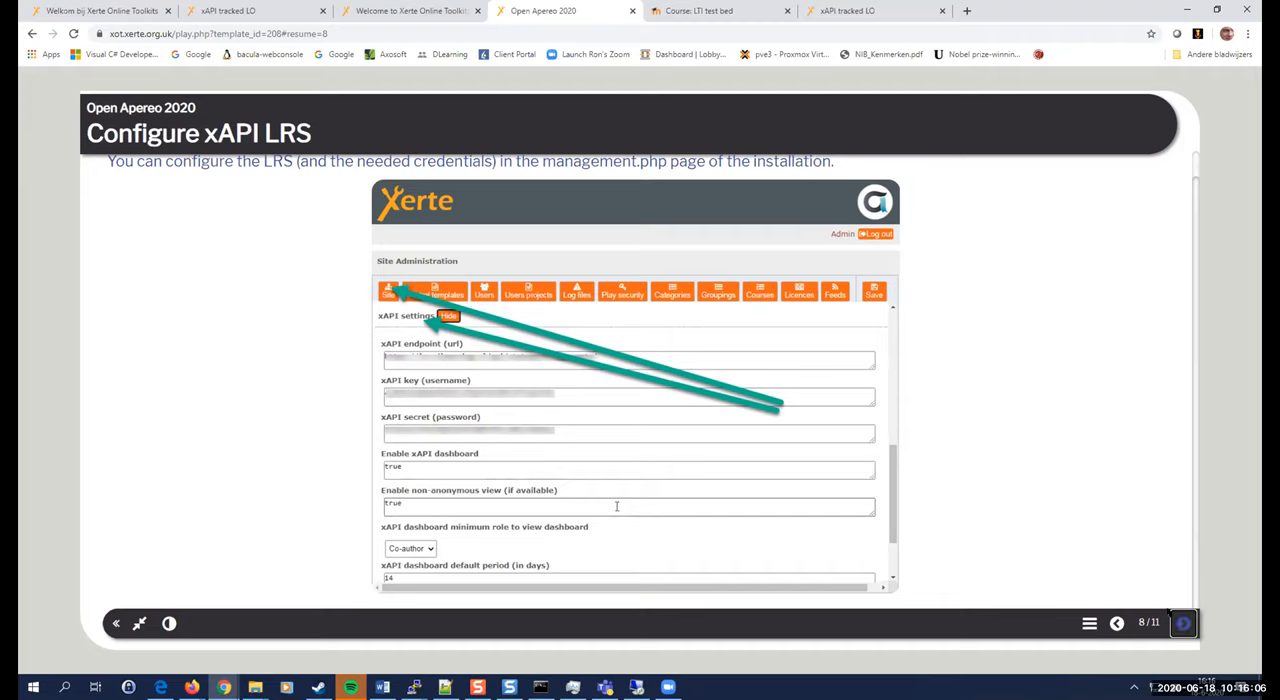
{"action": "left_click", "coordinate": [1184, 624]}
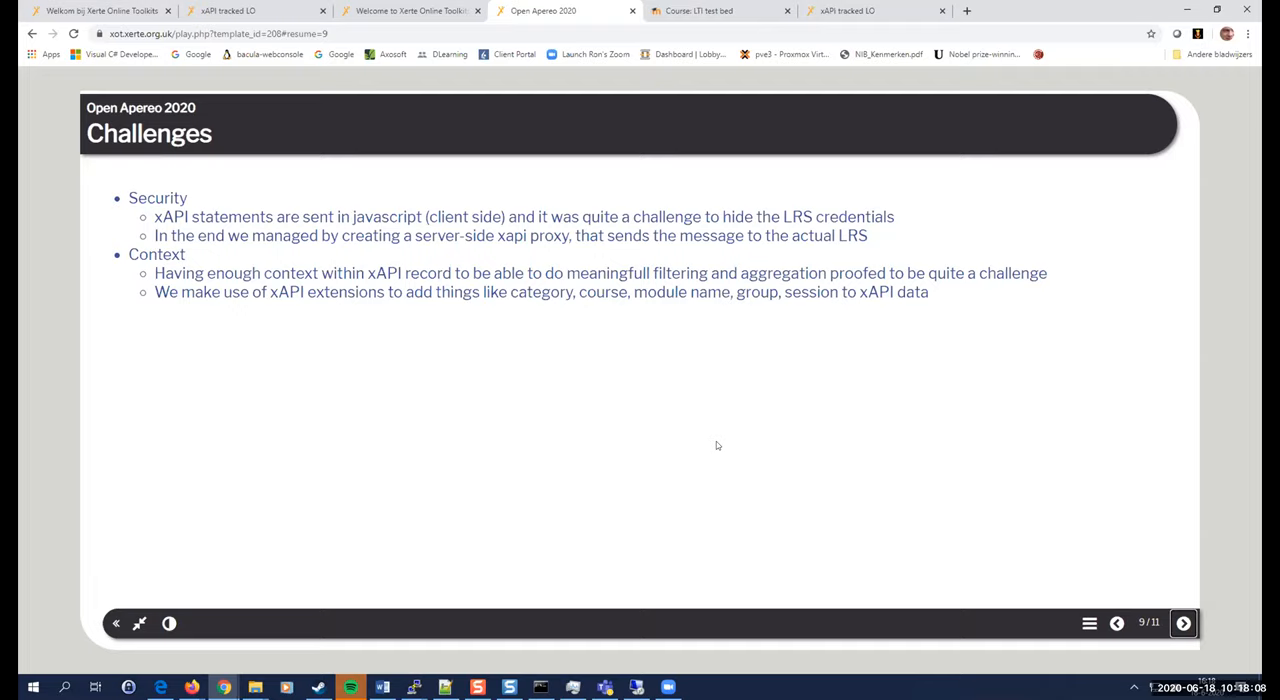
{"action": "mouse_move", "coordinate": [656, 440]}
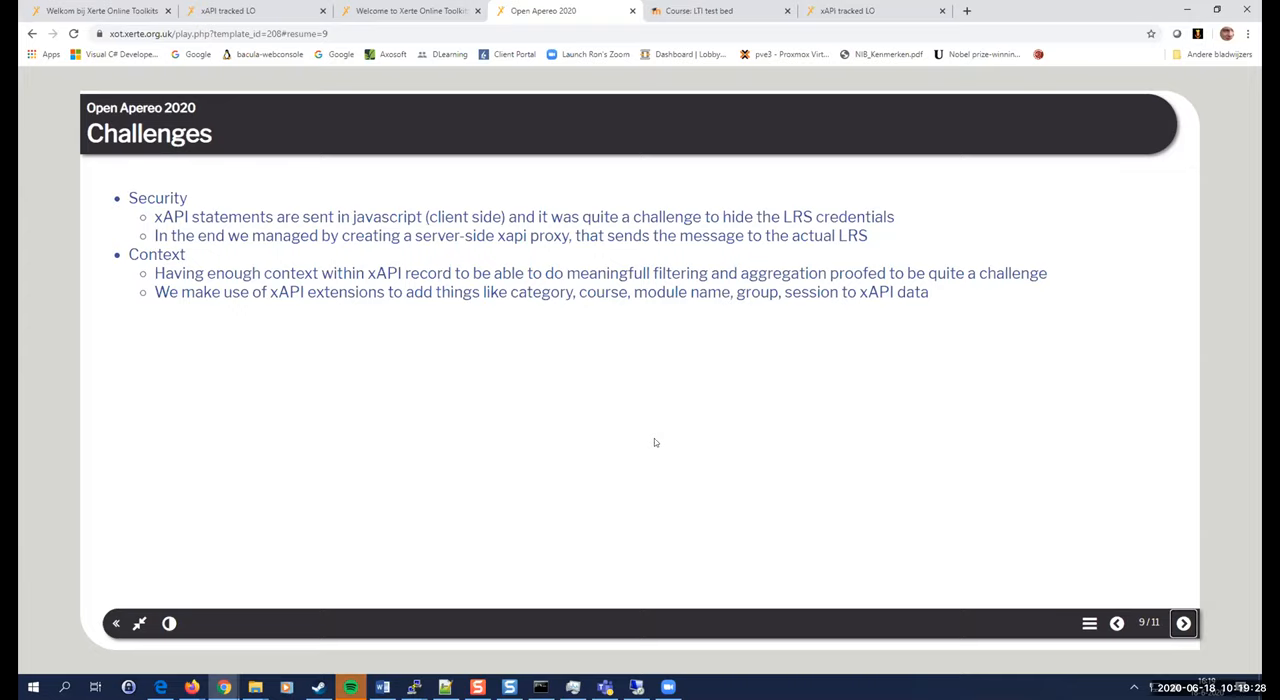
{"action": "mouse_move", "coordinate": [1168, 620]}
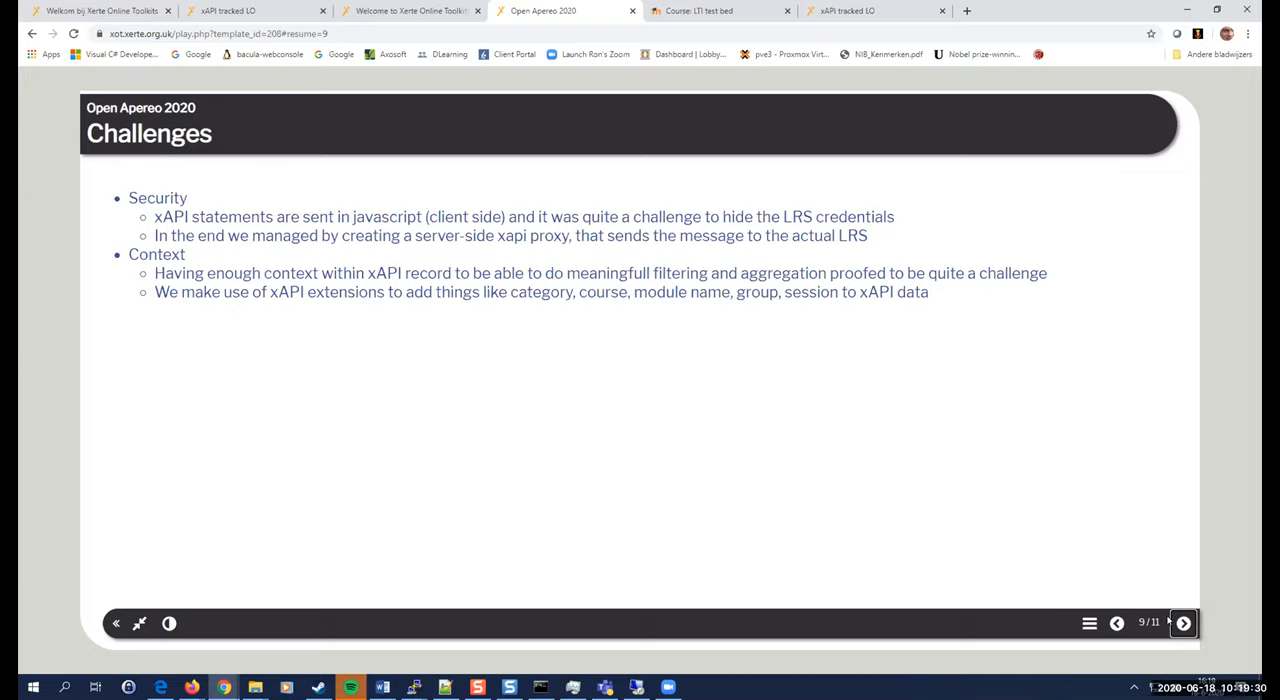
{"action": "mouse_move", "coordinate": [1184, 624]}
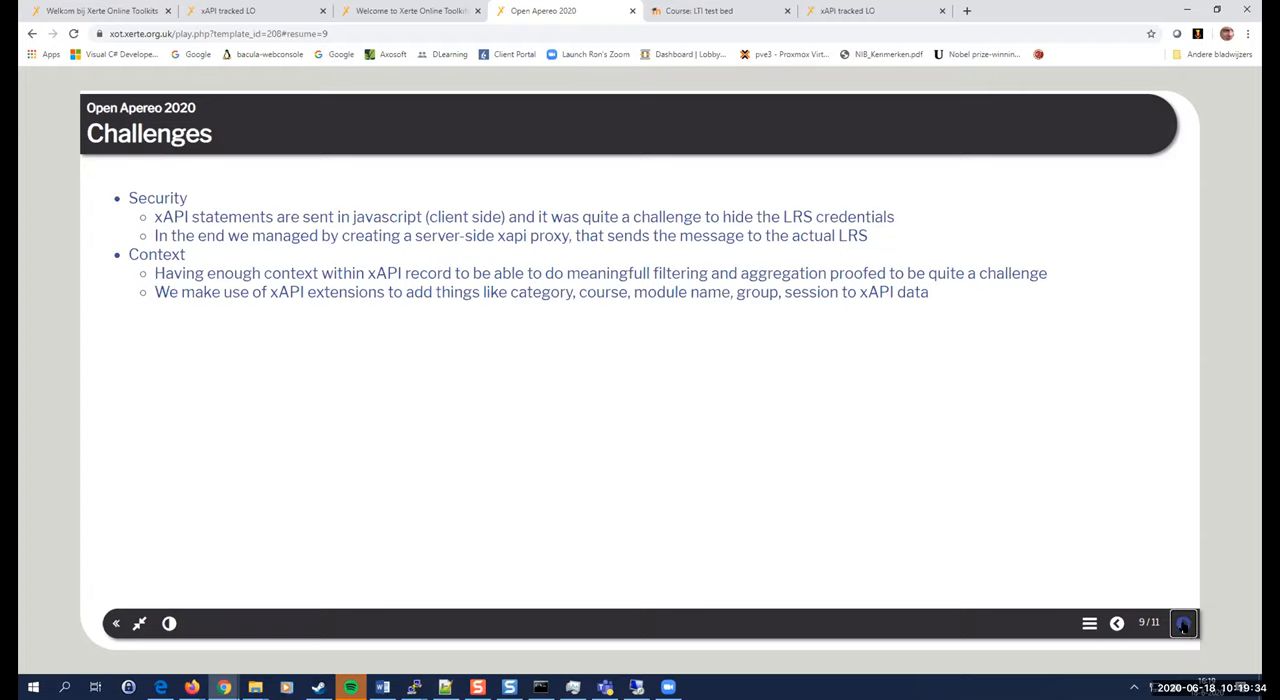
Advance past 'Challenges' to slide 10, 'Live examples', with its two project links.
{"action": "left_click", "coordinate": [1184, 624]}
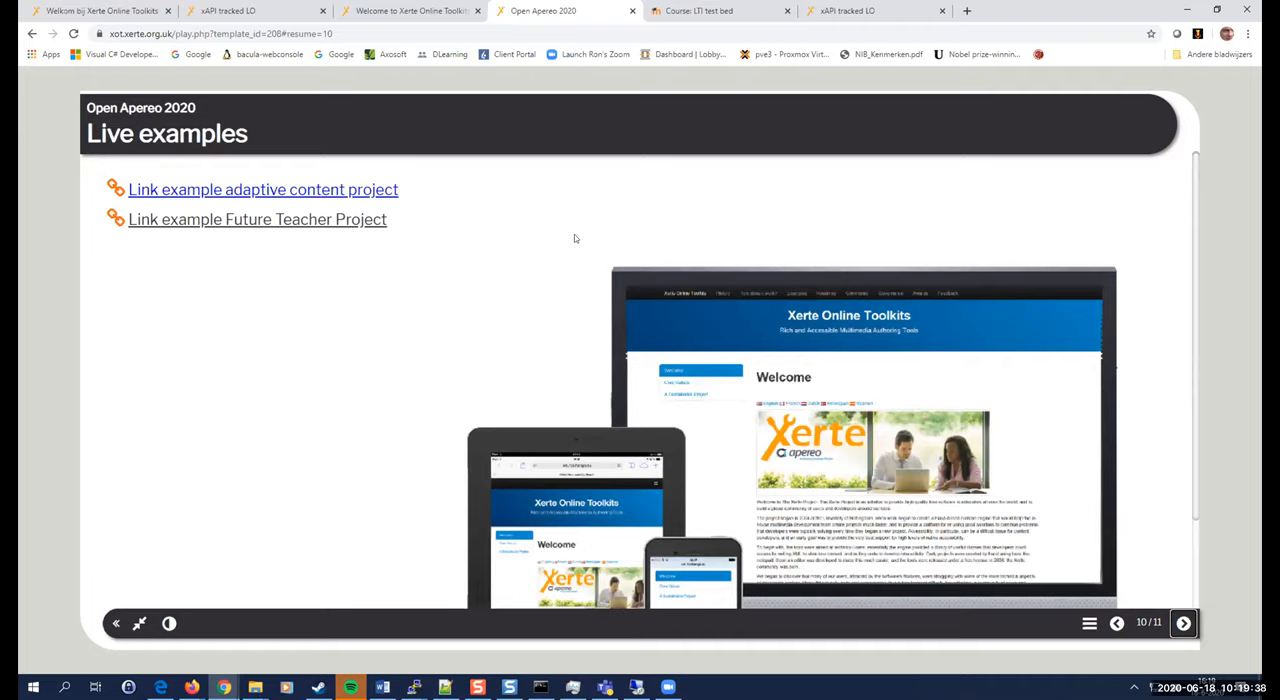
{"action": "mouse_move", "coordinate": [376, 318]}
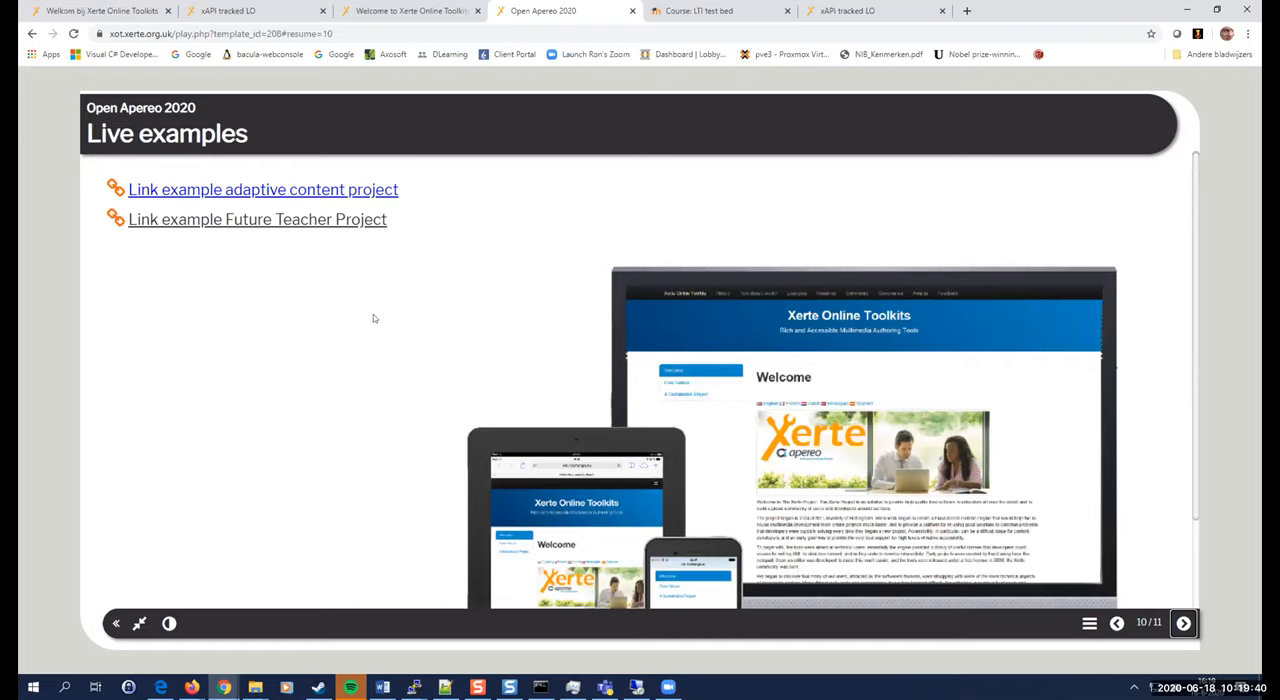
{"action": "mouse_move", "coordinate": [344, 320]}
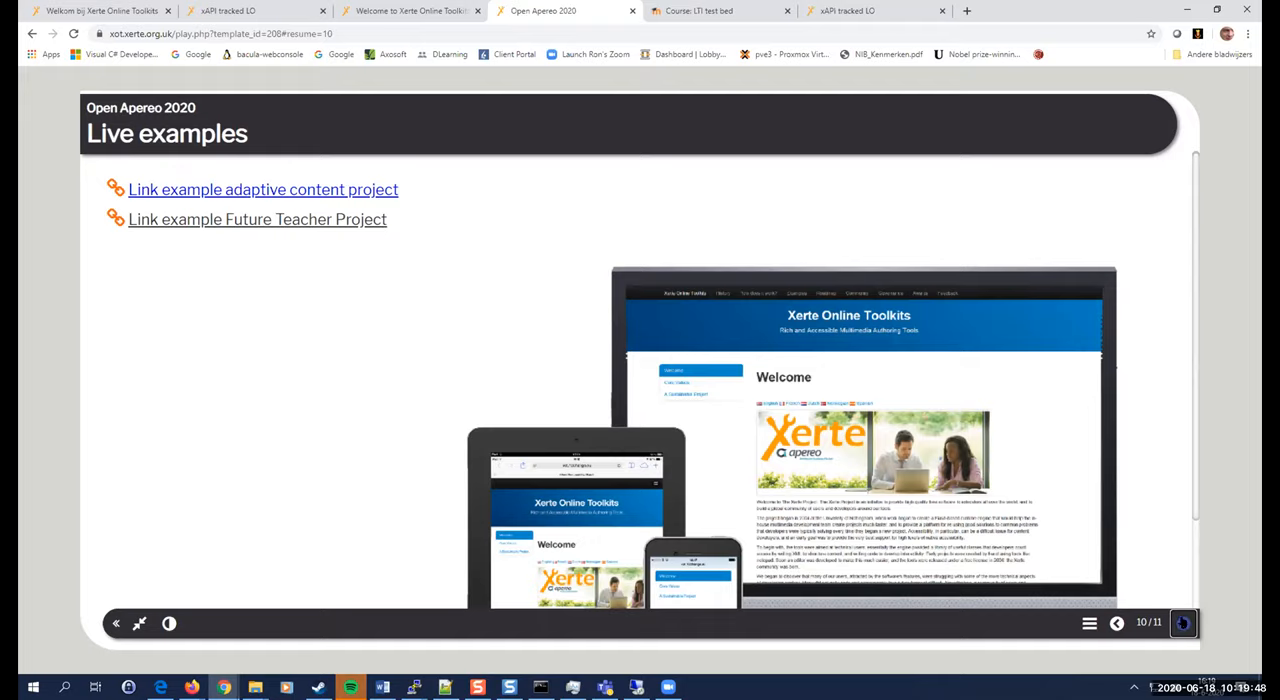
Advance to the final slide 11, 'Q & A', listing community links.
{"action": "left_click", "coordinate": [1184, 624]}
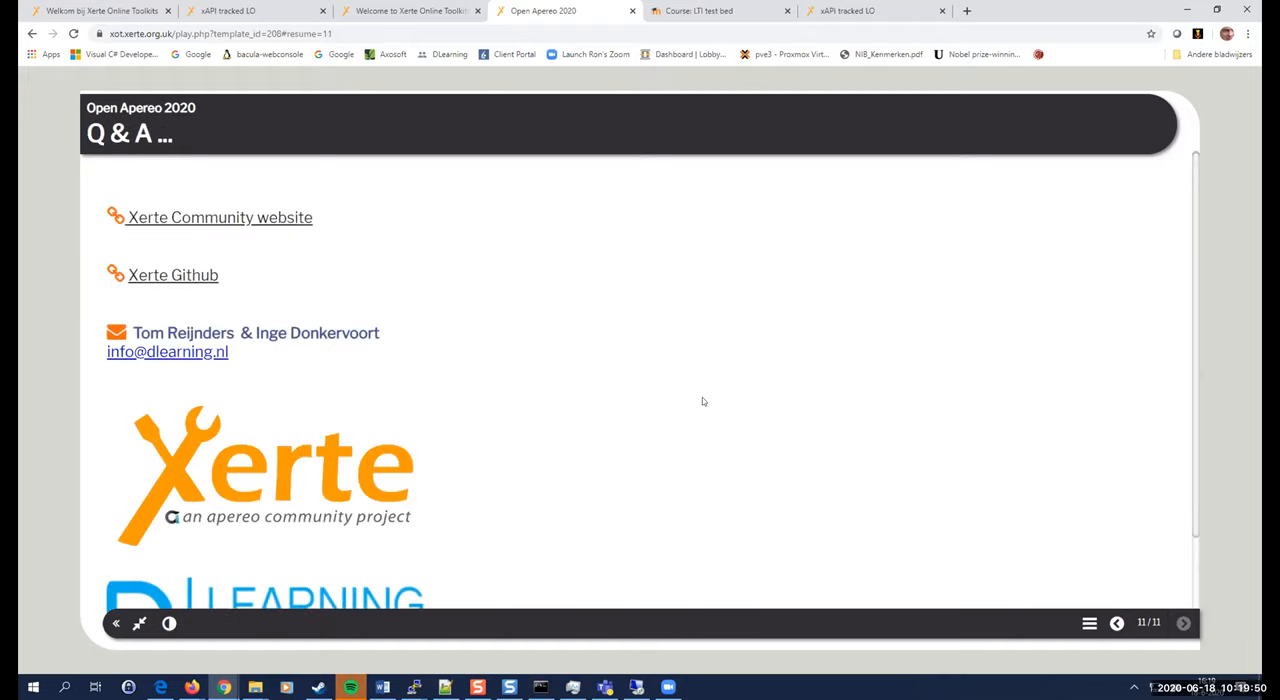